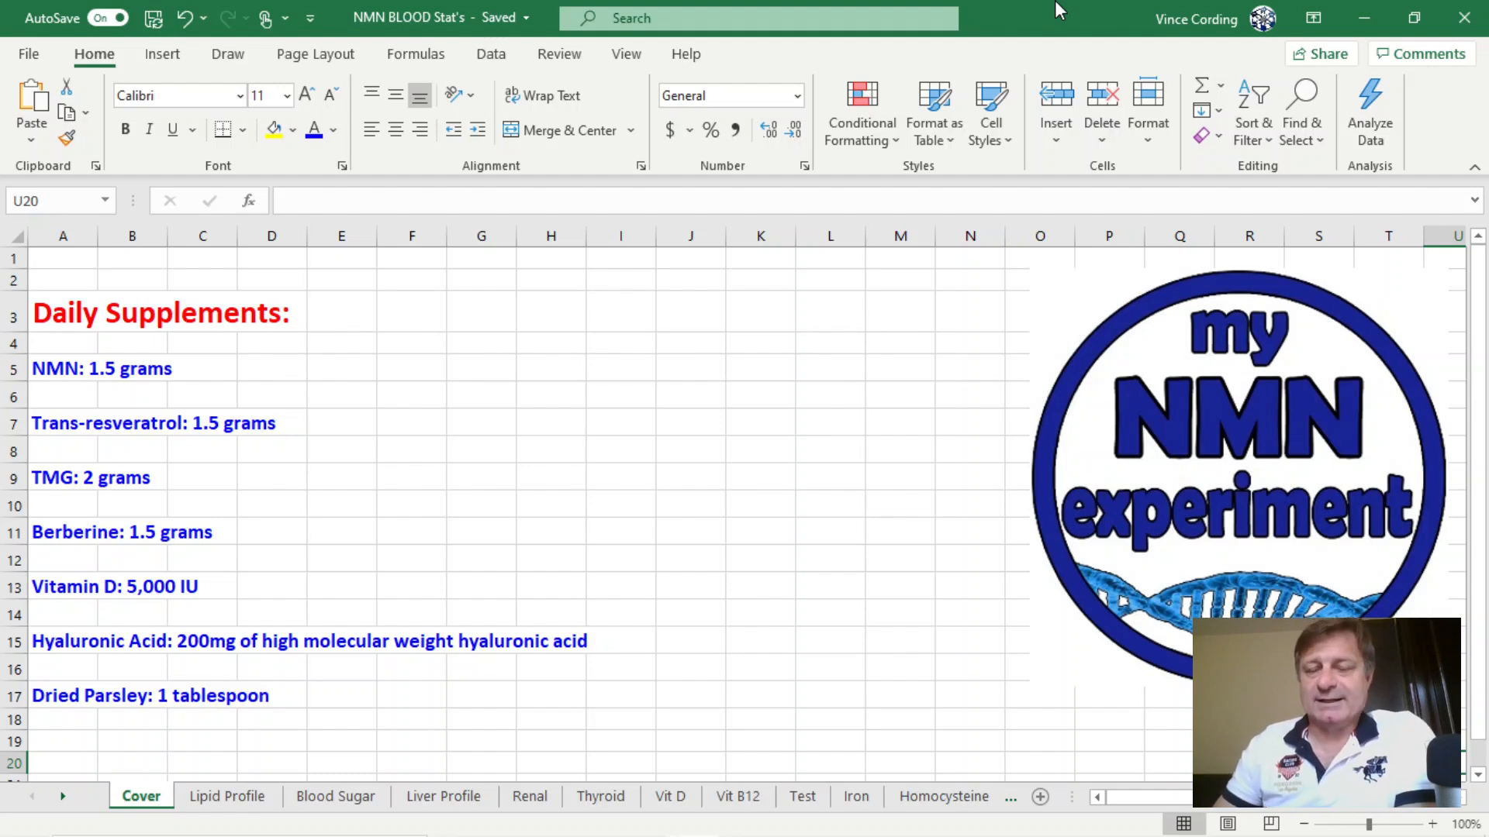
mouse_move(493, 363)
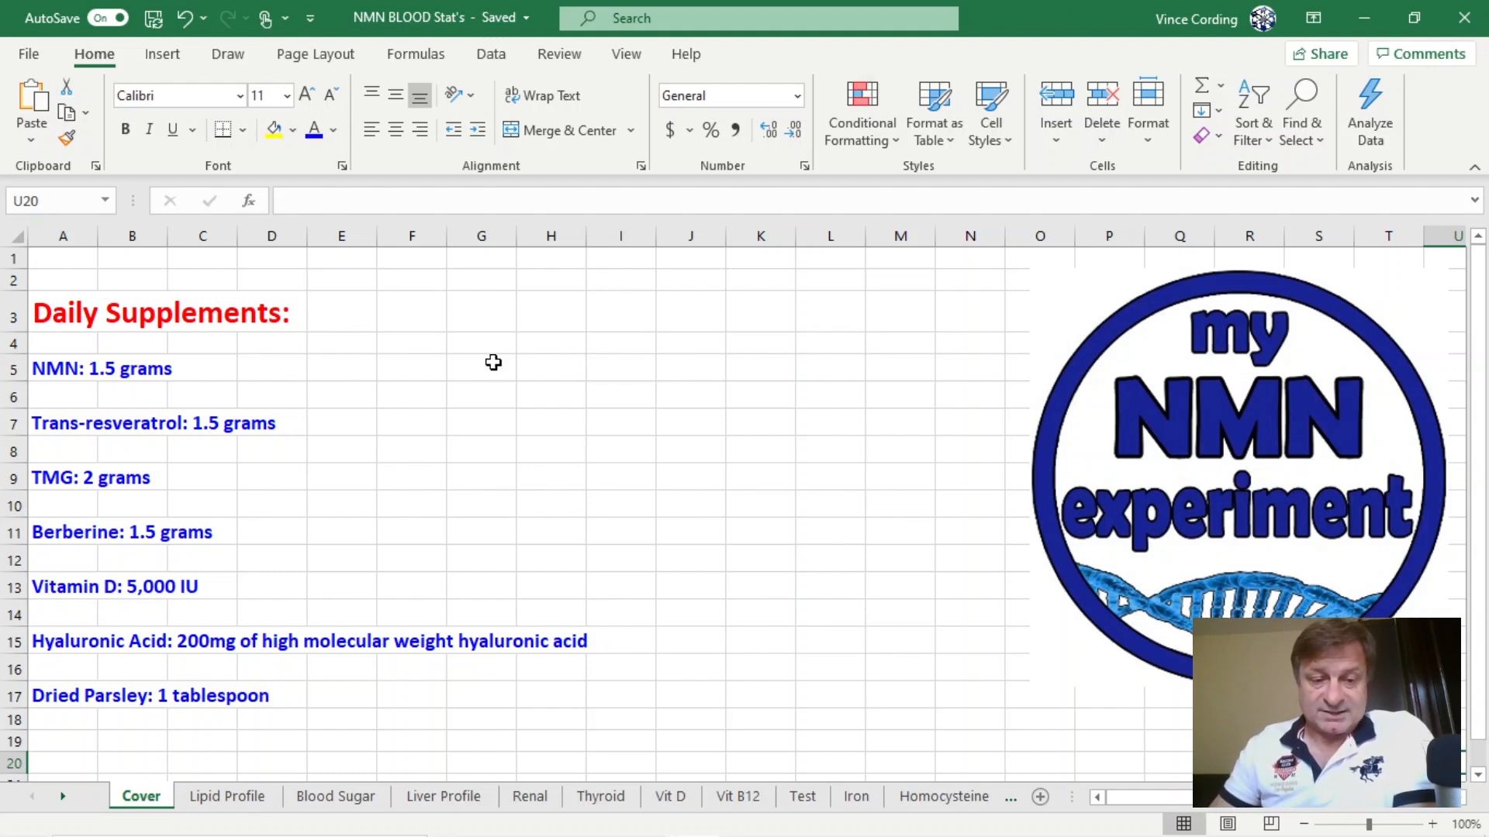
Step: Review the high Total cholesterol values 232.38 and 275.0 against the 125 - 200 mg/dl range
click(227, 797)
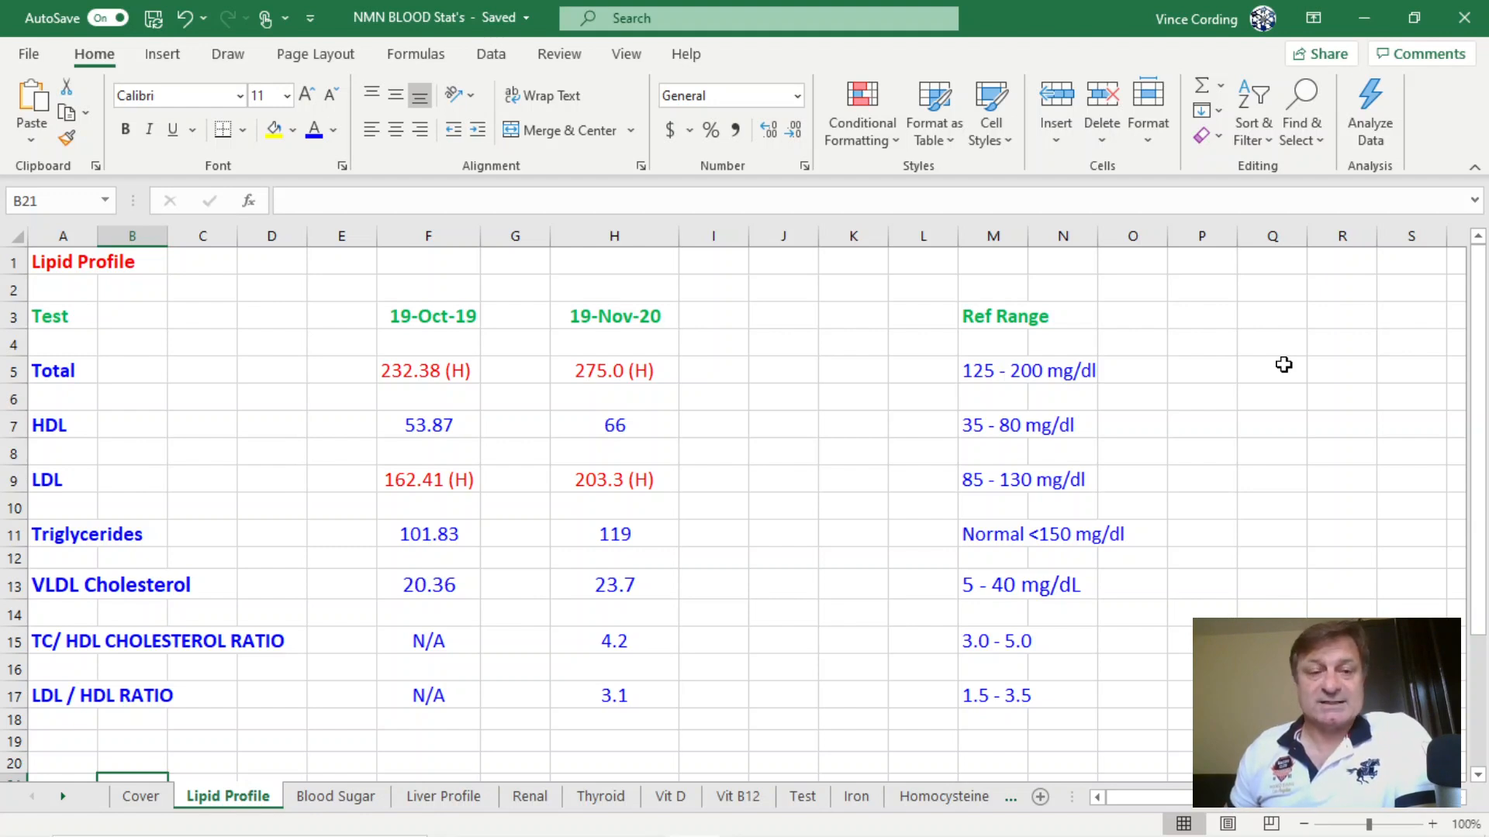
mouse_move(387, 380)
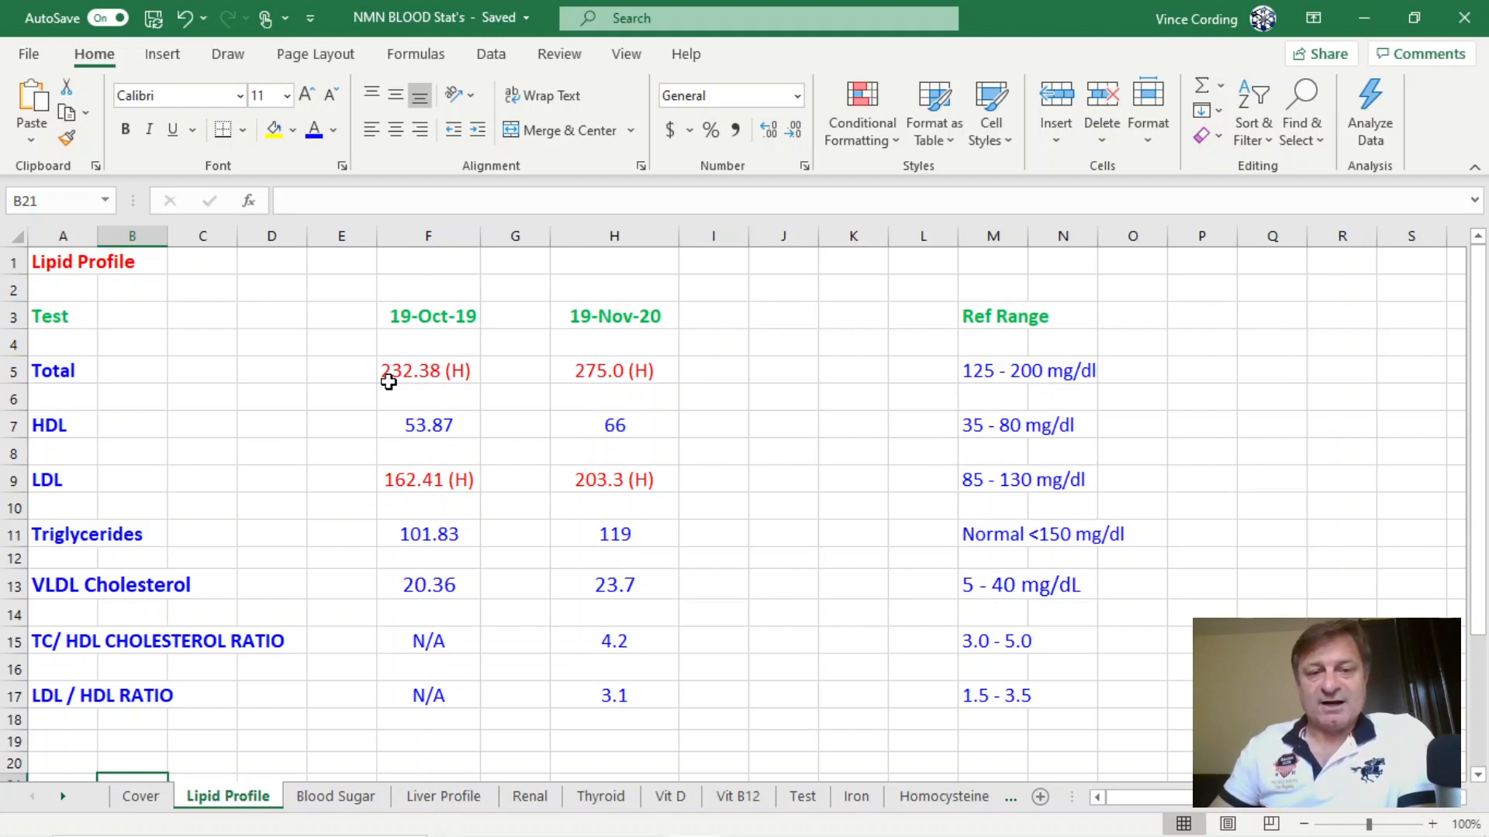
click(428, 370)
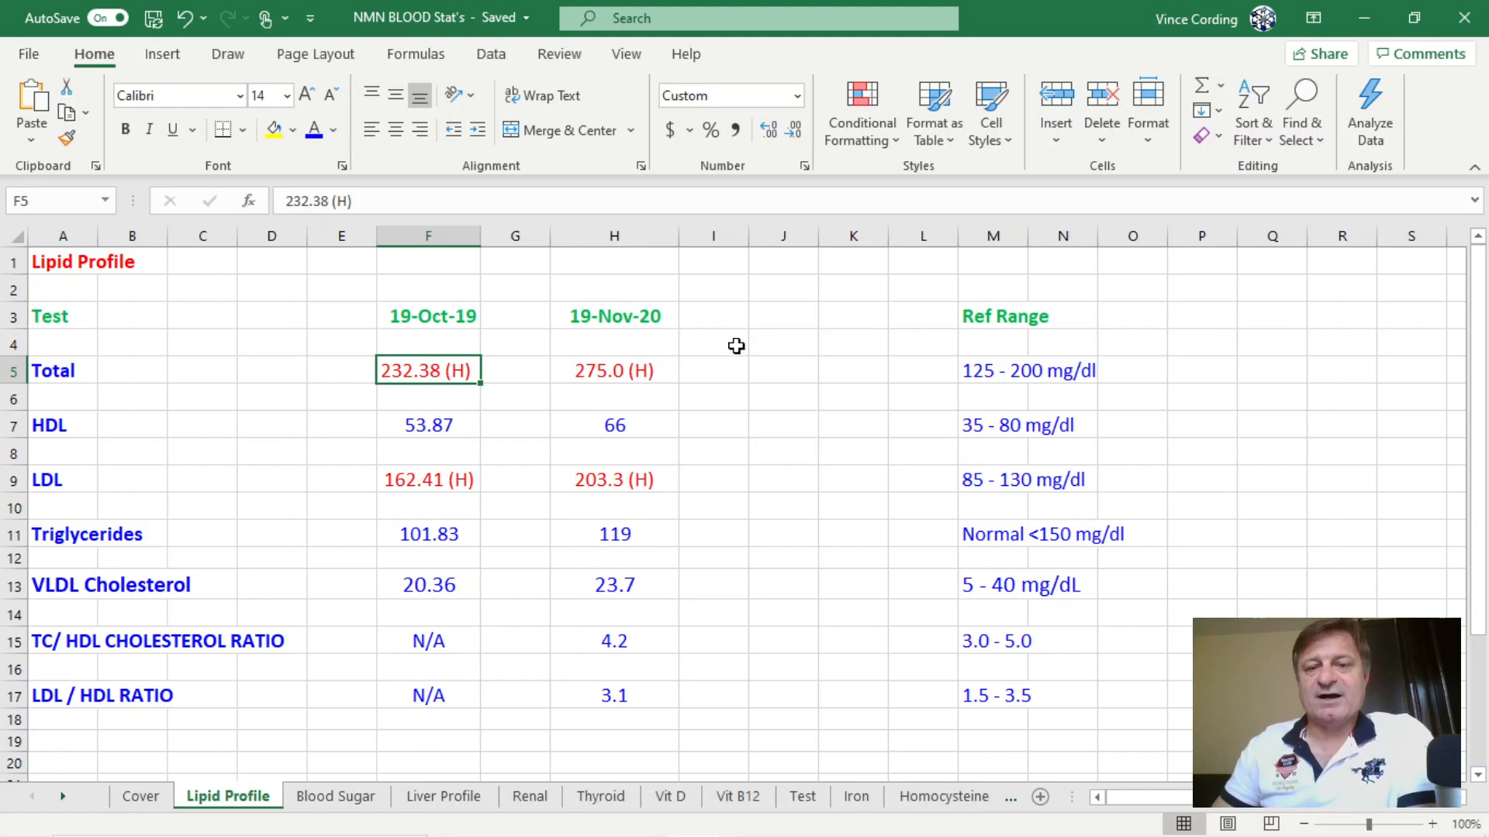
click(993, 371)
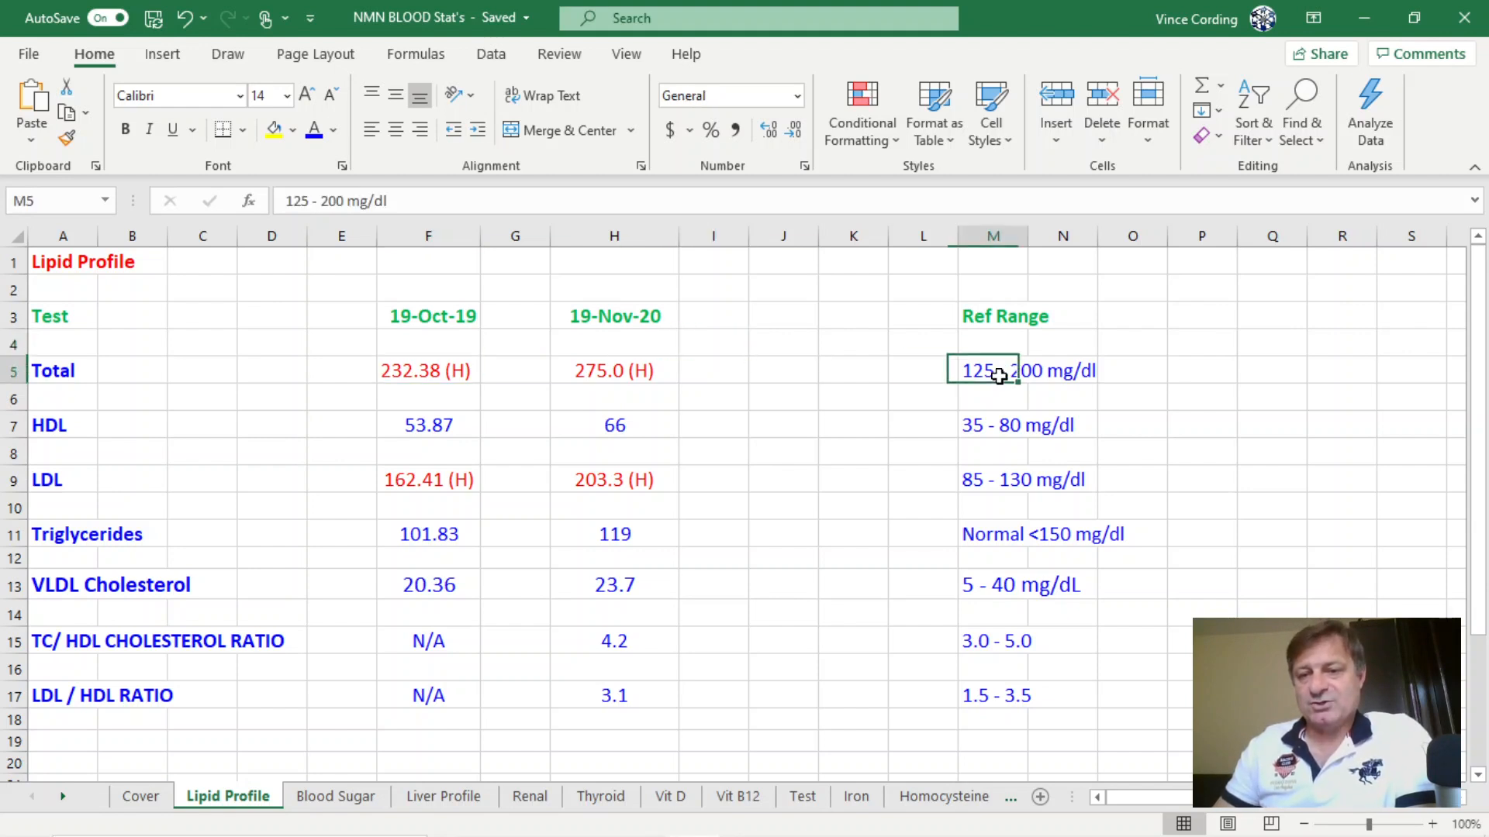
mouse_move(871, 347)
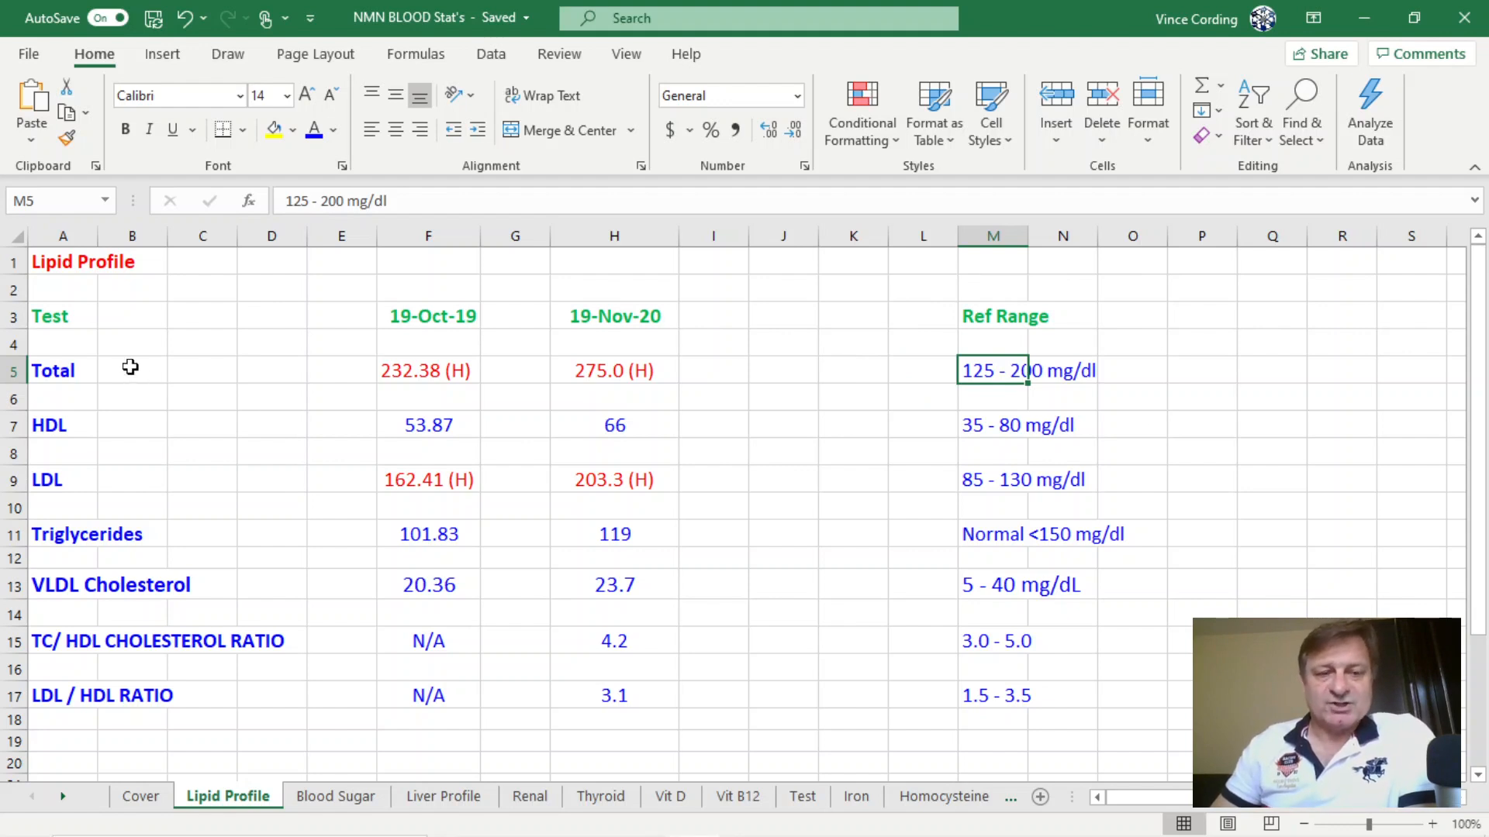
click(613, 371)
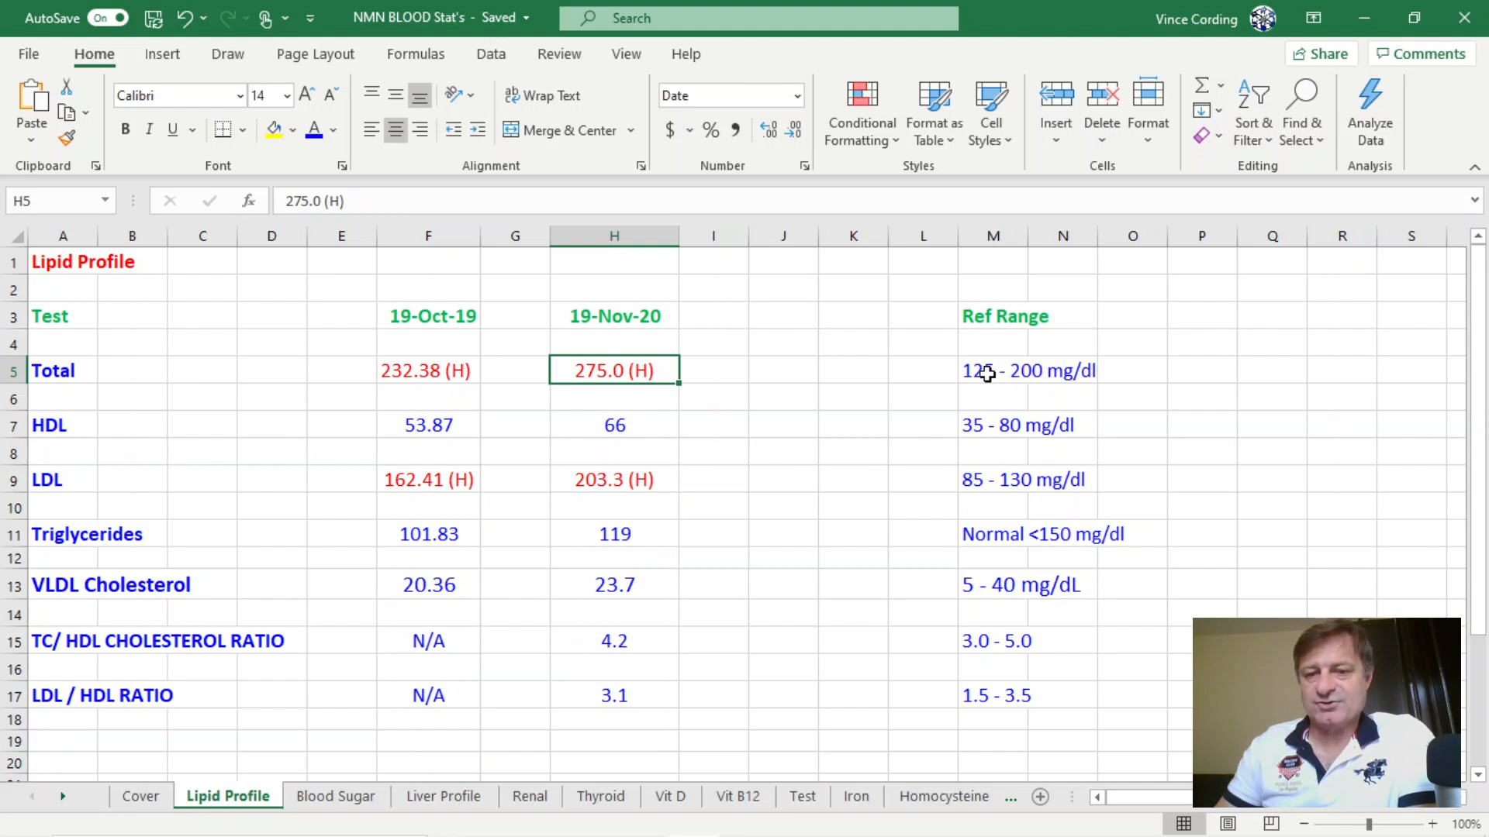
click(1026, 371)
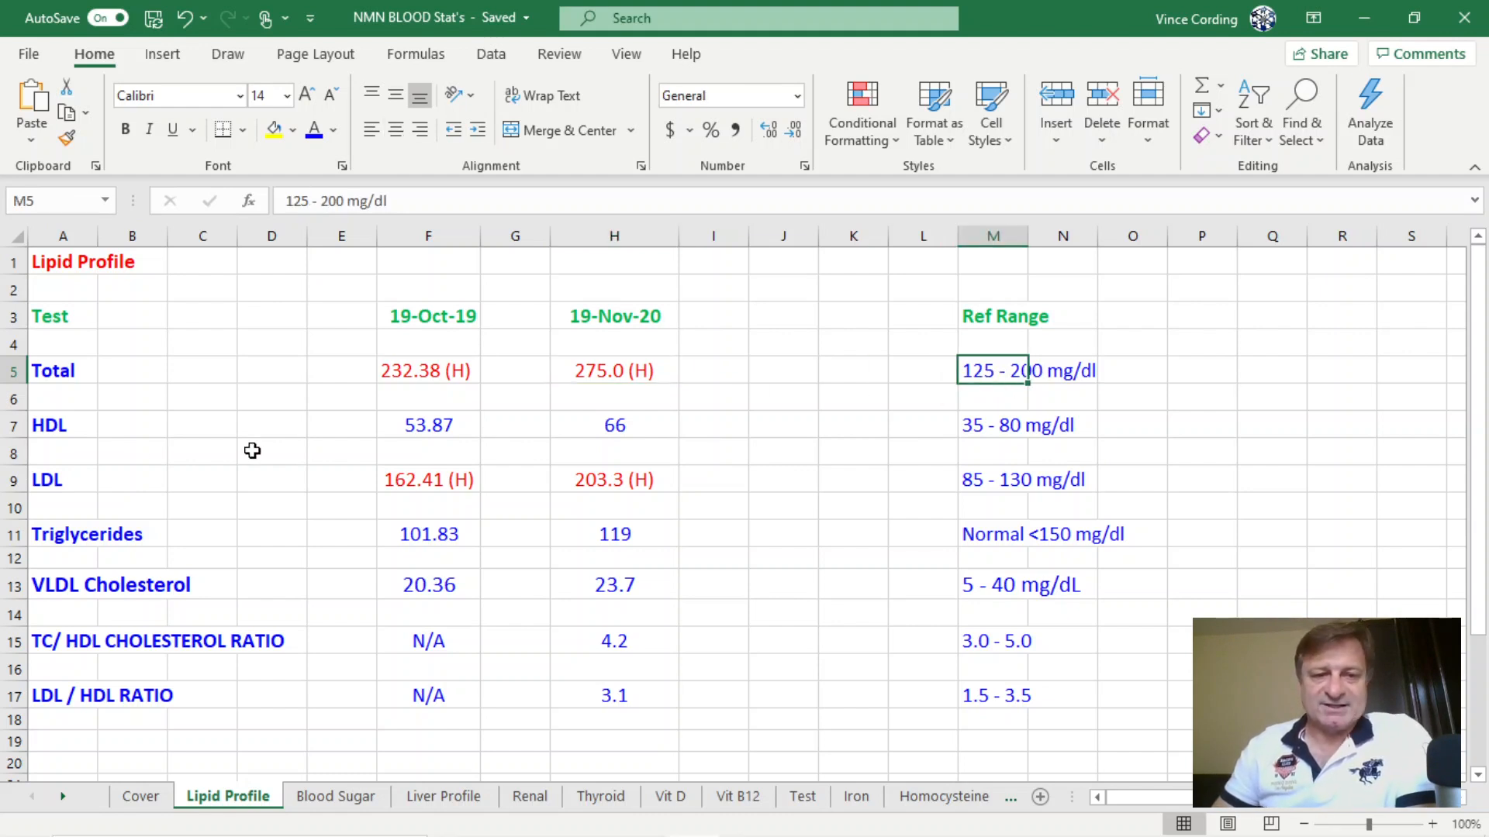
Step: Review the 2020 LDL 203.3 (H), triglycerides 119, TC/HDL ratio 4.2 and LDL/HDL ratio 3.1
click(613, 479)
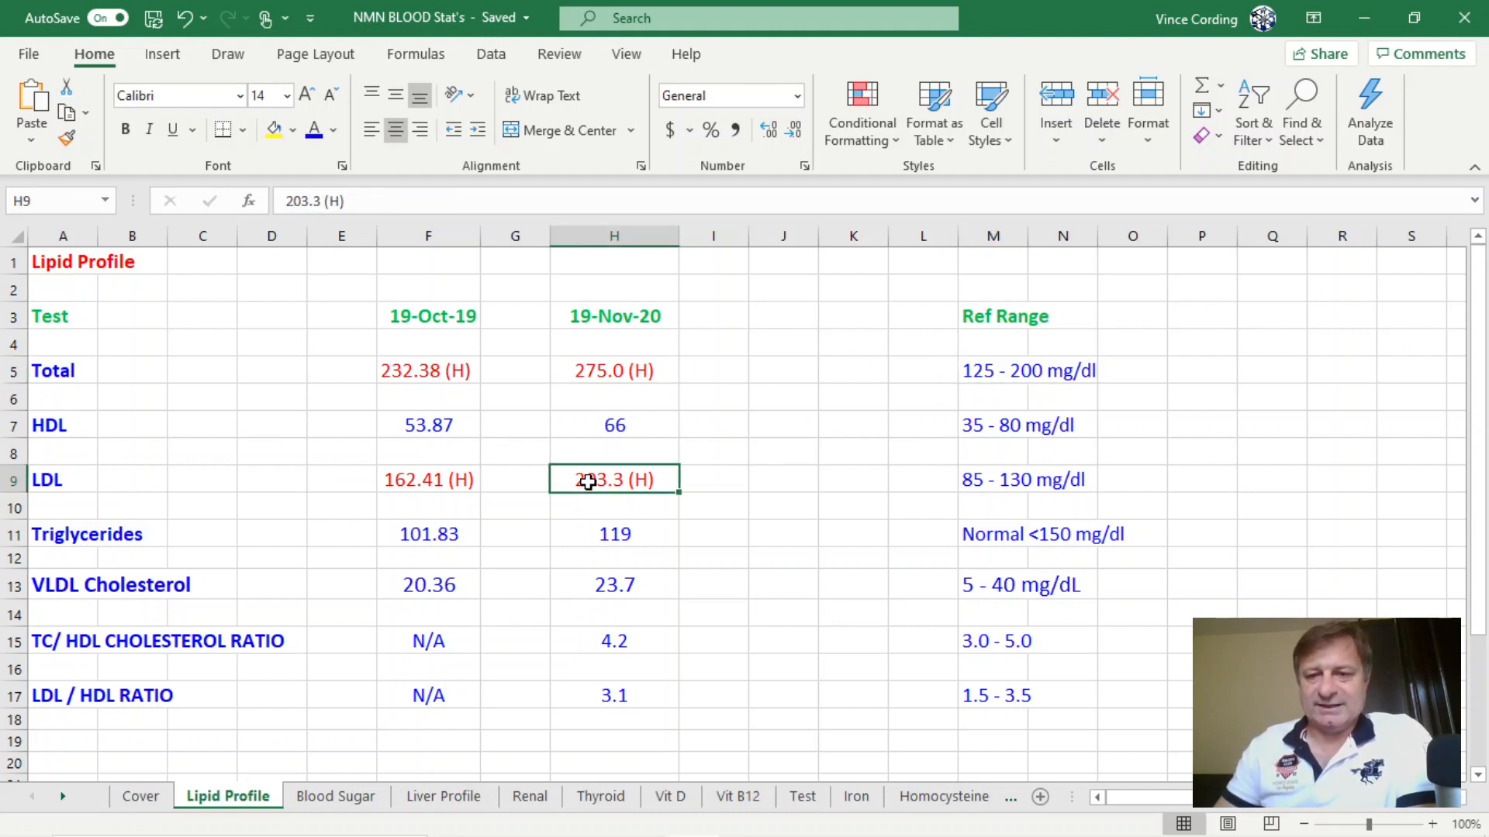
mouse_move(804, 477)
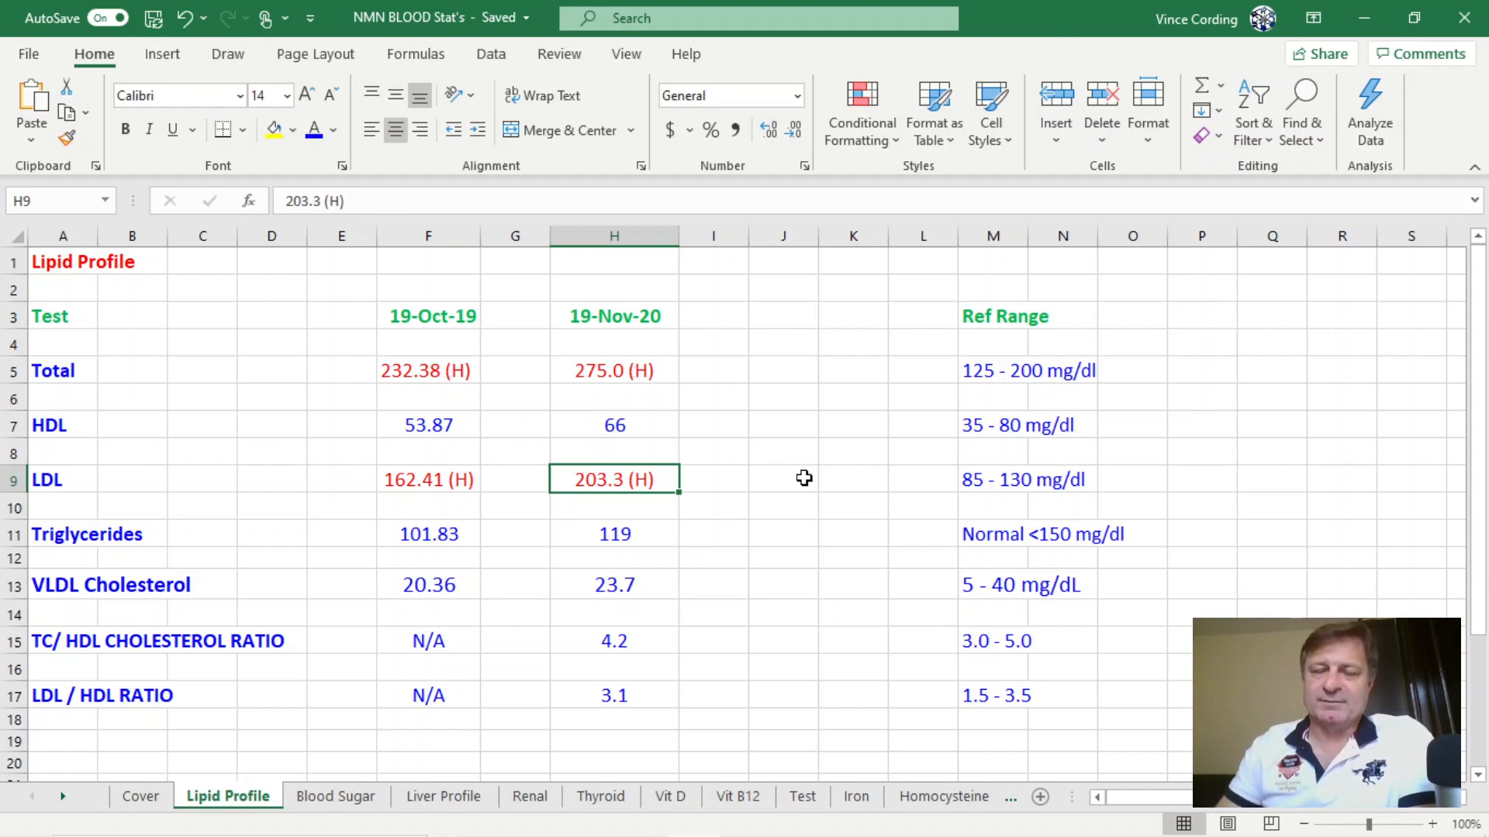
mouse_move(546, 517)
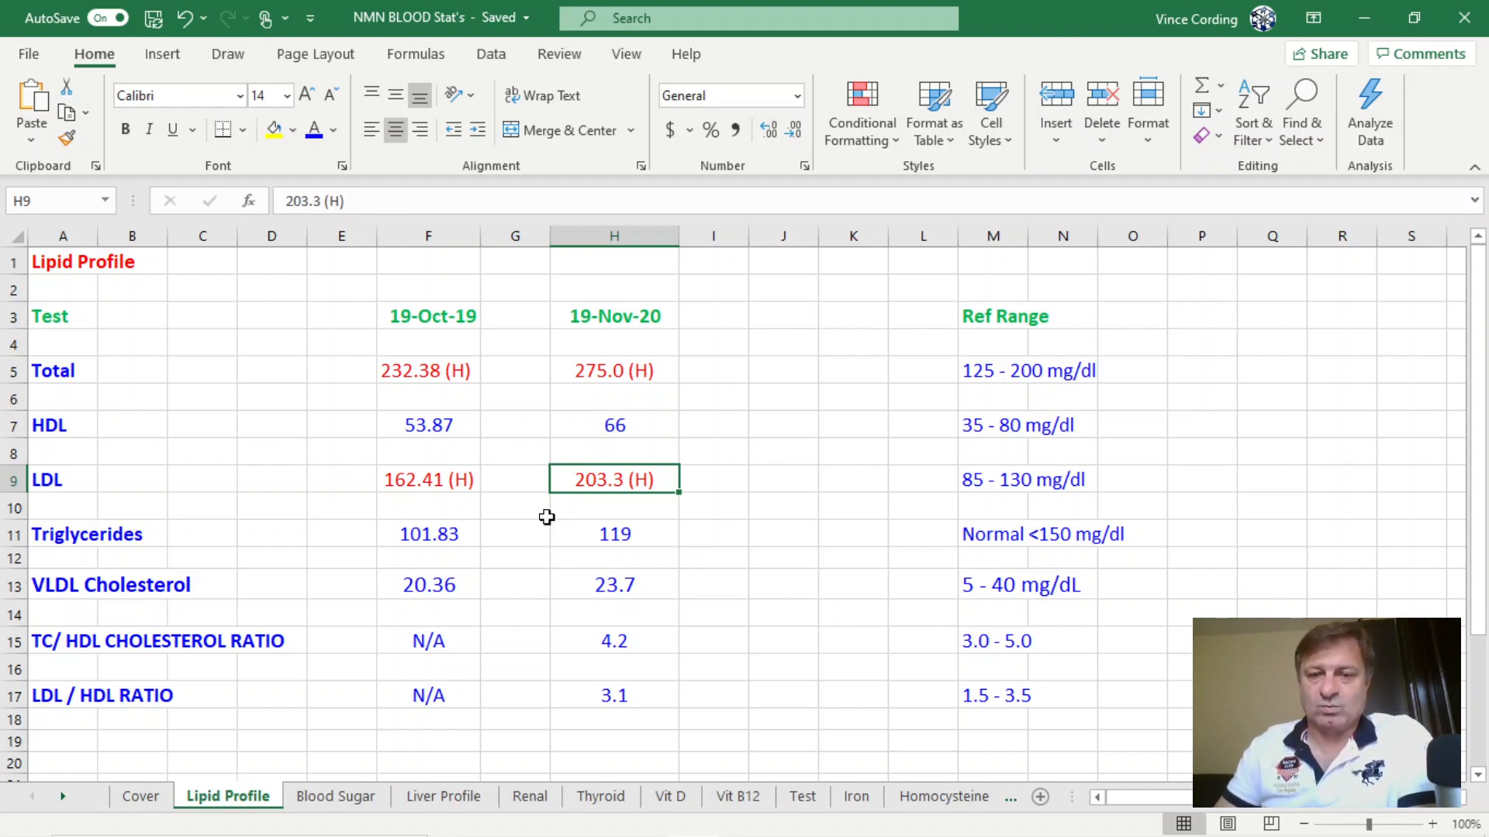
mouse_move(620, 440)
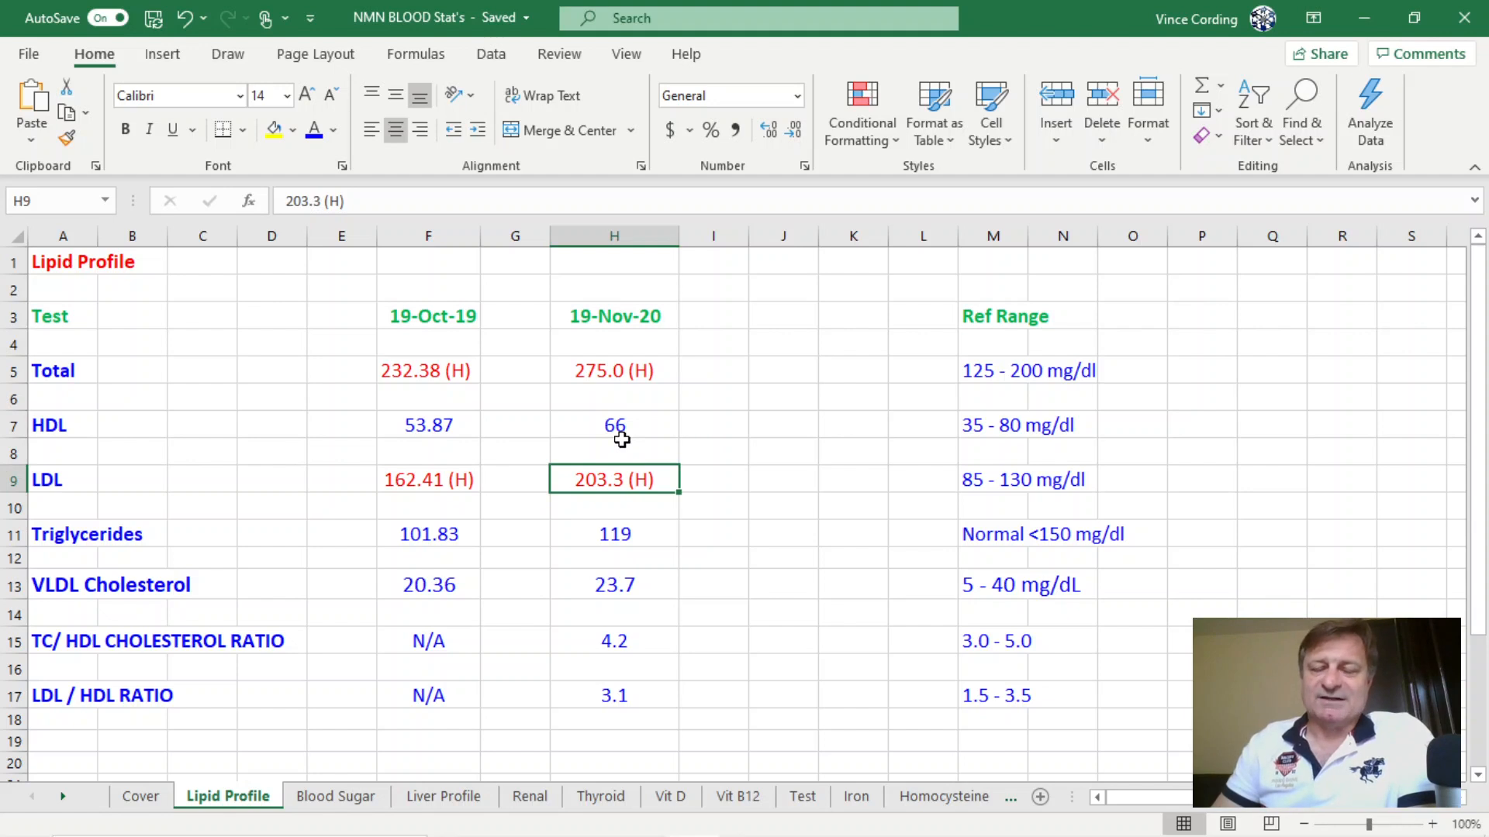
mouse_move(542, 369)
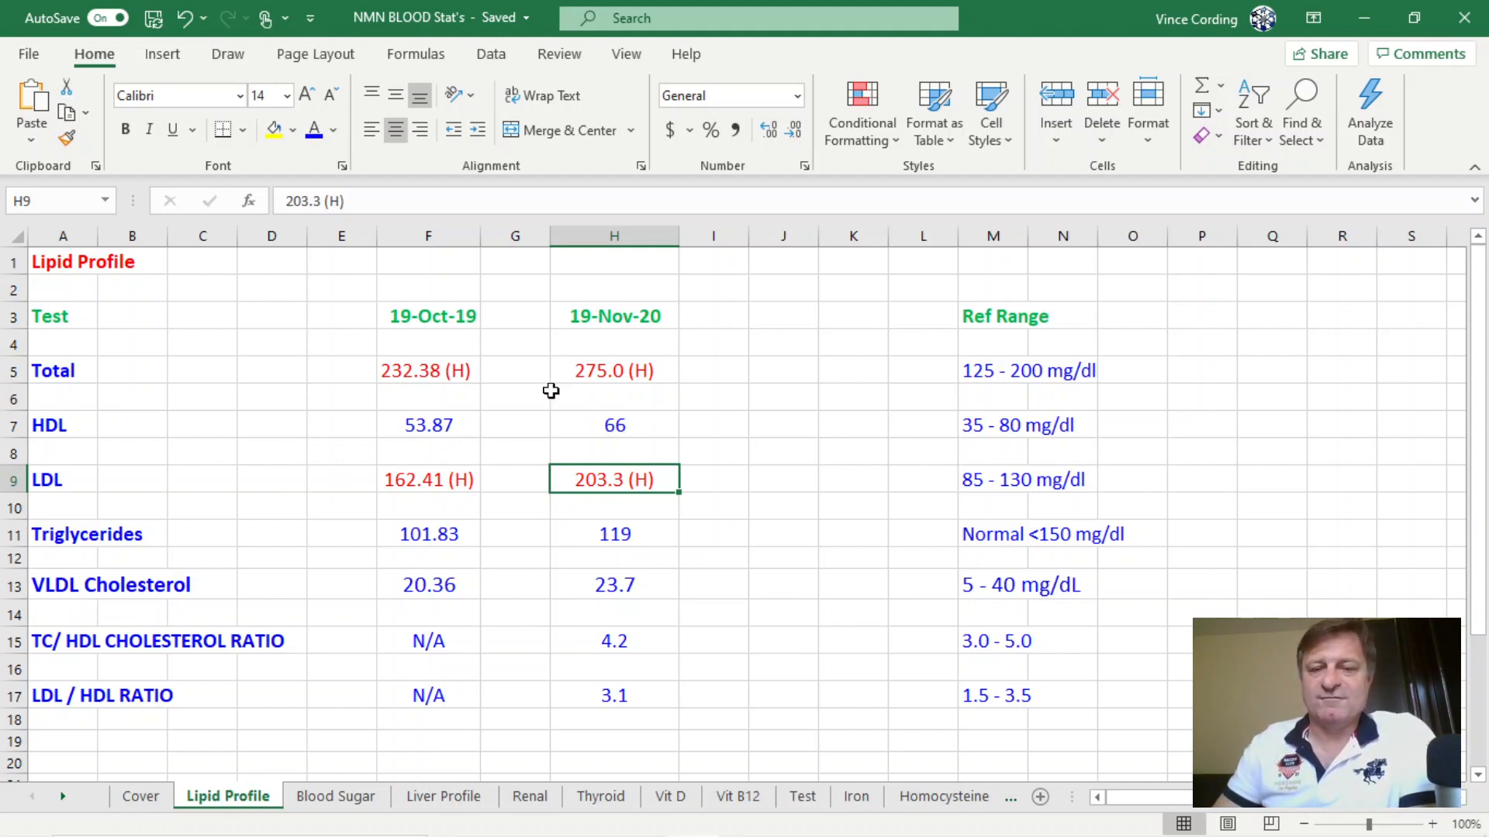
mouse_move(651, 477)
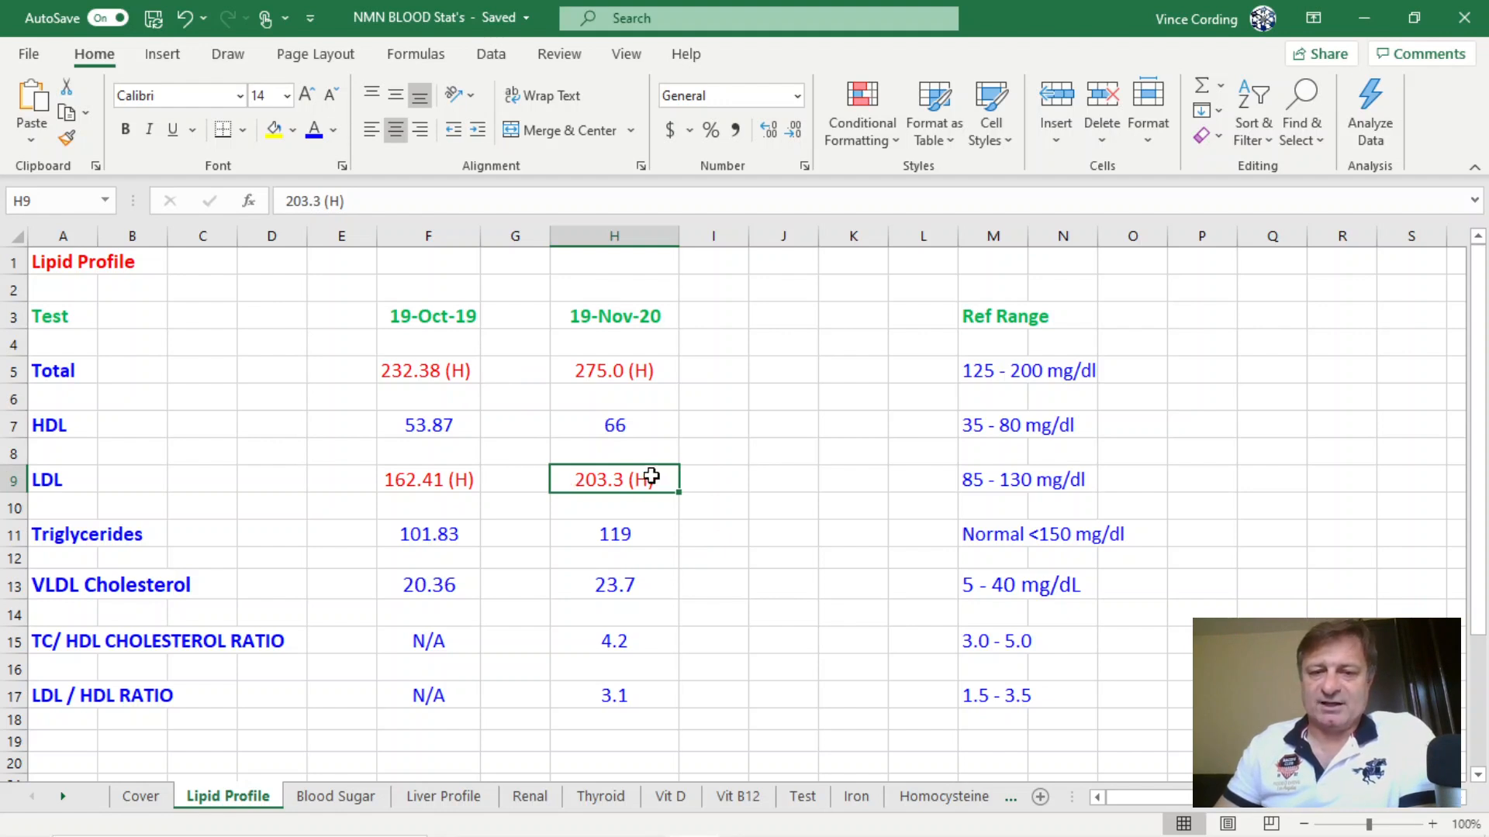
mouse_move(506, 456)
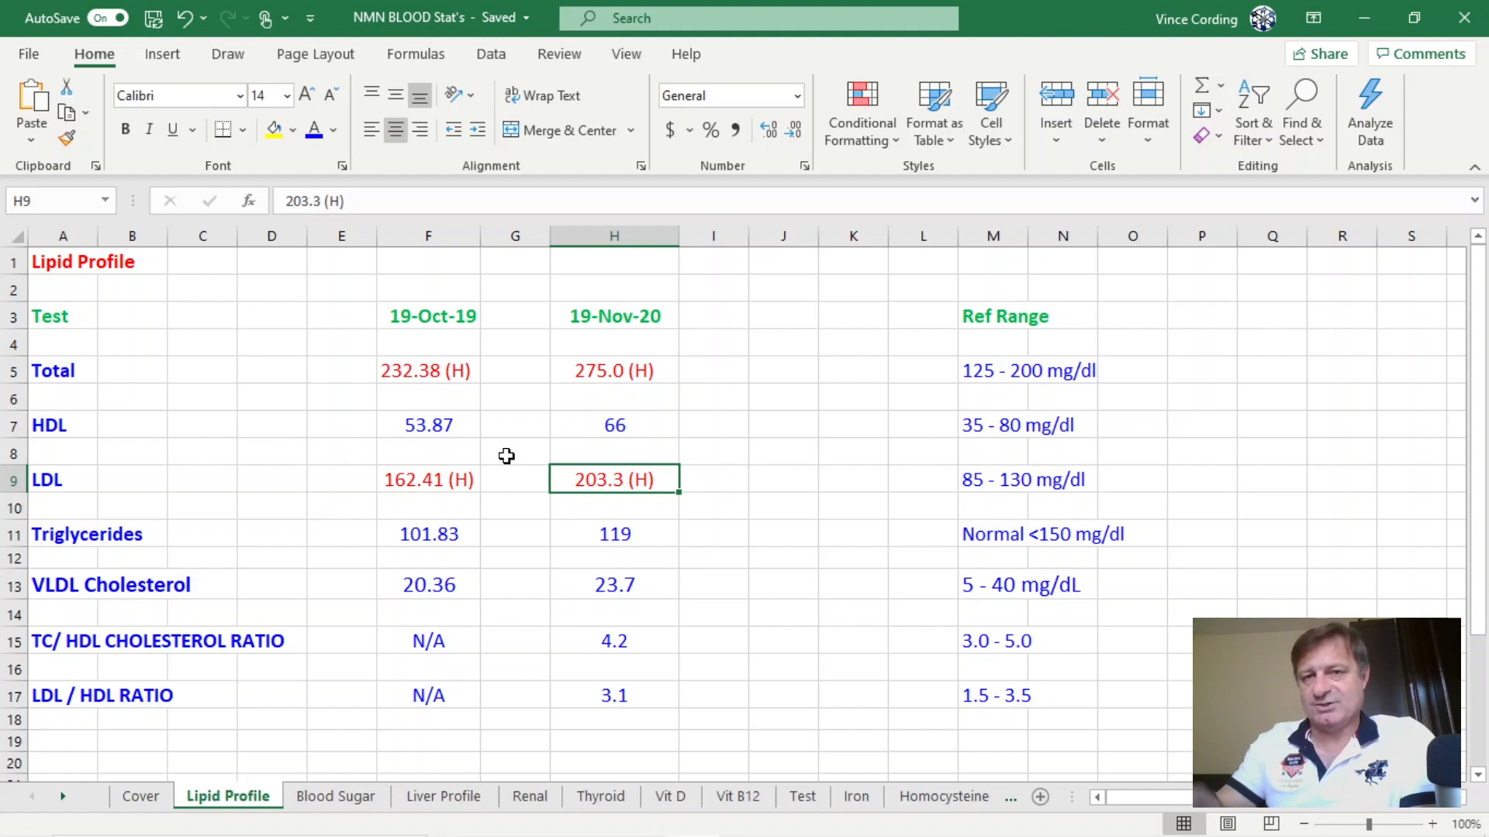
mouse_move(562, 480)
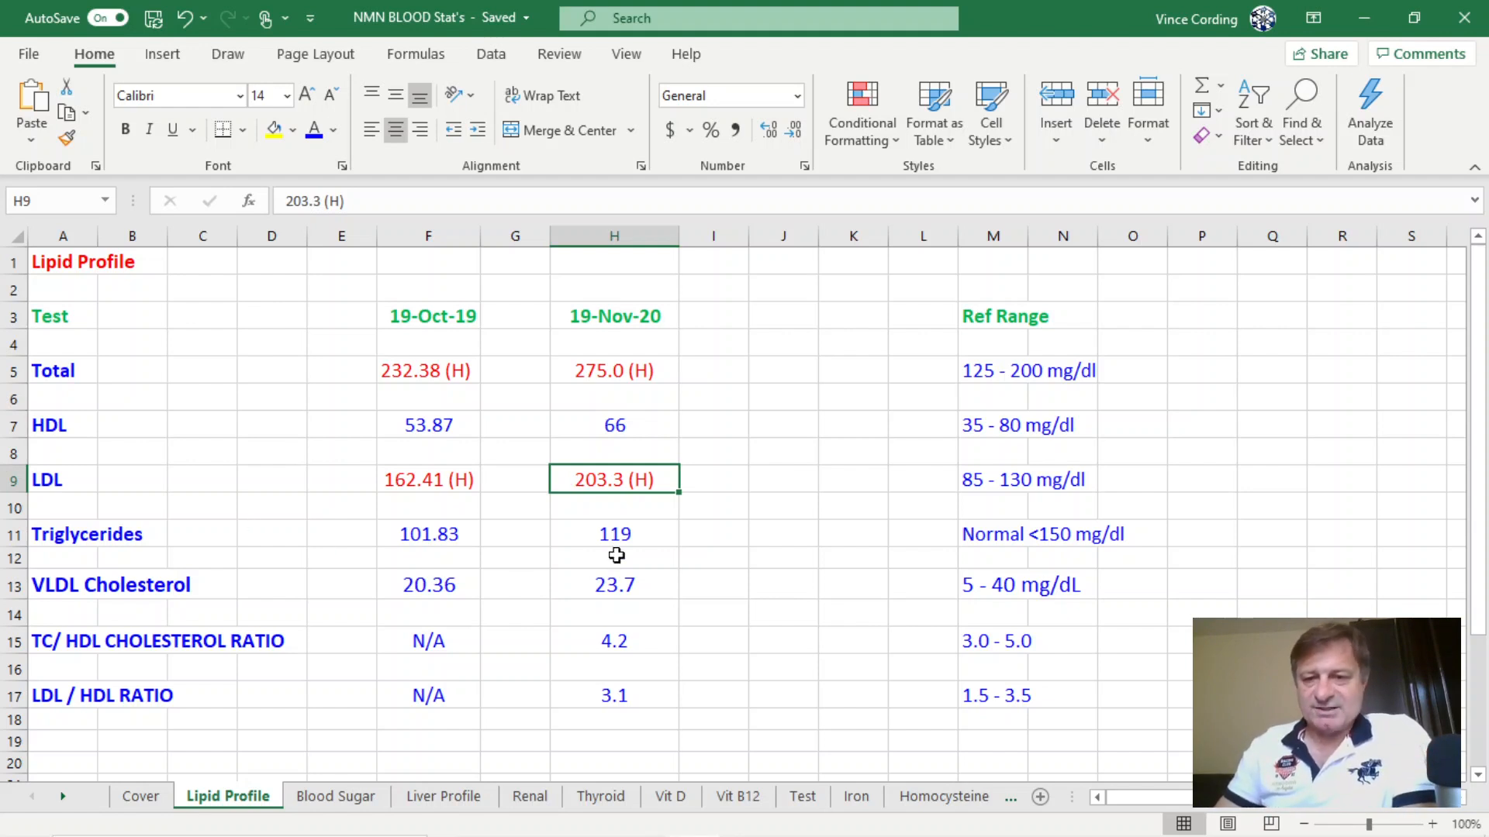
mouse_move(618, 540)
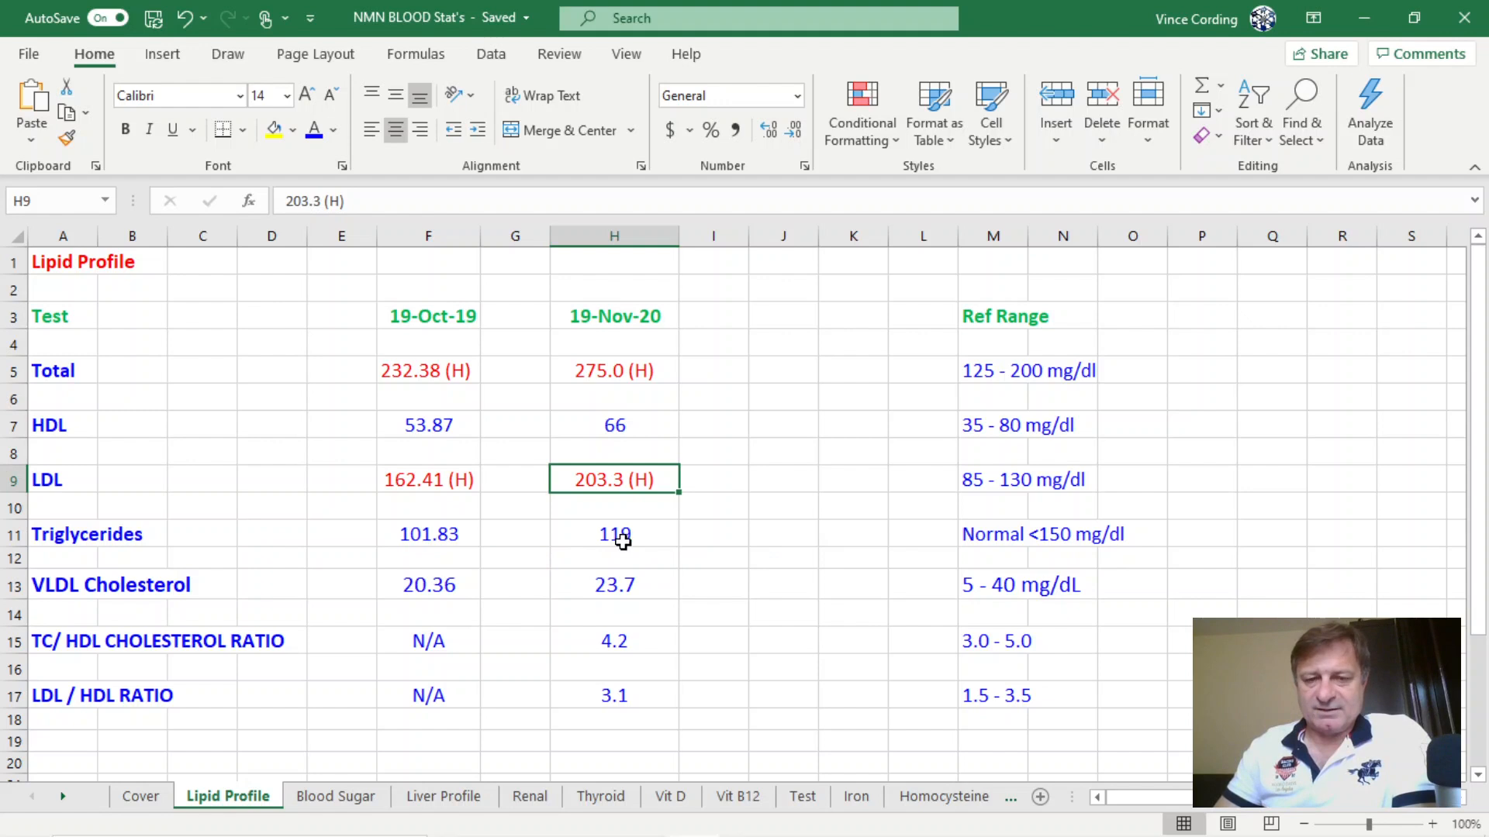
click(614, 533)
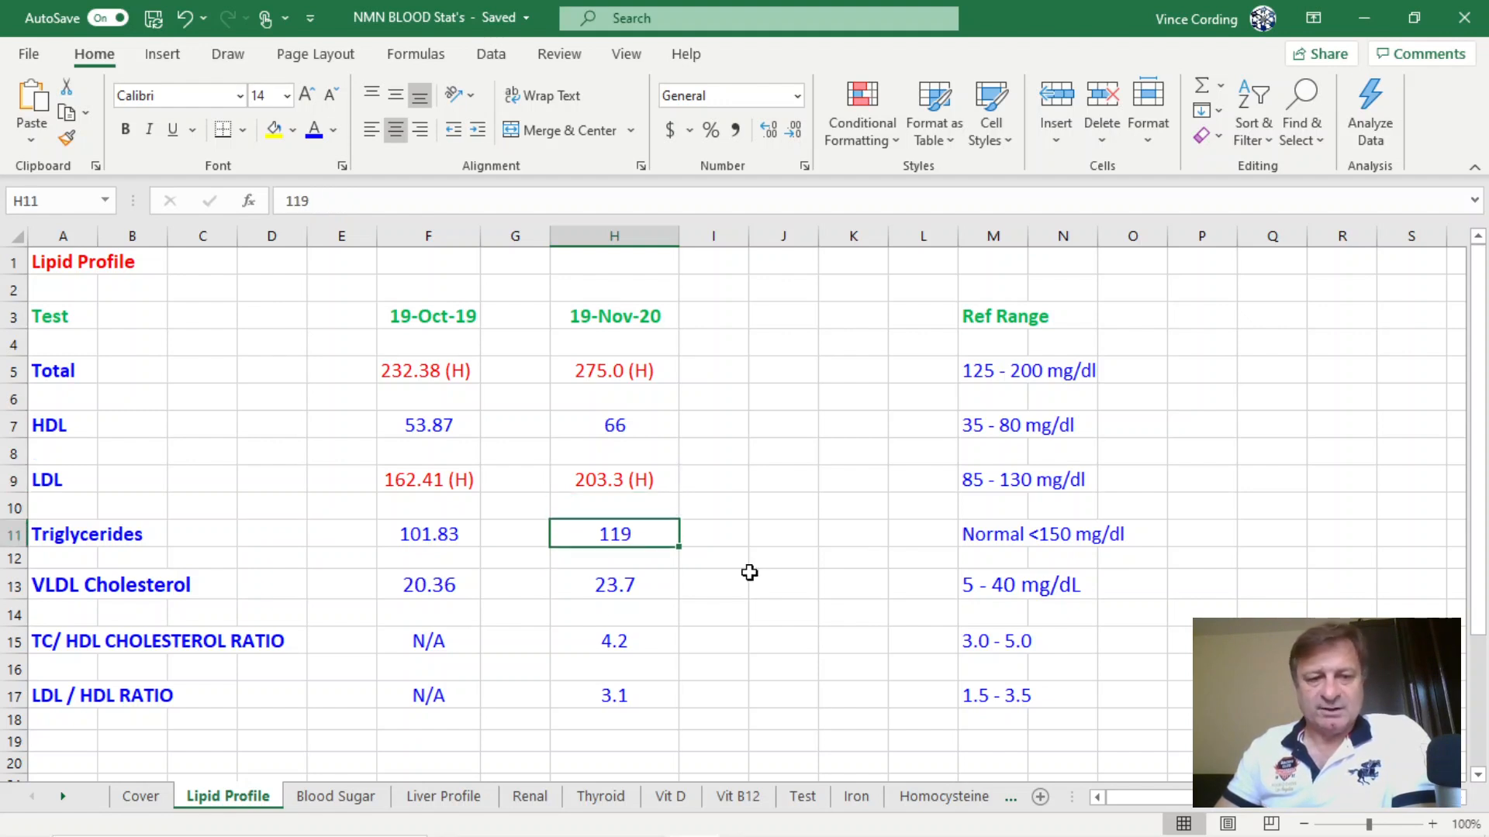
mouse_move(42, 653)
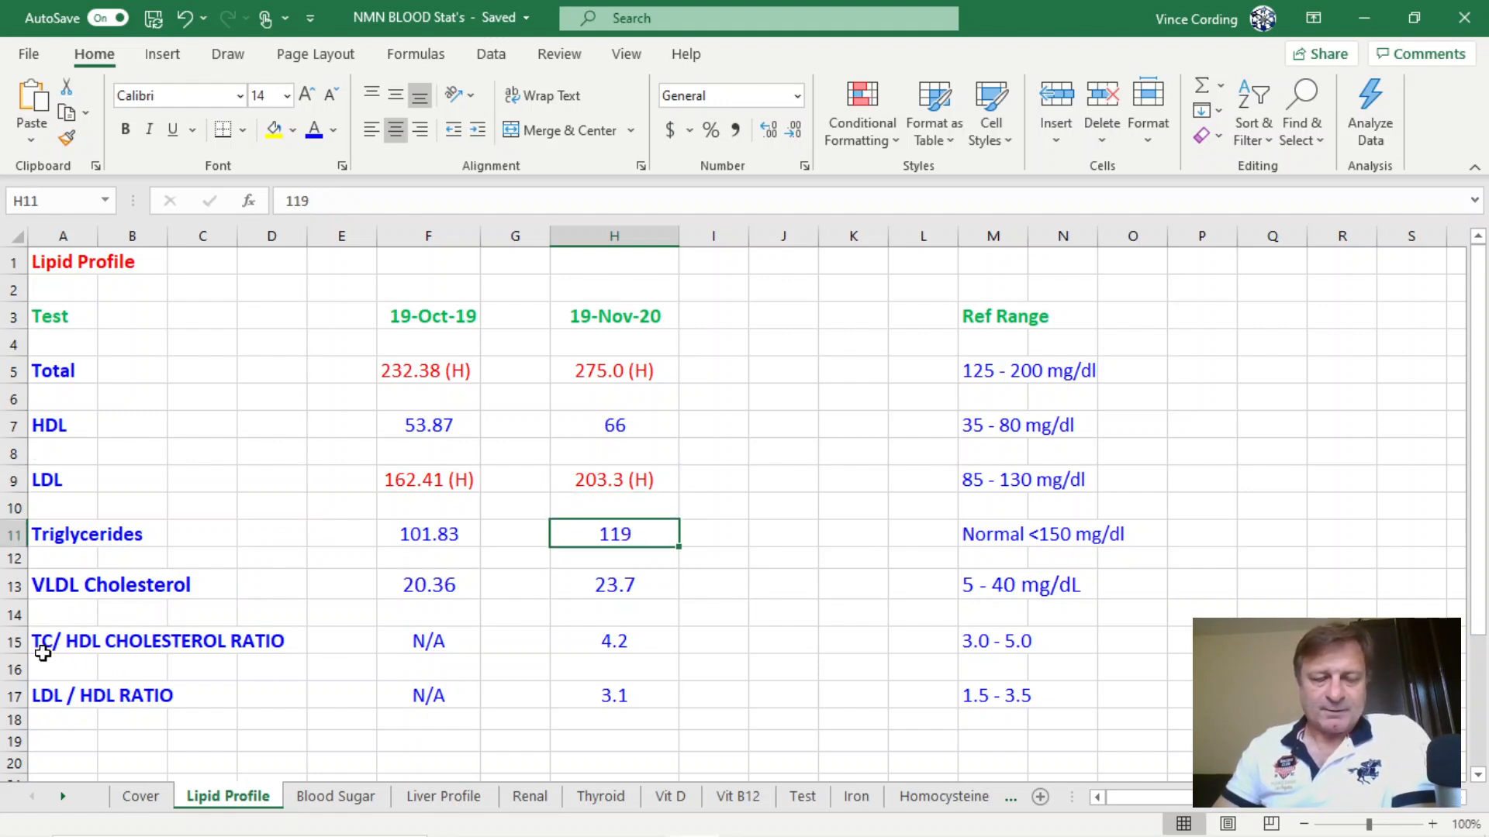
mouse_move(145, 652)
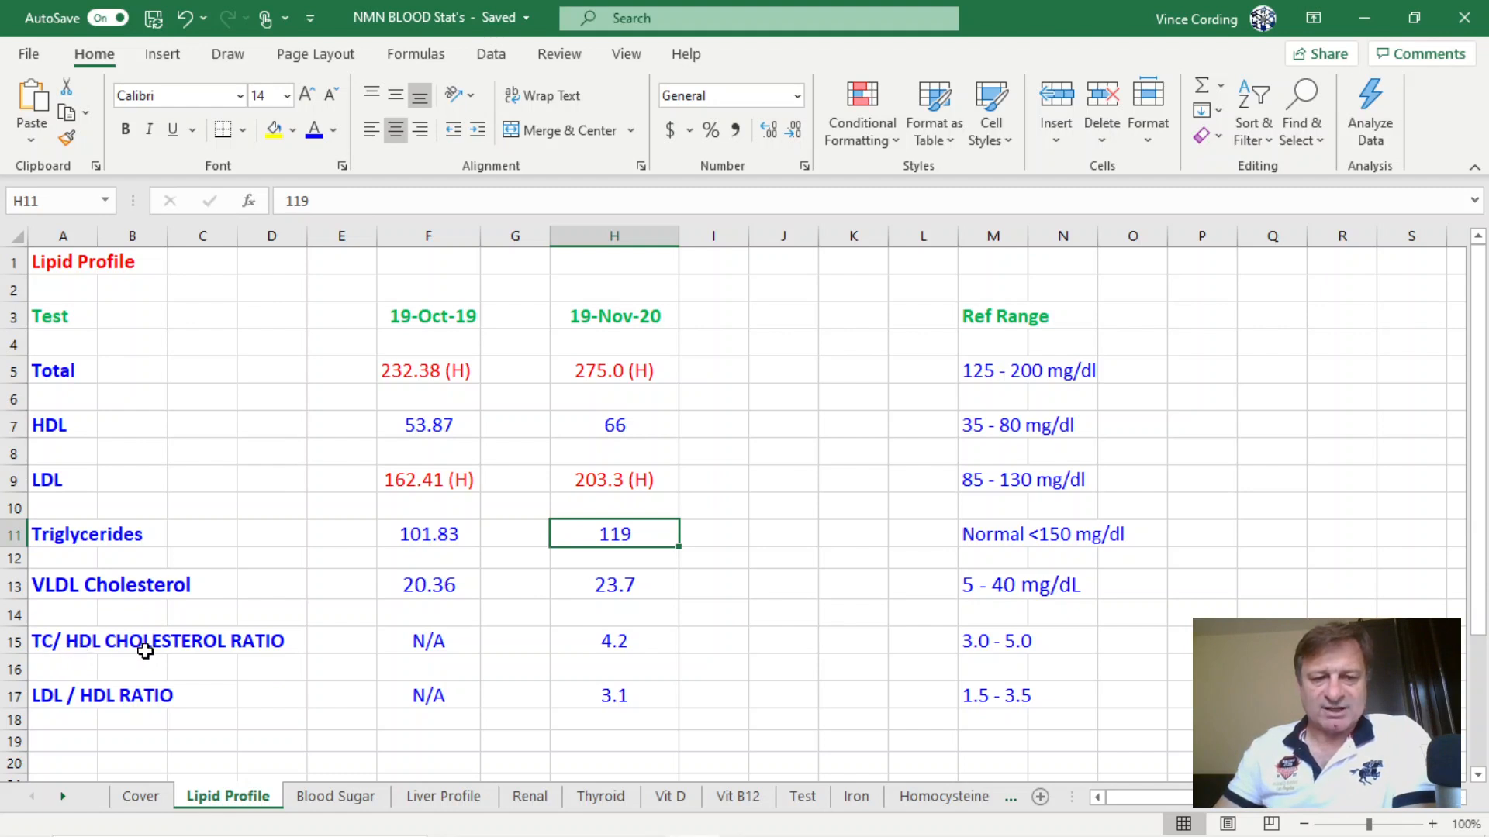
mouse_move(1009, 654)
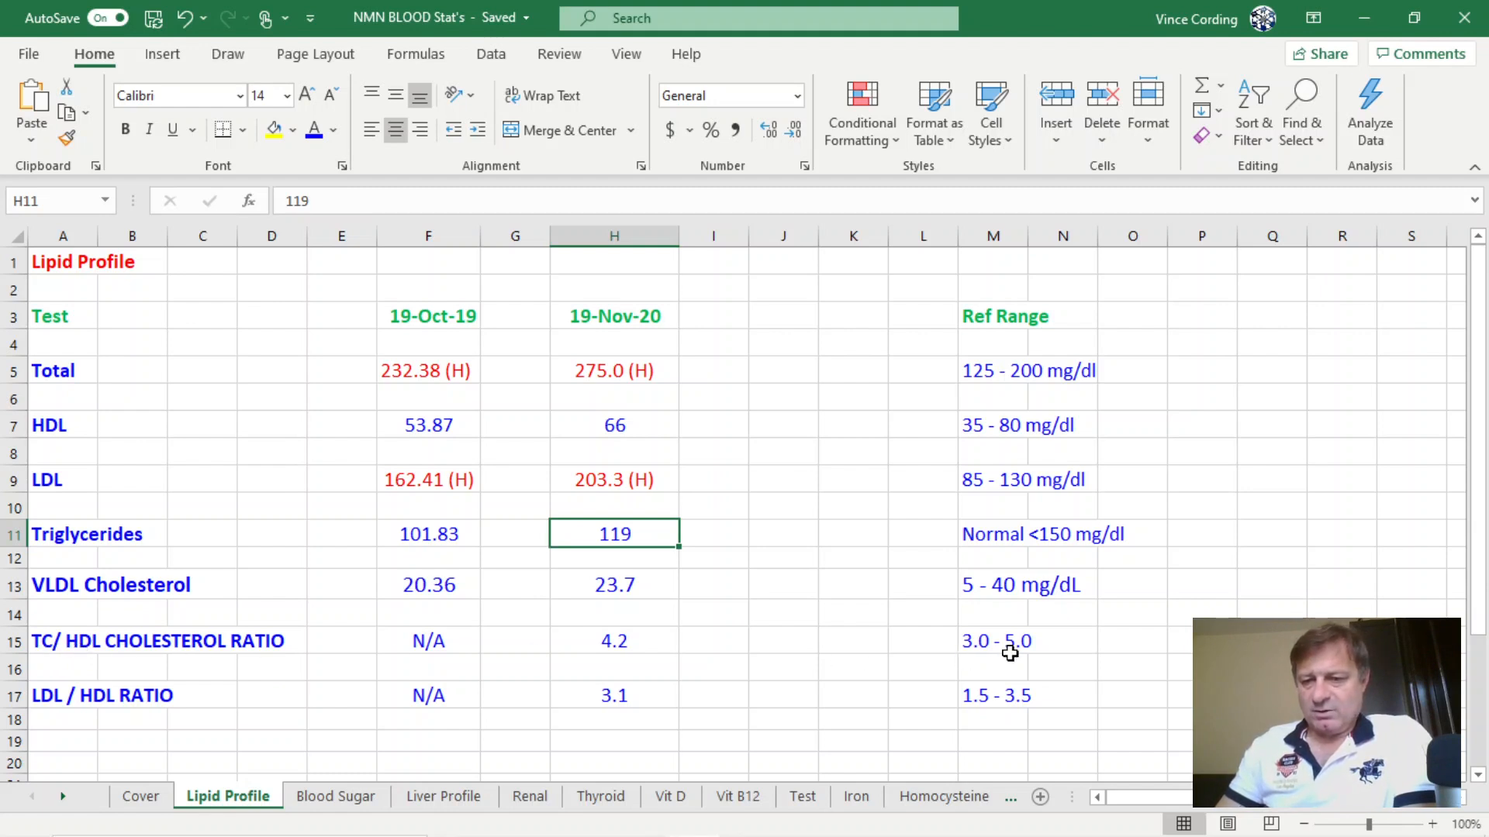
mouse_move(648, 651)
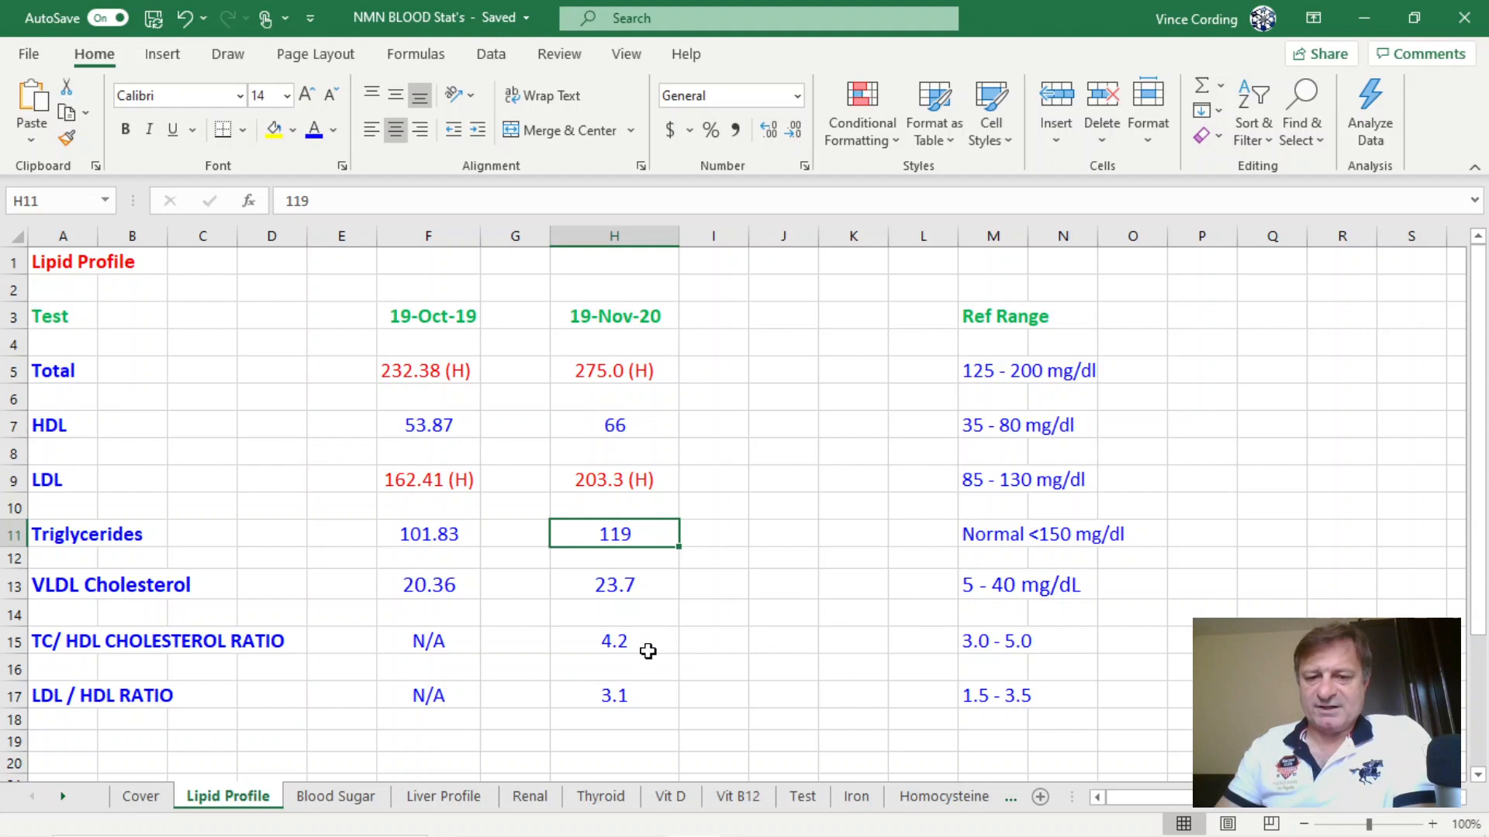
click(613, 641)
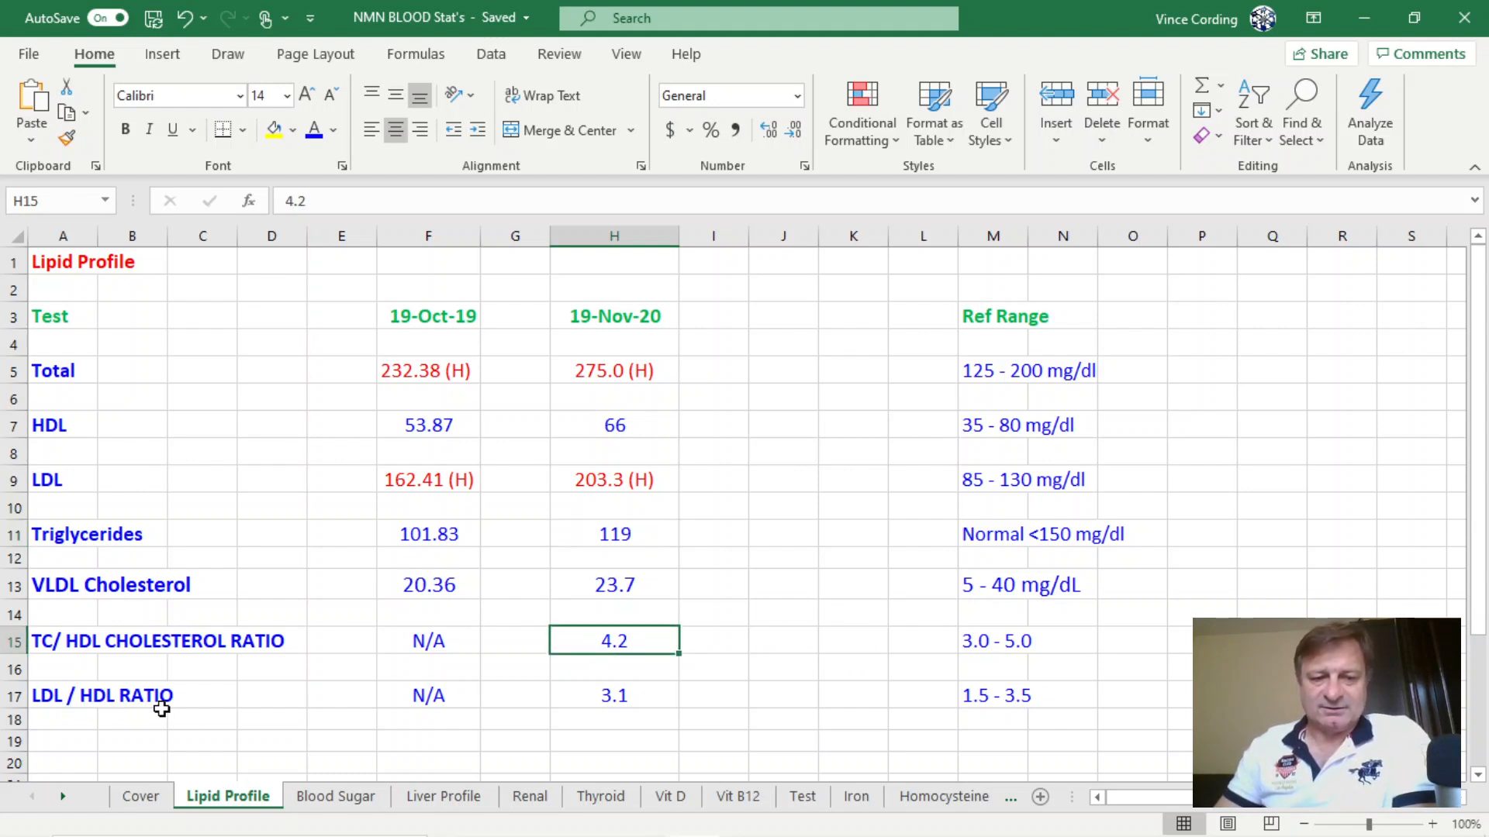
mouse_move(987, 715)
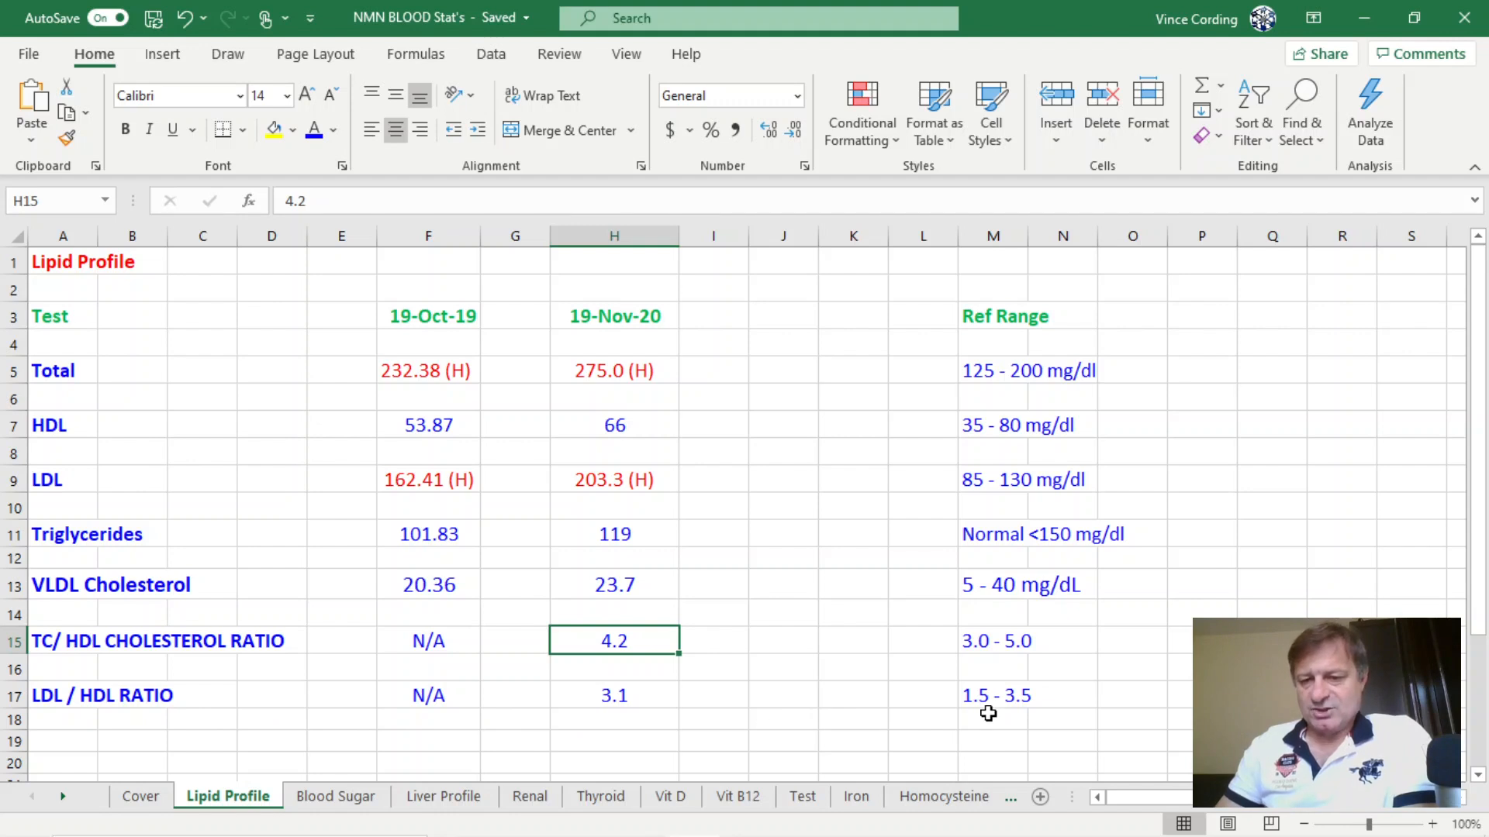
mouse_move(621, 698)
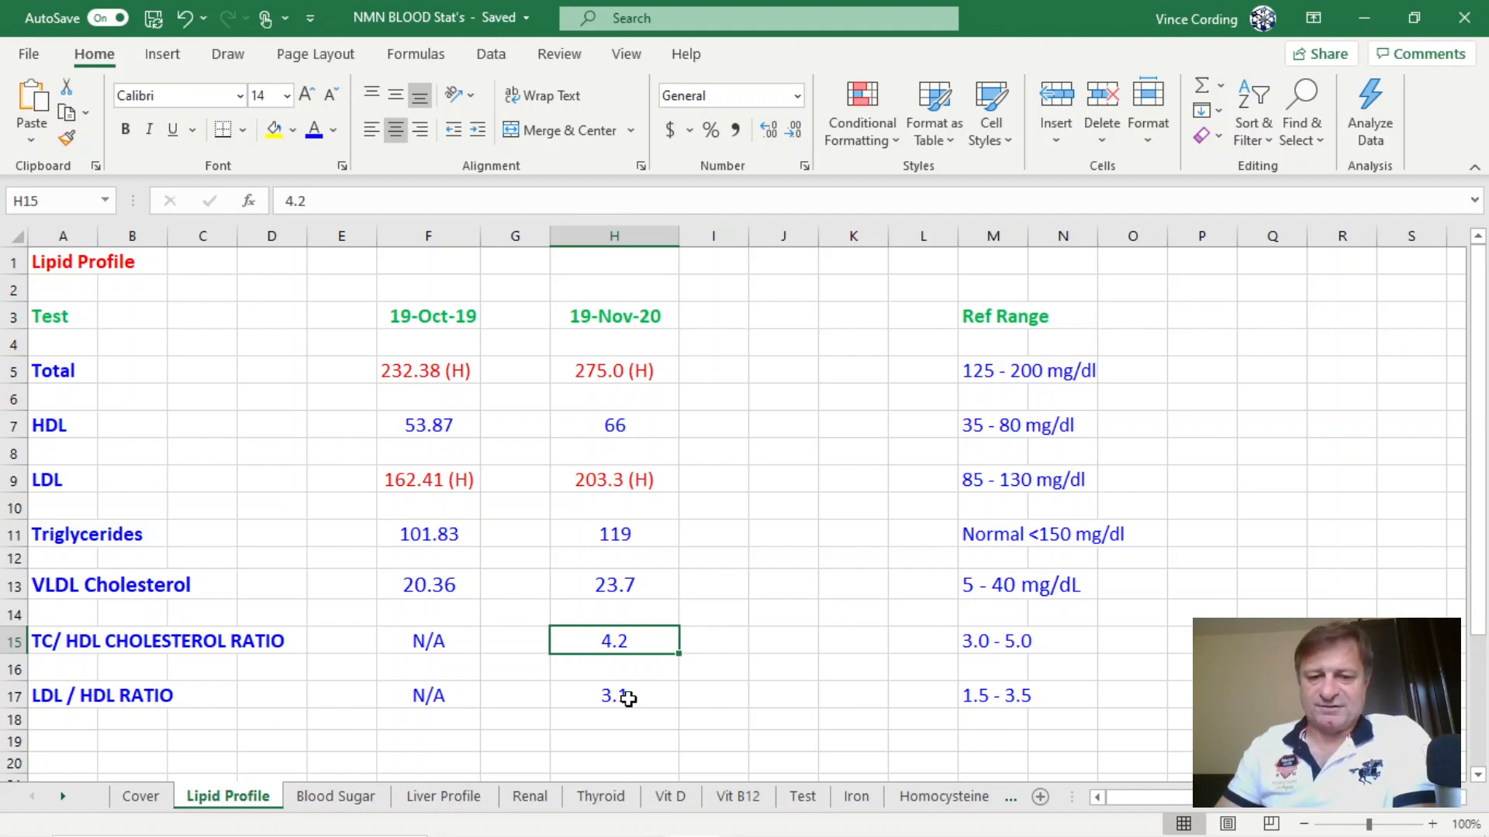
click(613, 695)
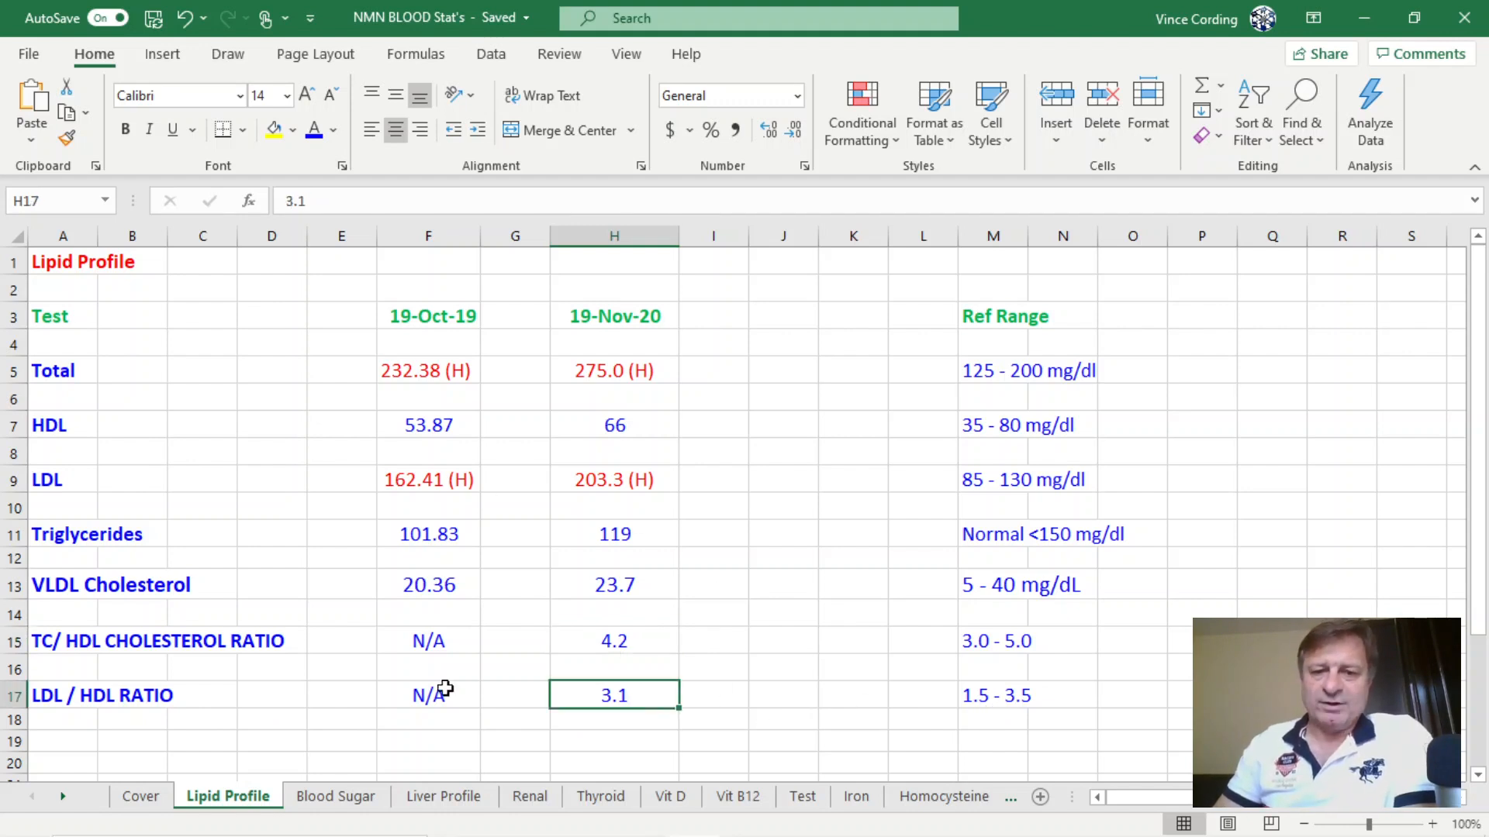
mouse_move(621, 486)
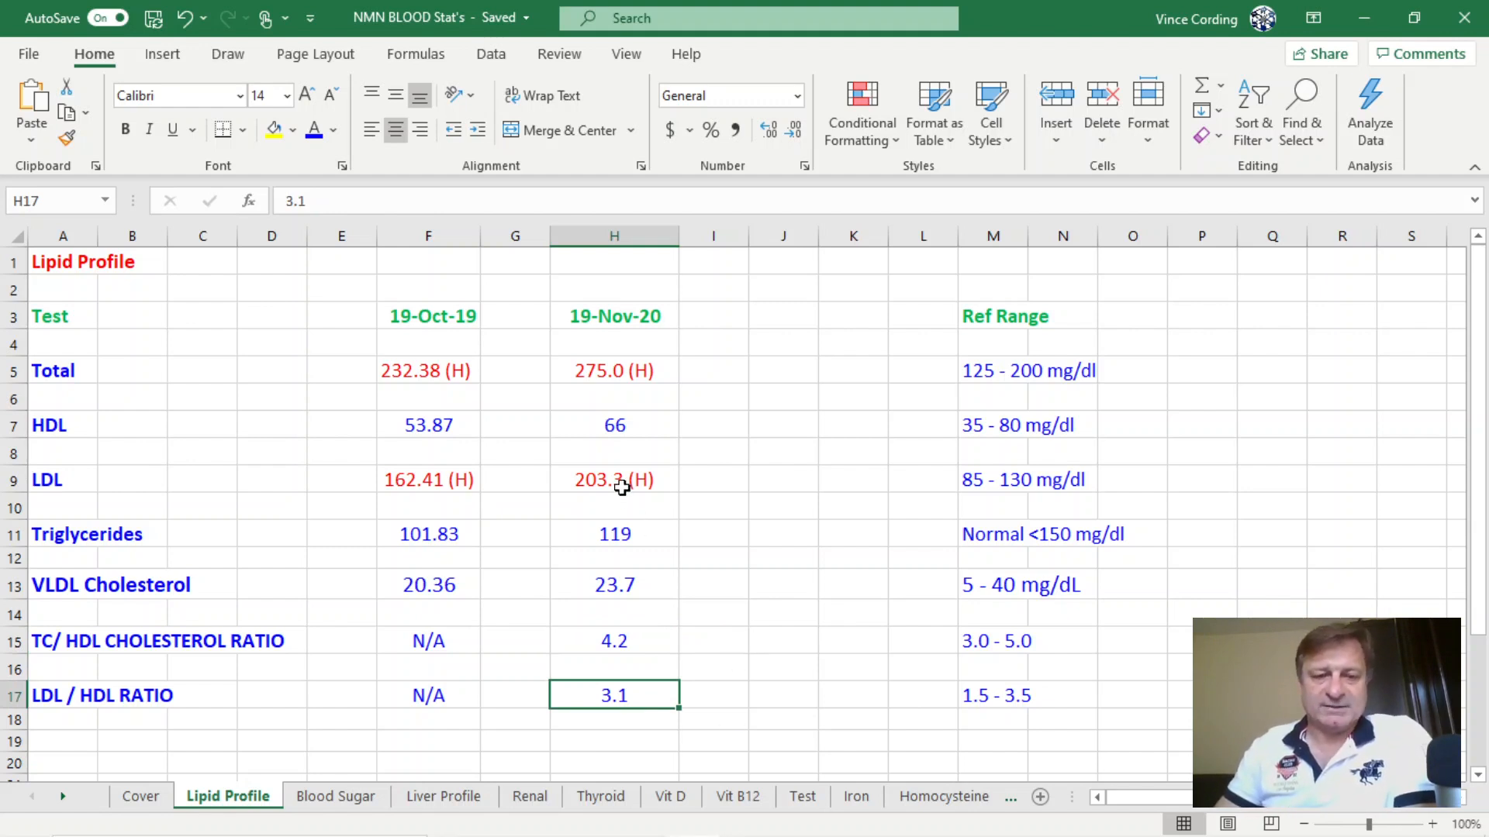
click(335, 796)
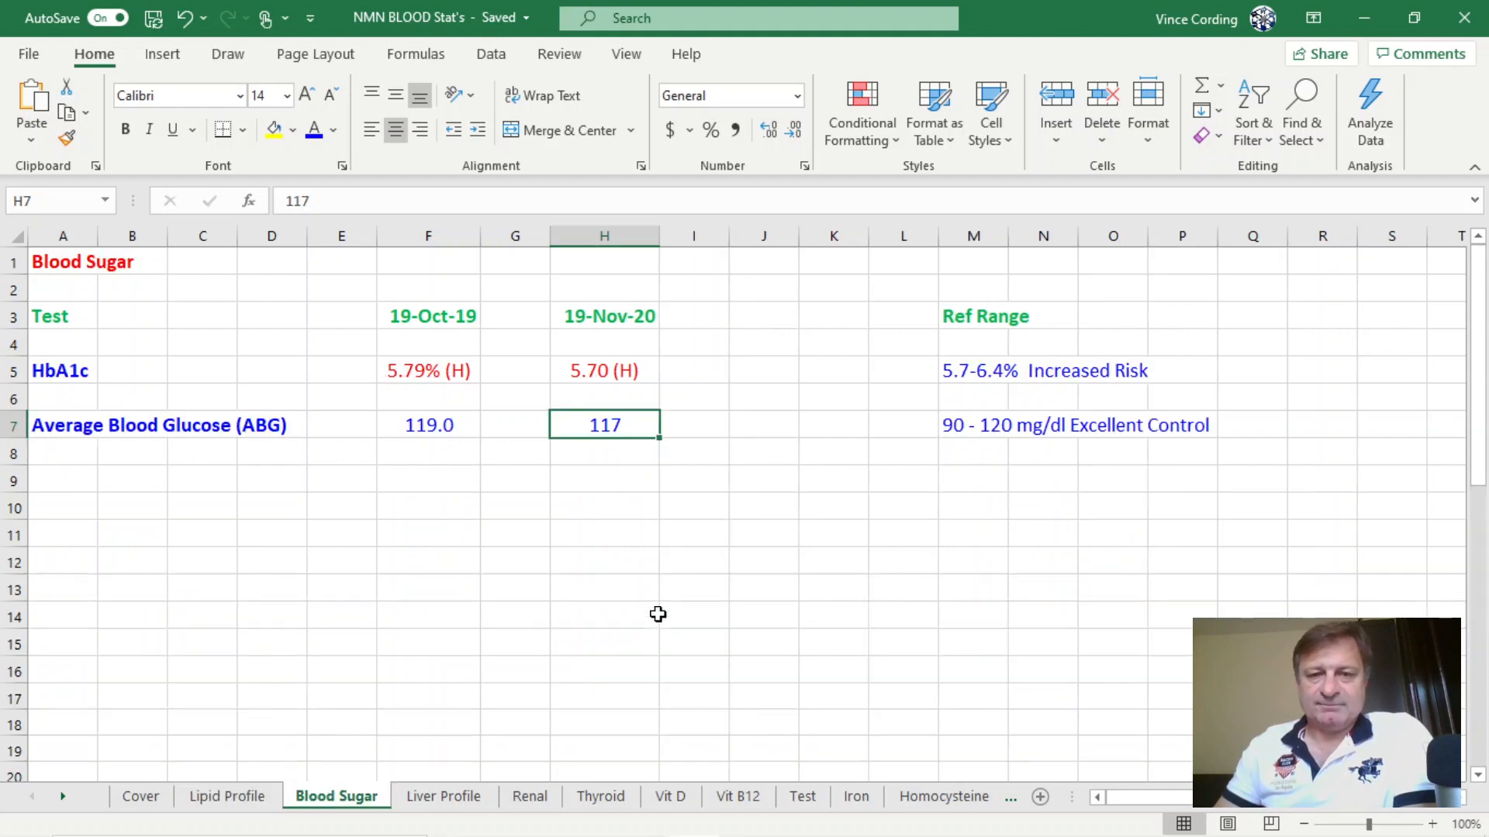
mouse_move(390, 379)
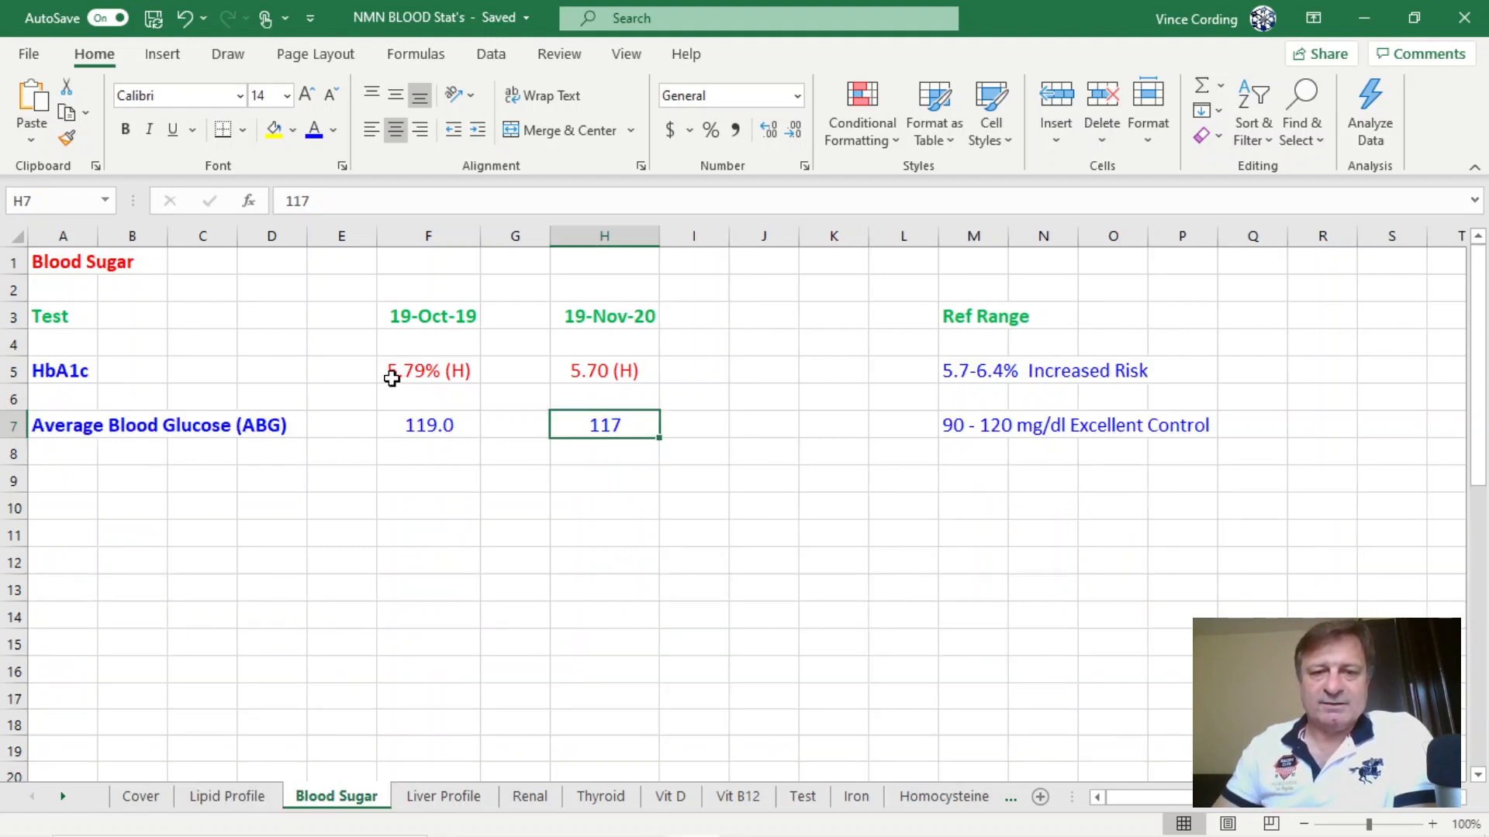
click(604, 370)
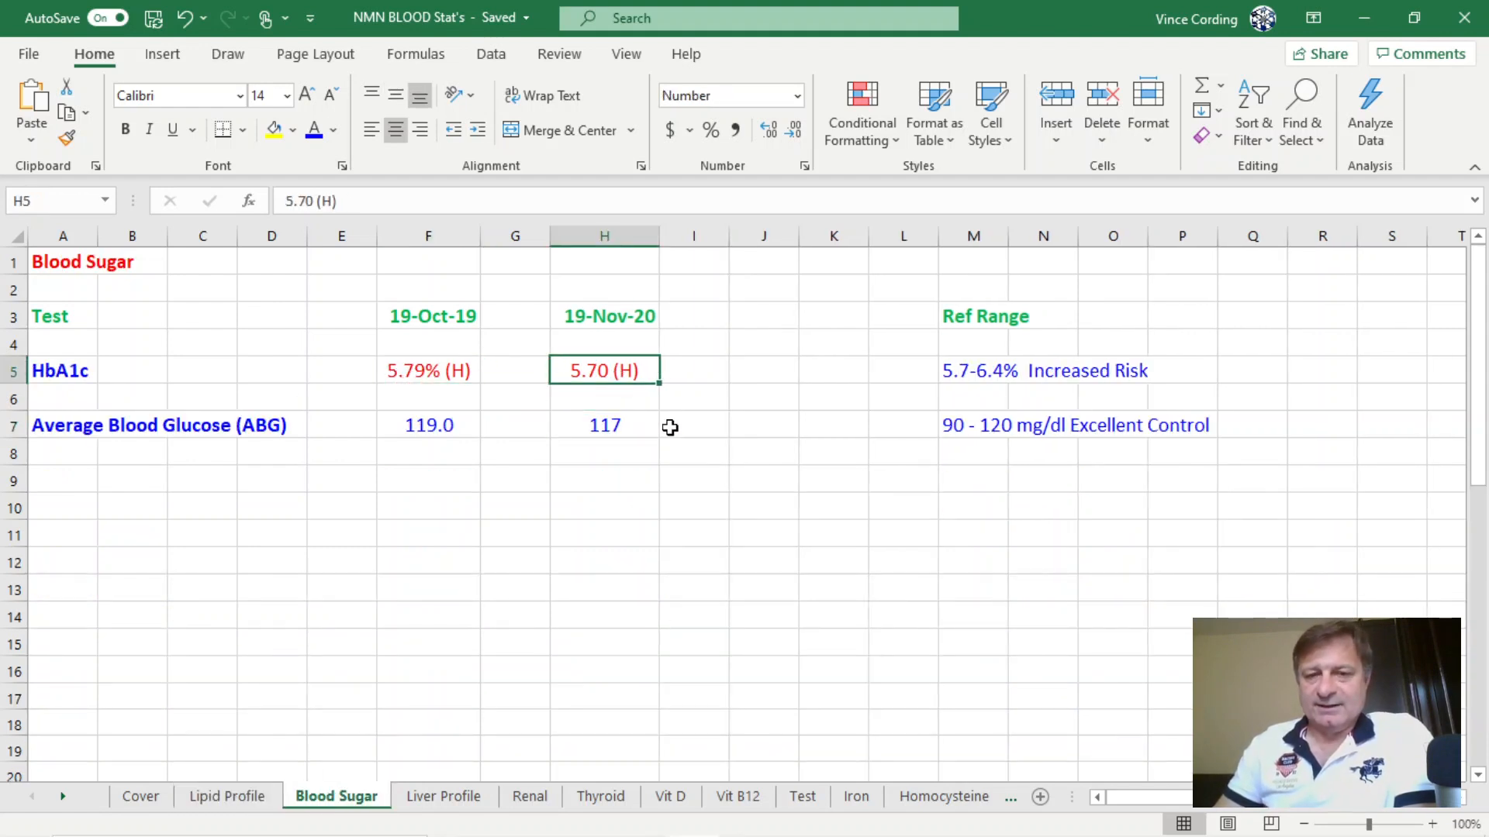
mouse_move(956, 371)
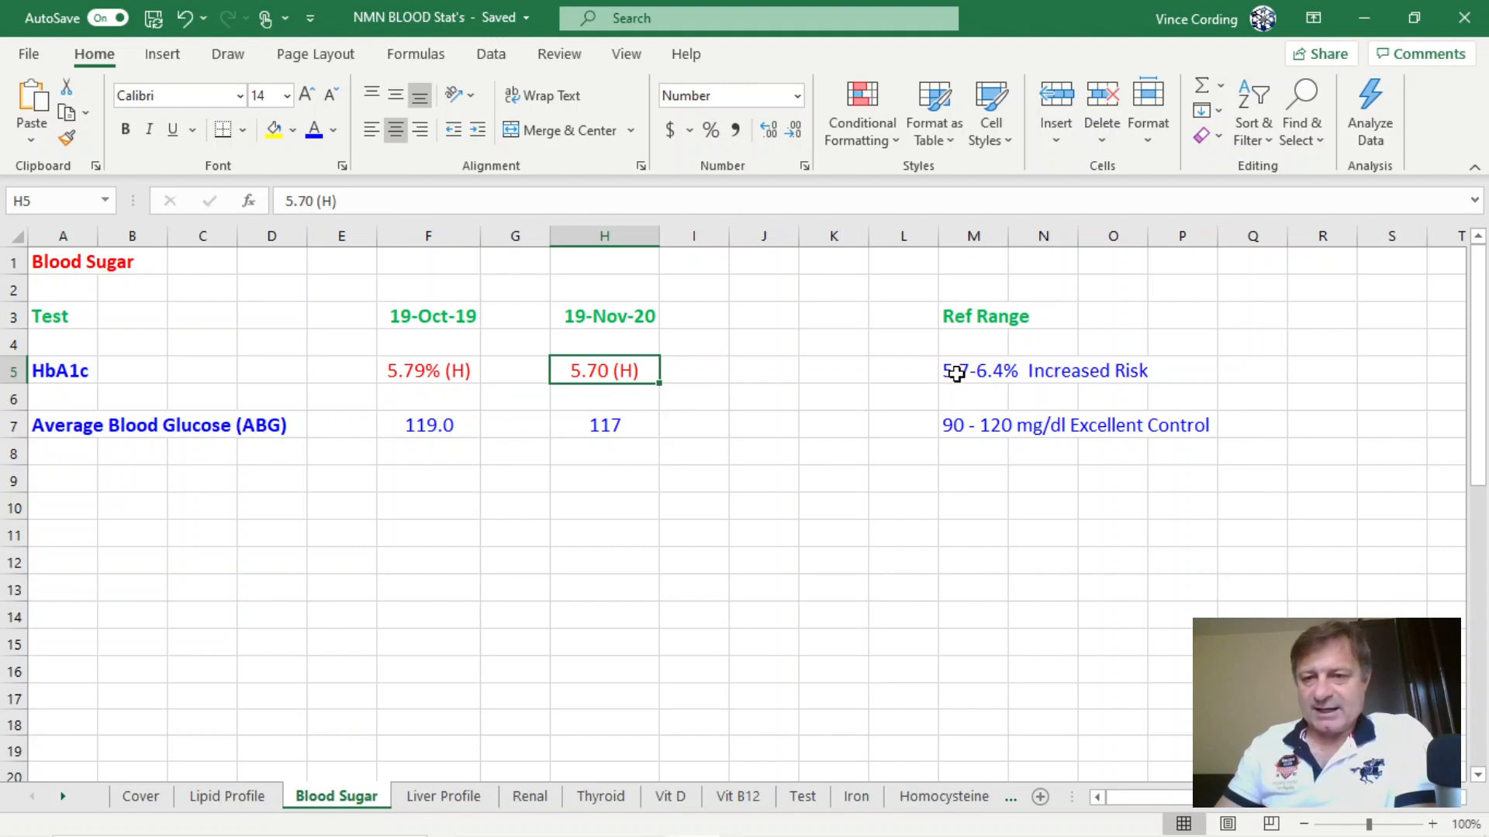
click(972, 371)
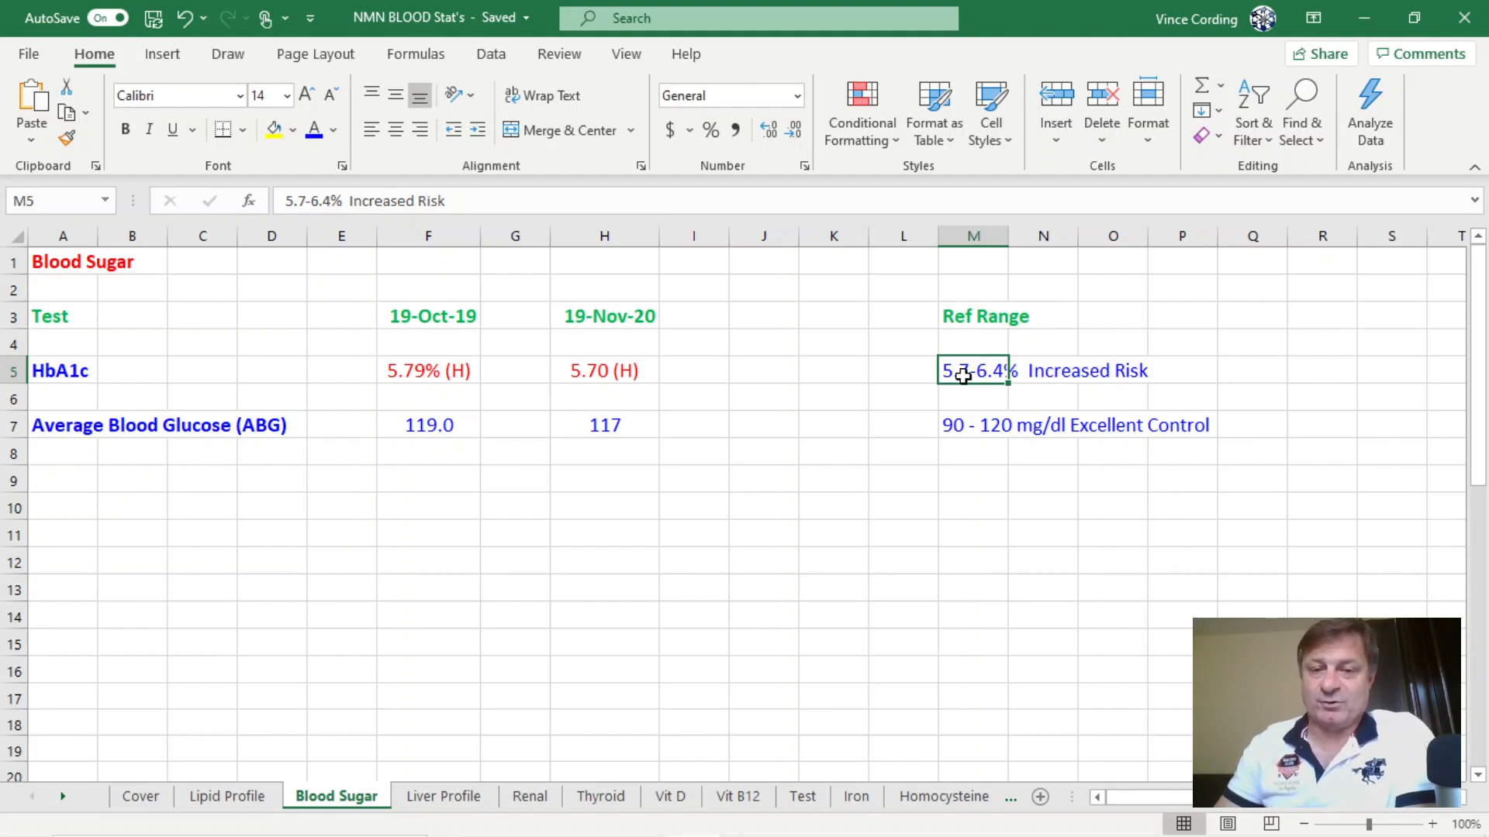
click(604, 371)
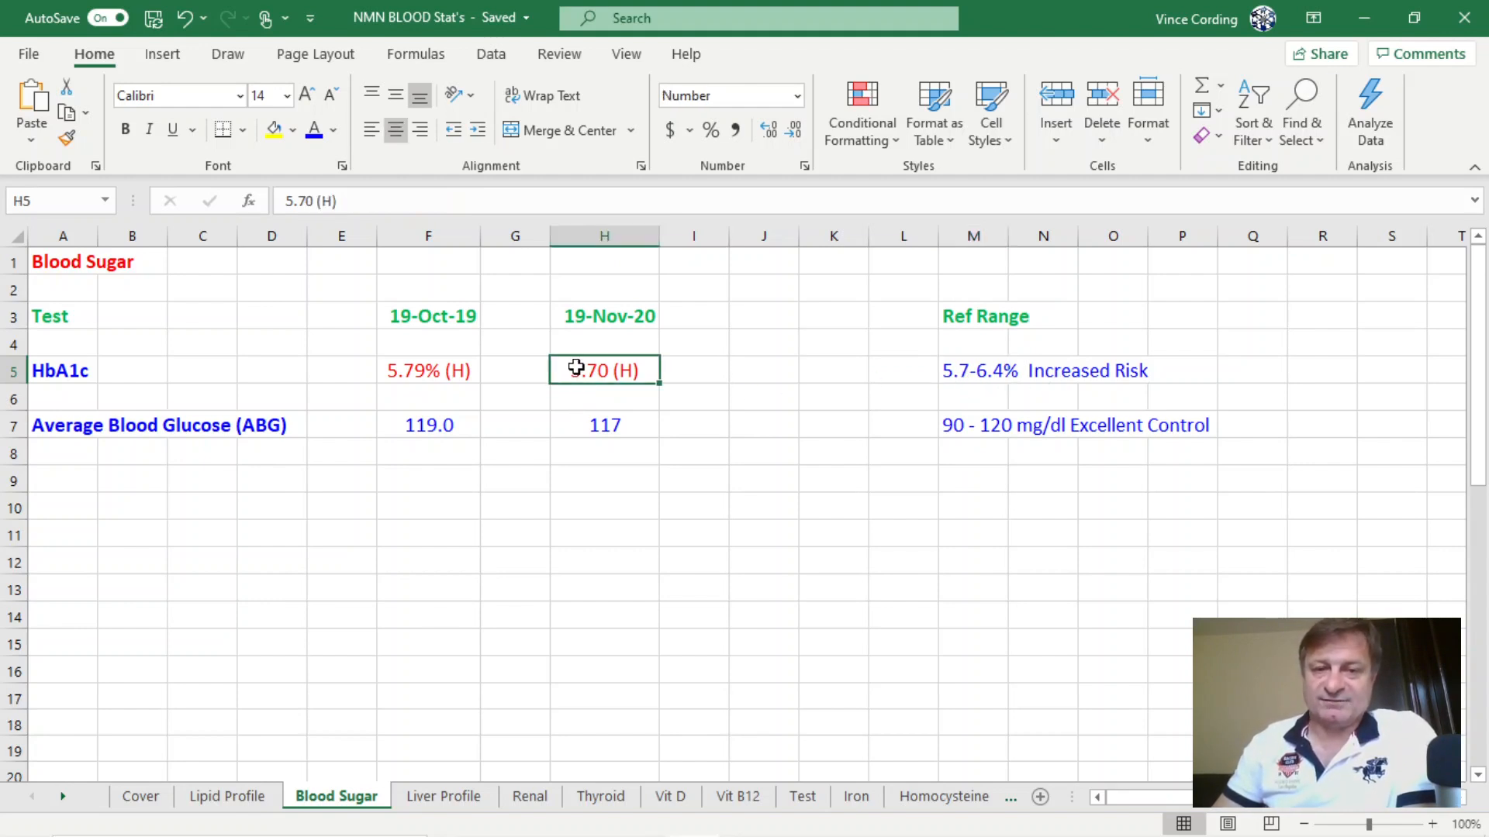
mouse_move(712, 490)
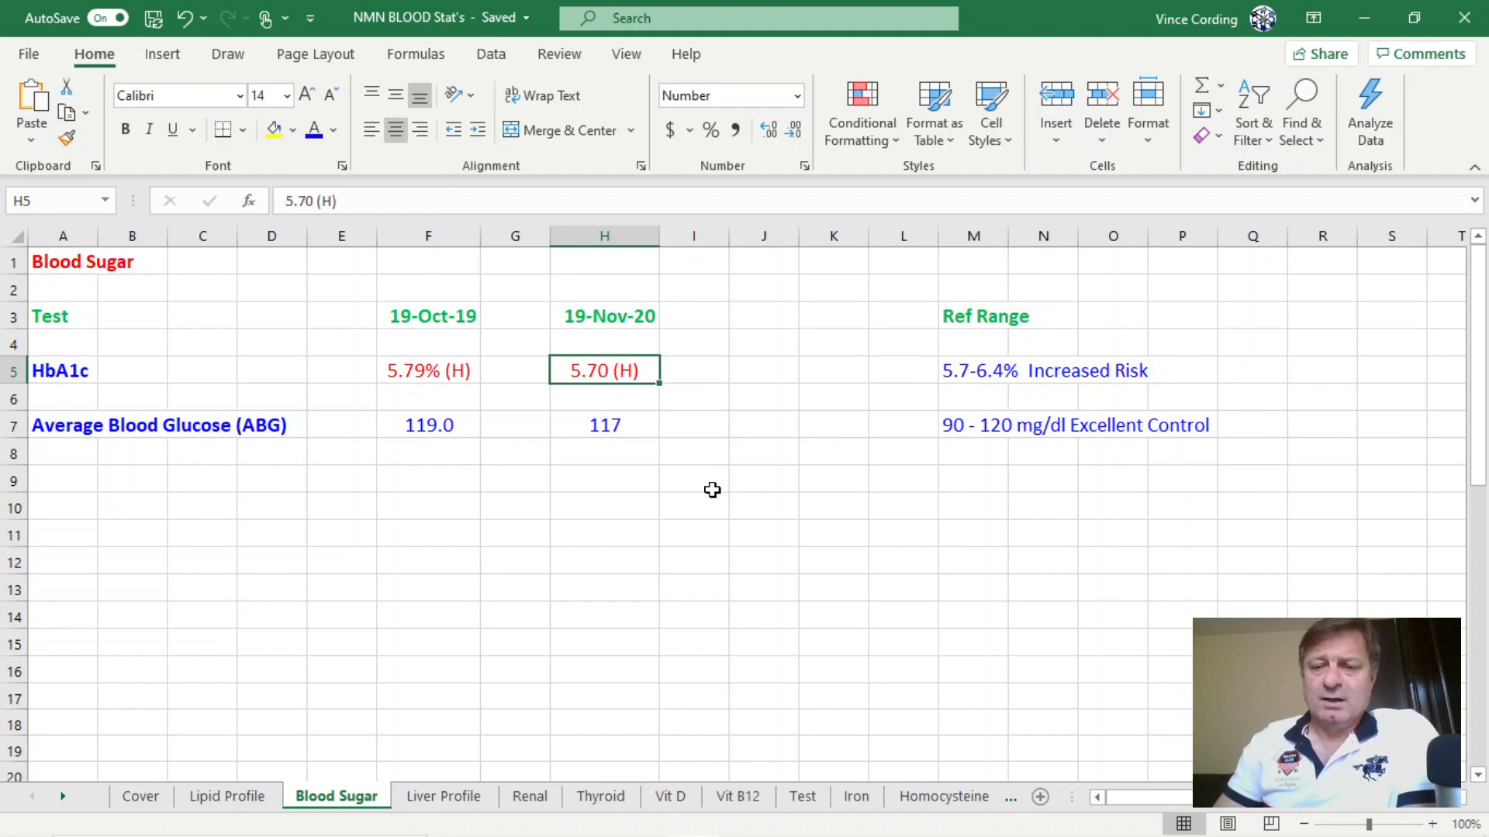
mouse_move(176, 430)
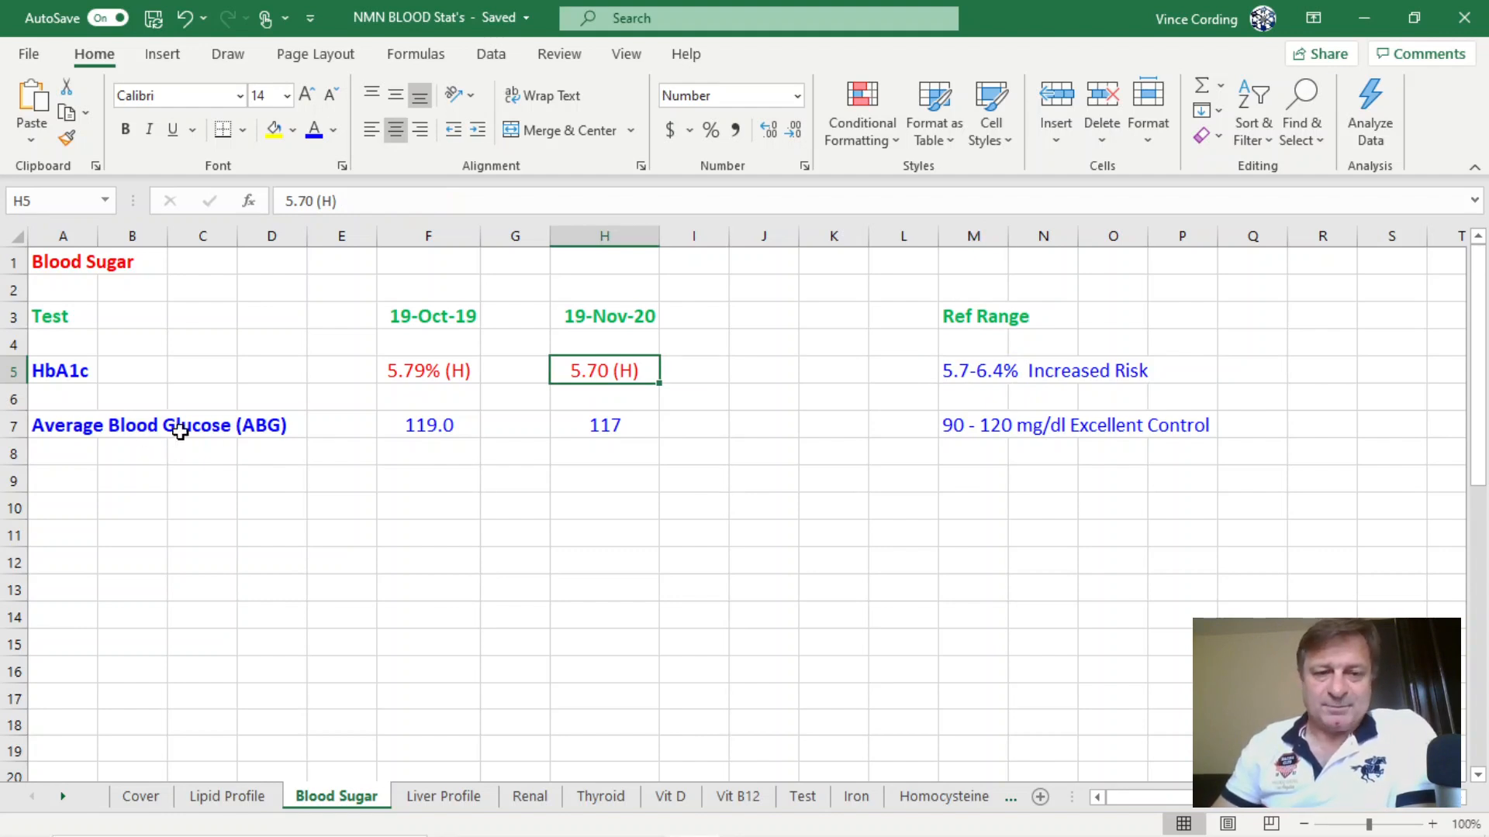
mouse_move(994, 432)
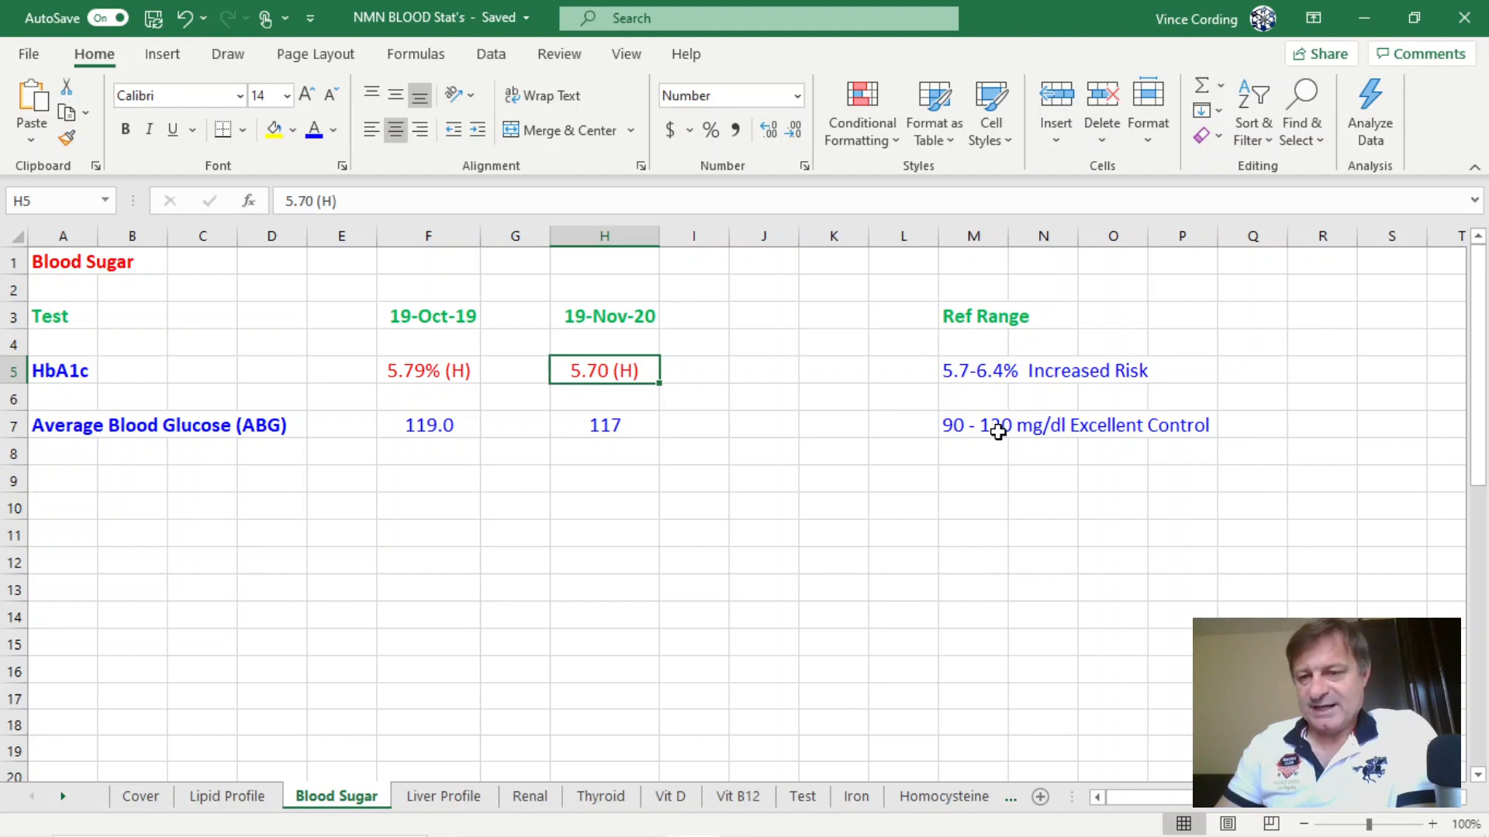
mouse_move(688, 434)
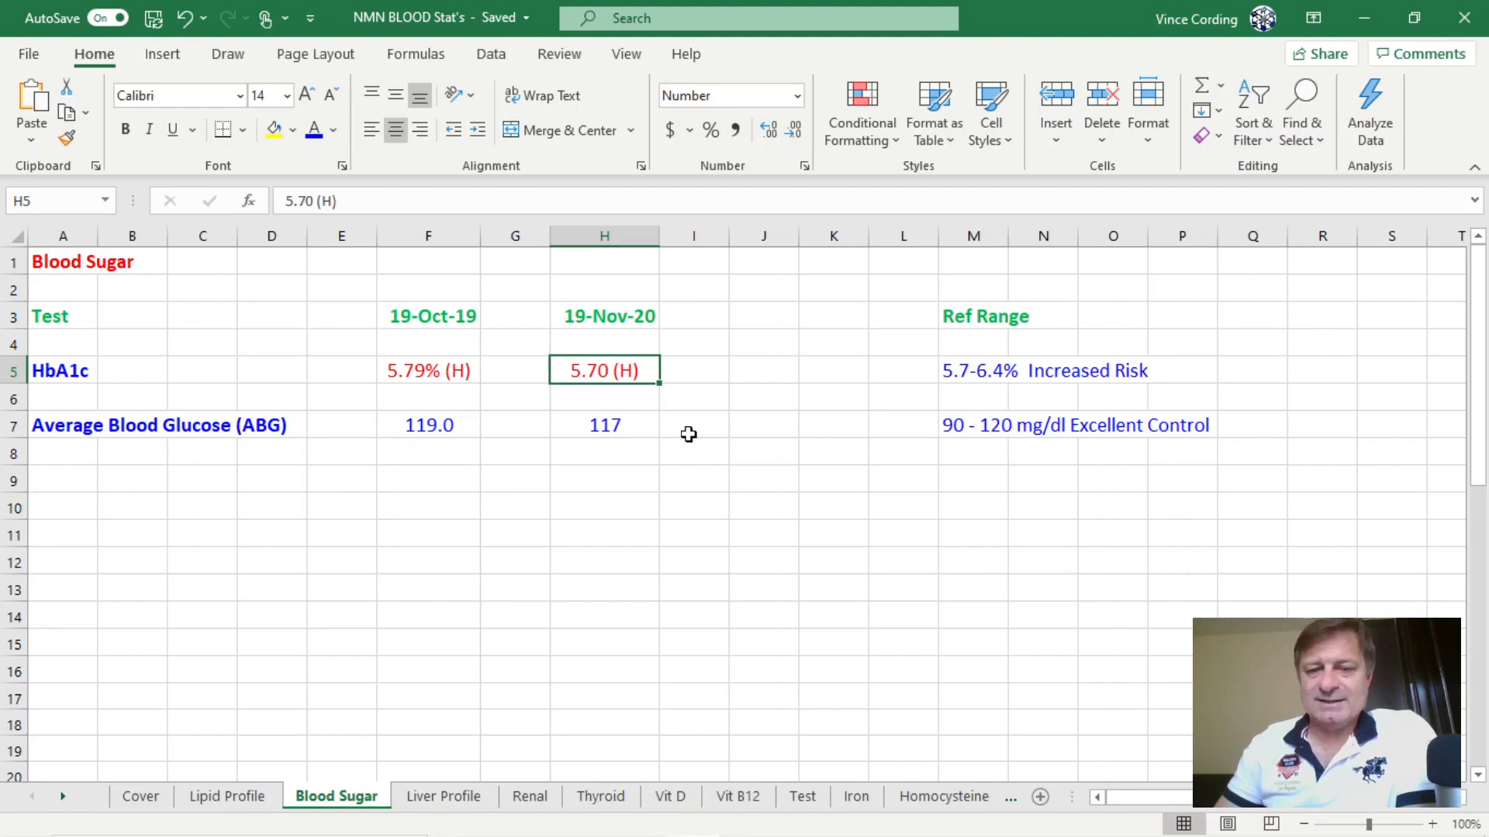
click(604, 424)
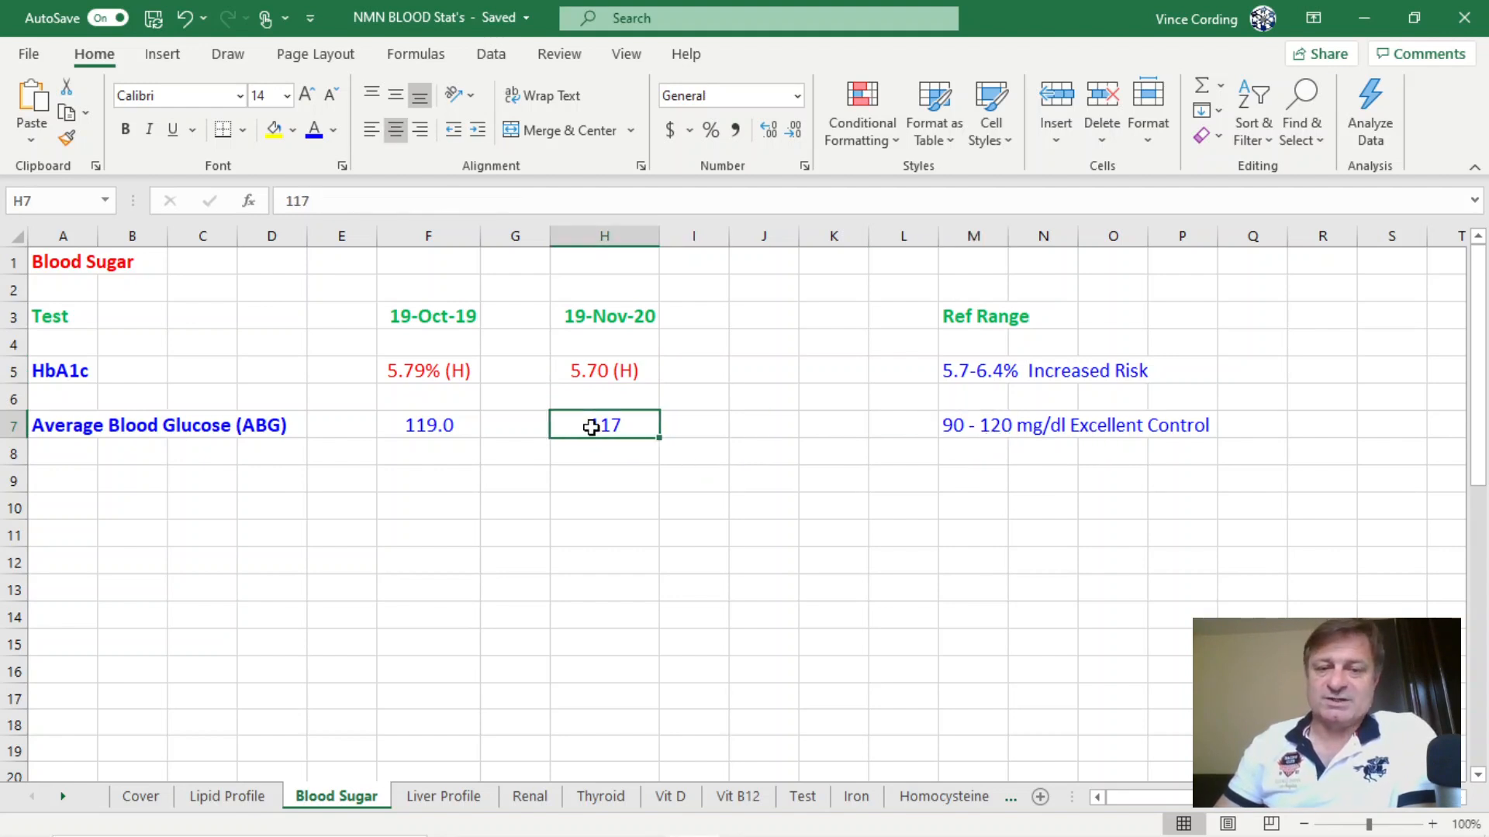
mouse_move(630, 505)
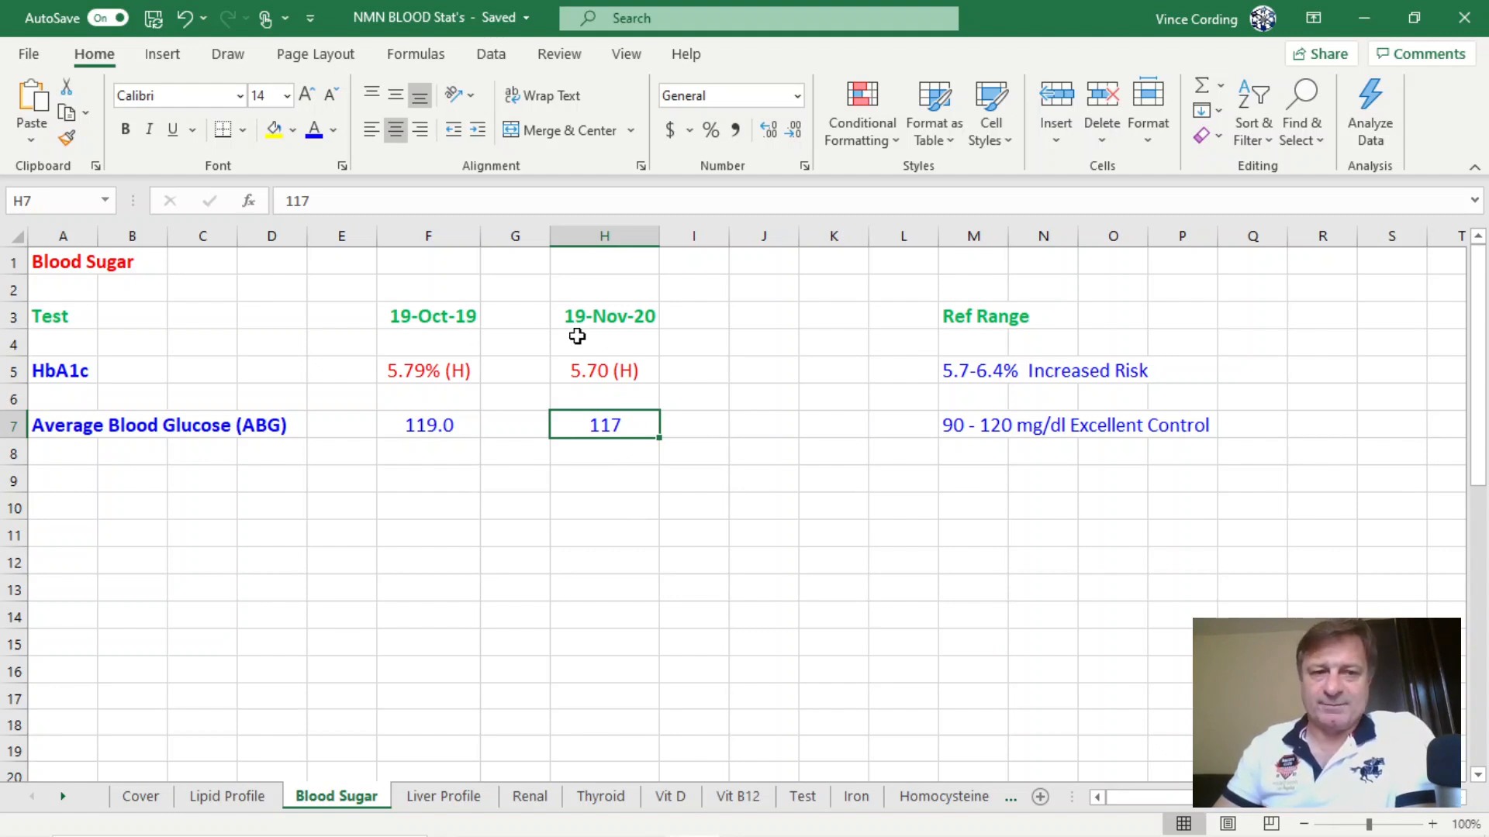
click(693, 534)
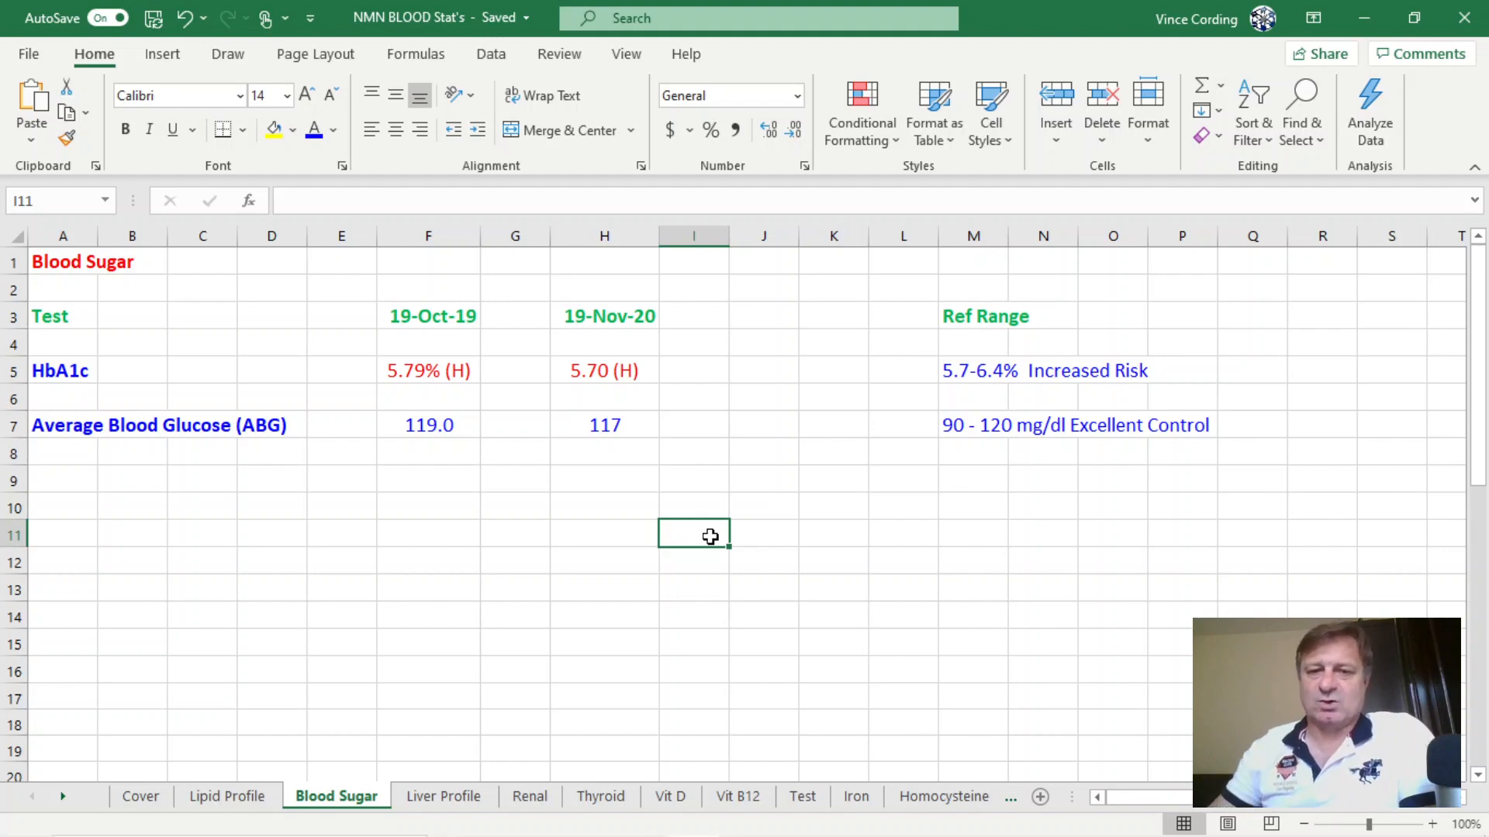
mouse_move(612, 370)
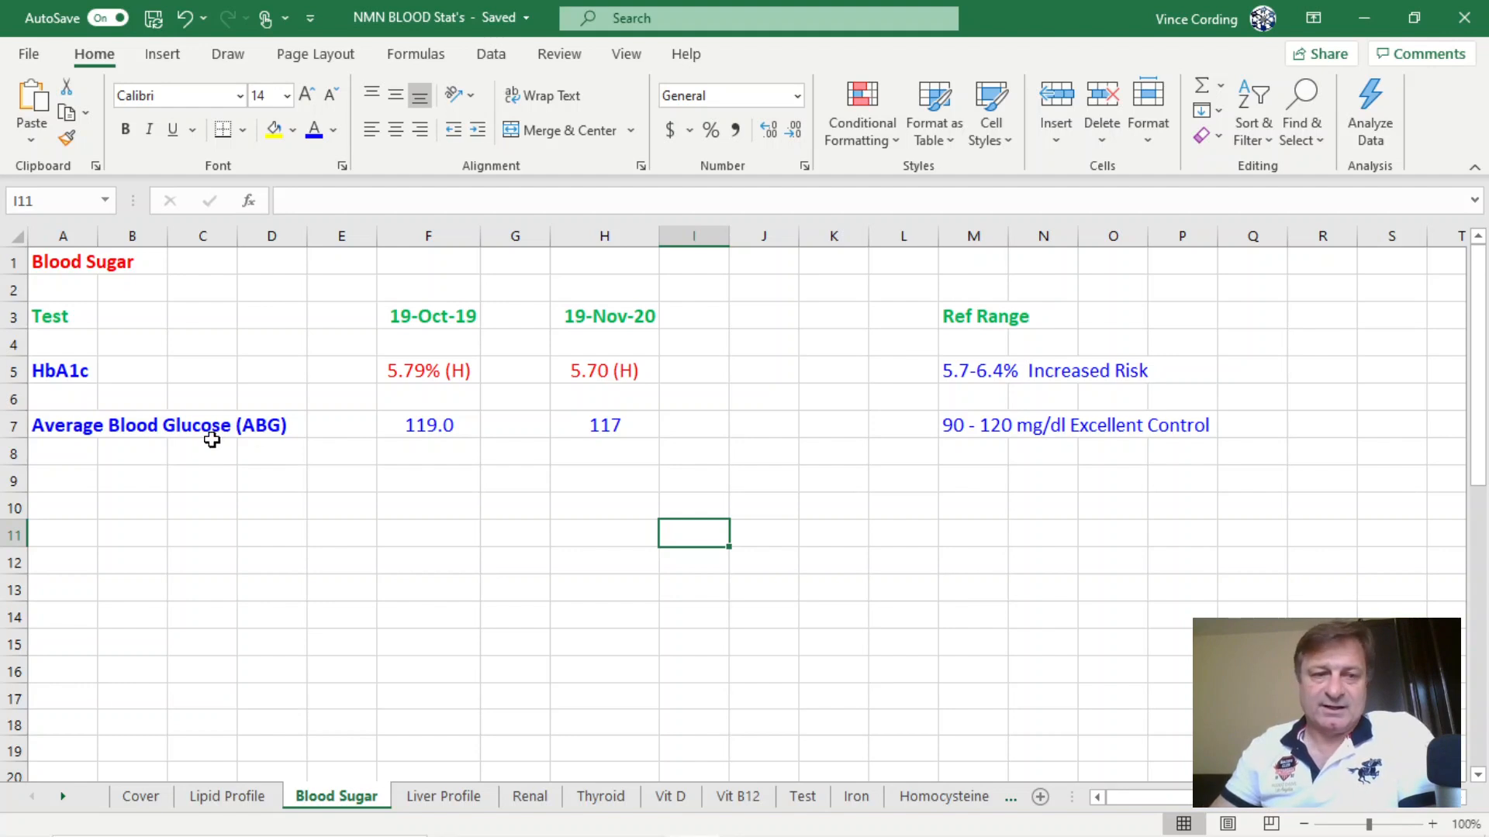
click(604, 425)
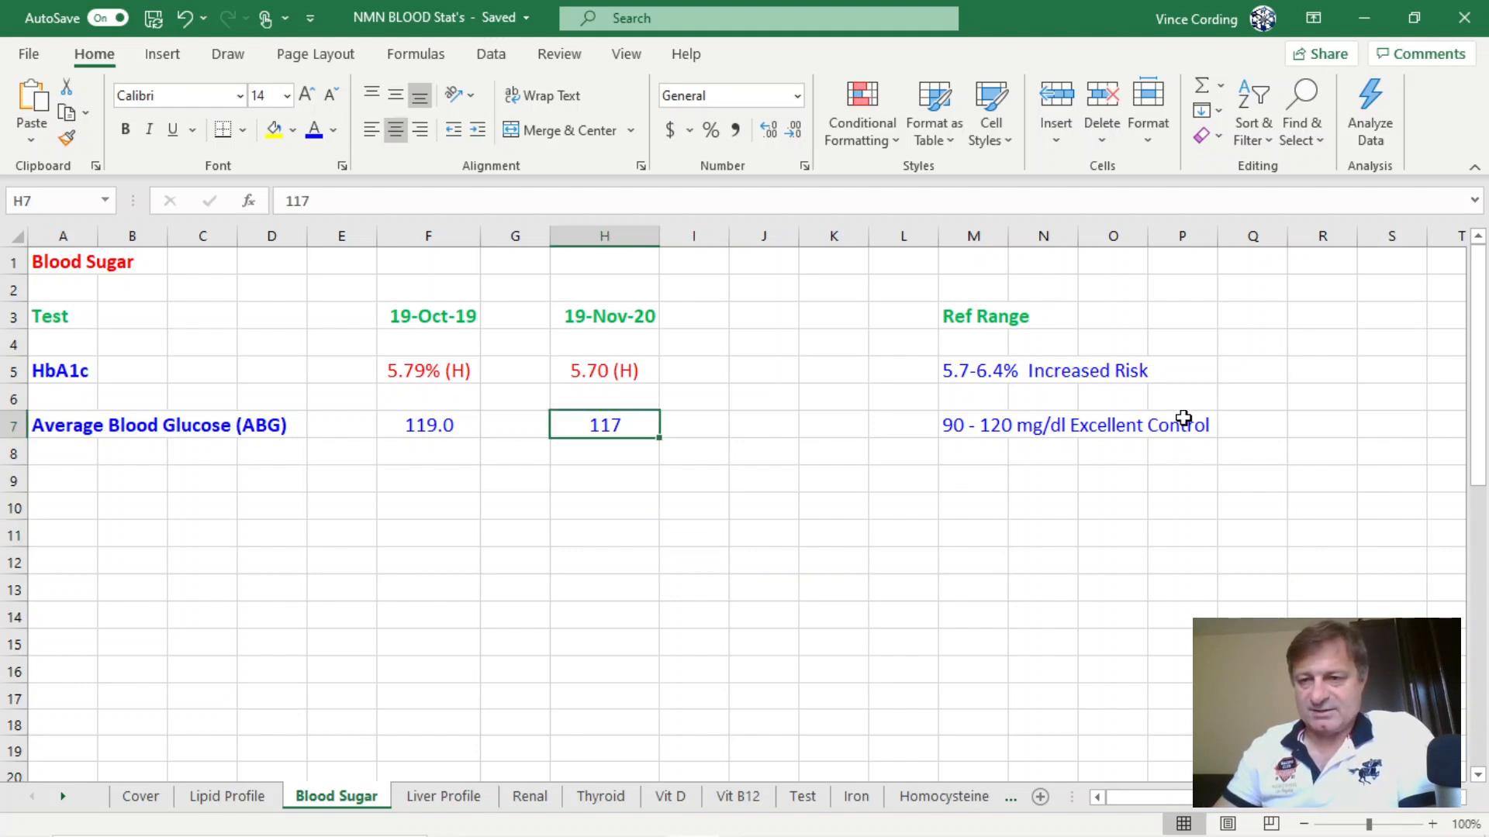
mouse_move(729, 445)
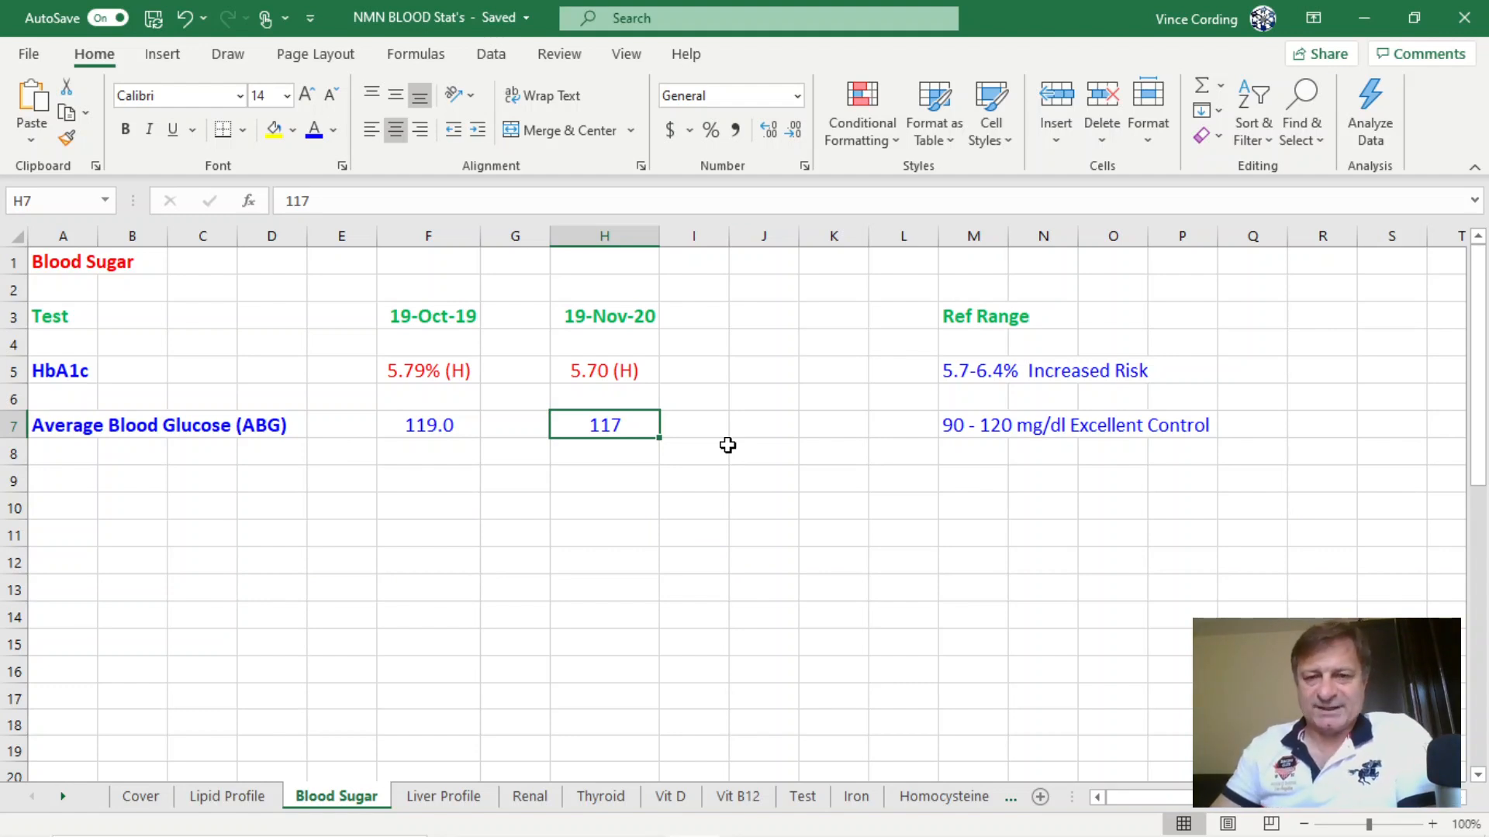
mouse_move(760, 326)
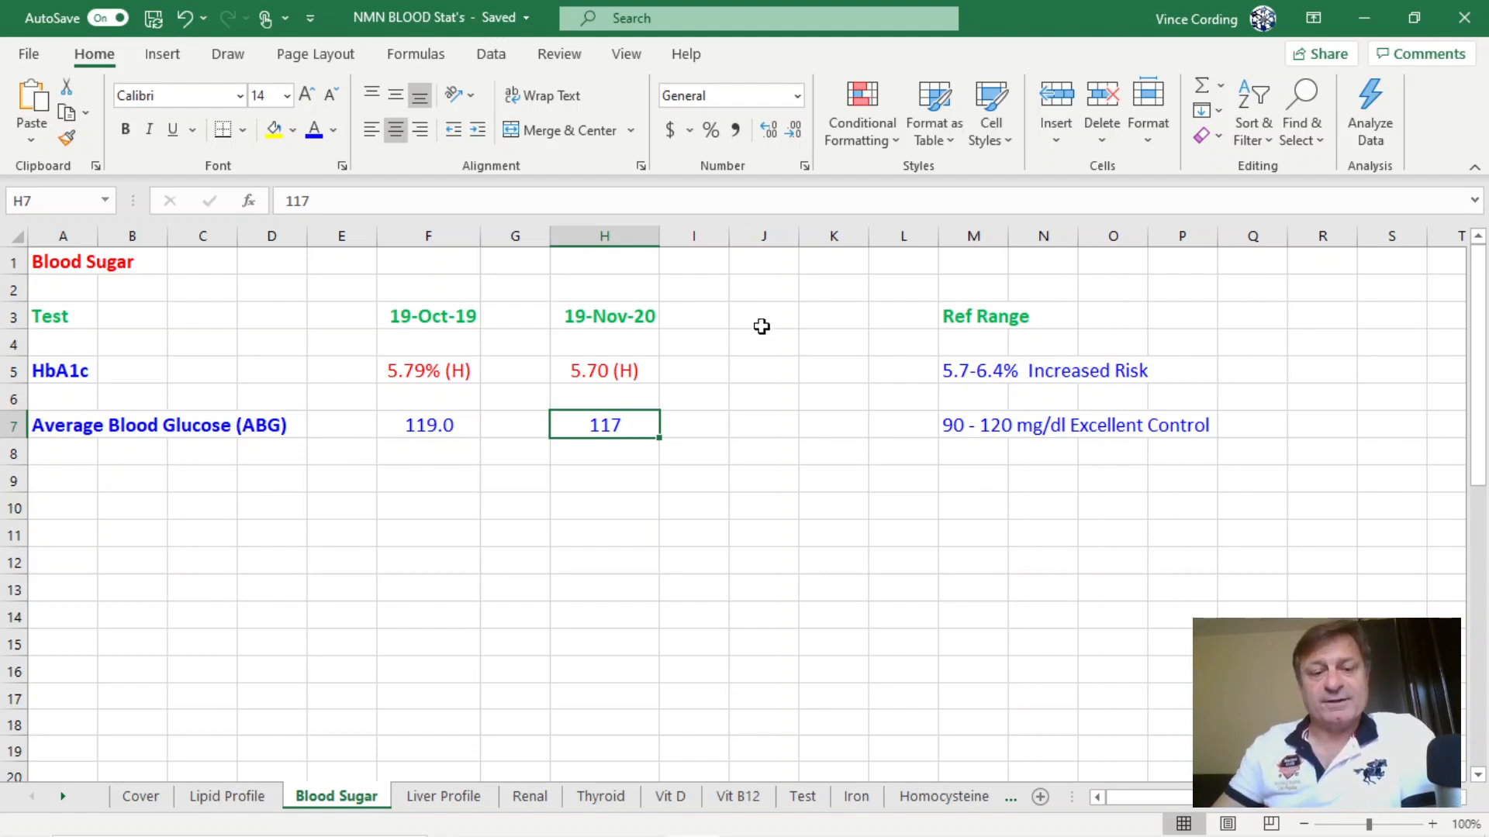
mouse_move(440, 772)
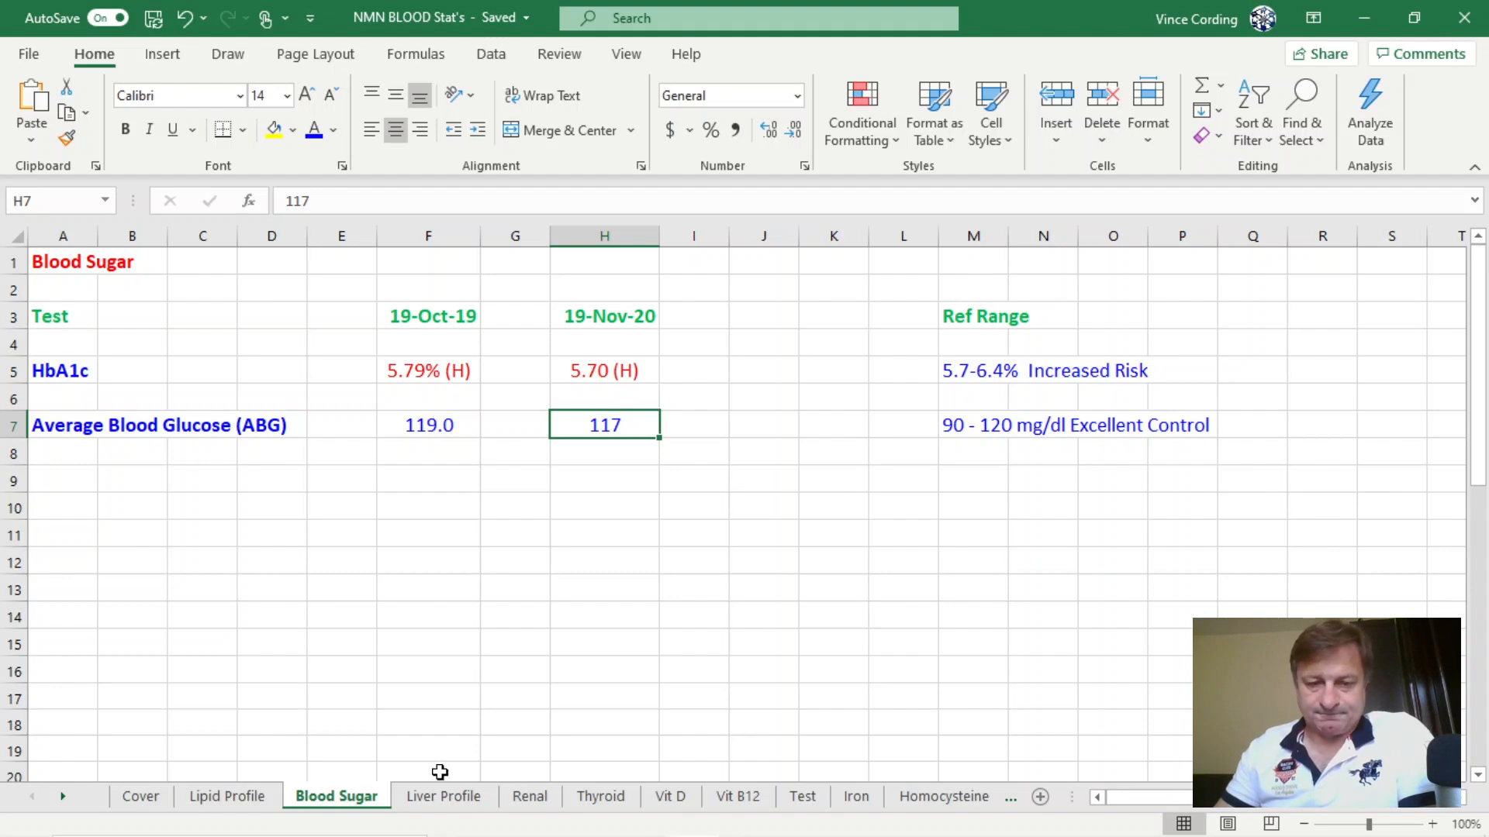
Step: Switch to the Liver Profile sheet listing bilirubin, enzyme and protein results
click(444, 795)
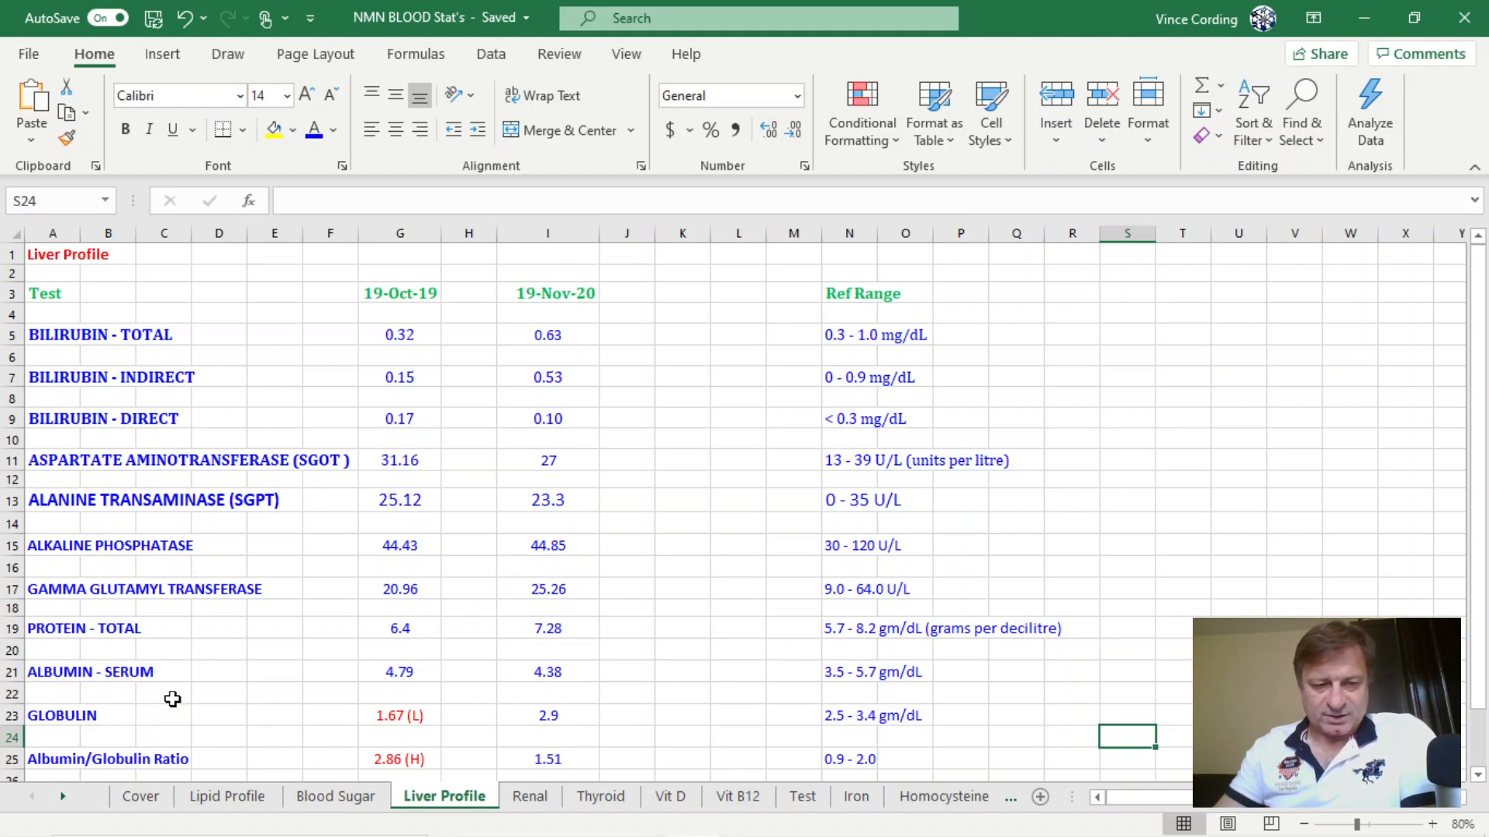
mouse_move(76, 756)
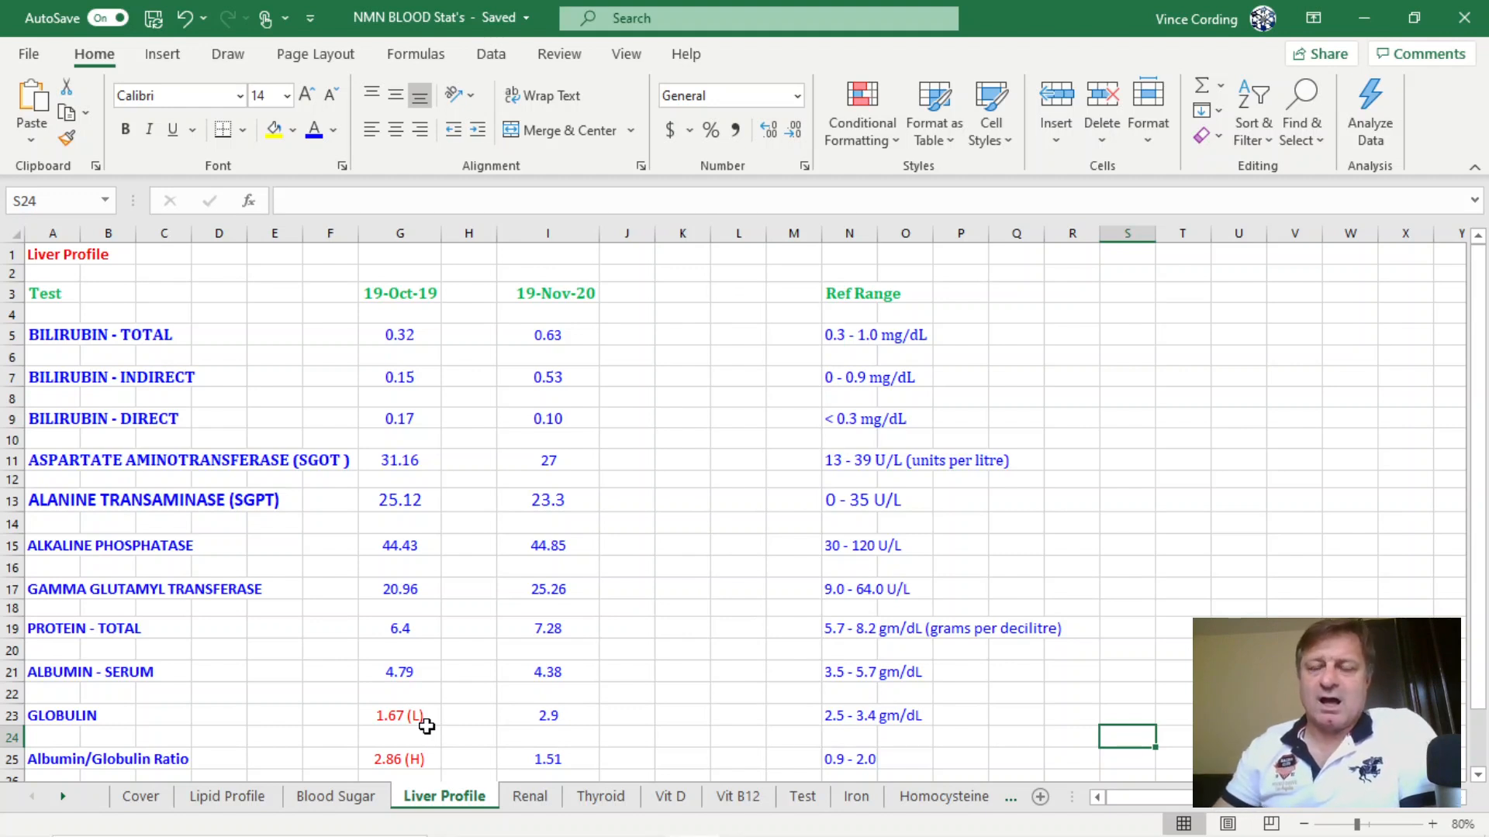
mouse_move(604, 745)
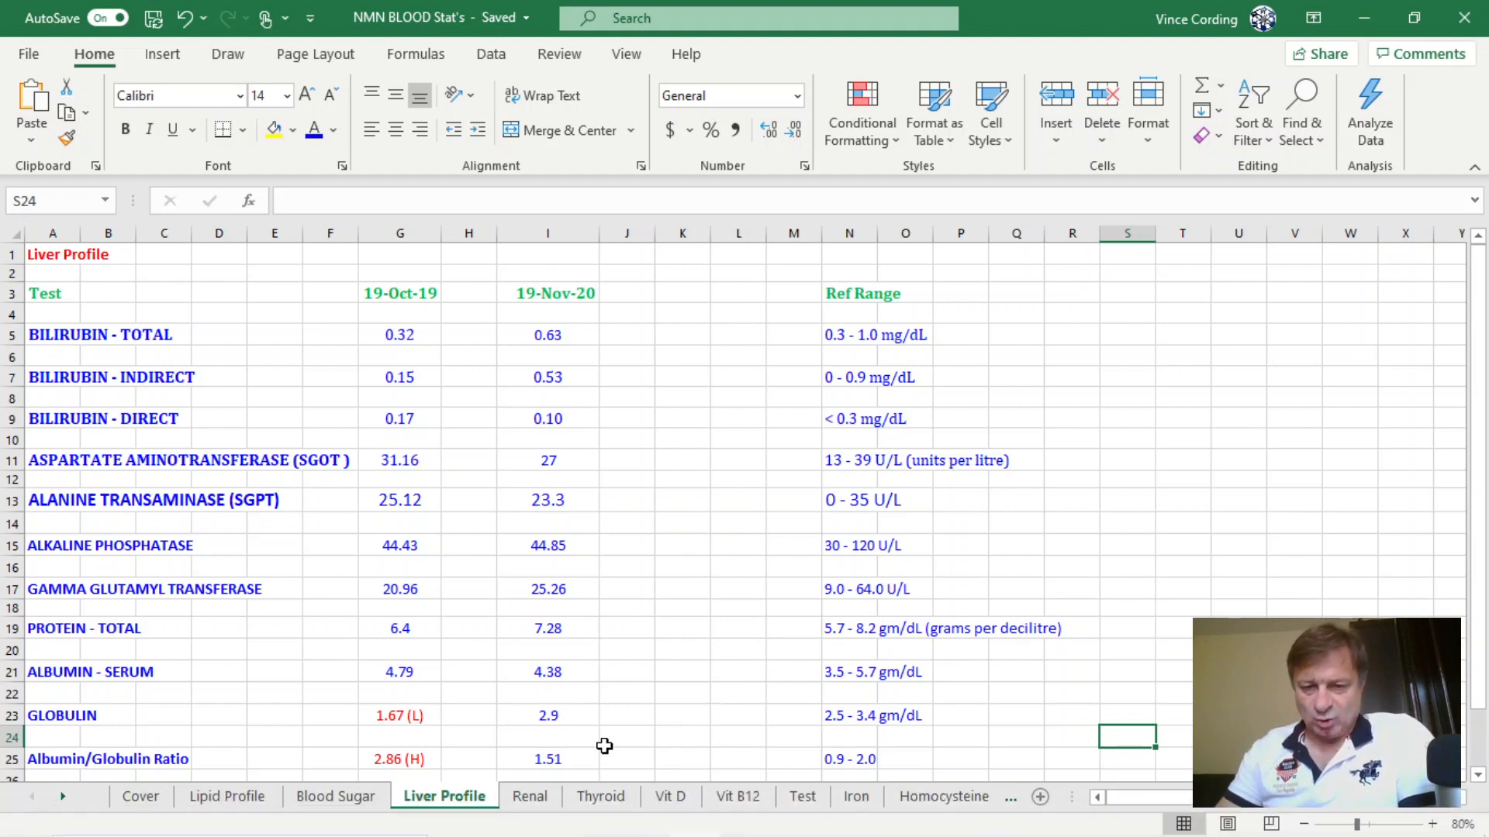
mouse_move(1095, 474)
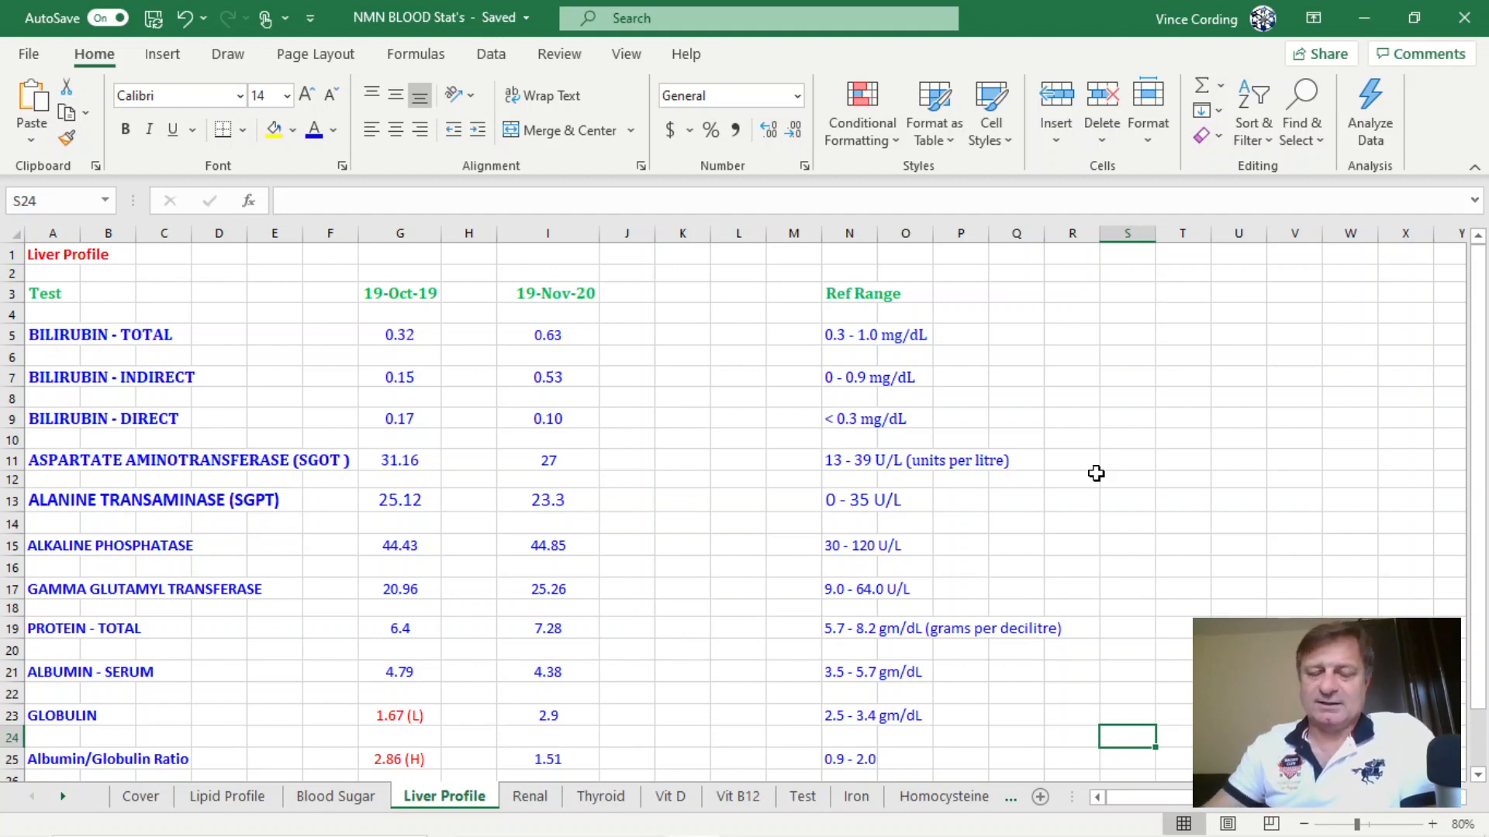
mouse_move(1054, 486)
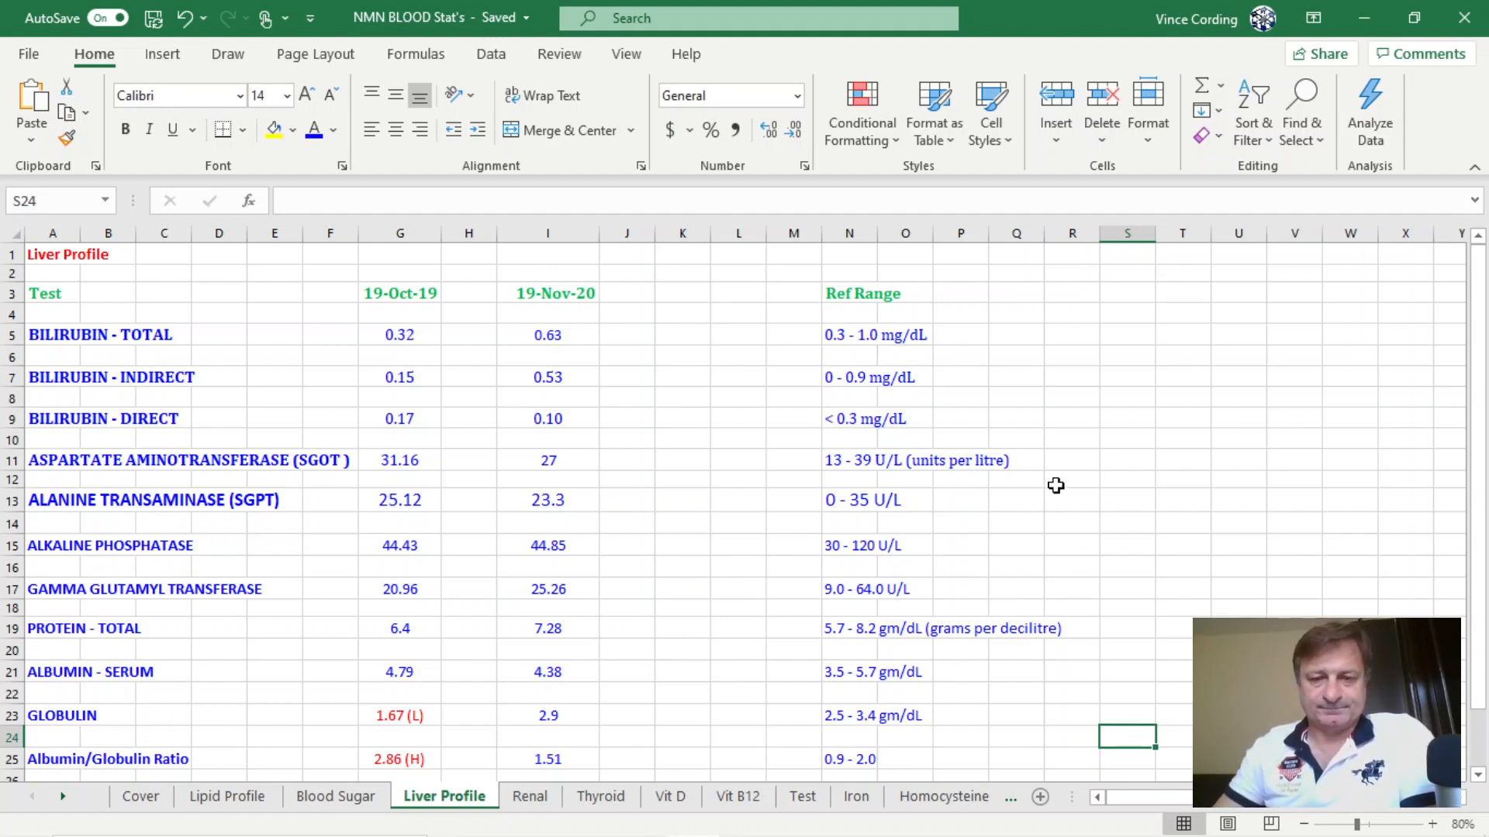
mouse_move(968, 572)
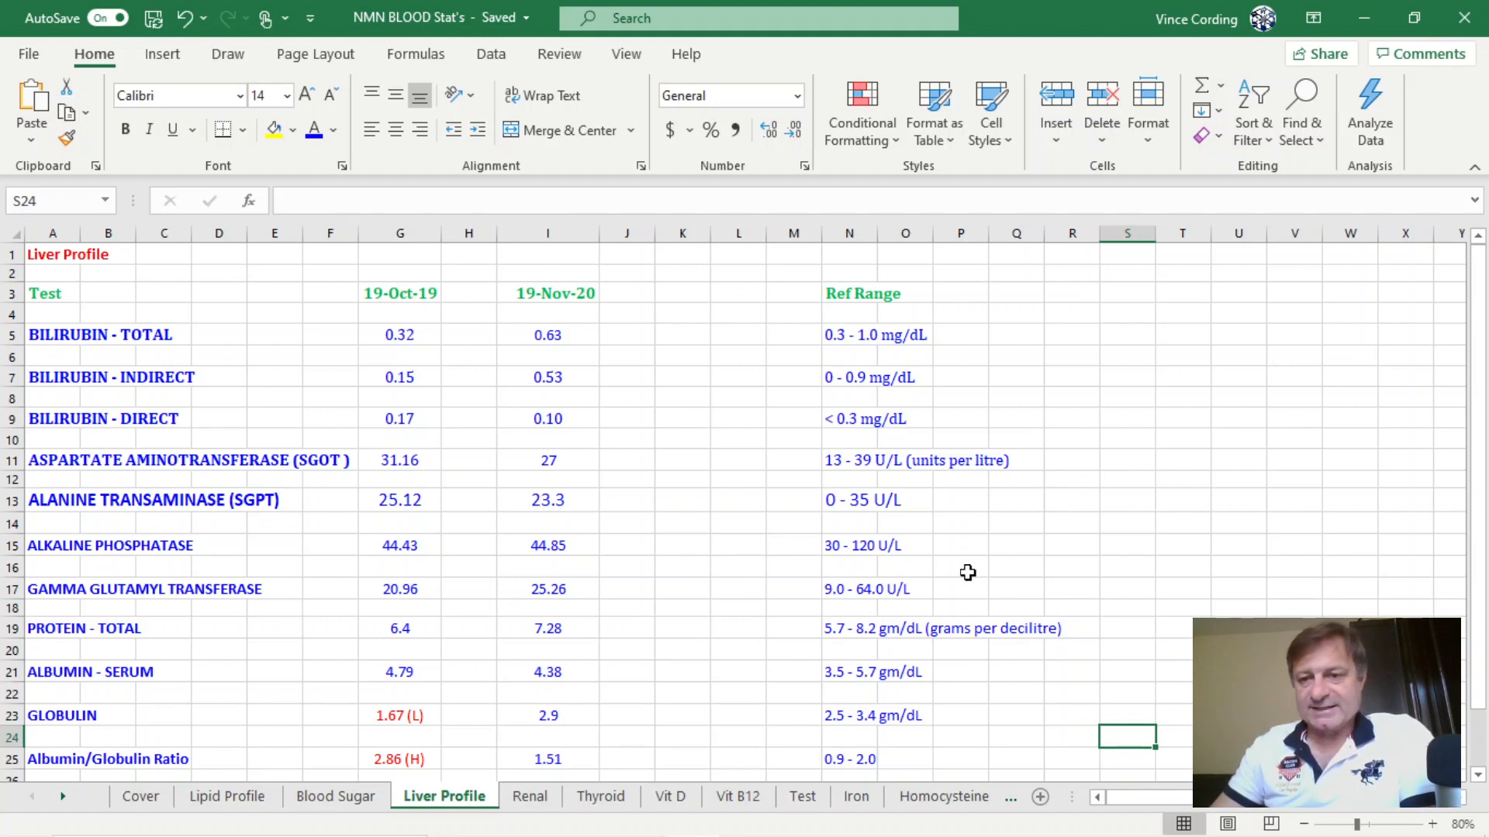
mouse_move(1278, 524)
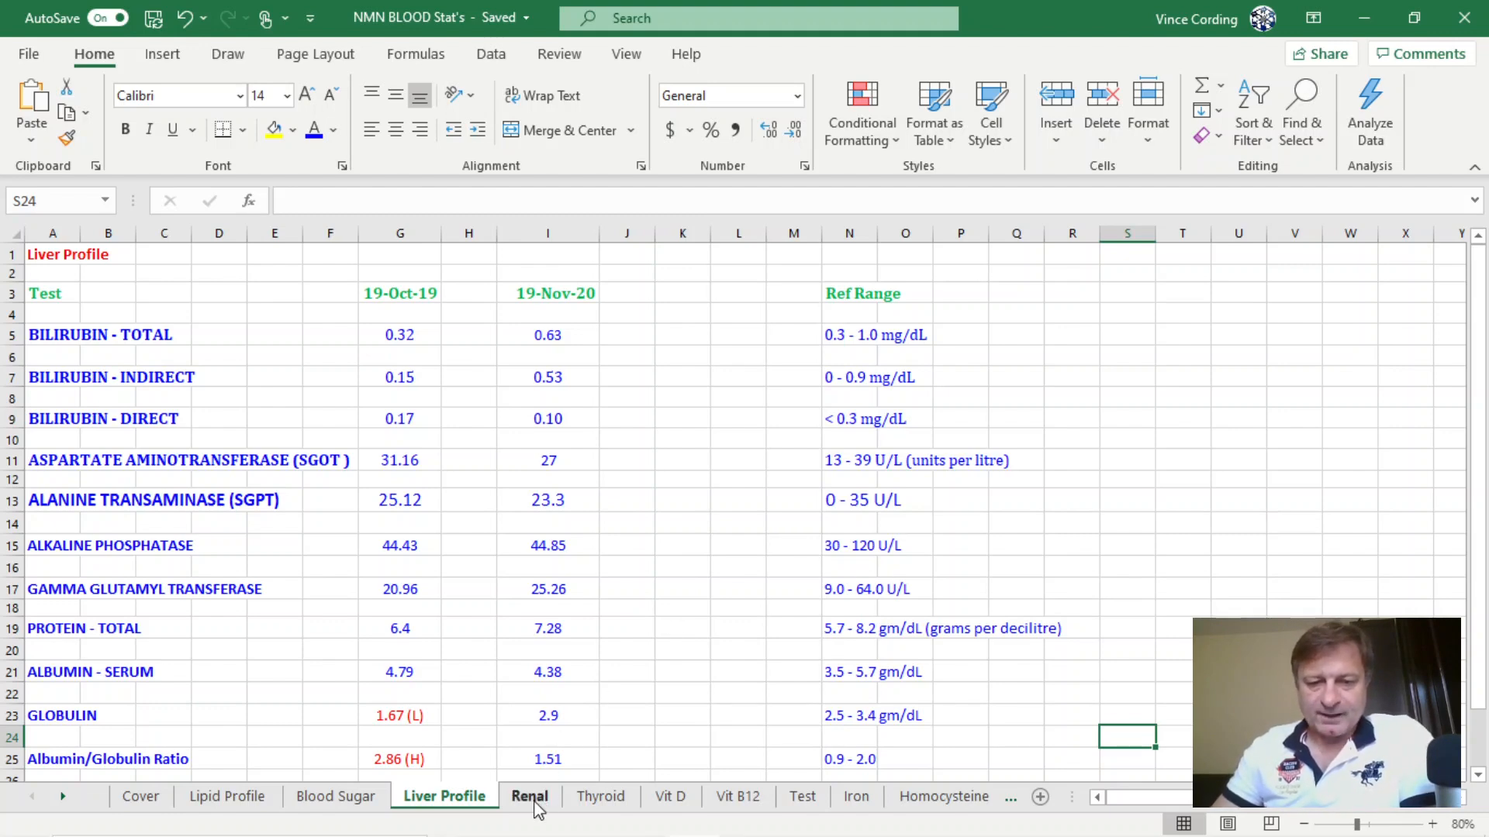
Step: Switch to the Renal sheet and rest on an empty cell off the data
click(530, 795)
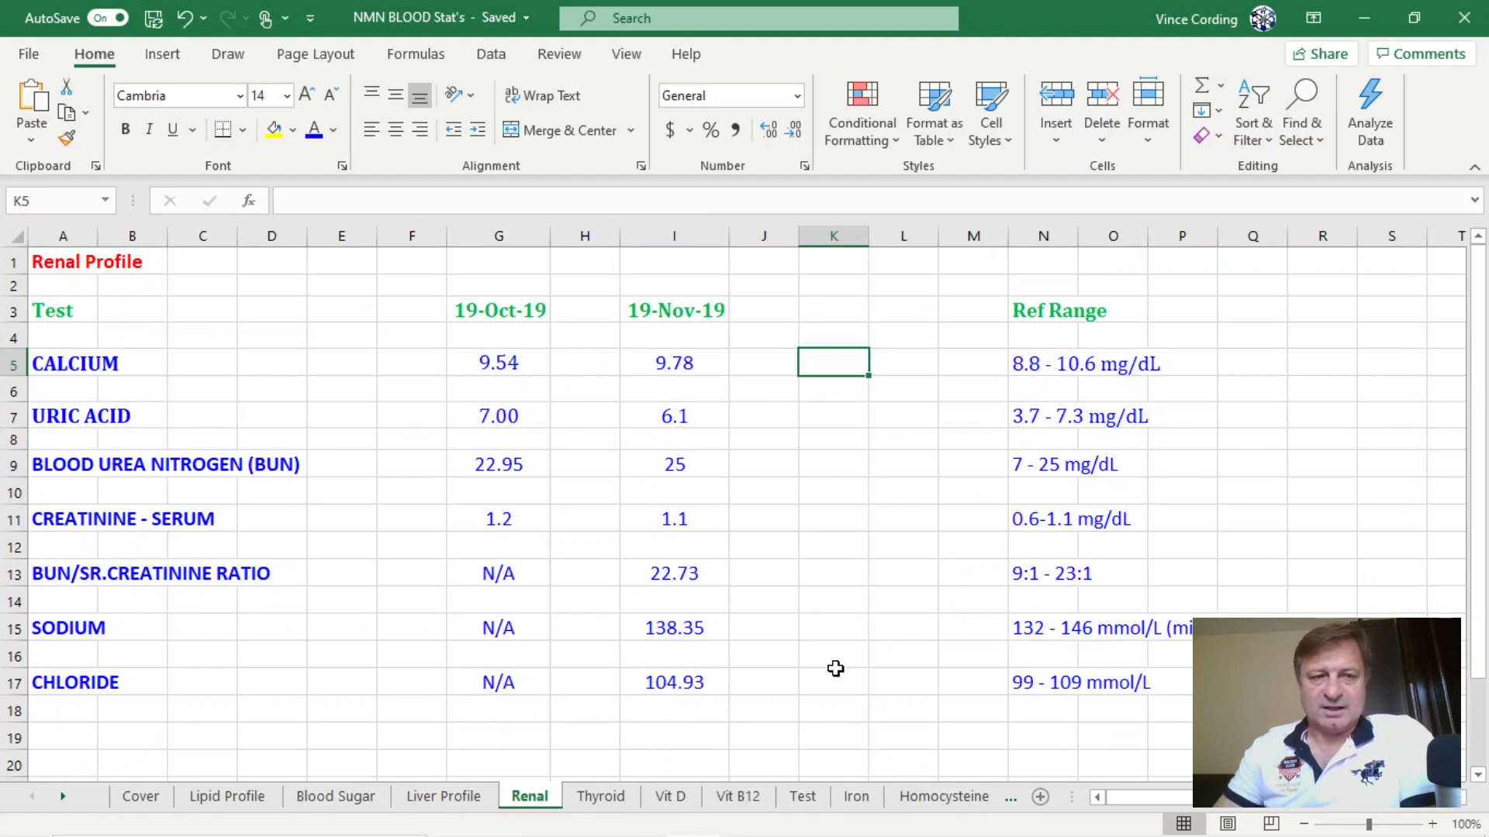
mouse_move(1416, 400)
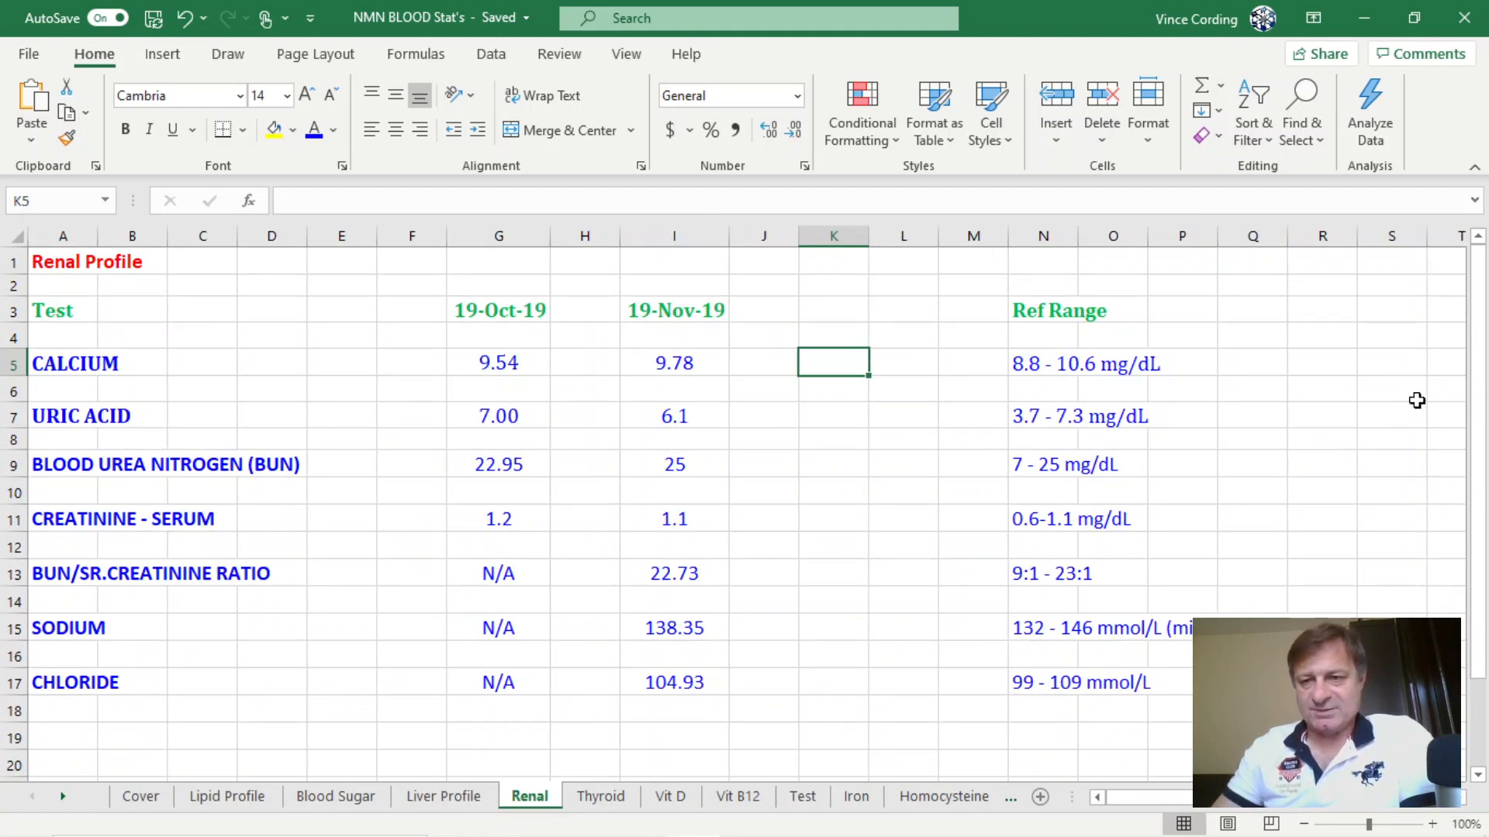
click(1391, 286)
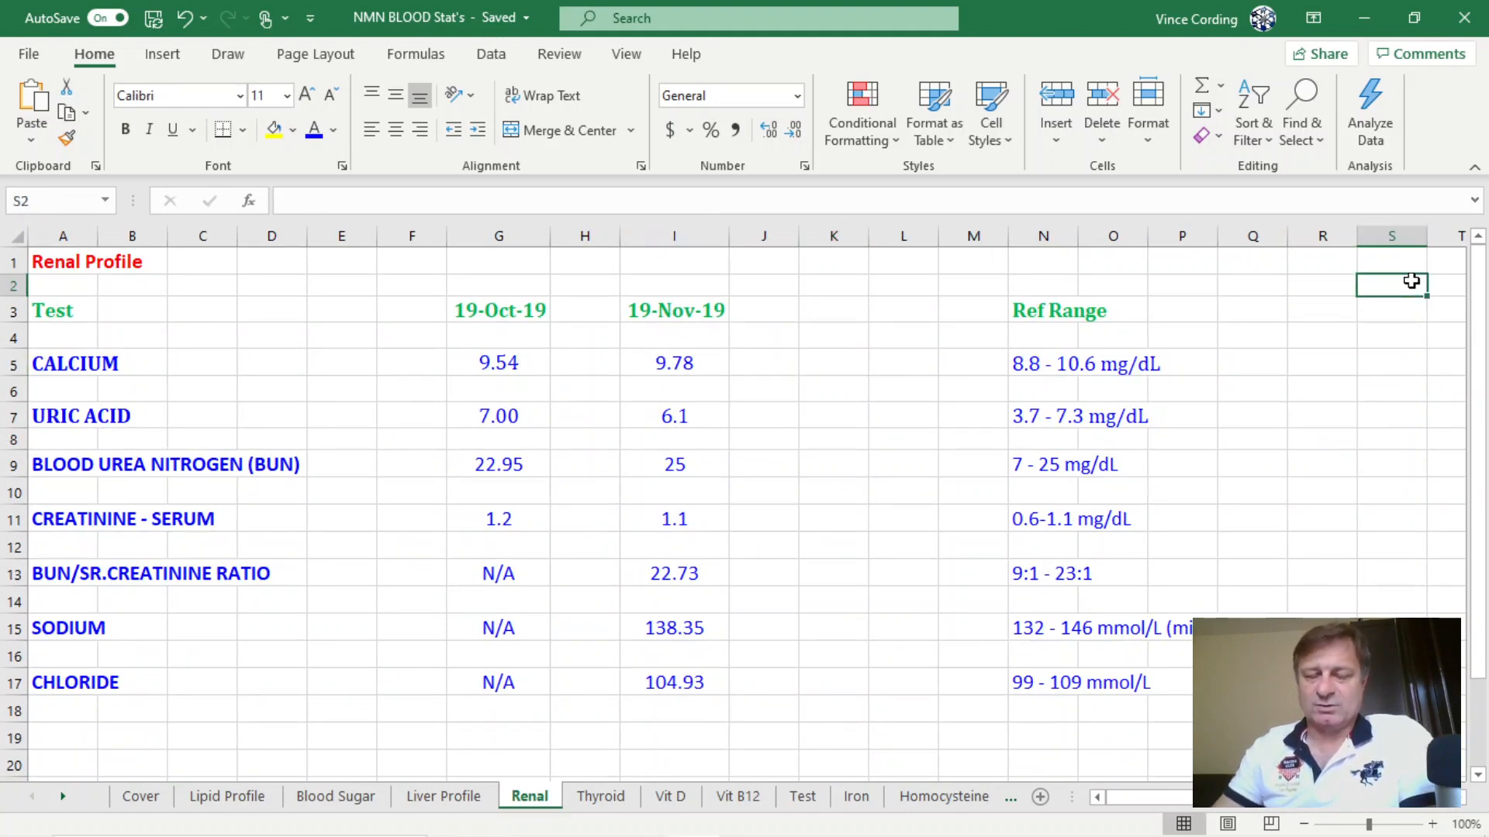
mouse_move(639, 758)
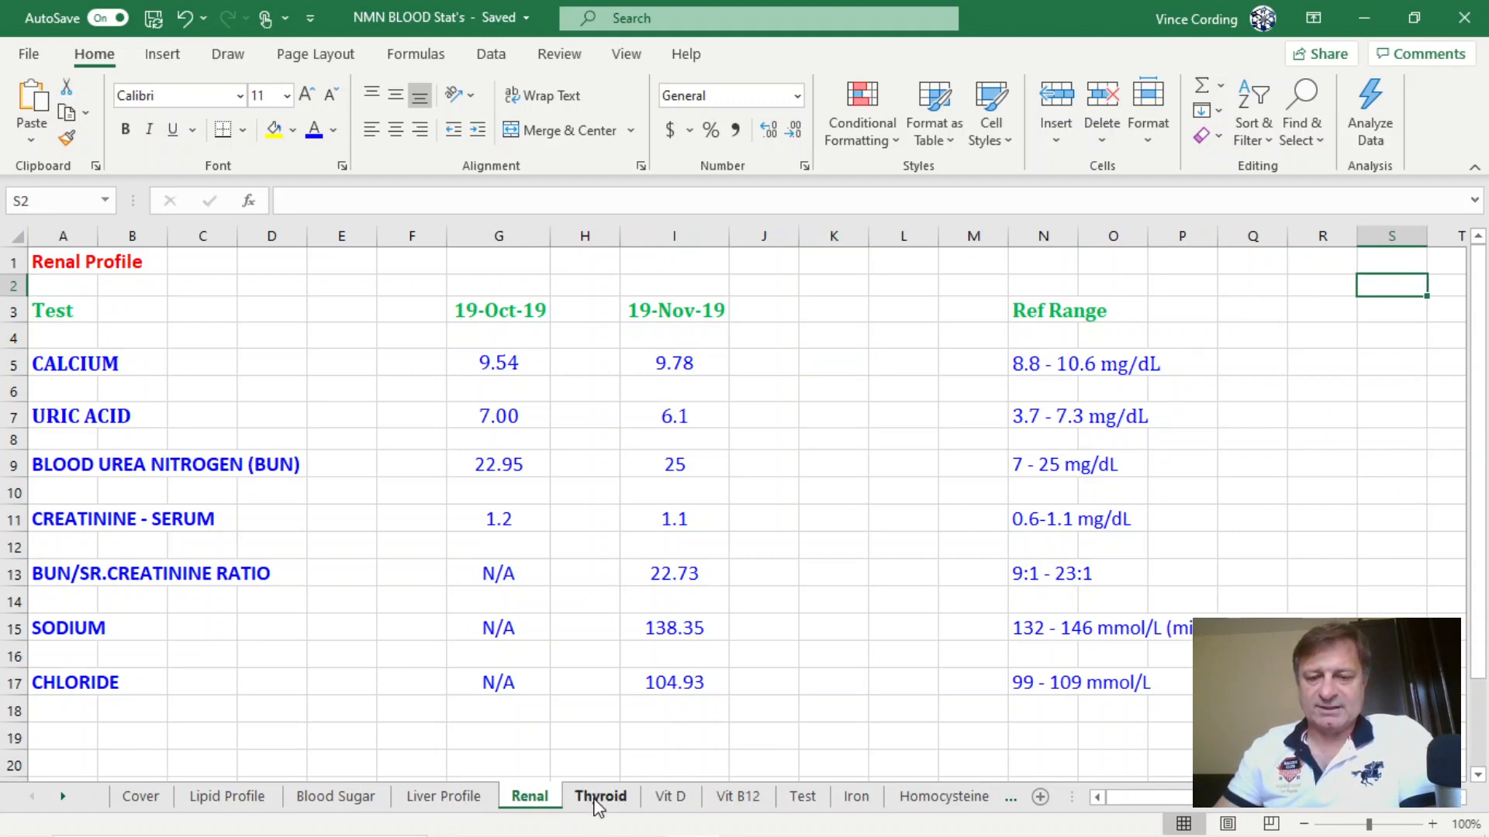
Step: Switch to the Thyroid sheet and inspect the low 19-Oct-19 T3 result of 42.68
click(600, 796)
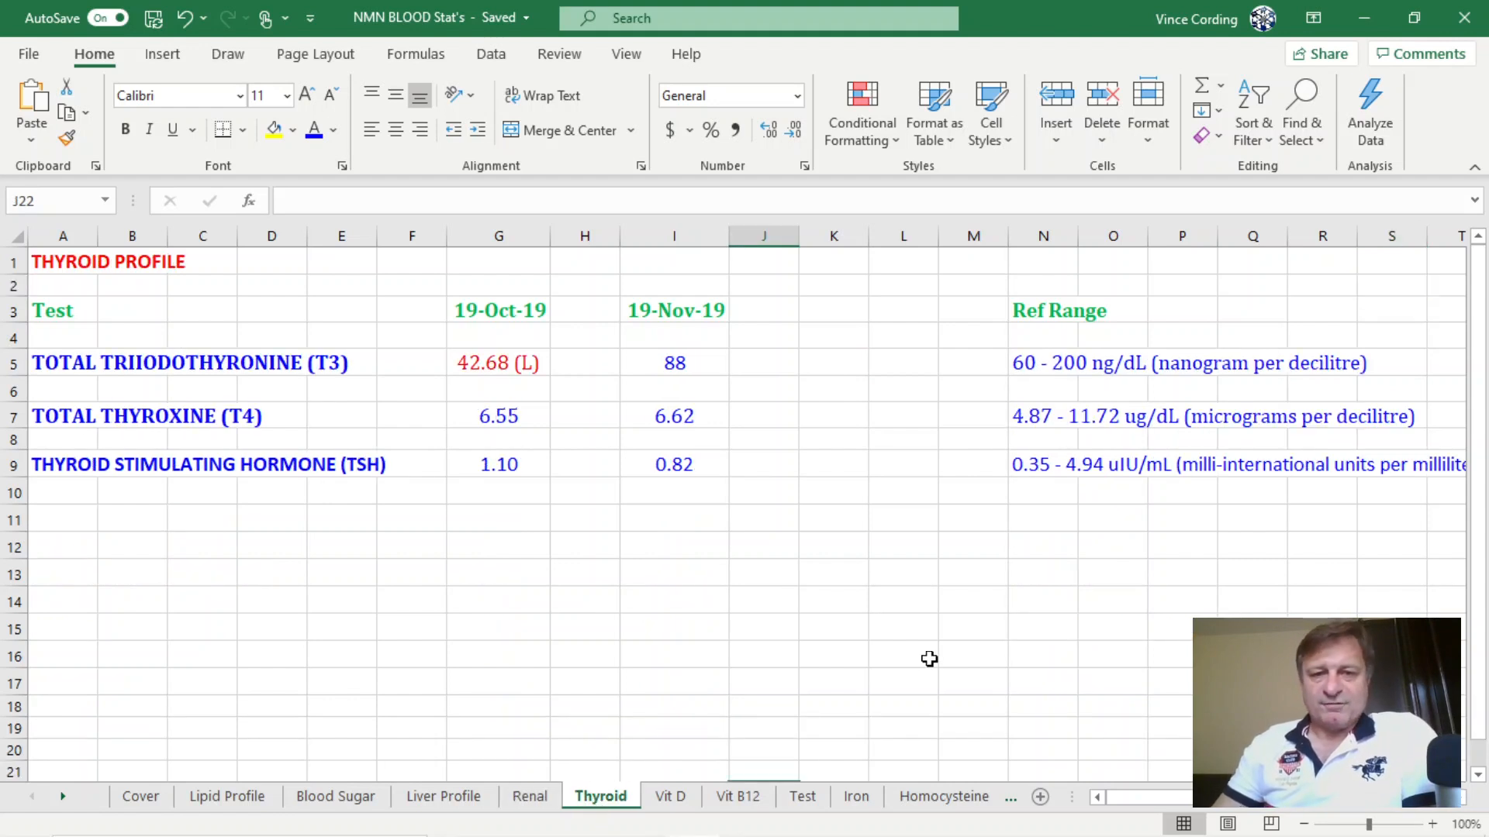
click(498, 363)
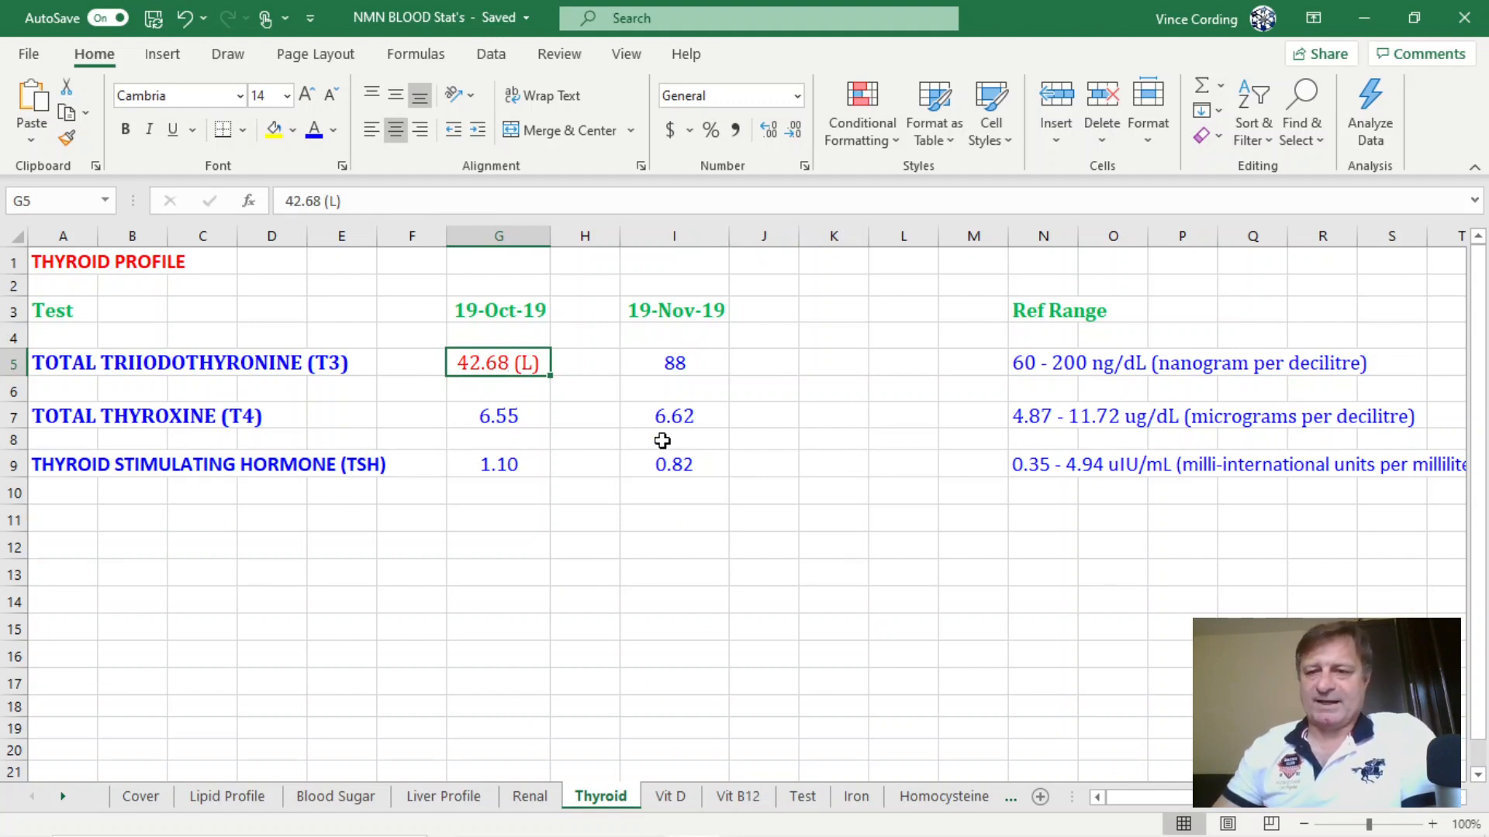
mouse_move(652, 397)
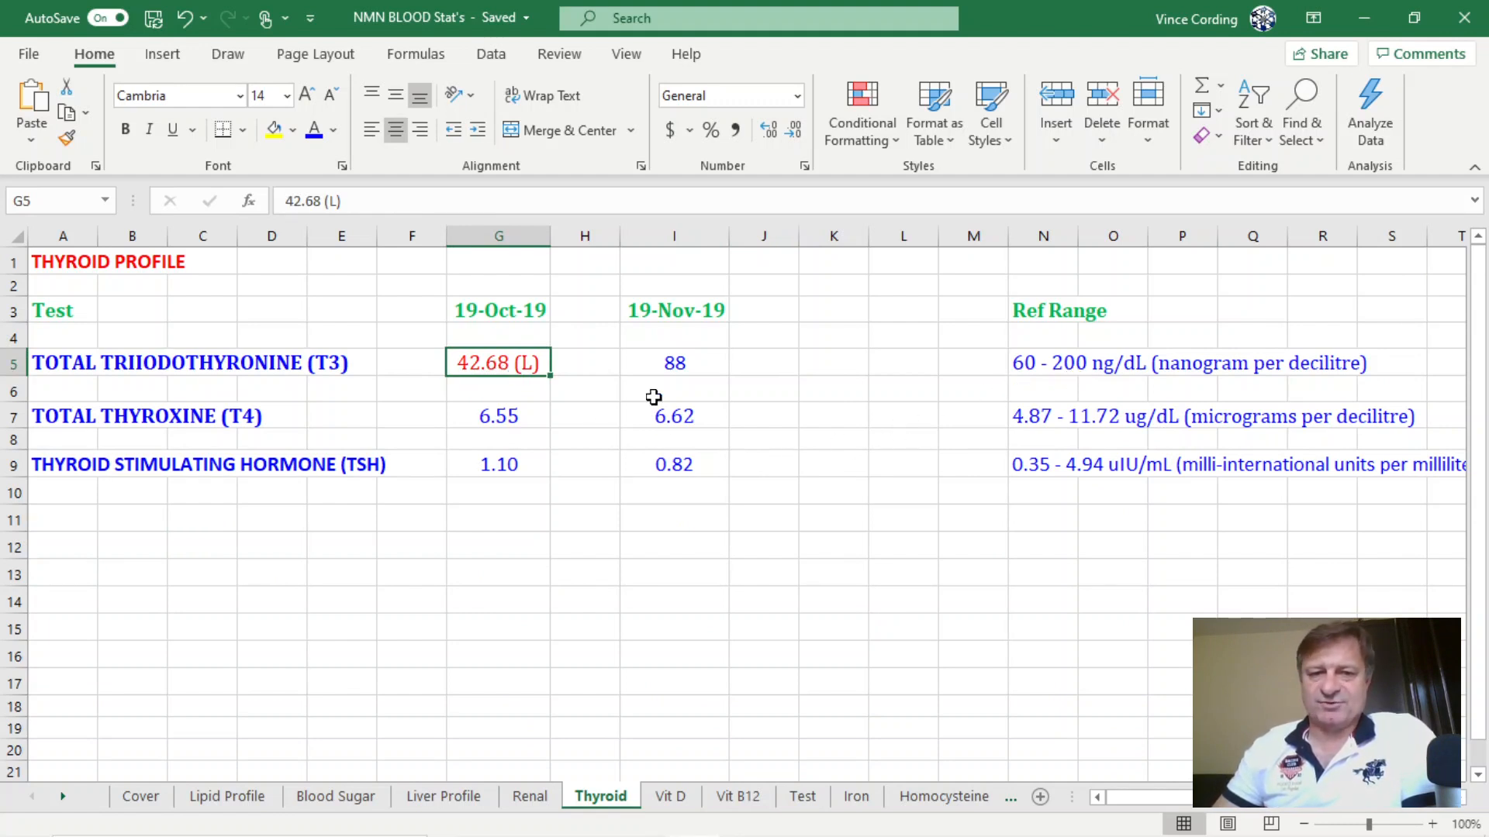
mouse_move(679, 366)
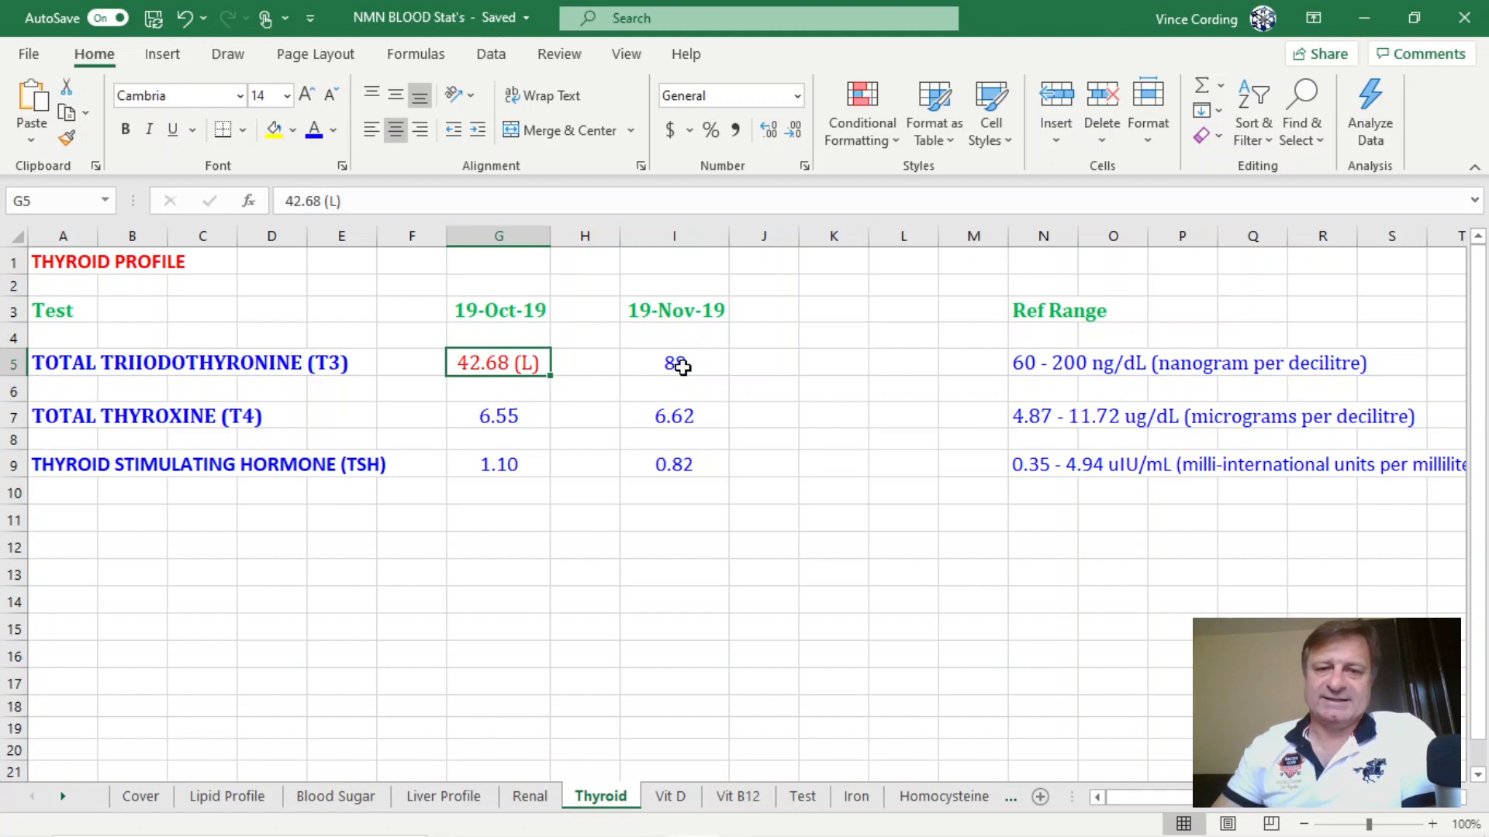
mouse_move(713, 519)
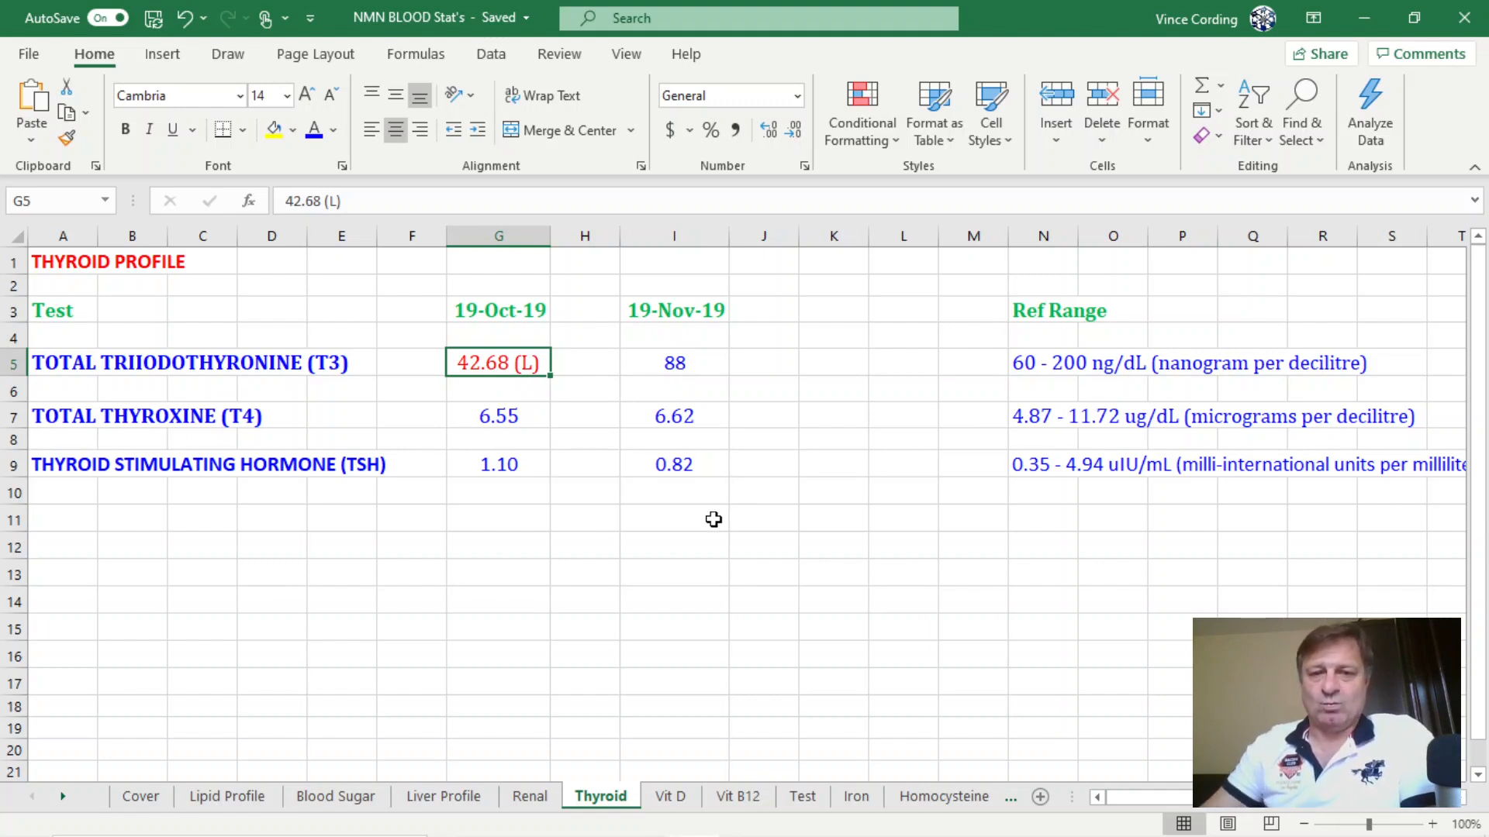
mouse_move(699, 495)
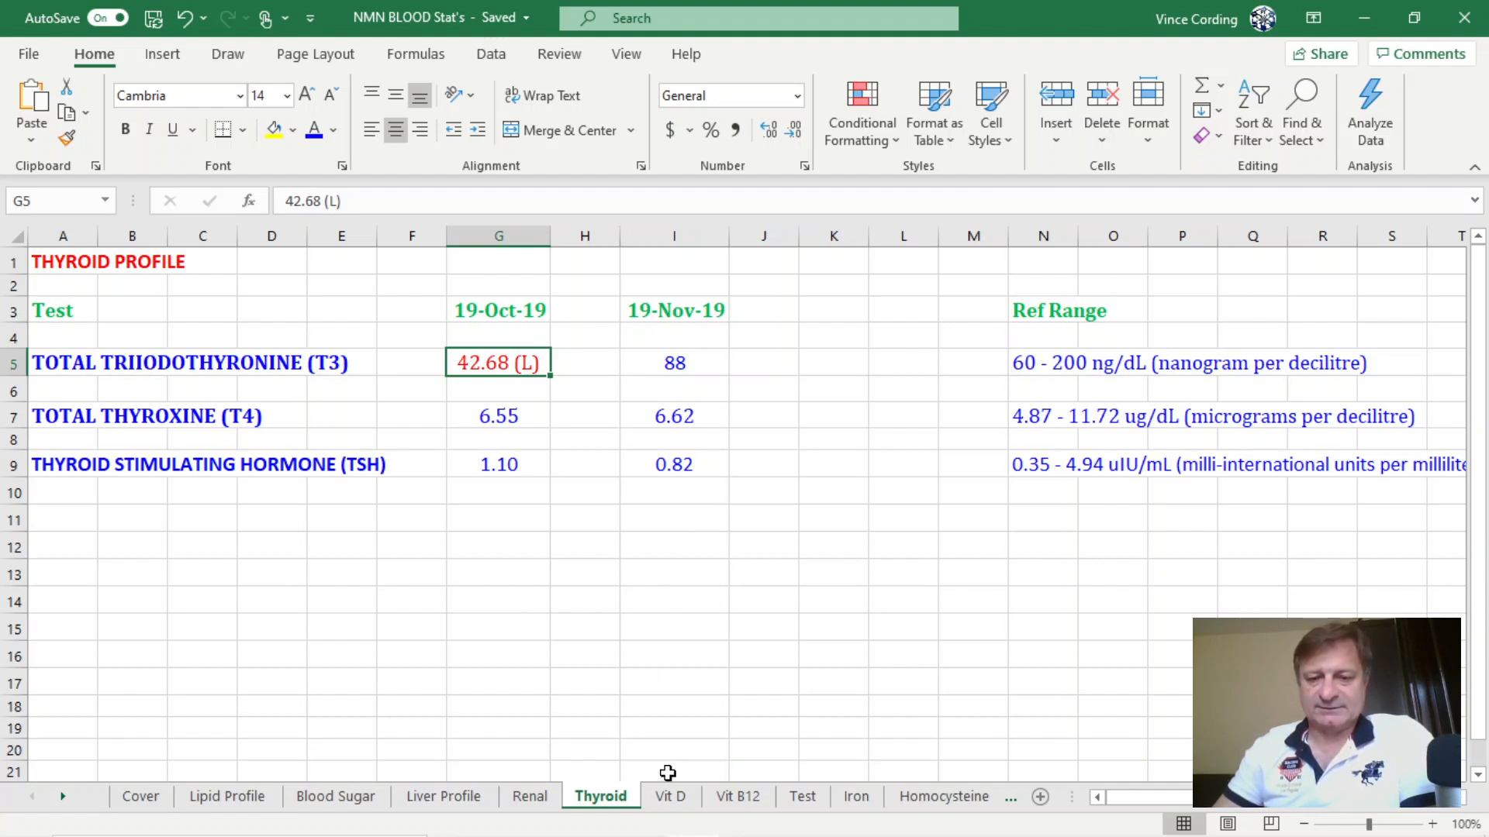
click(669, 795)
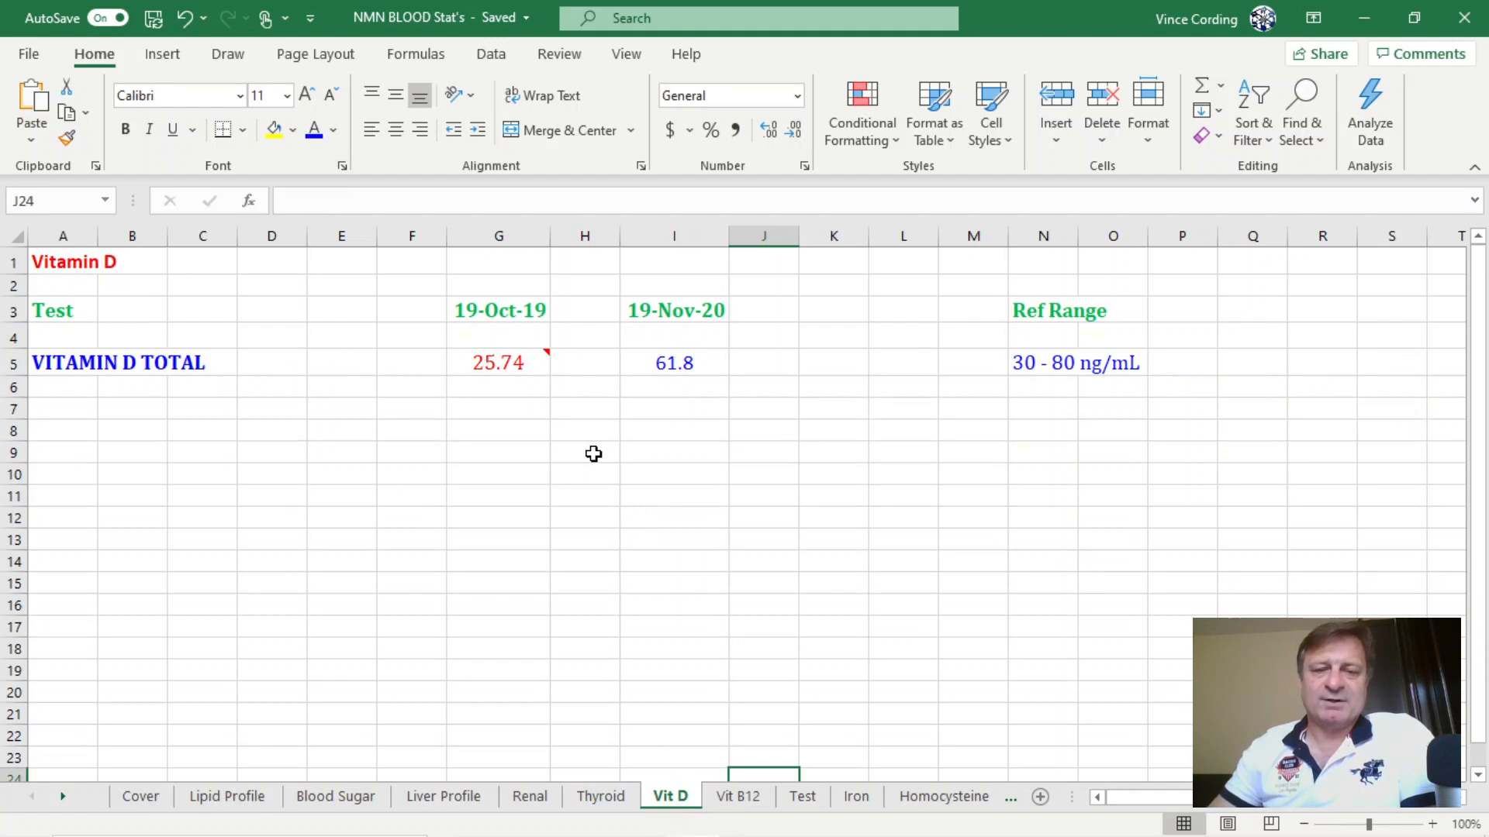
mouse_move(511, 369)
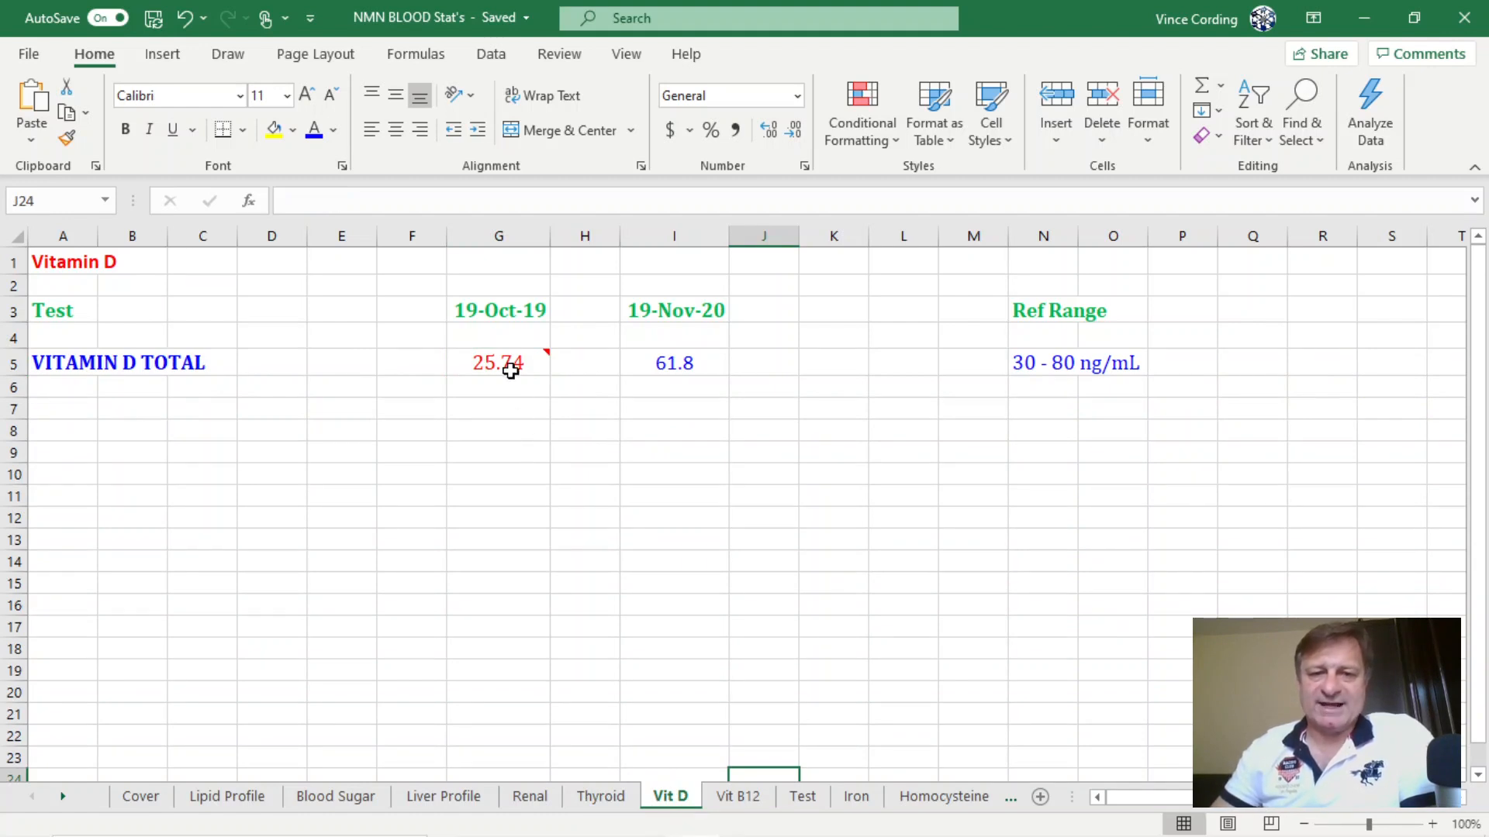
mouse_move(499, 363)
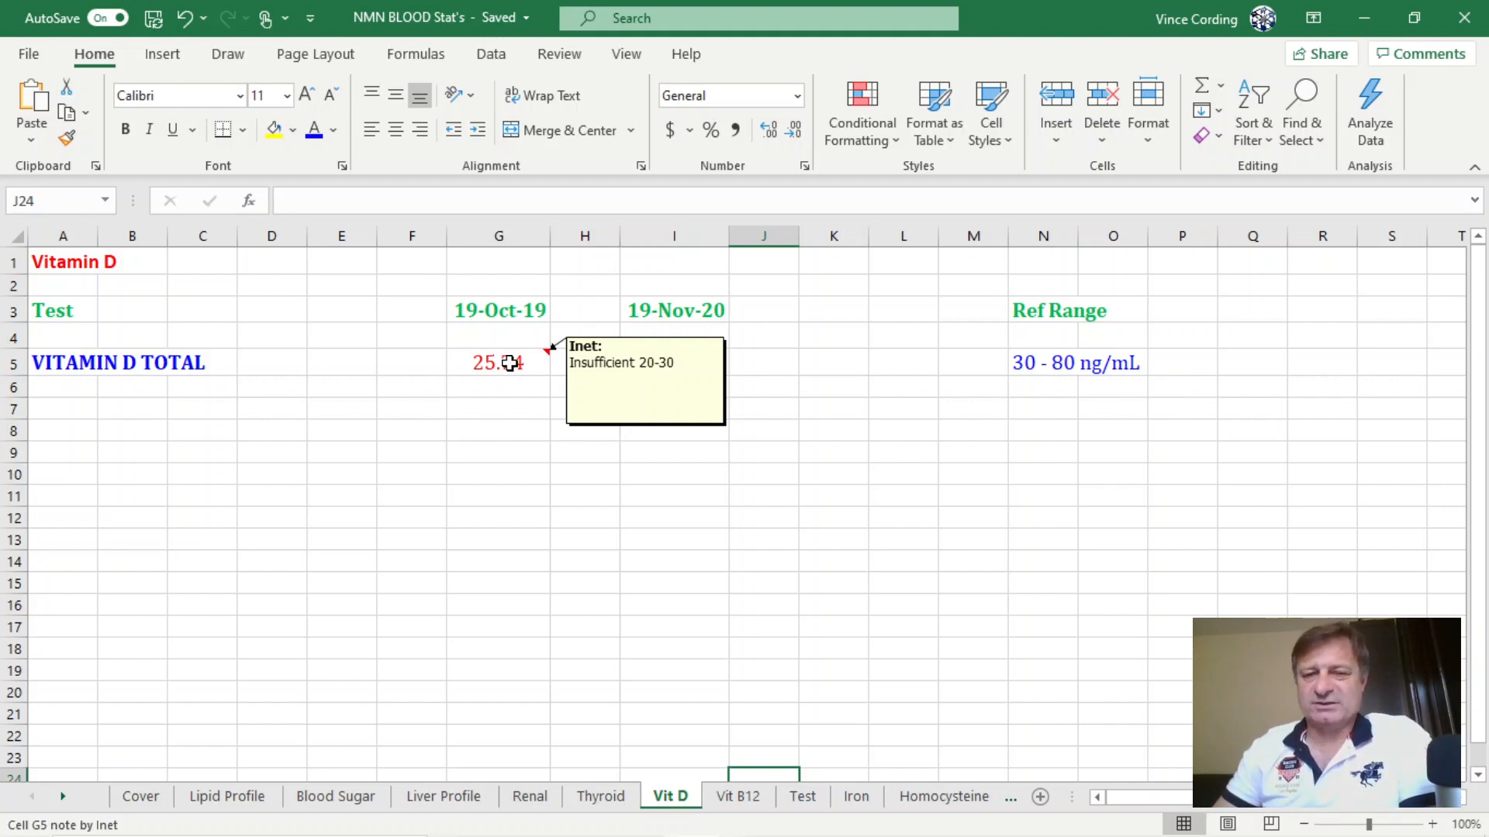
mouse_move(688, 368)
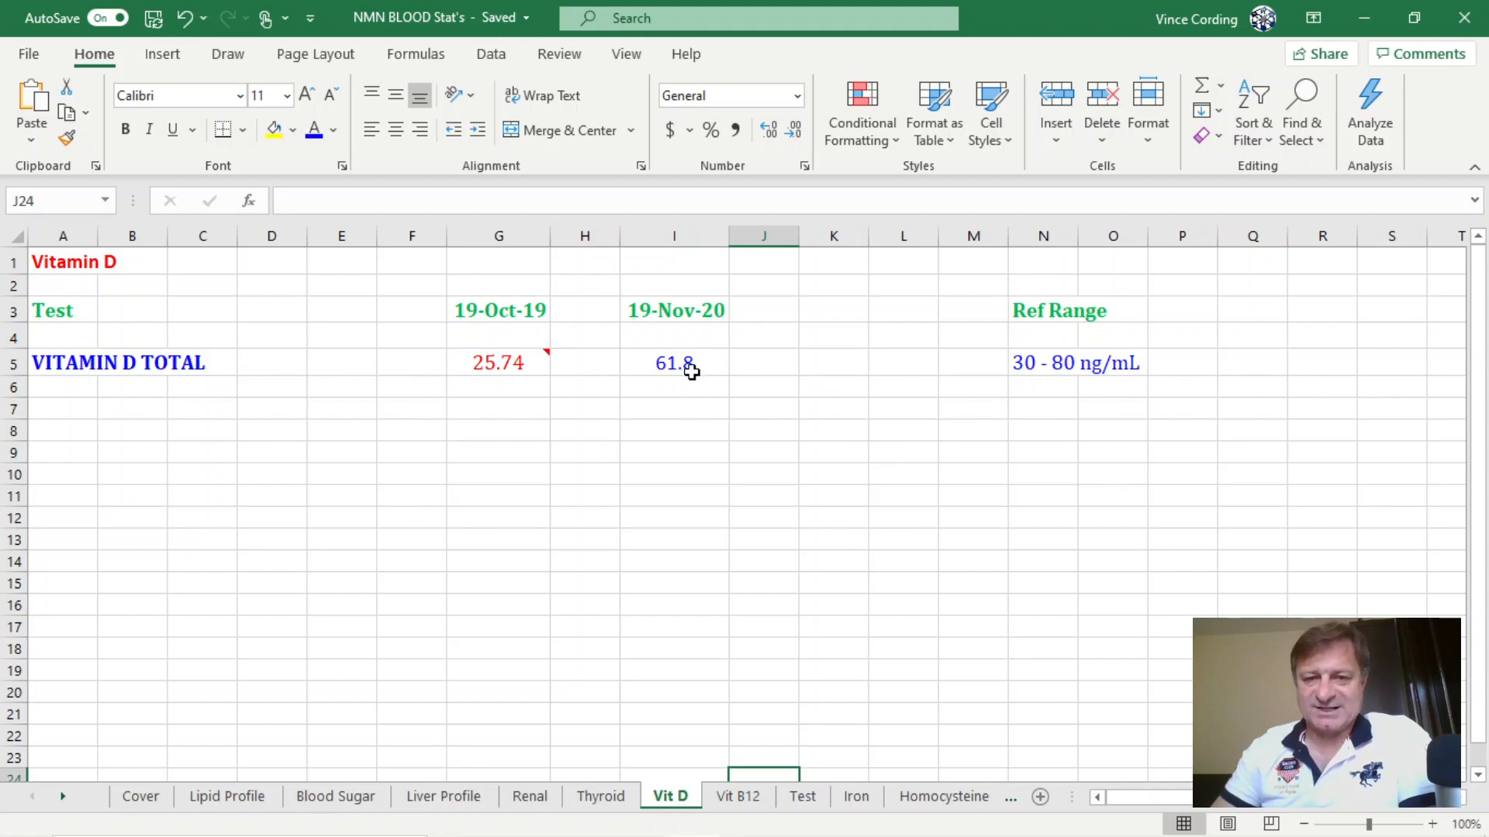
click(673, 363)
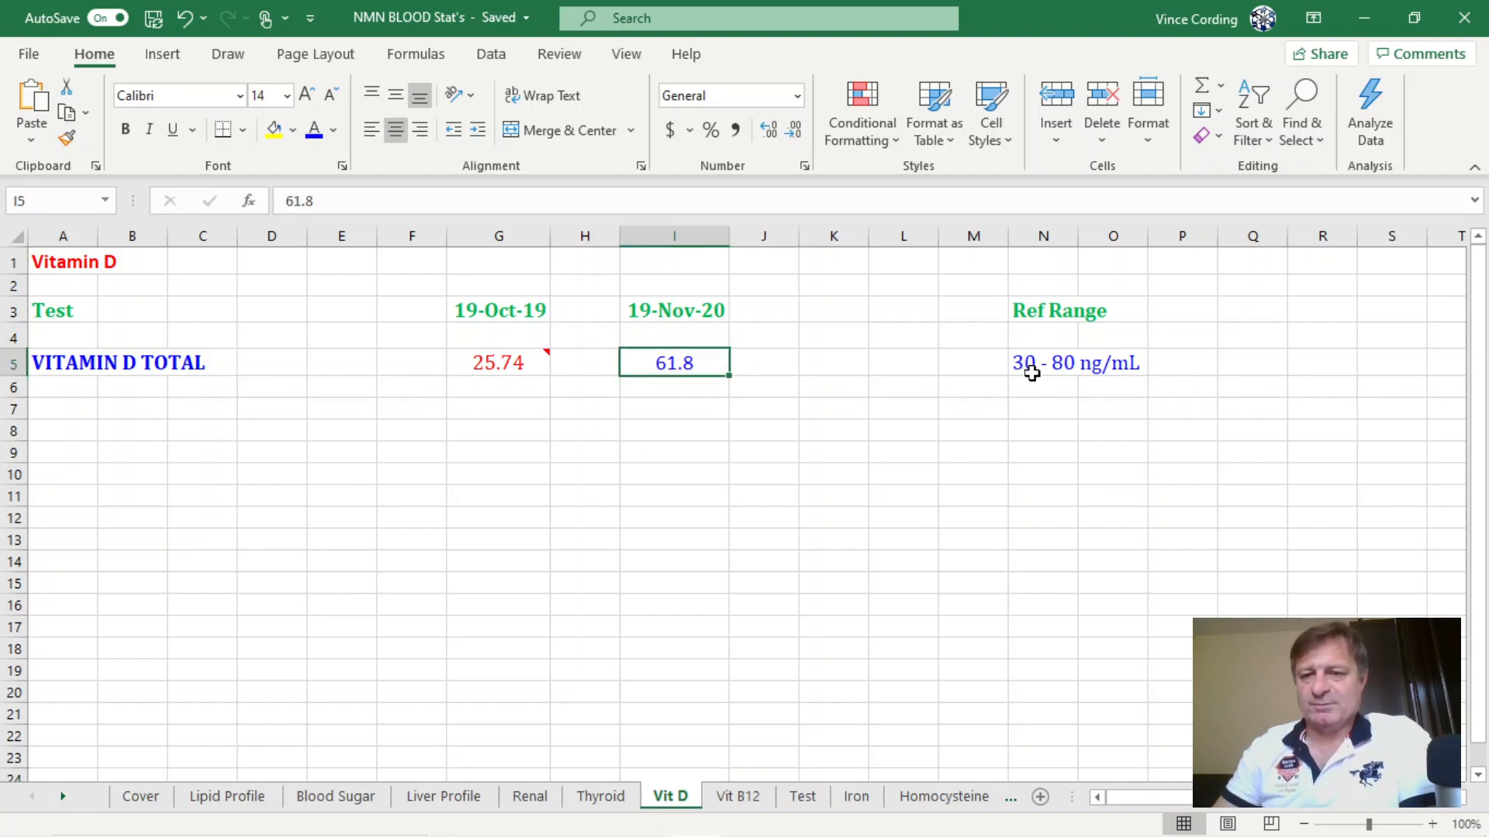
mouse_move(1052, 376)
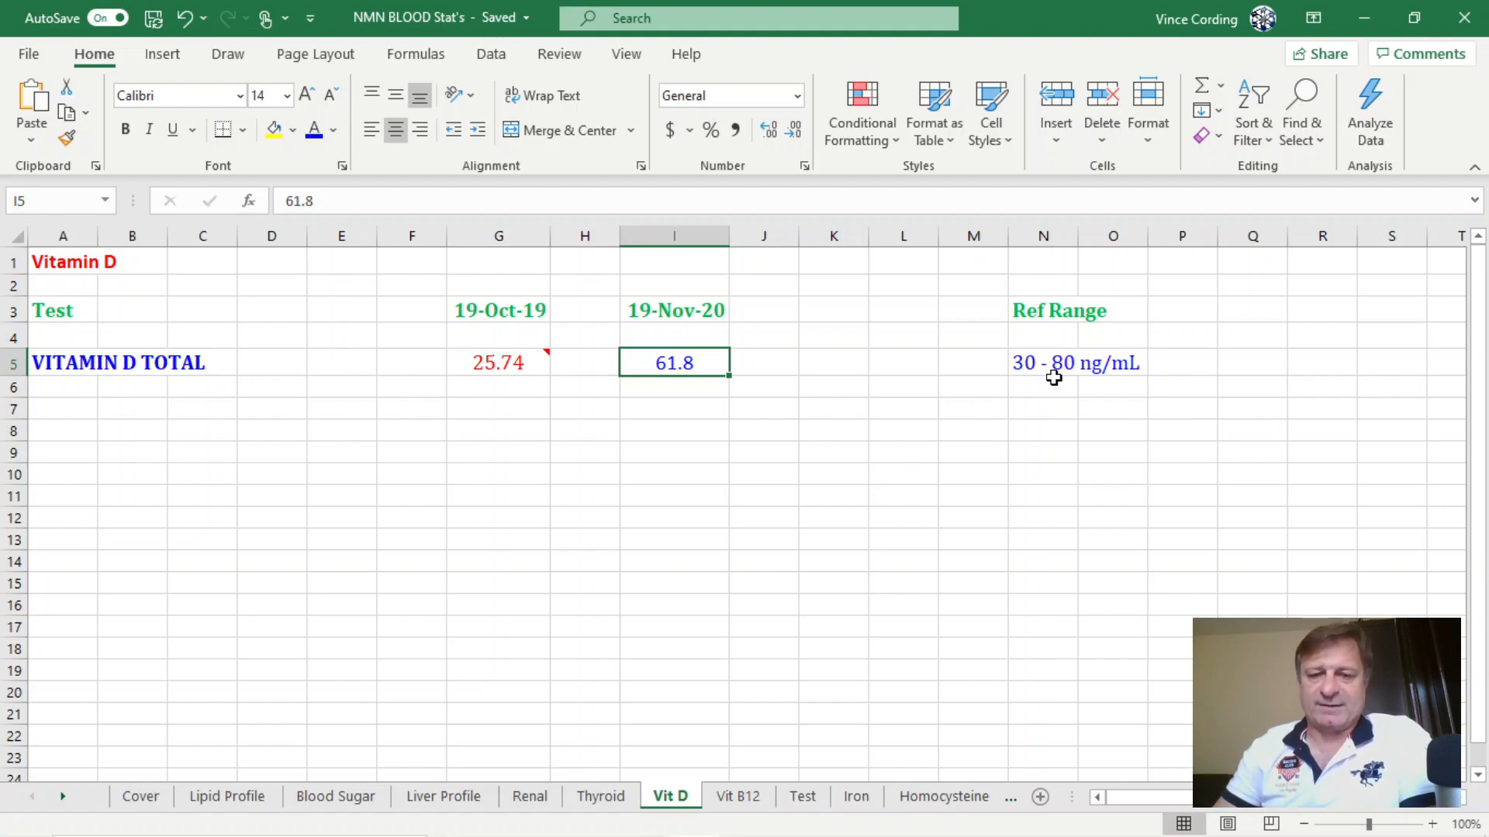
Step: Switch to the Vit B12 sheet showing results of 518 and 594
click(737, 797)
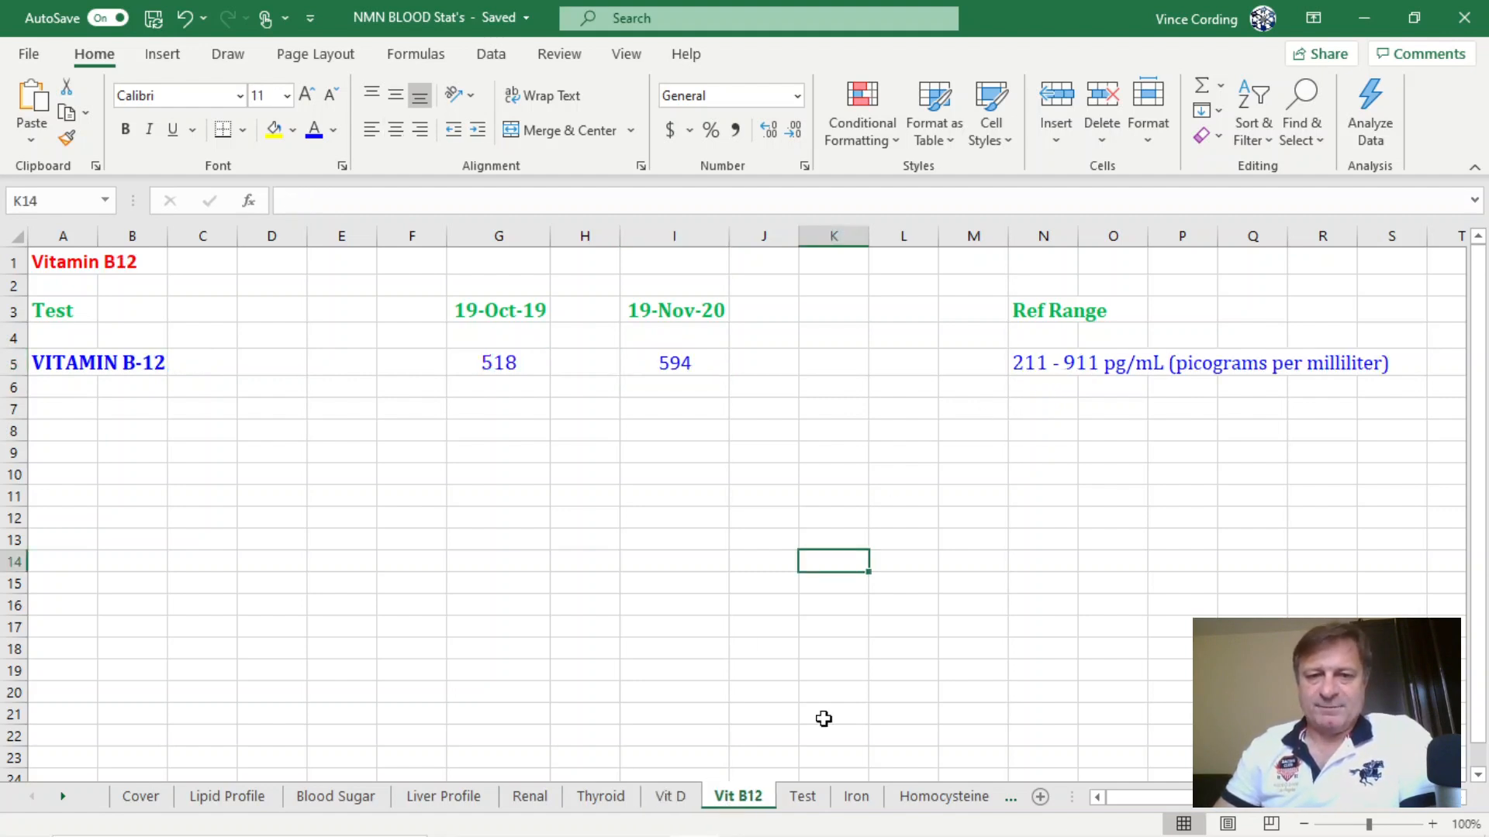
mouse_move(500, 386)
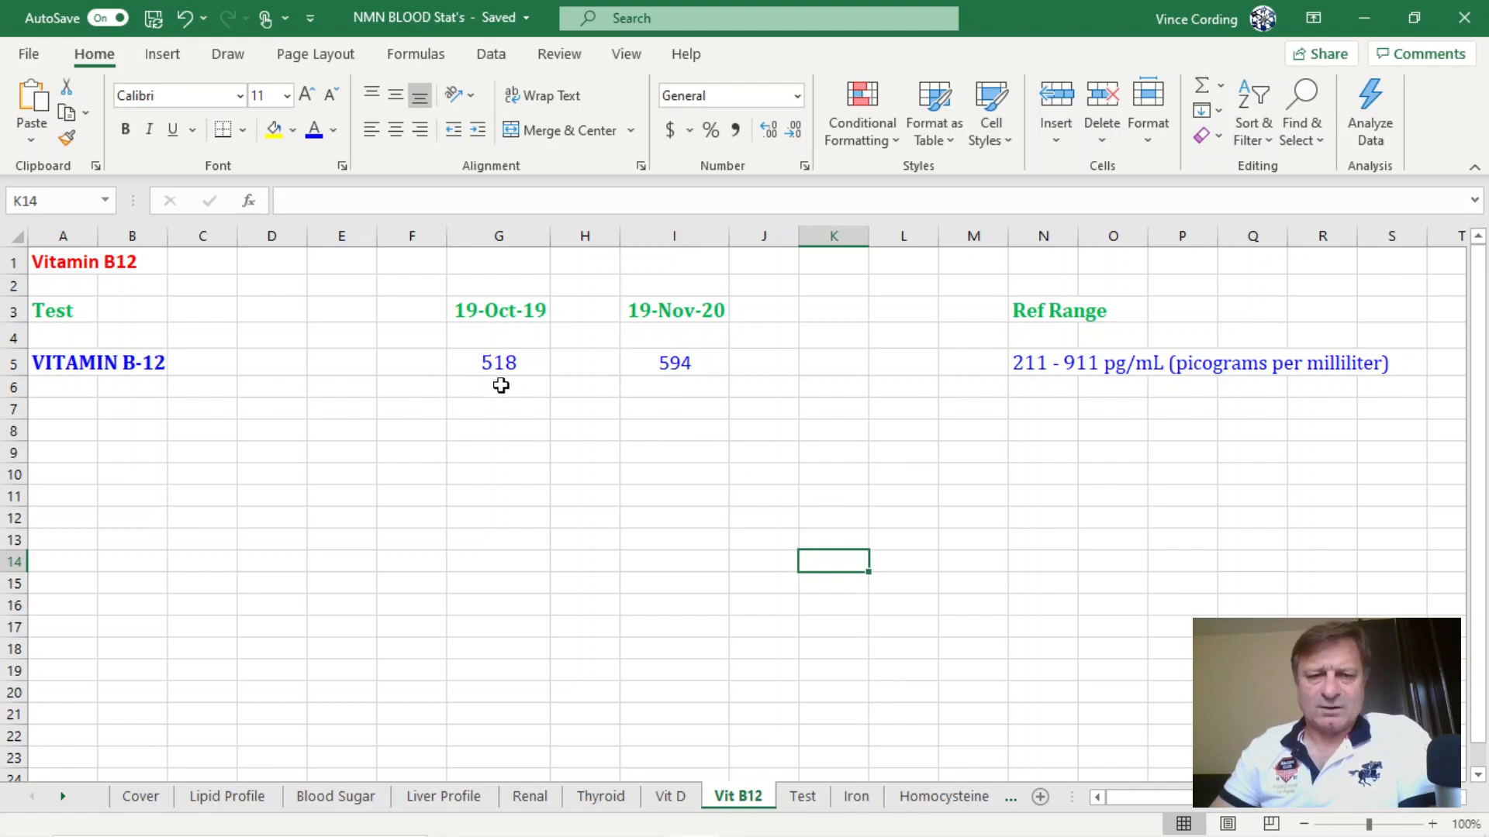
mouse_move(669, 377)
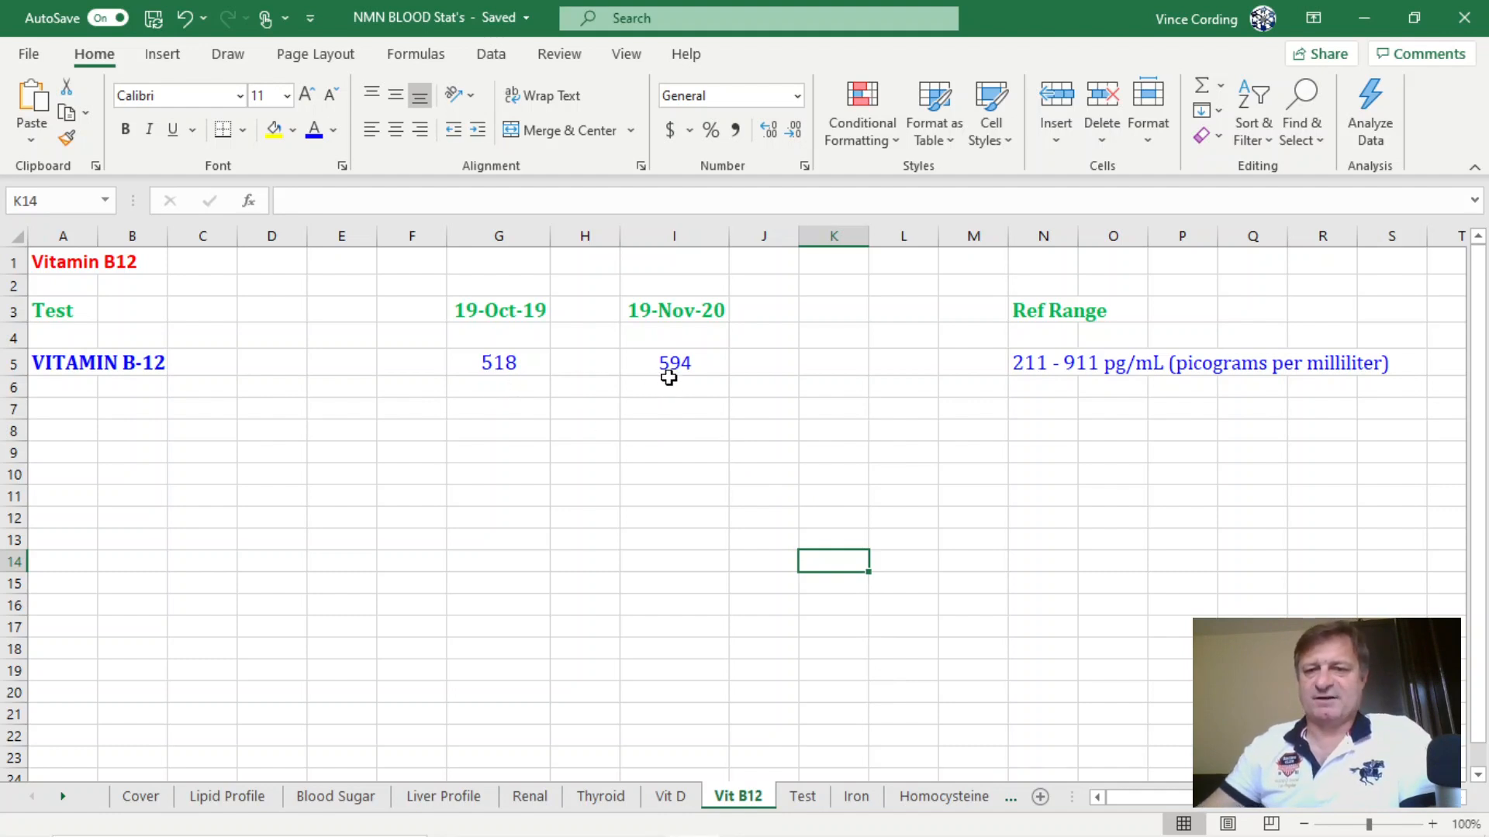
mouse_move(1032, 375)
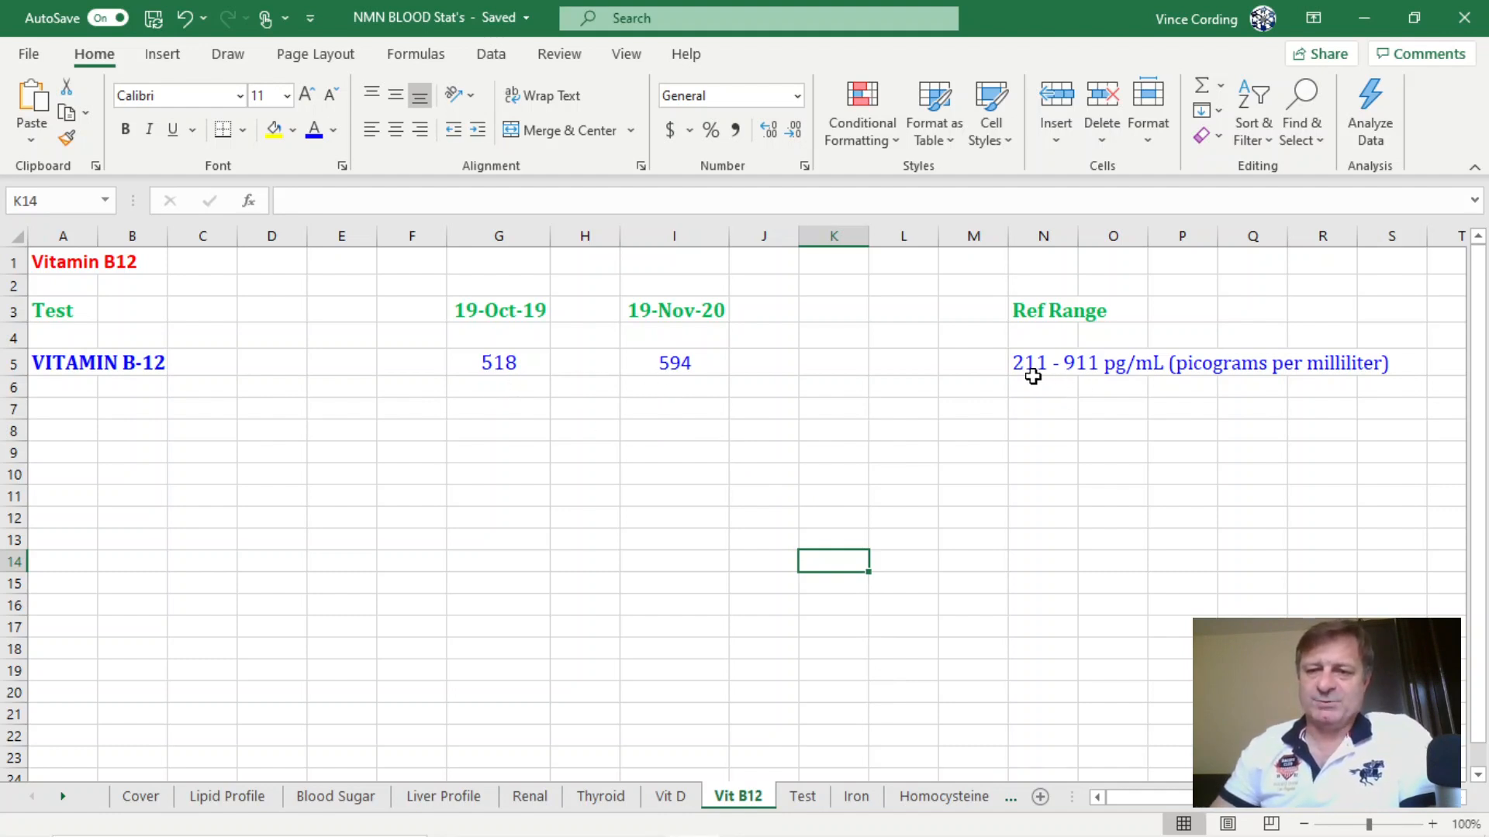
mouse_move(1106, 396)
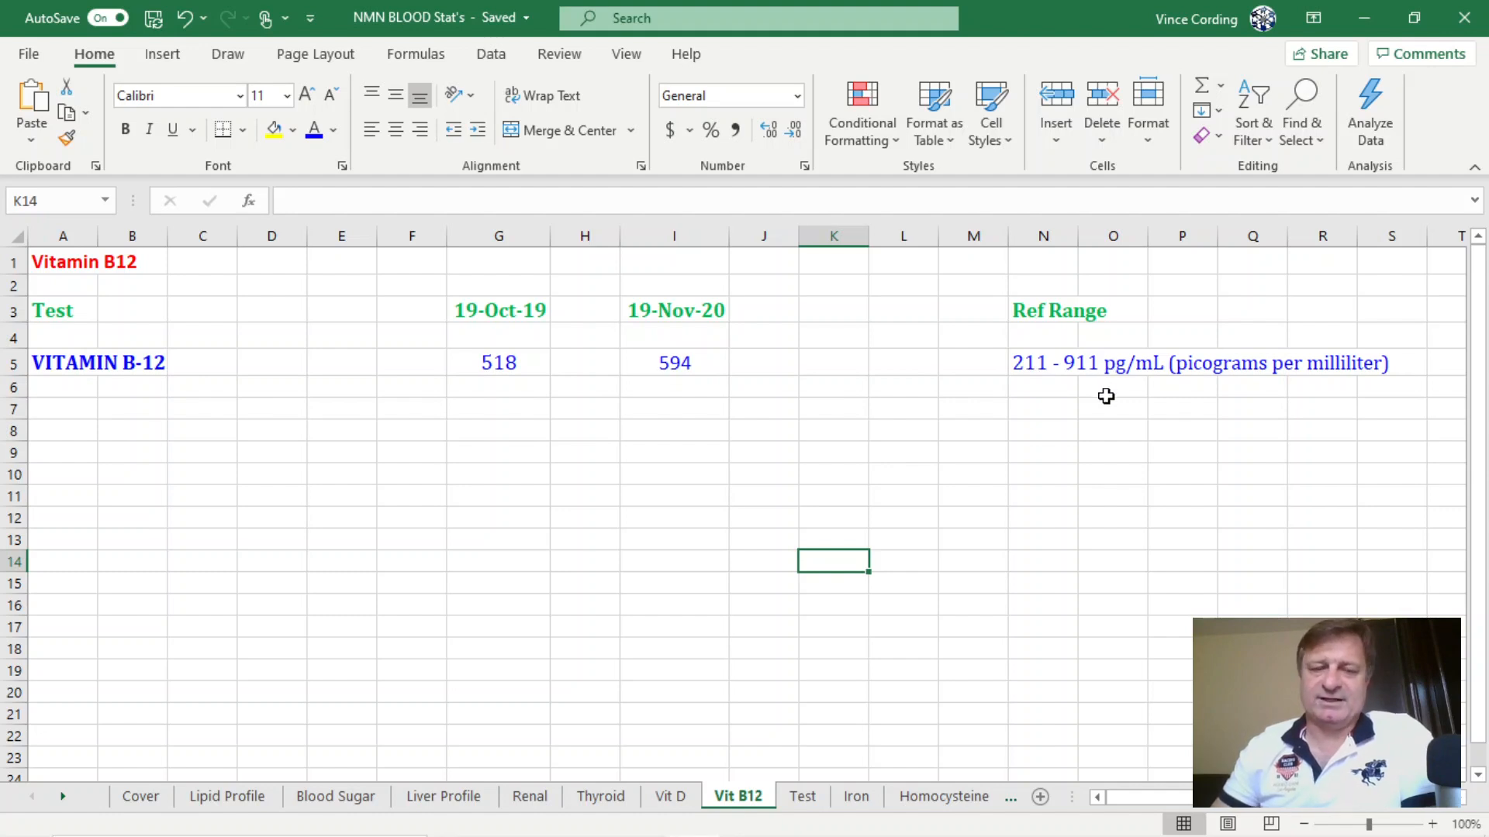
mouse_move(976, 465)
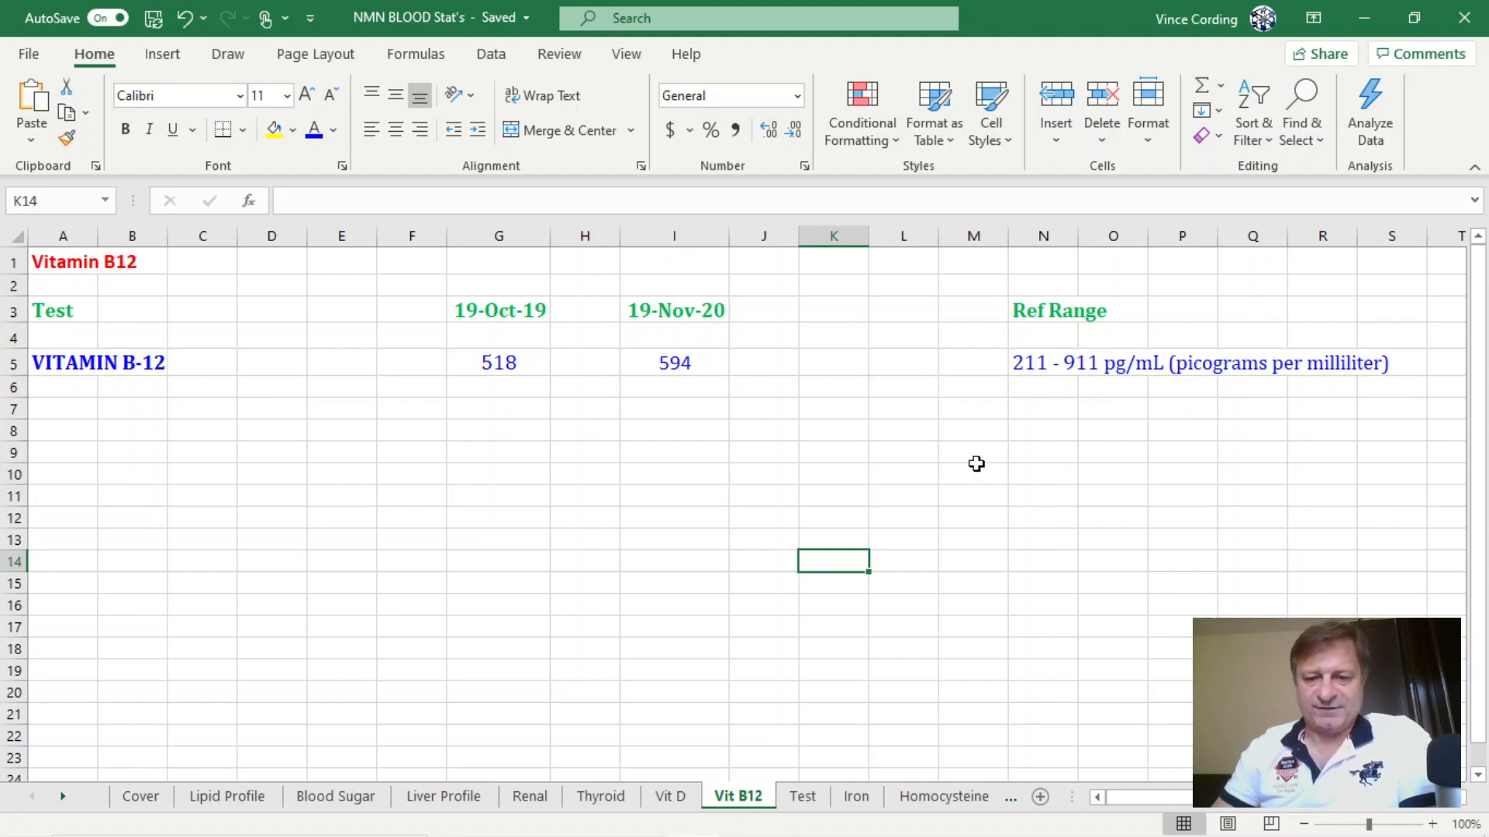
mouse_move(802, 797)
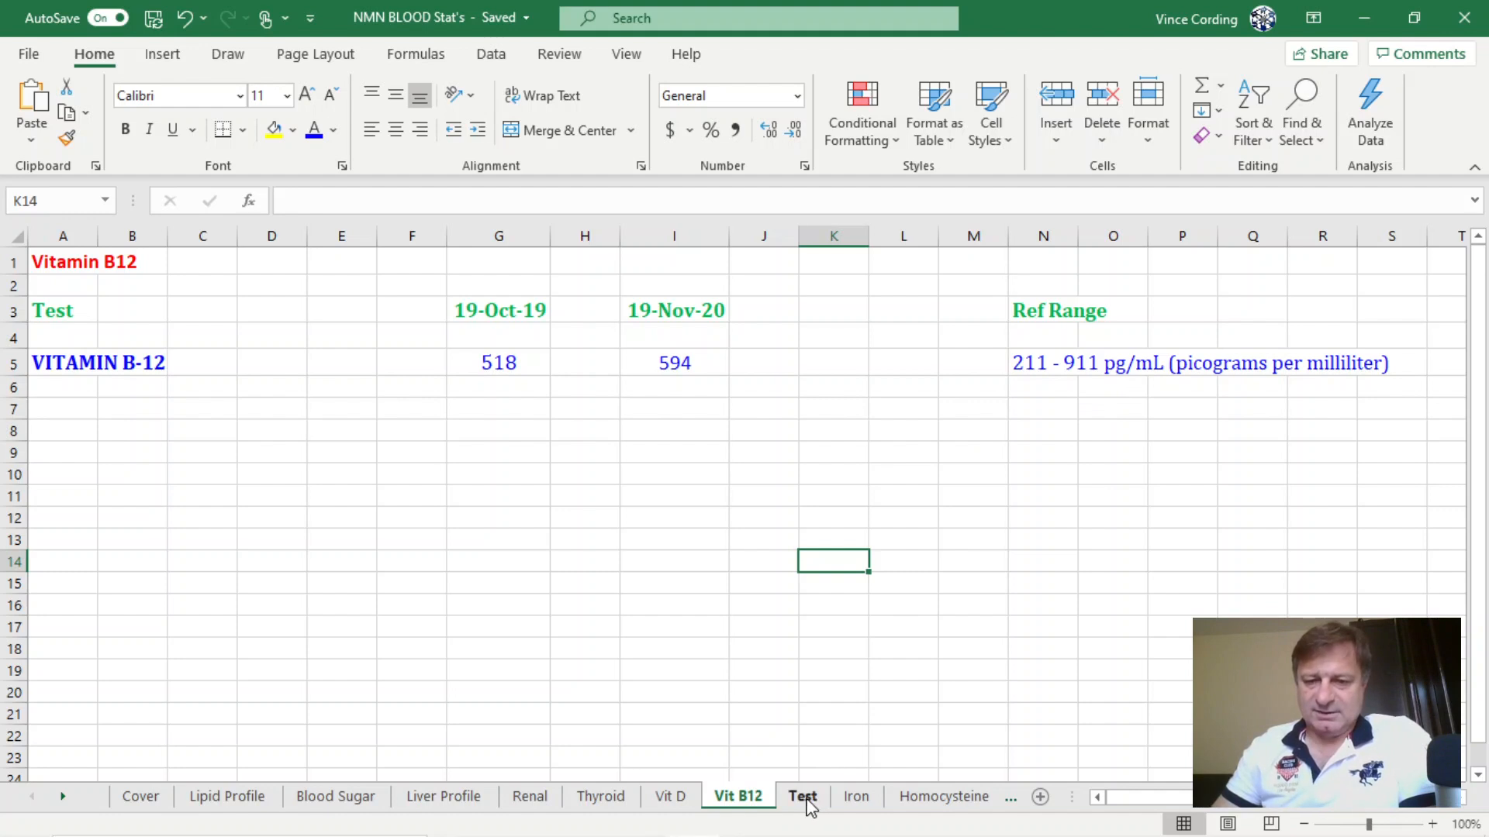
Step: Switch to the Test sheet showing testosterone results 599.9 and a high 796.38
click(802, 797)
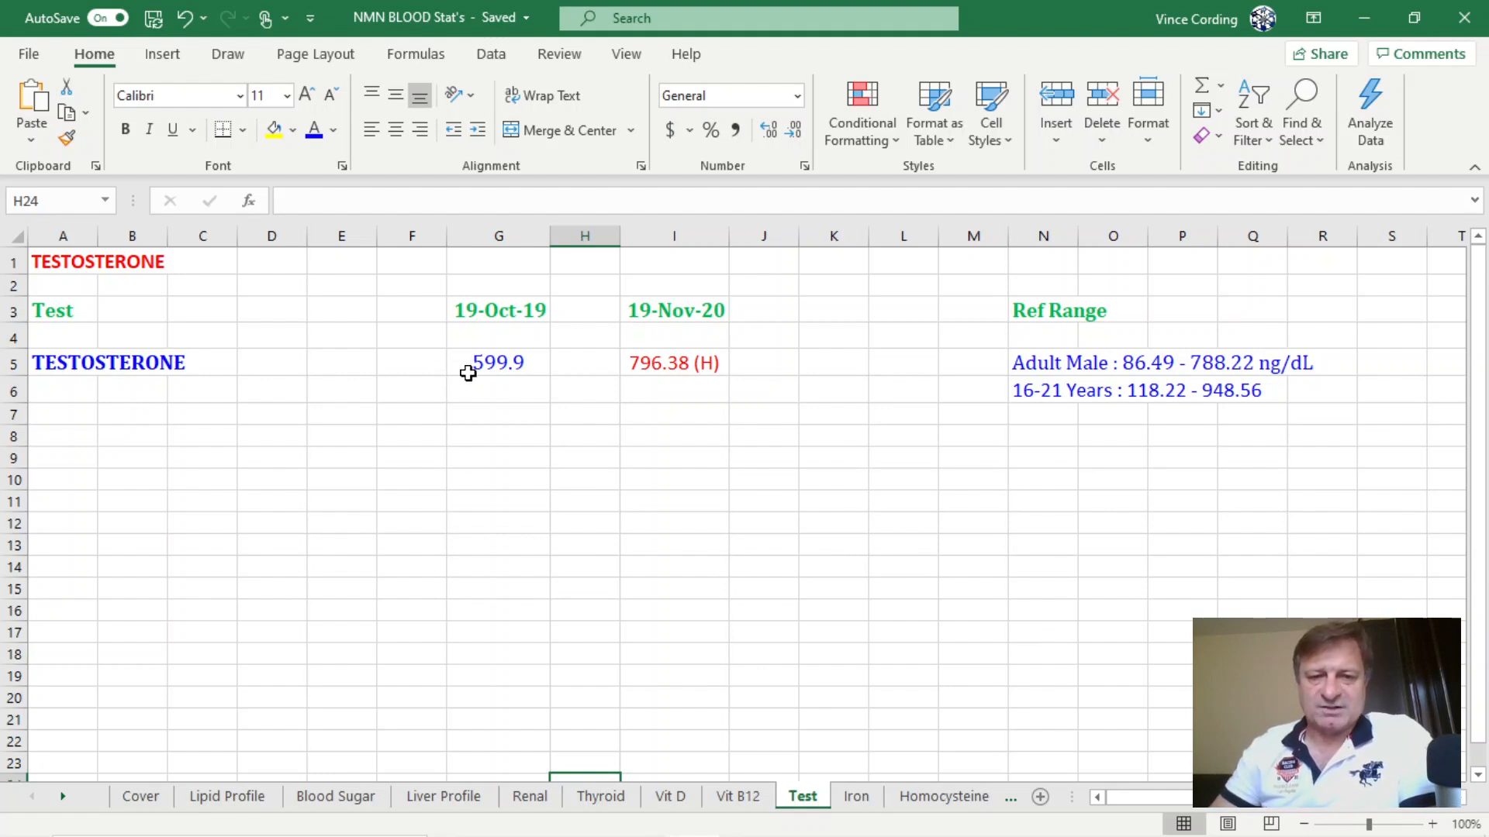
mouse_move(484, 375)
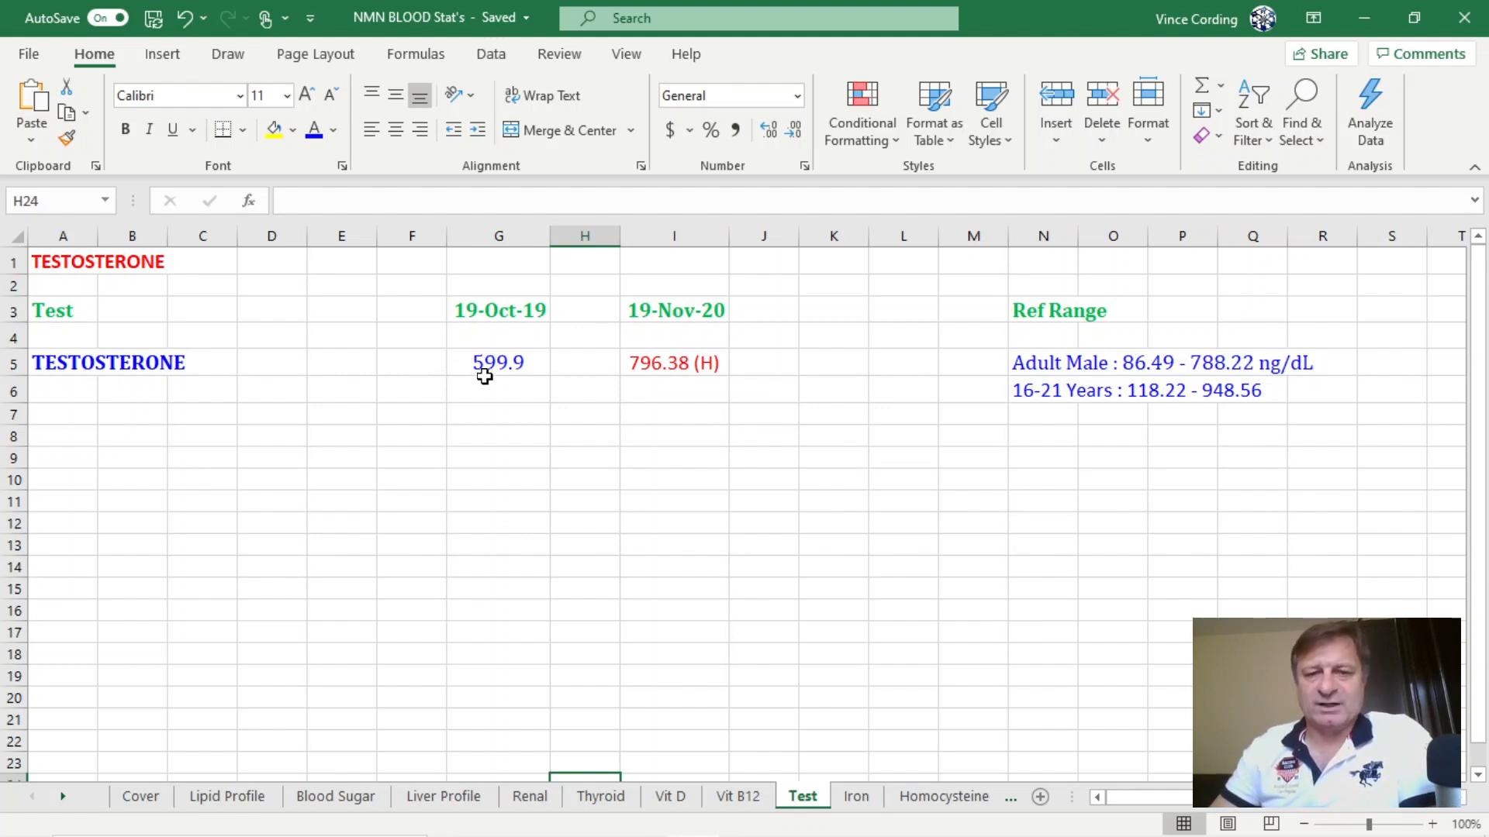
mouse_move(697, 389)
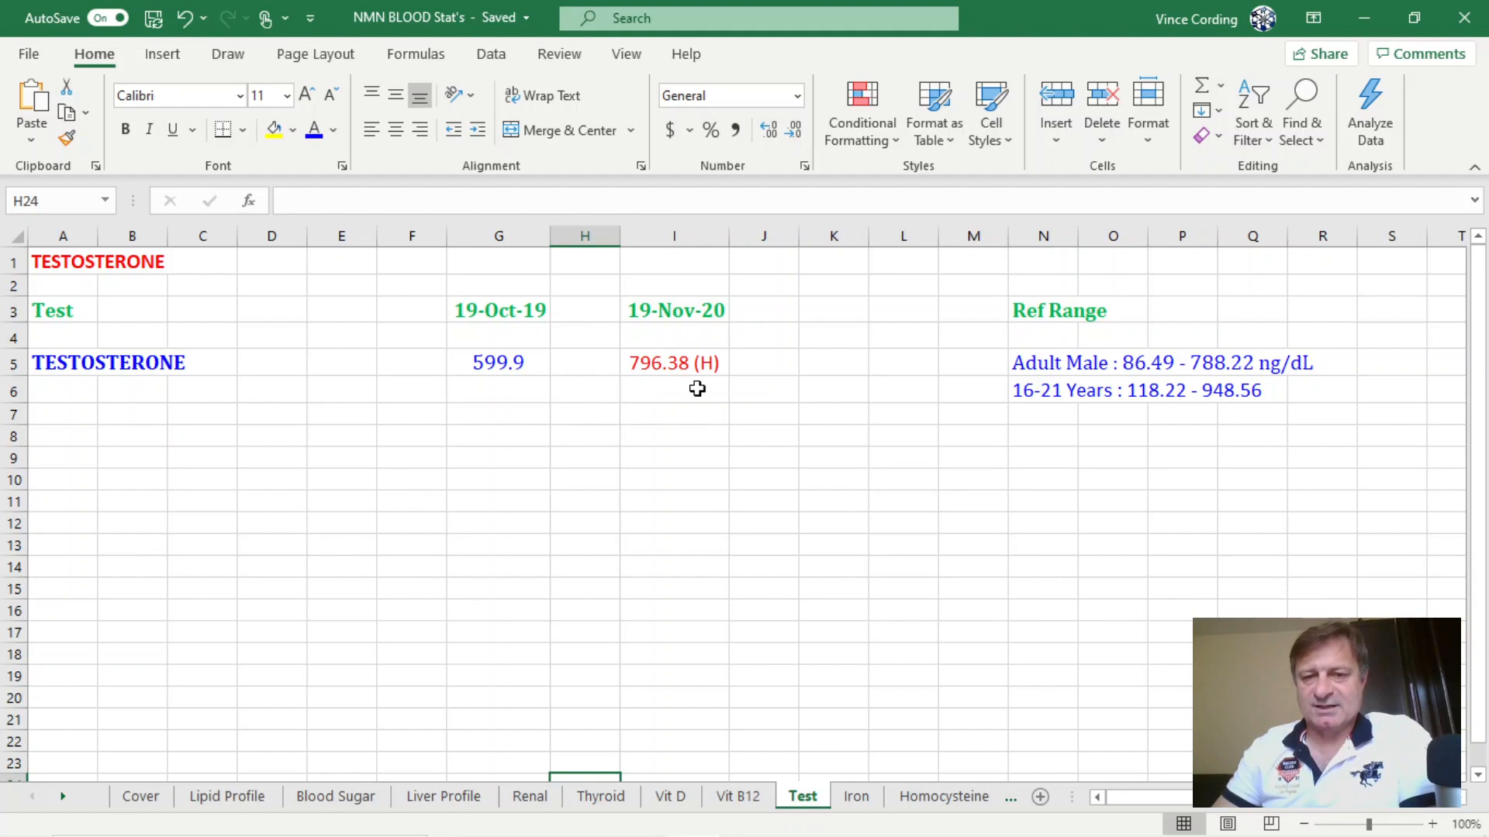
mouse_move(655, 407)
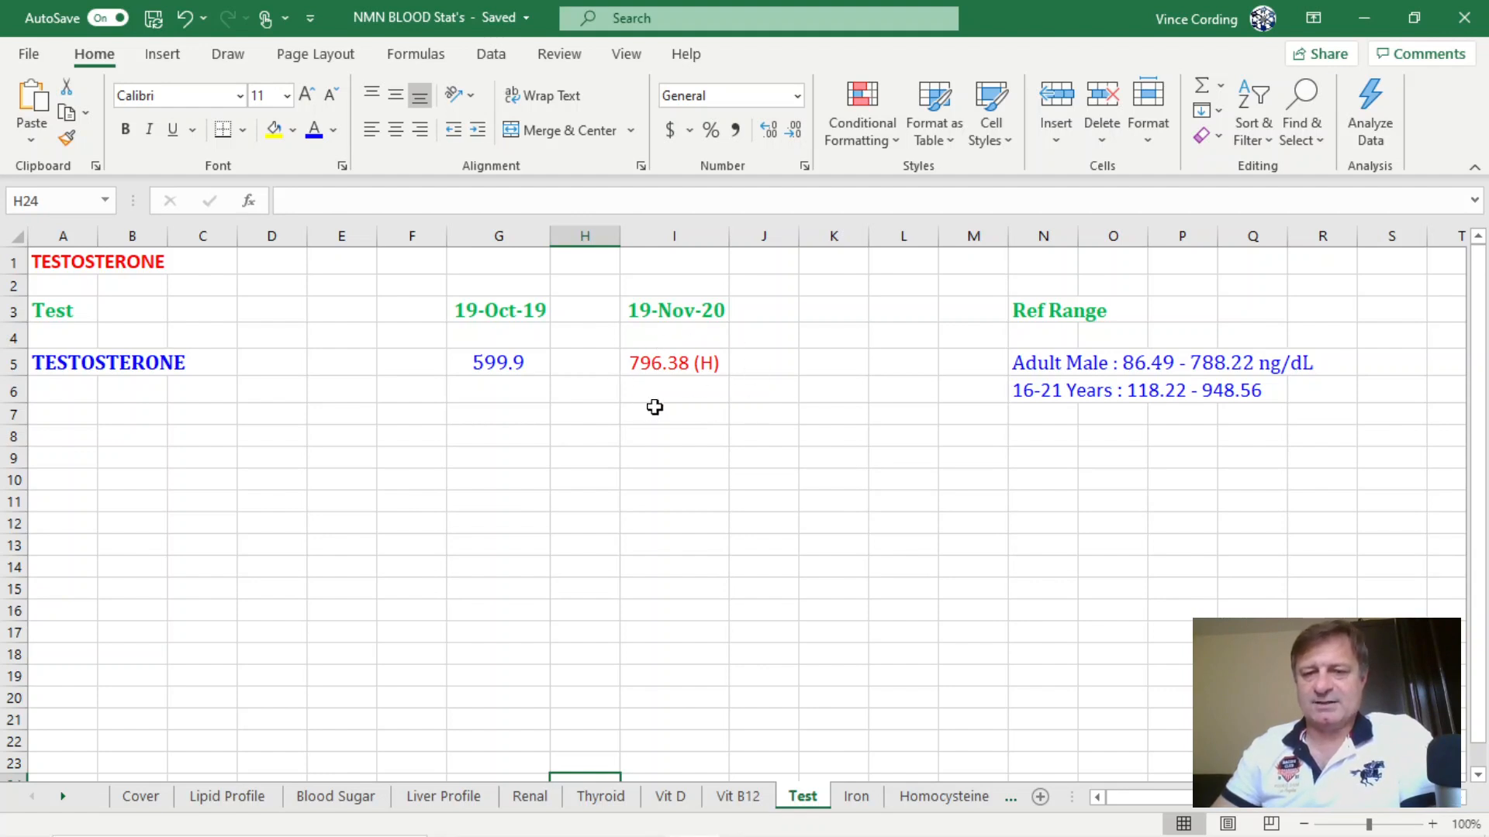
mouse_move(1047, 399)
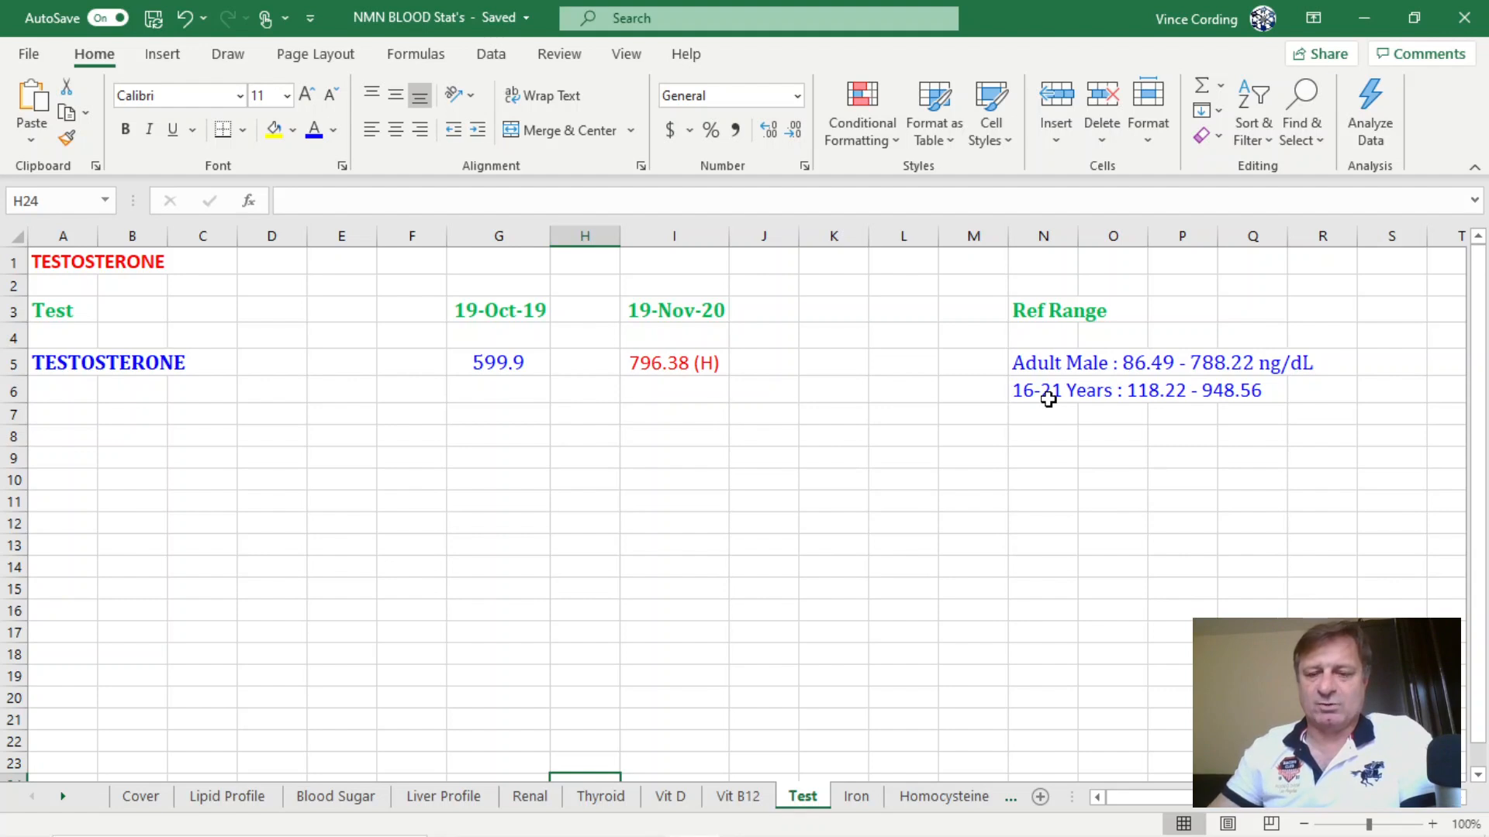
mouse_move(825, 691)
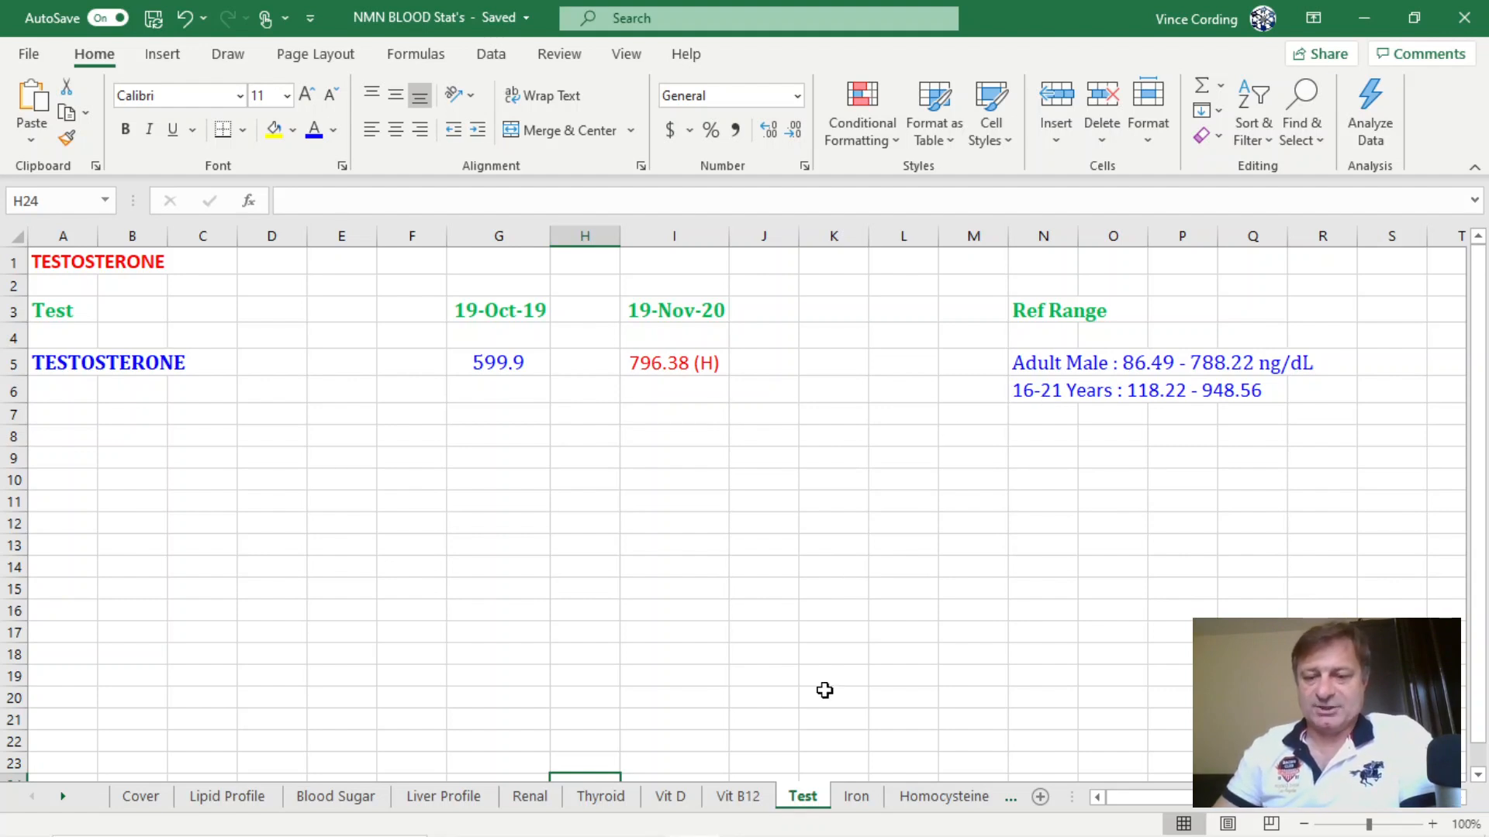
Step: Switch to the Iron sheet showing iron and TIBC results within range
click(855, 795)
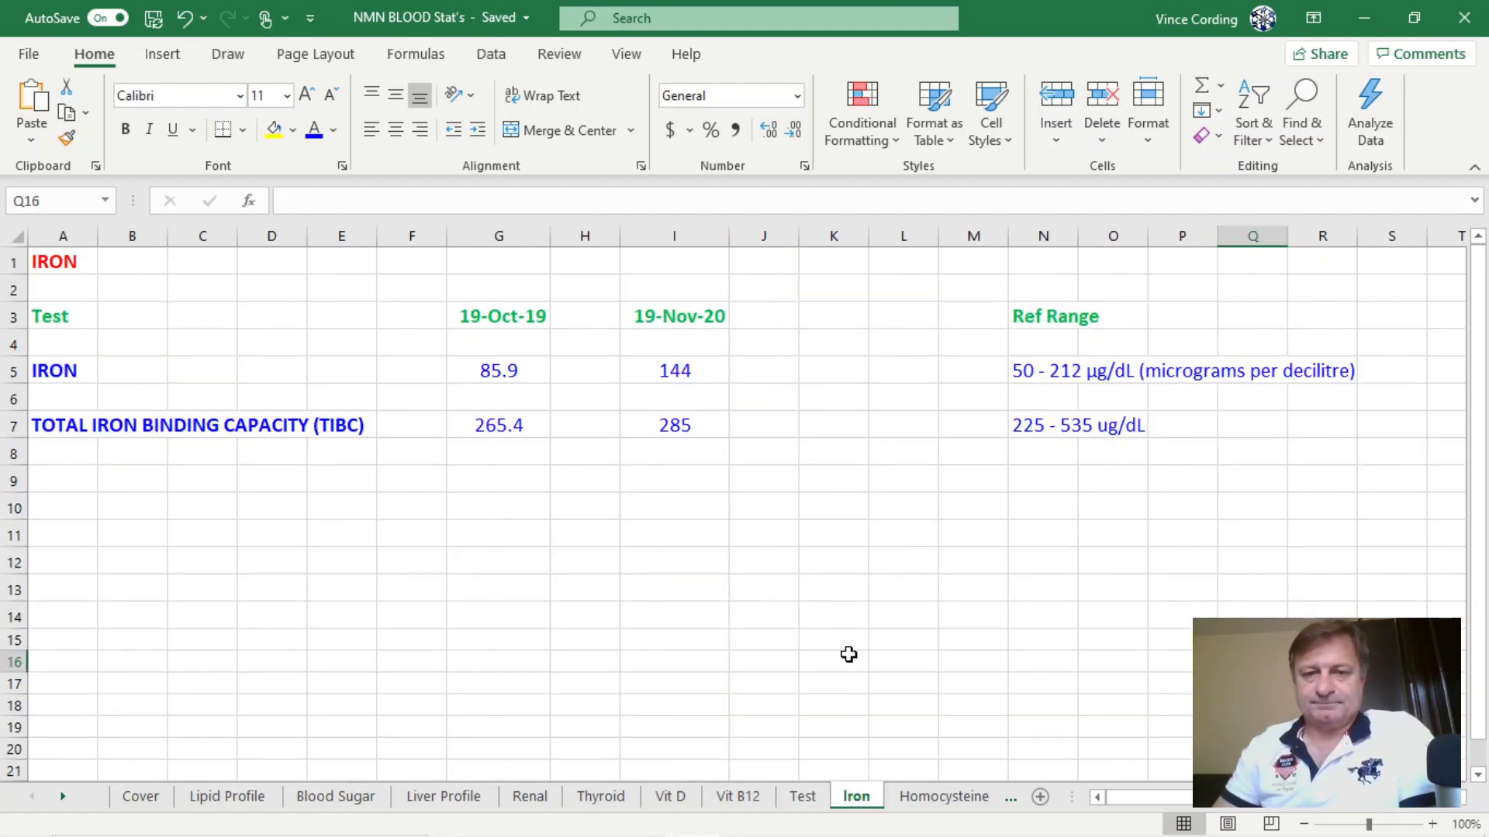
mouse_move(499, 369)
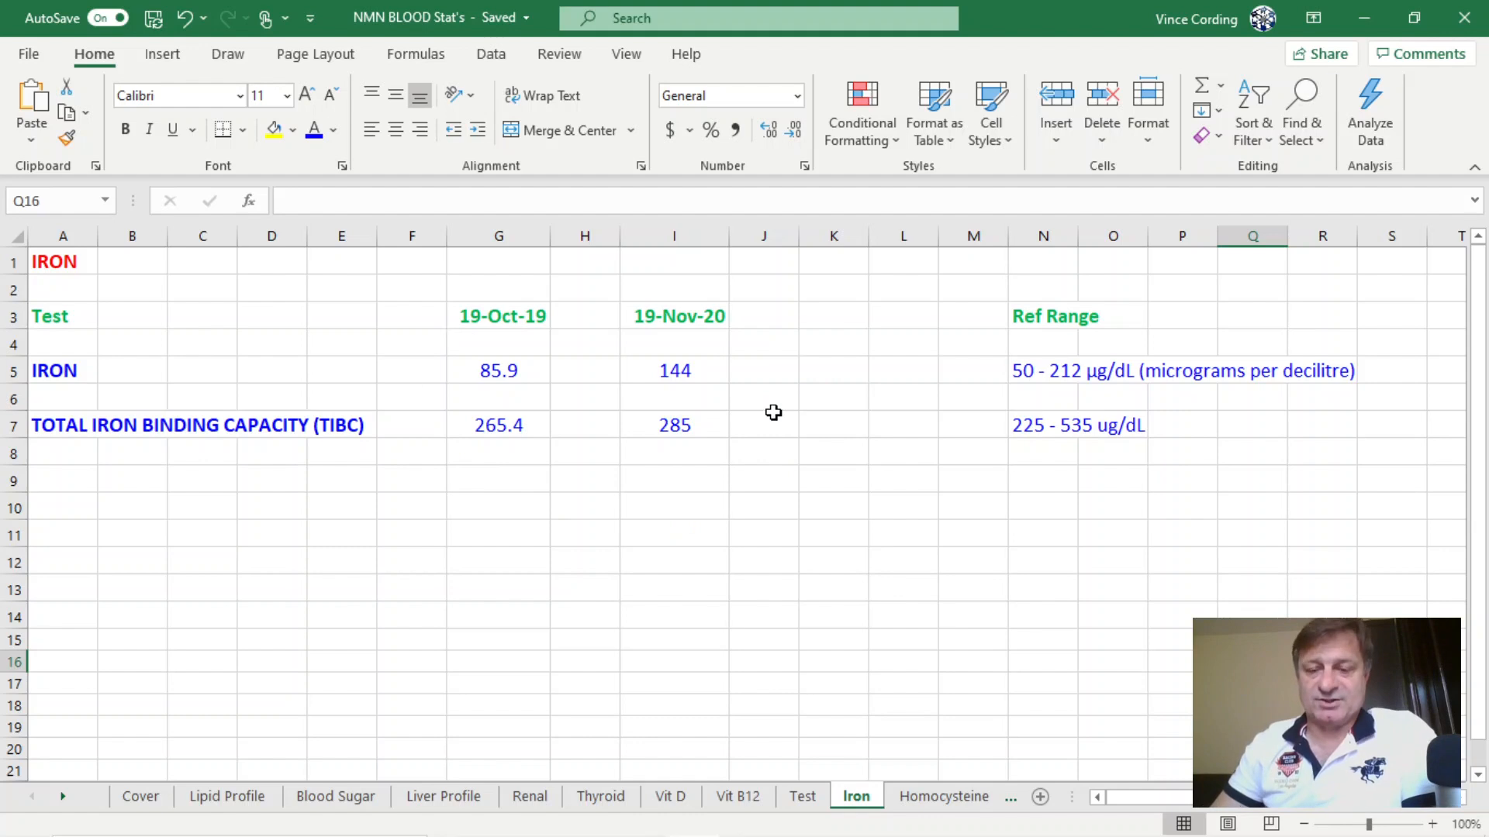
Step: Switch to the Homocysteine sheet and inspect the N/A 19-Oct-19 result against 13.25 for 2020
click(878, 795)
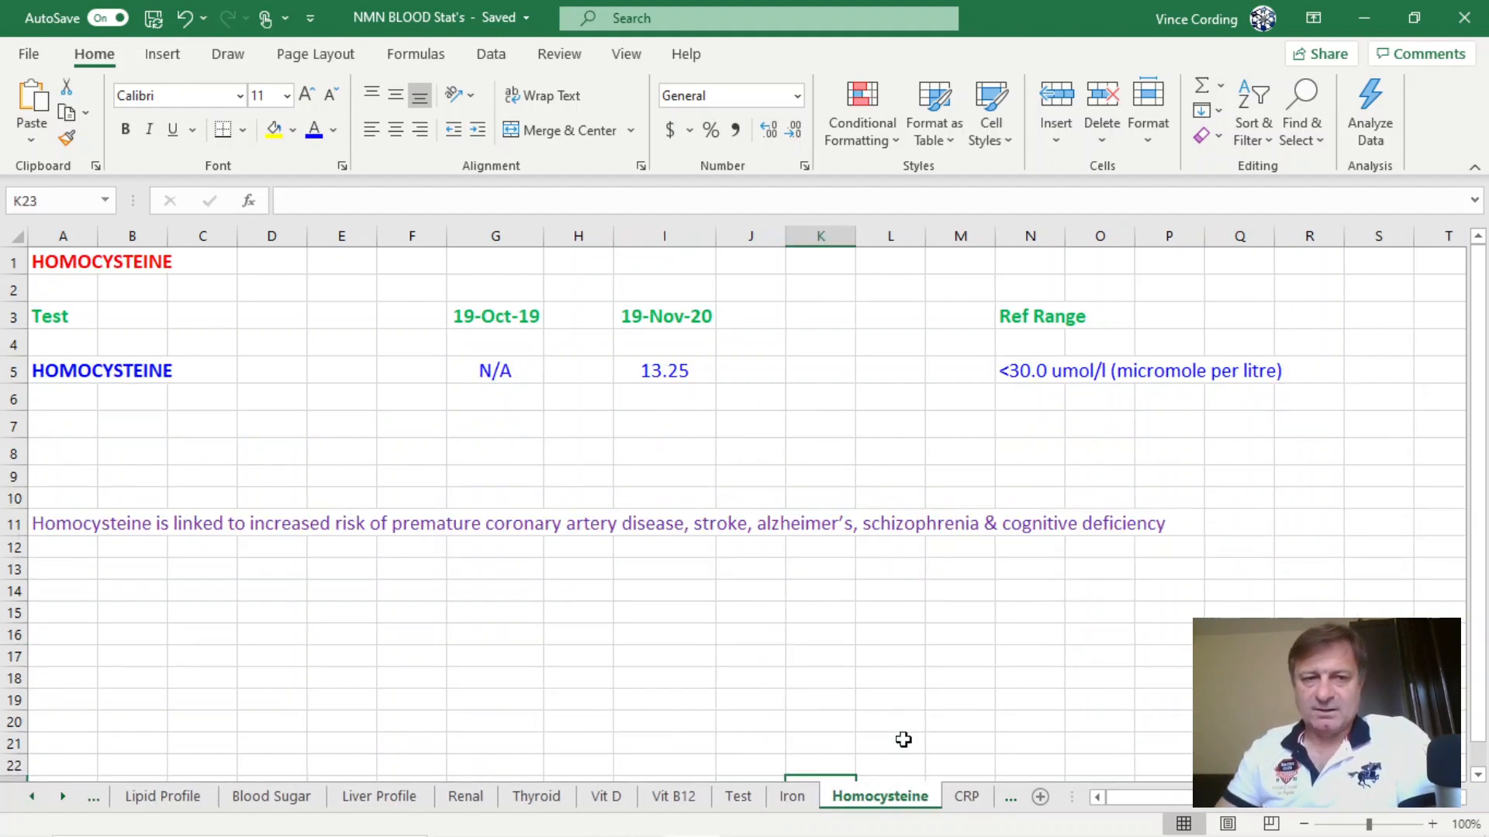
mouse_move(566, 437)
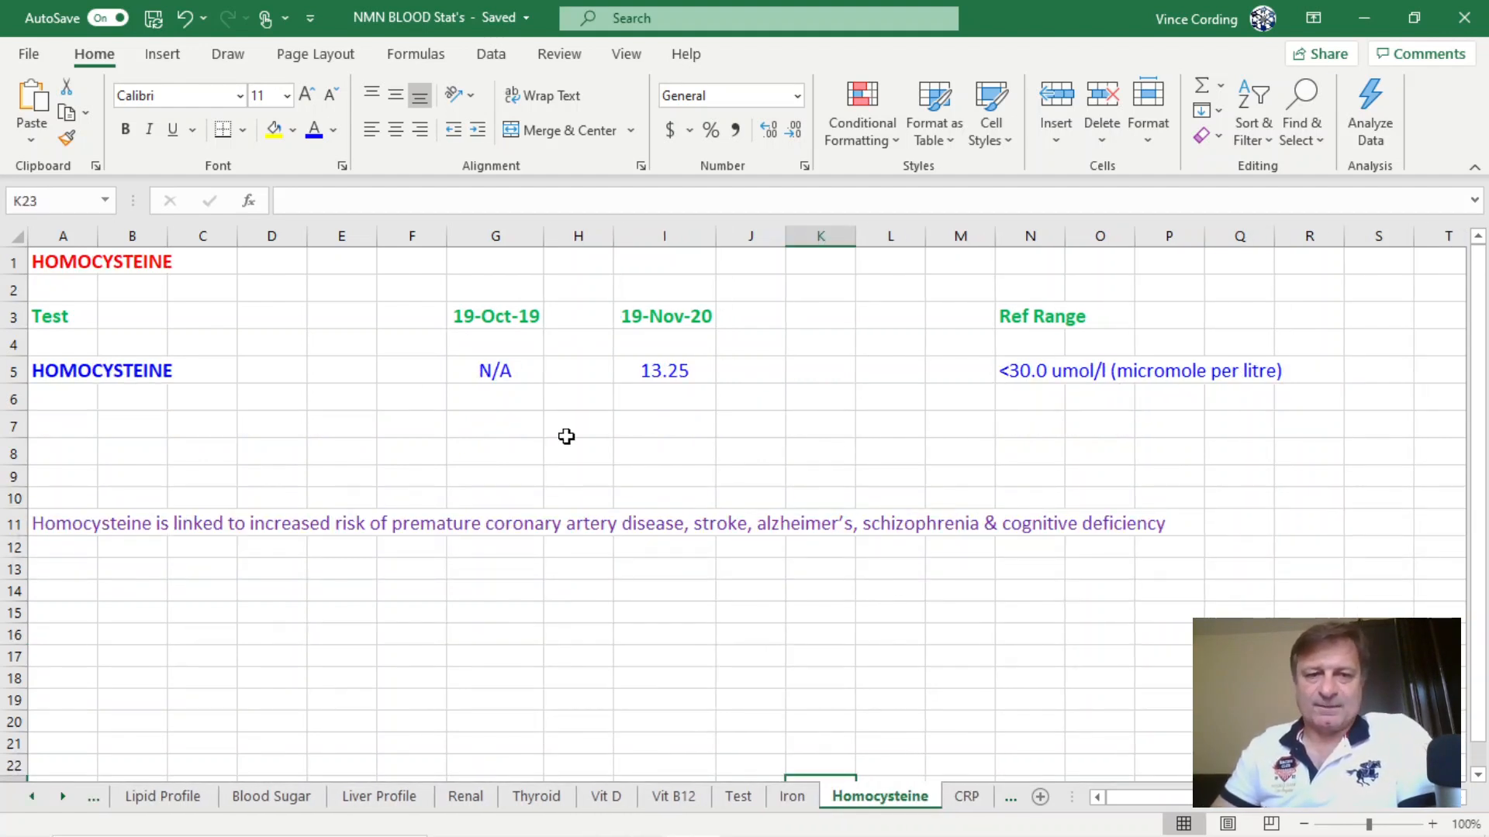
click(494, 371)
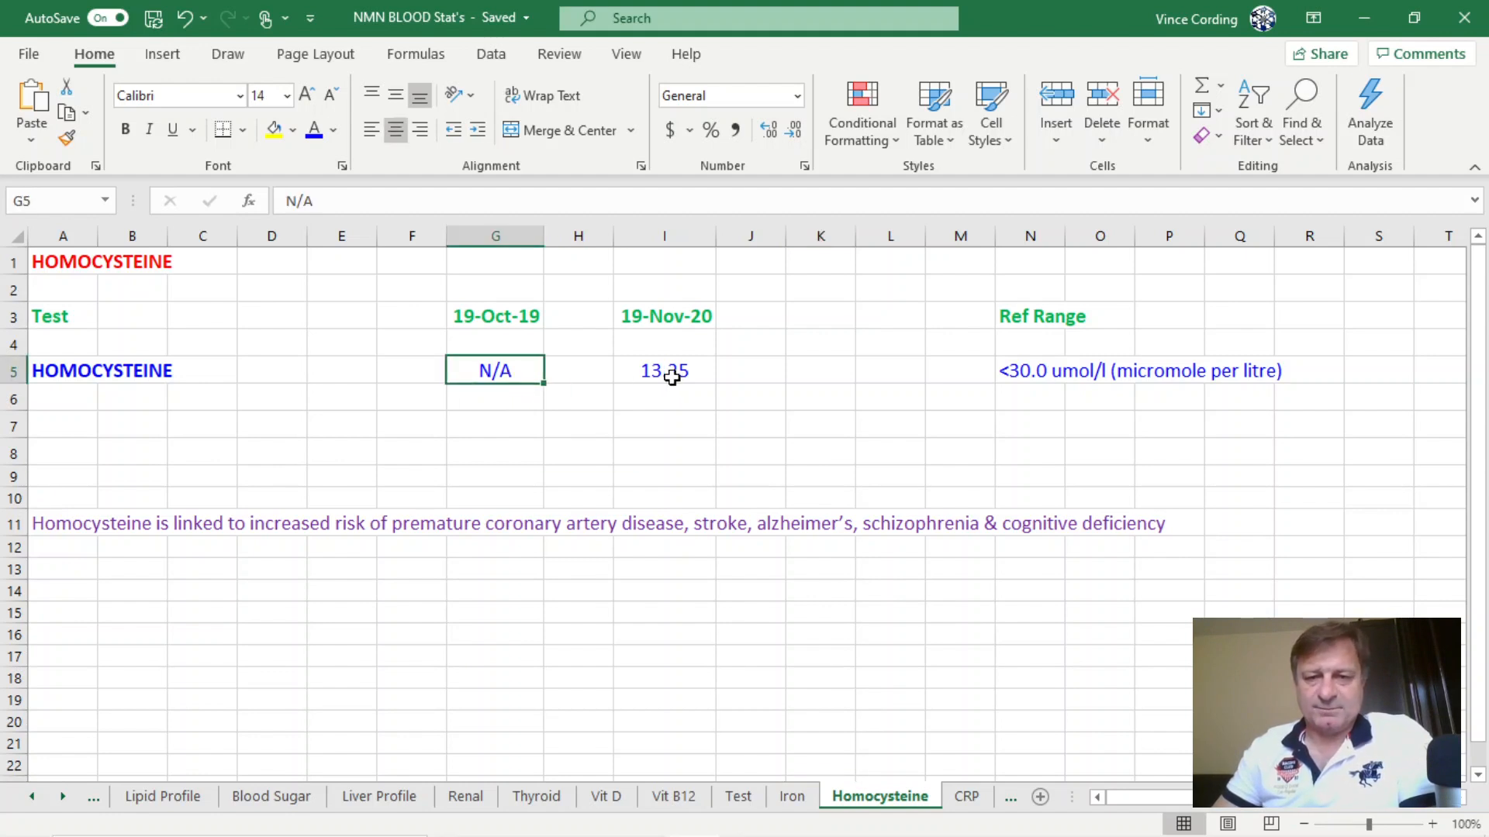
click(749, 634)
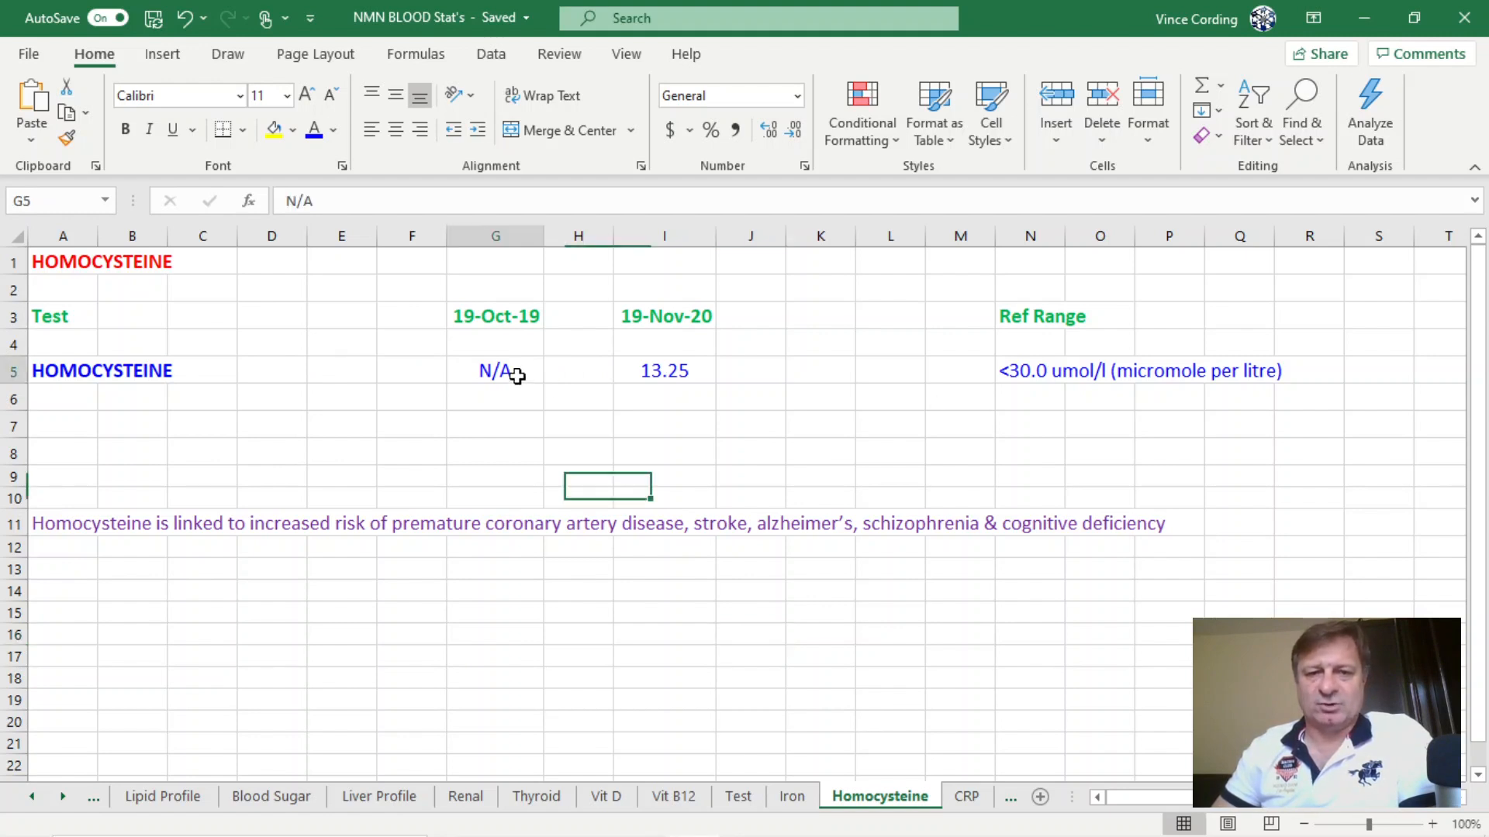
click(494, 370)
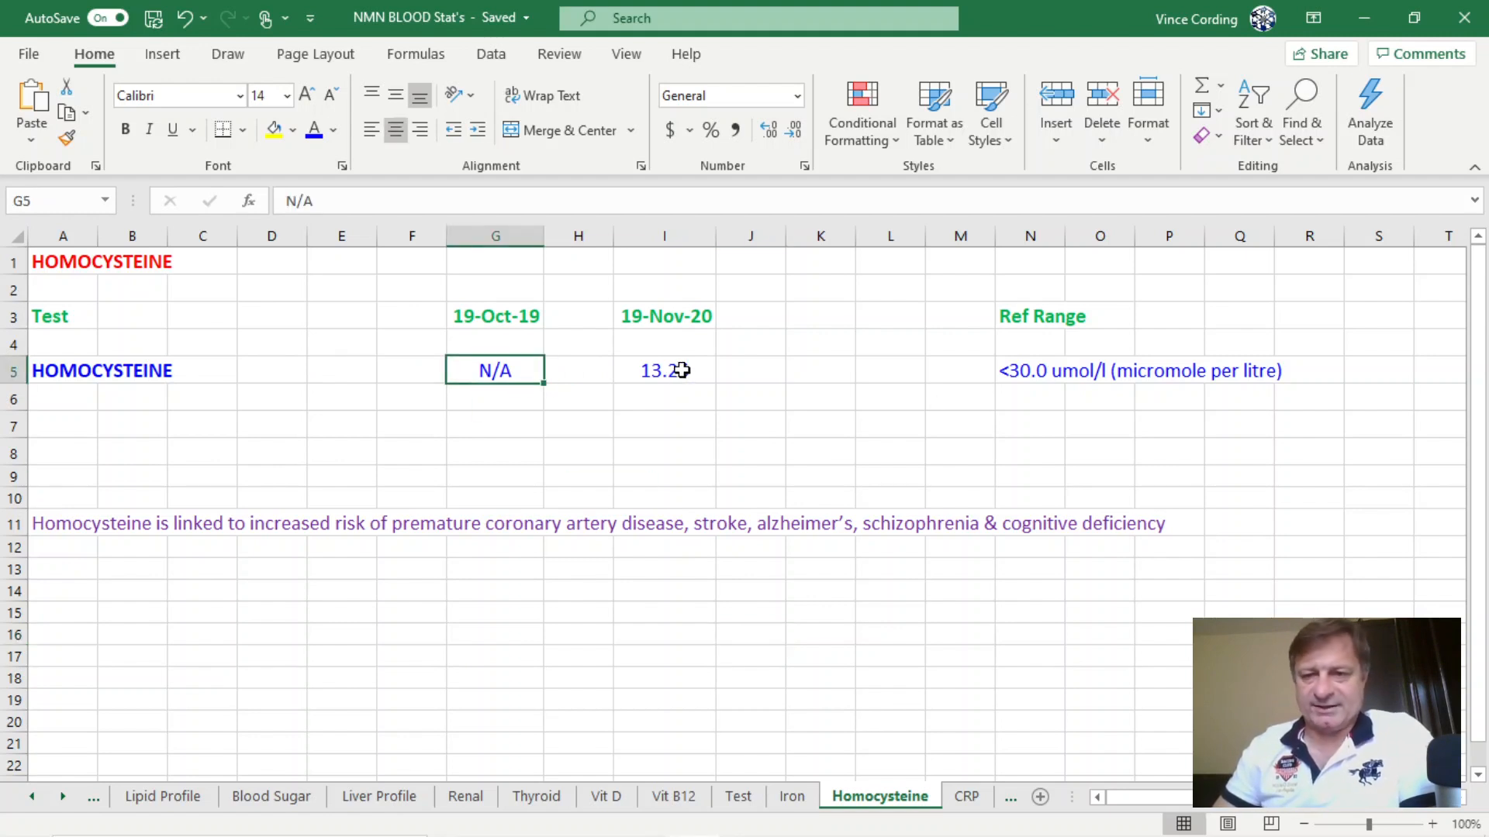
mouse_move(859, 614)
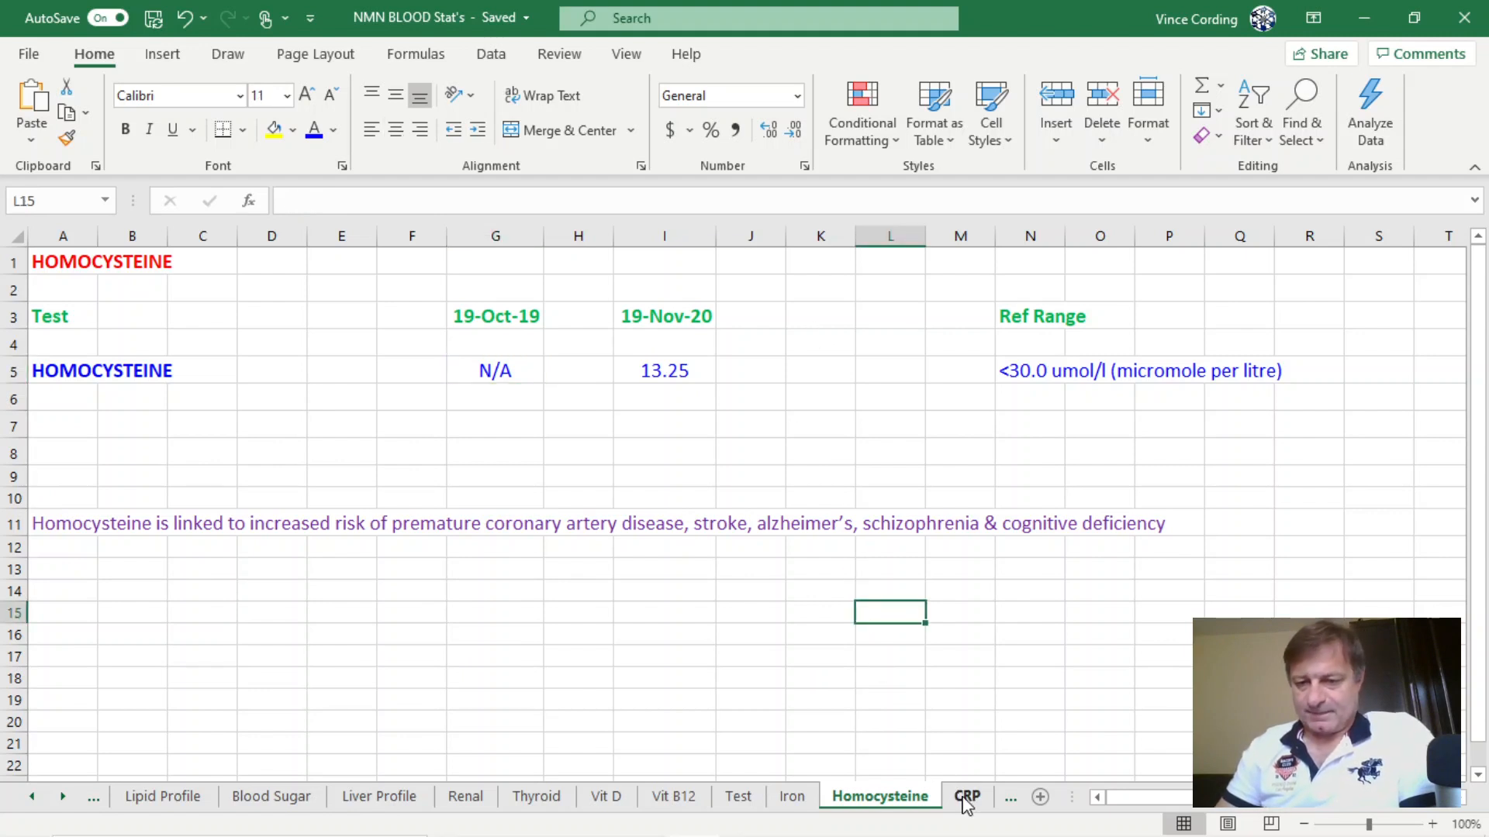
Step: Review the CRP sheet's 0.2 against <3.0, then move on to the Lipoprotein (A) sheet
click(967, 796)
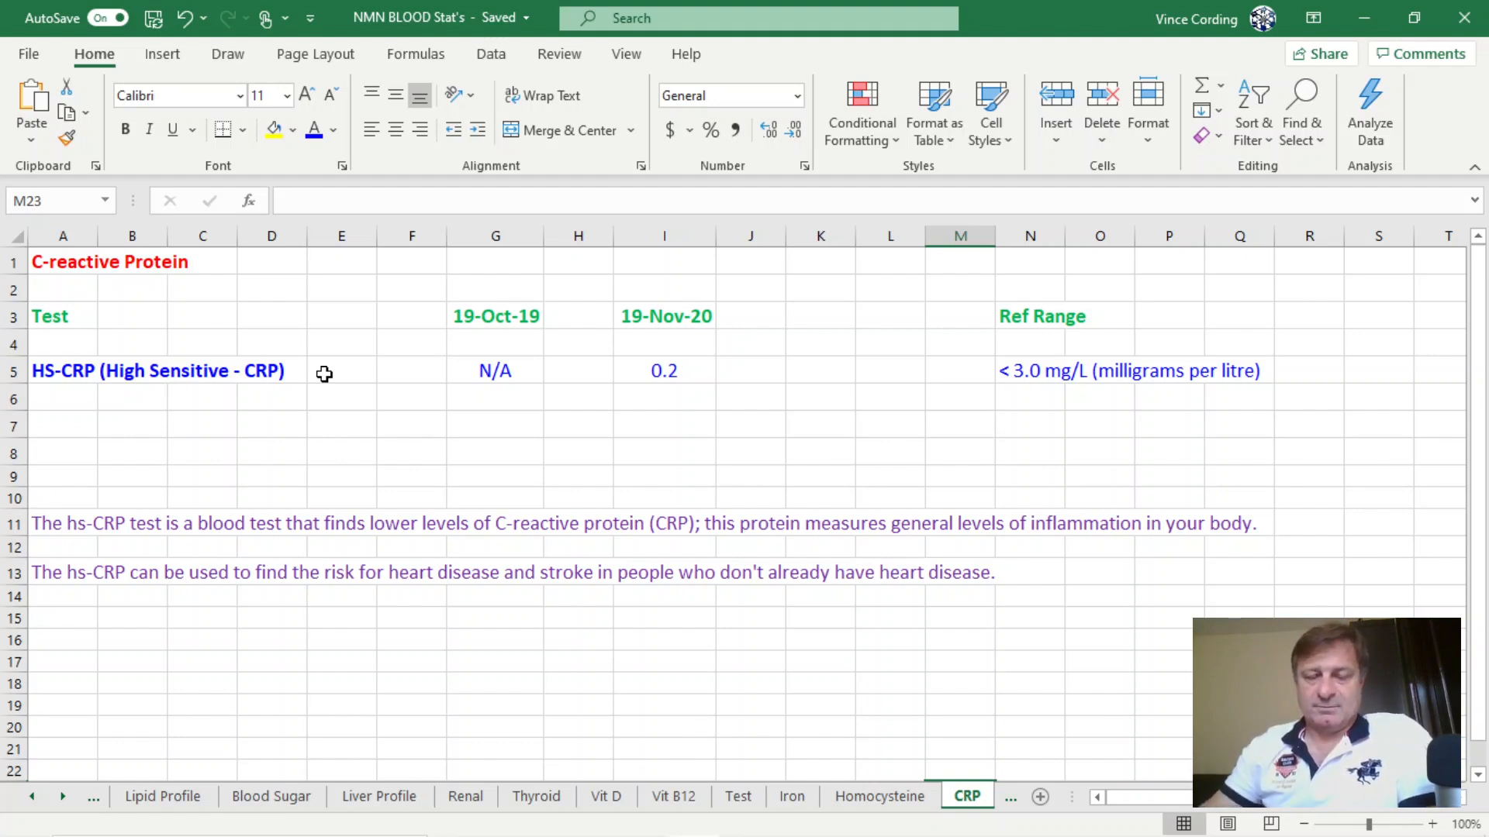
mouse_move(1044, 372)
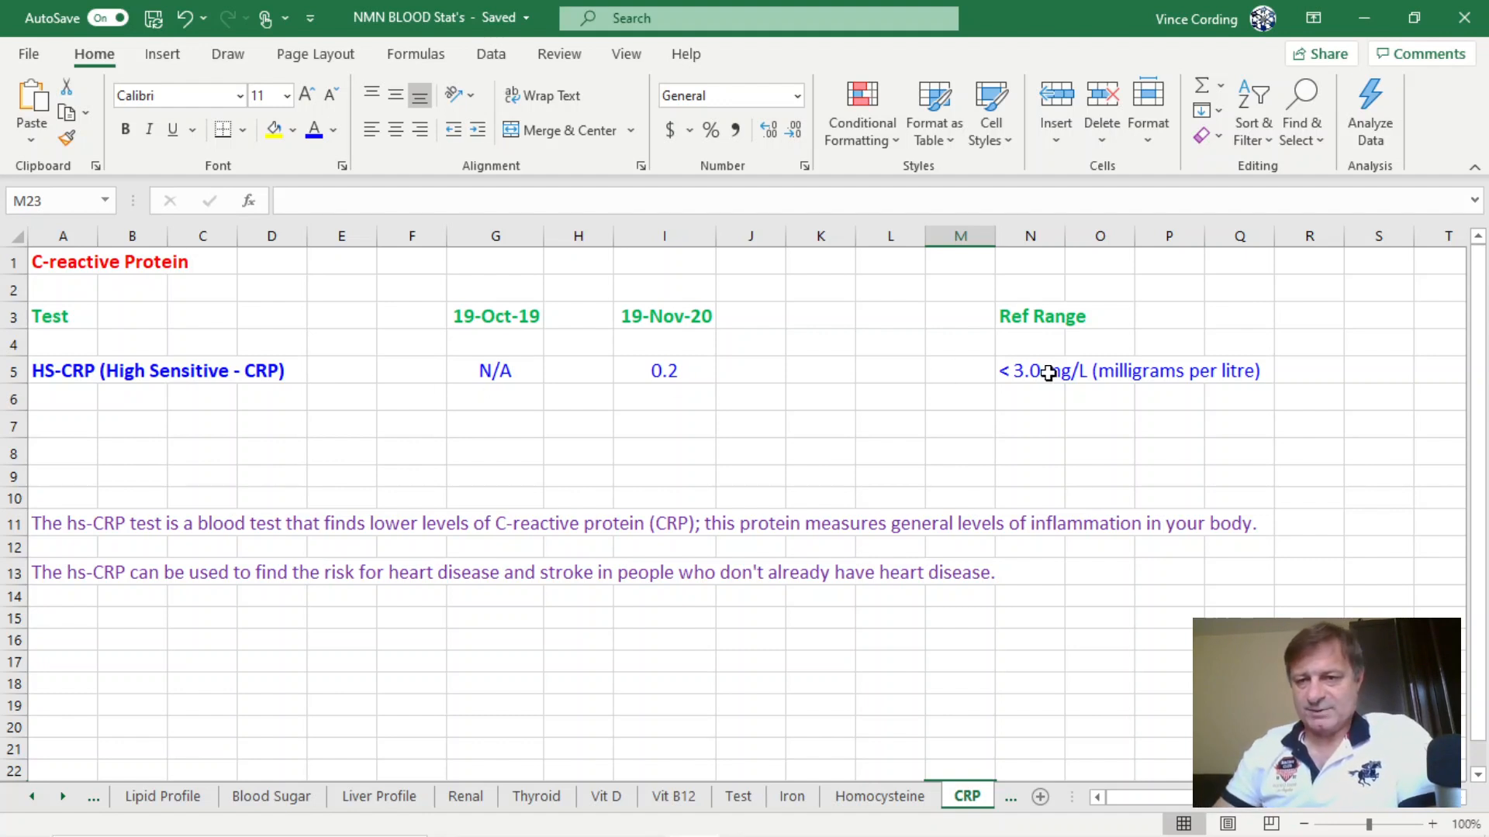
mouse_move(634, 380)
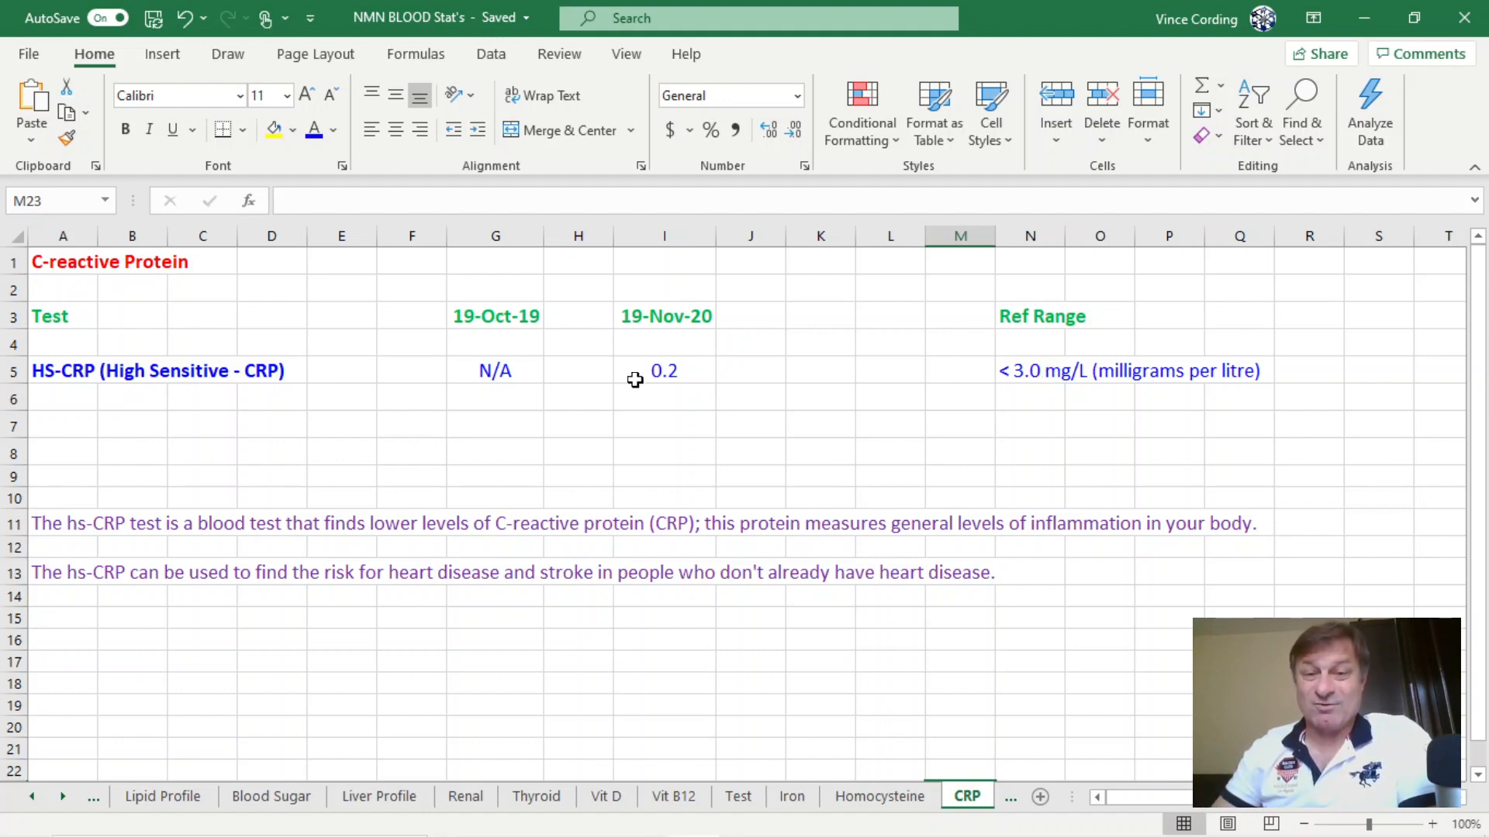
mouse_move(697, 282)
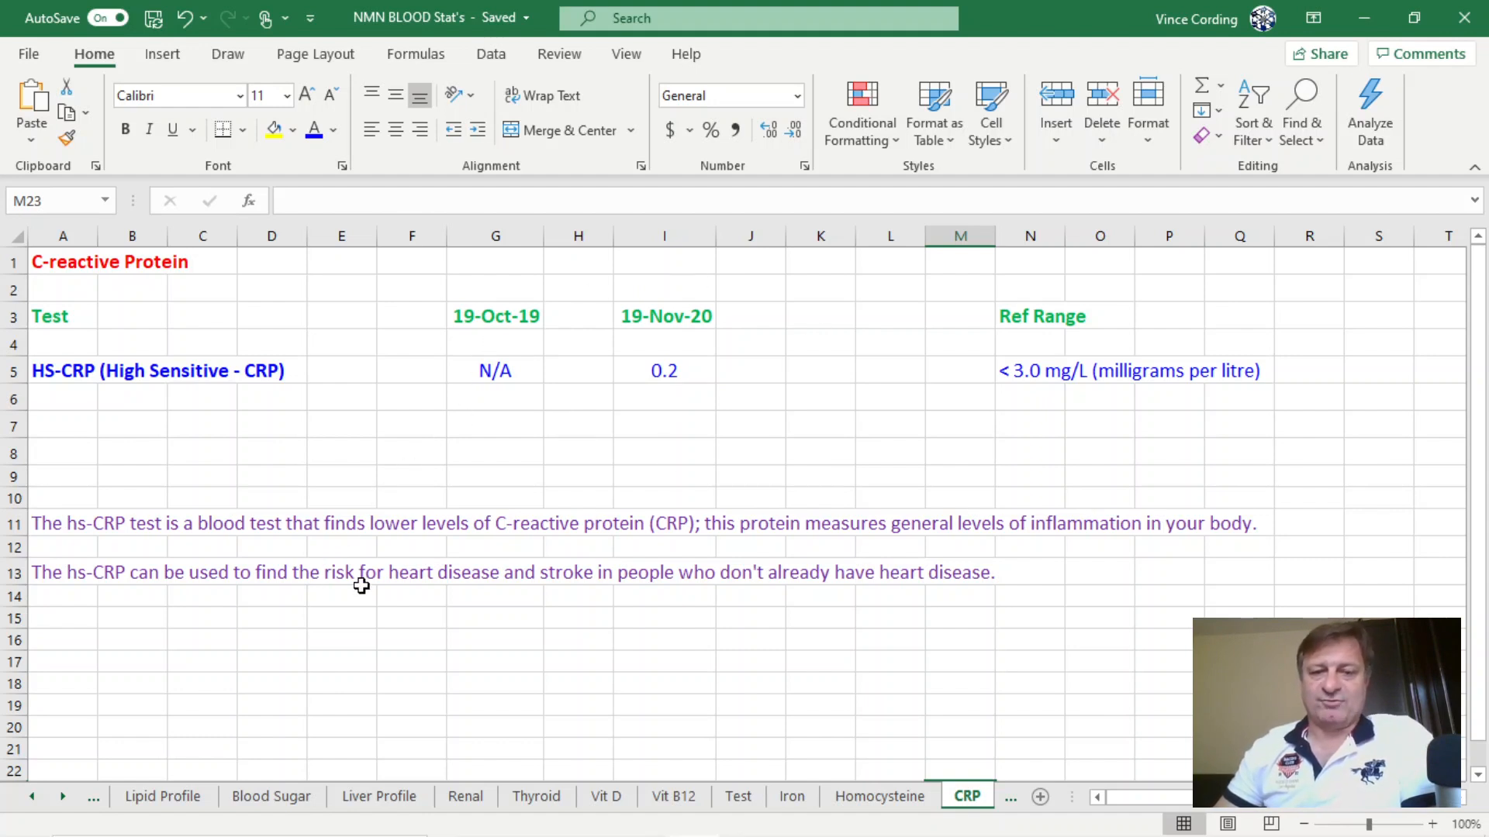
mouse_move(403, 586)
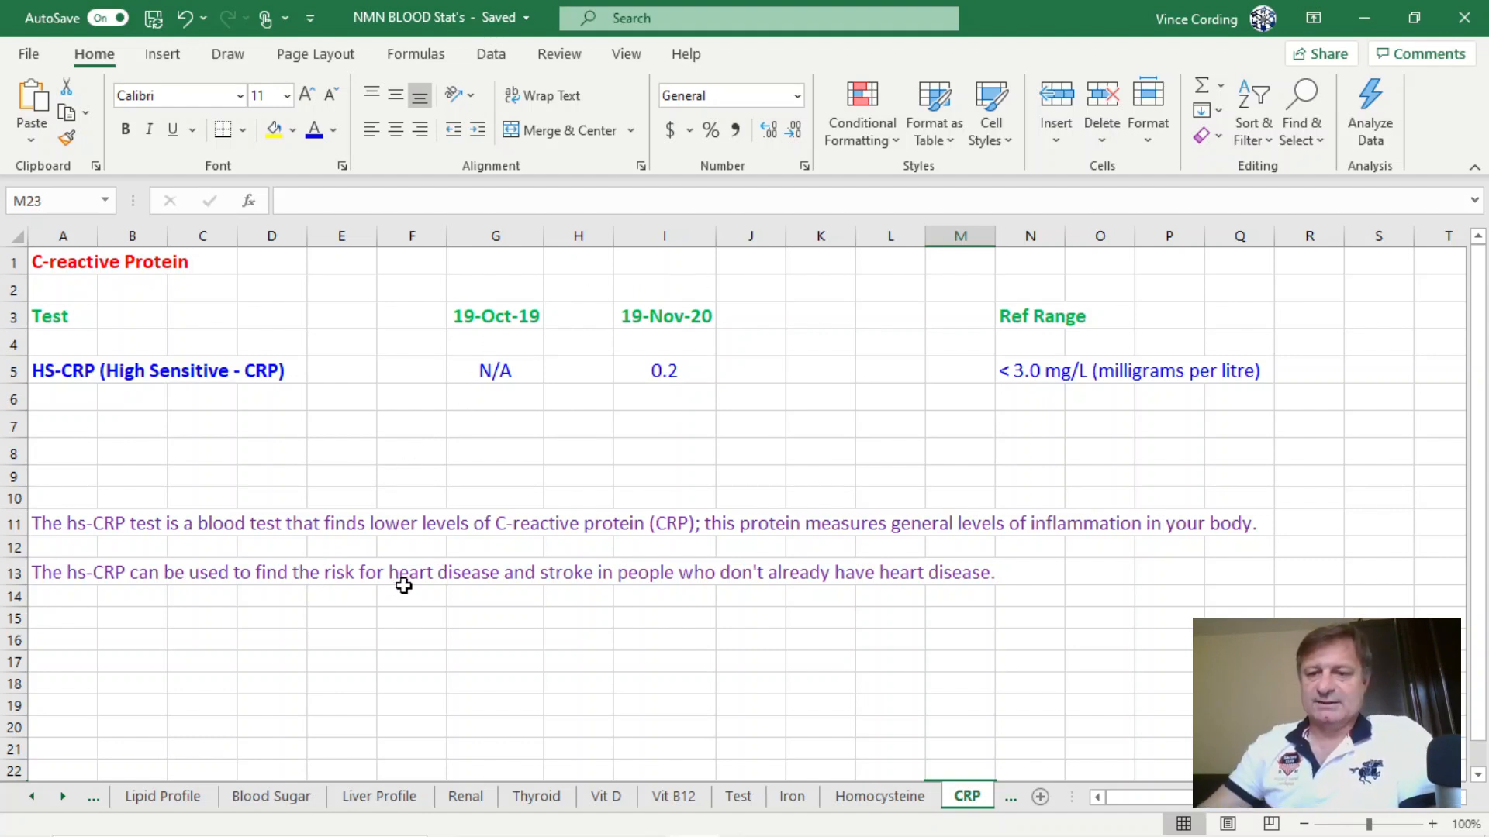
mouse_move(995, 778)
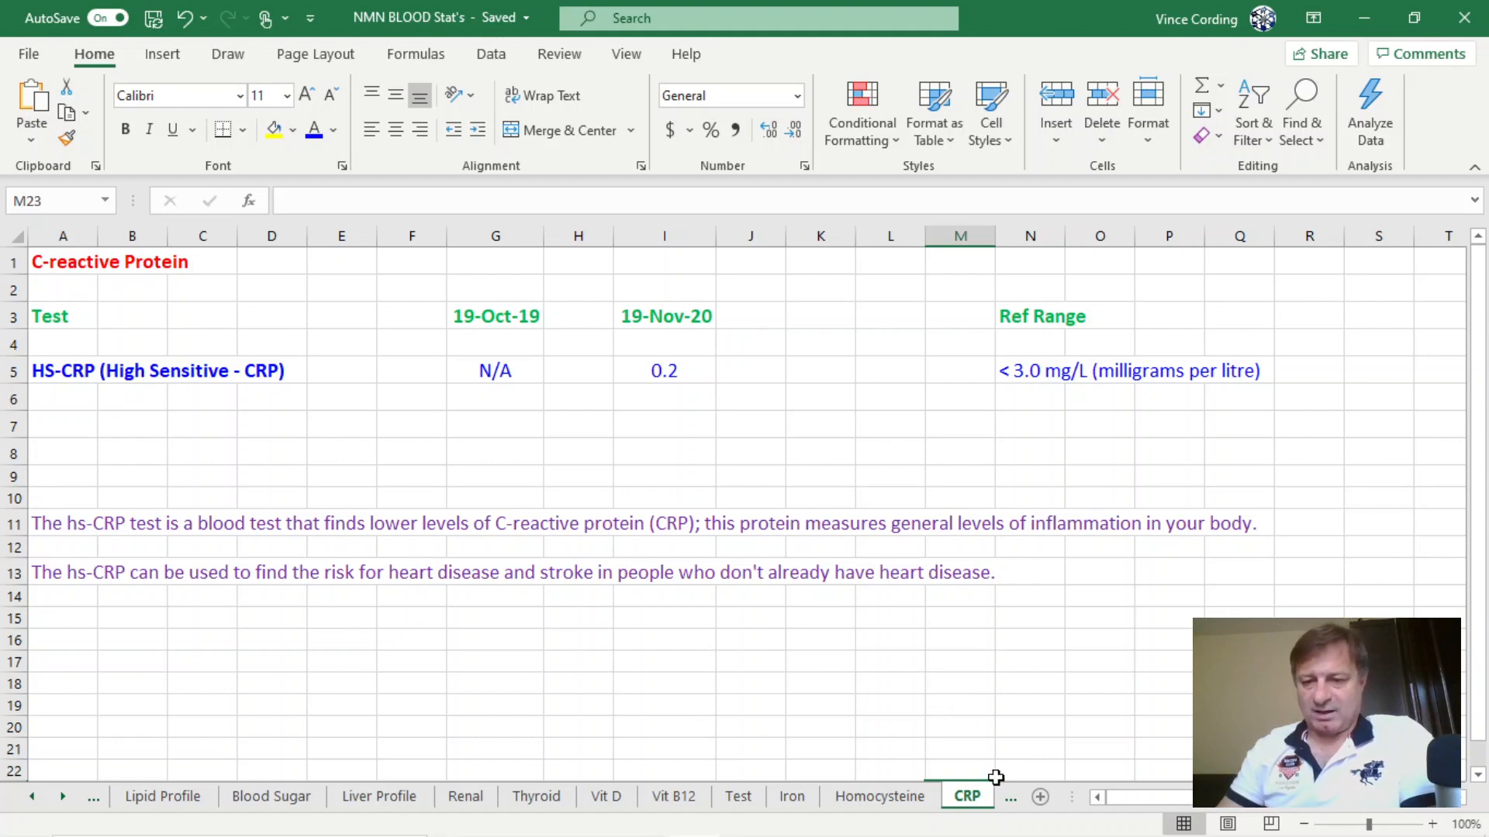
click(912, 795)
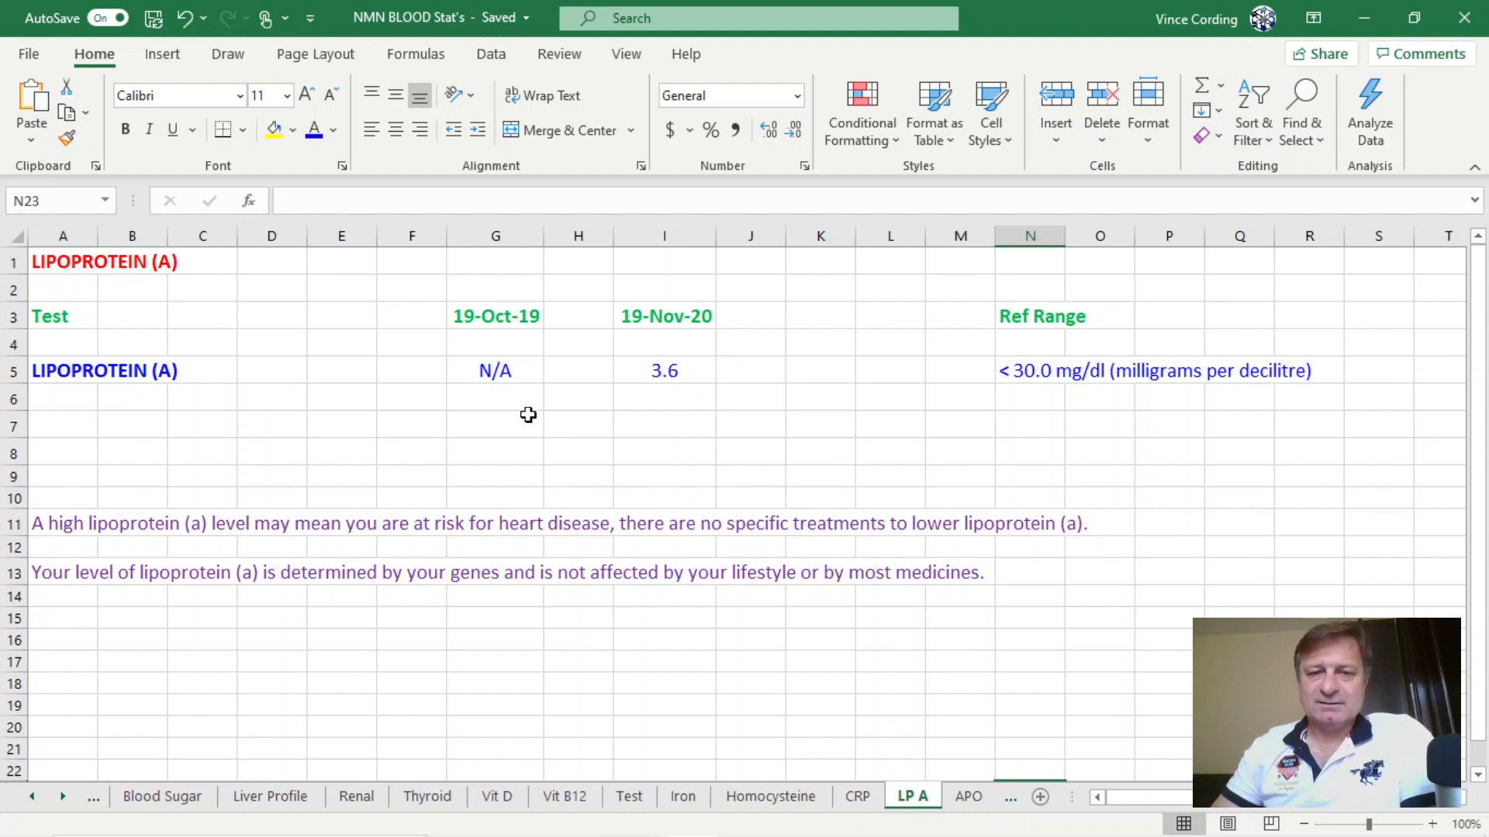
click(664, 370)
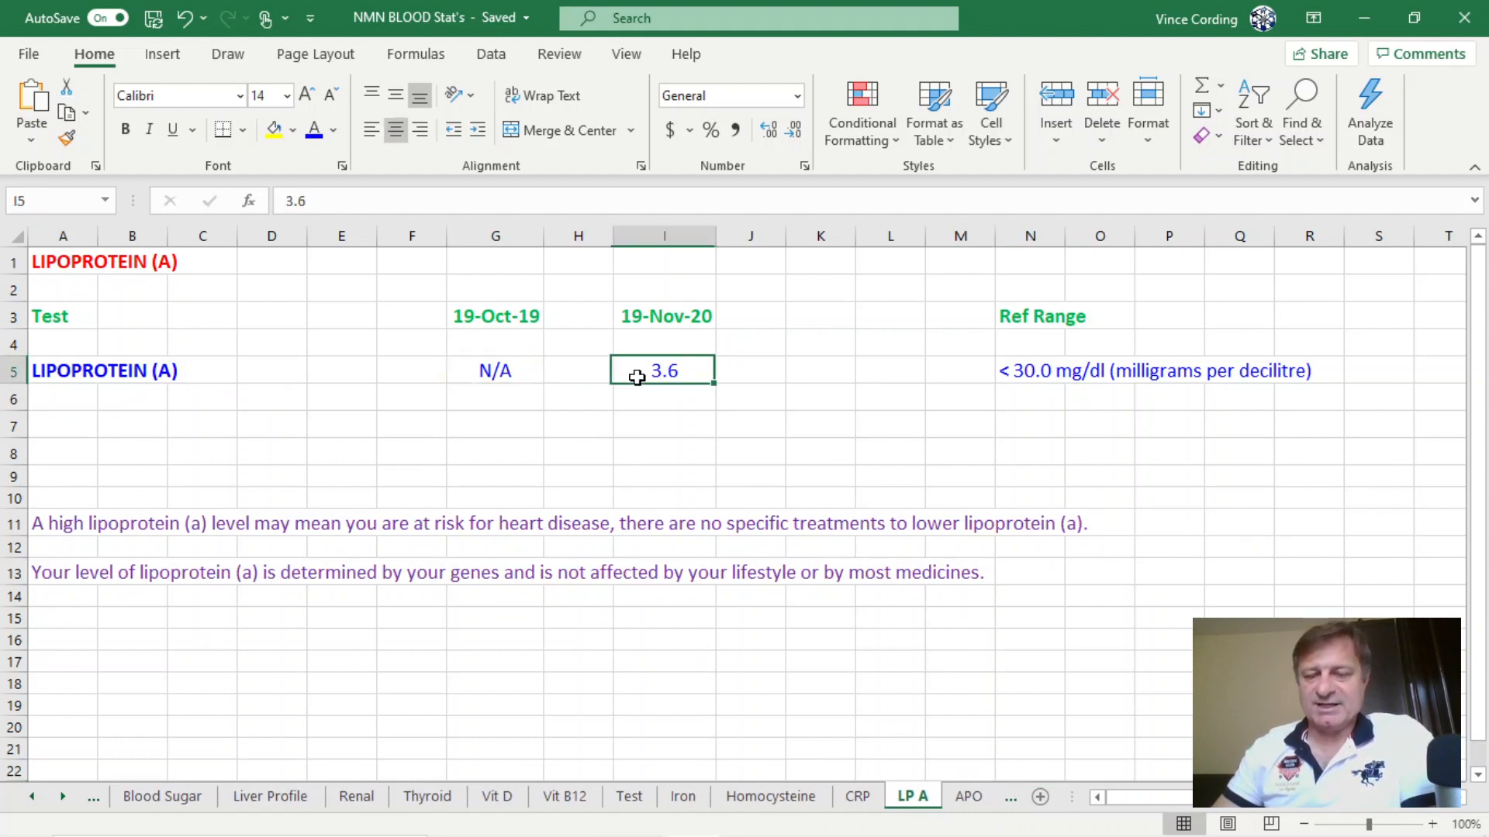
mouse_move(1040, 394)
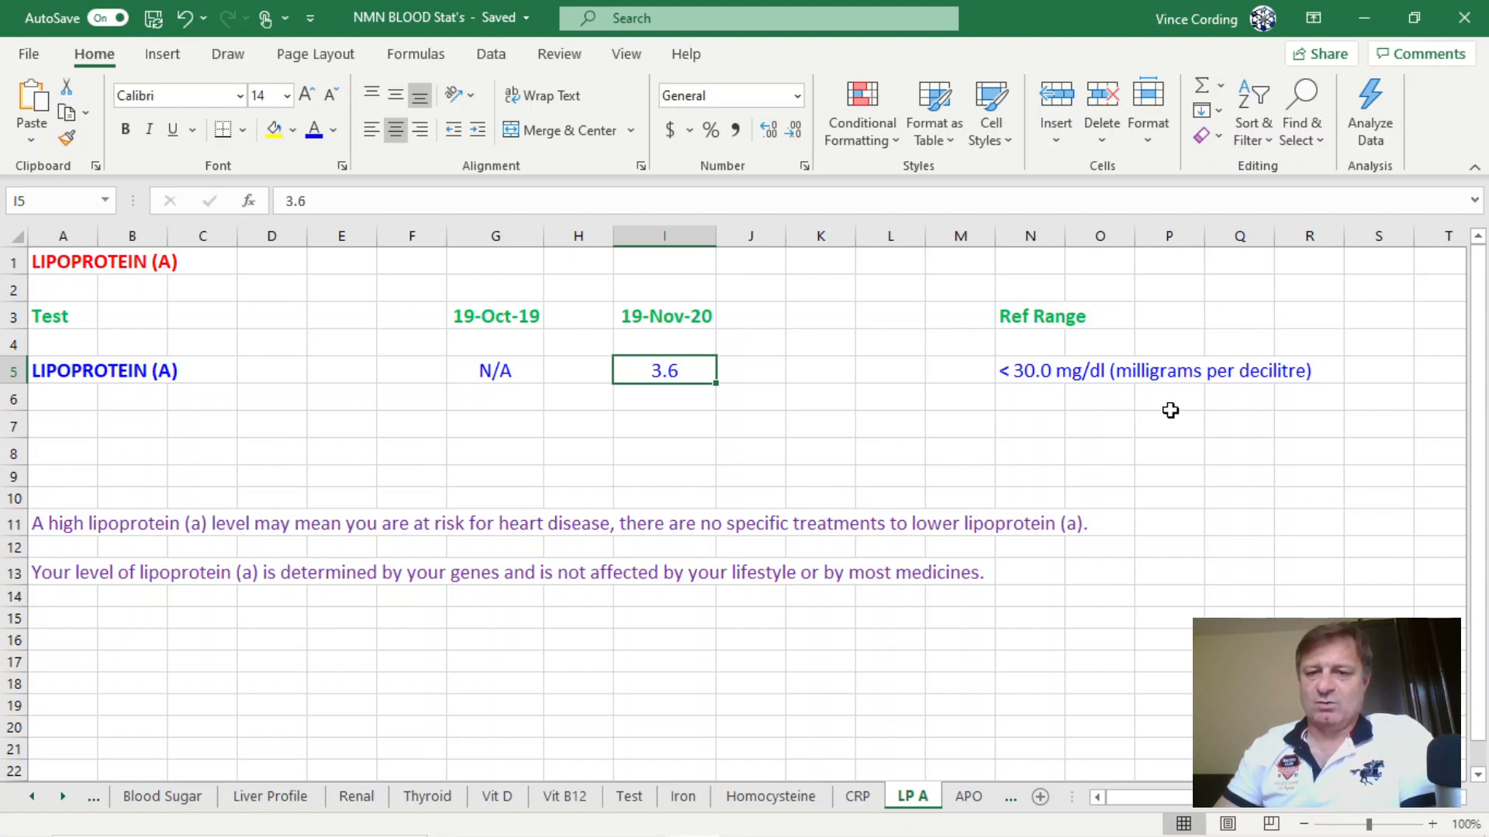
mouse_move(1183, 628)
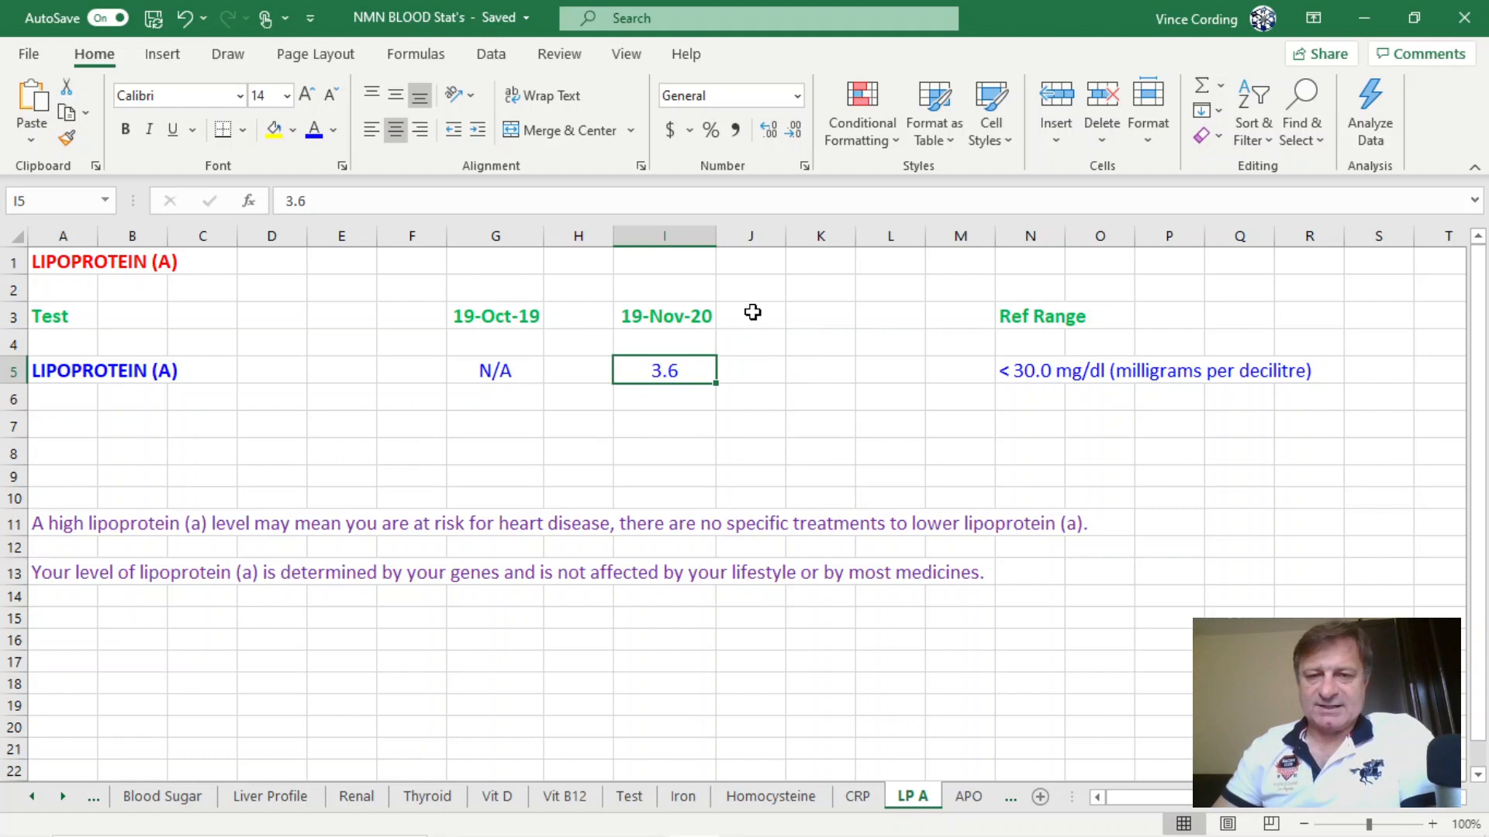
mouse_move(1310, 334)
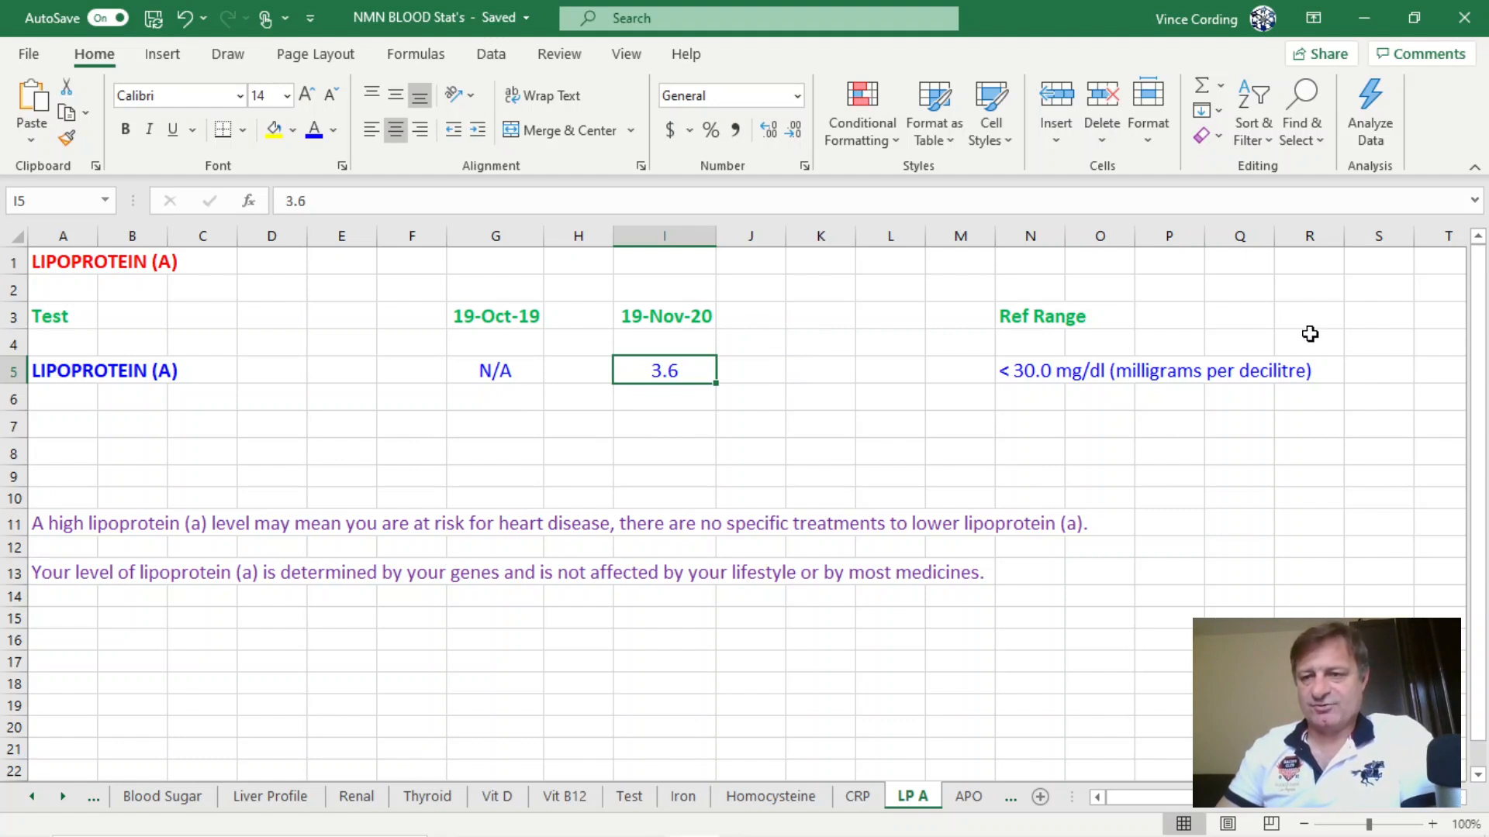
click(1308, 317)
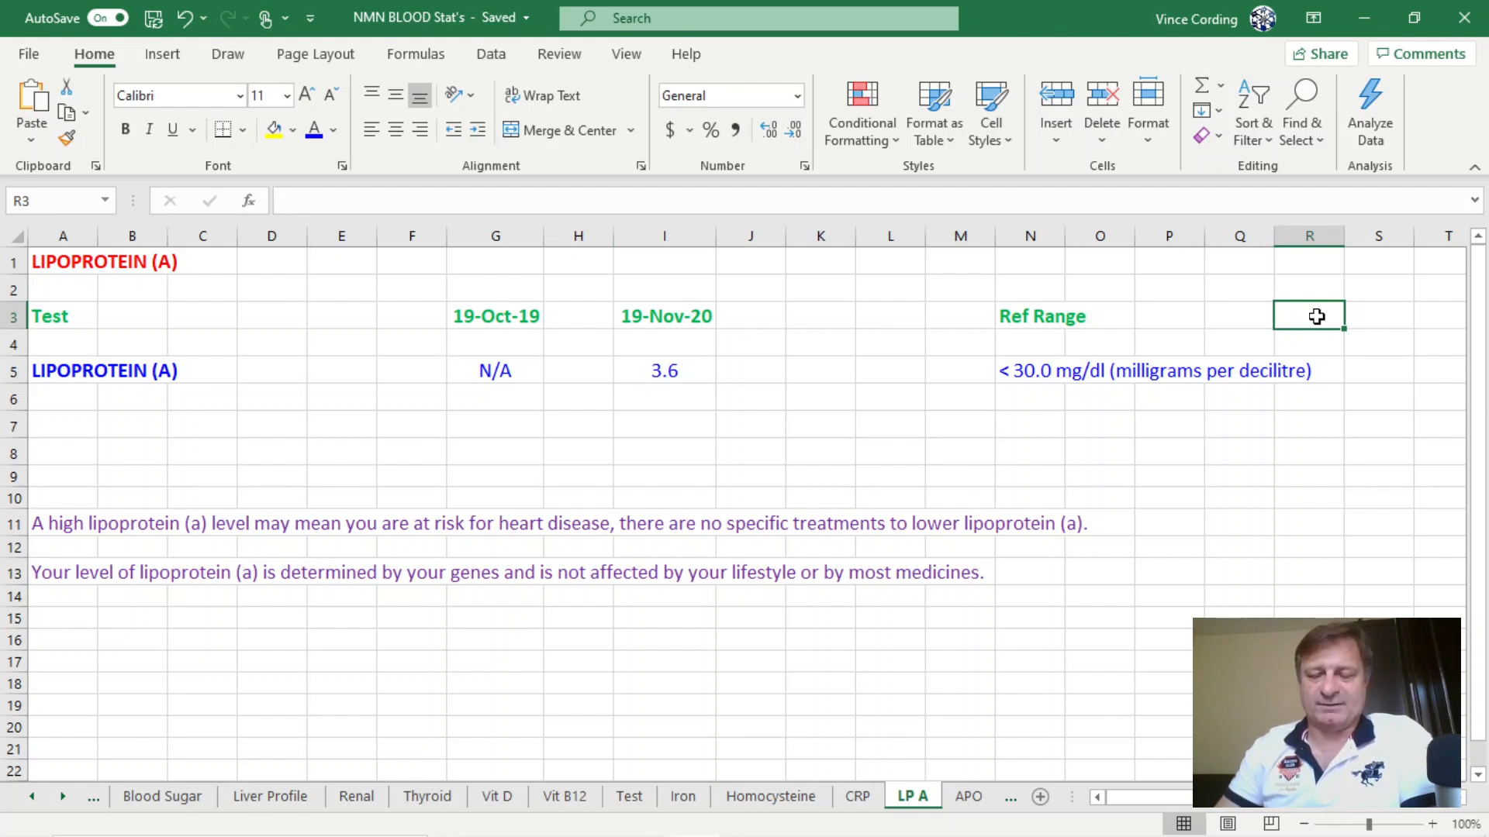
mouse_move(1032, 749)
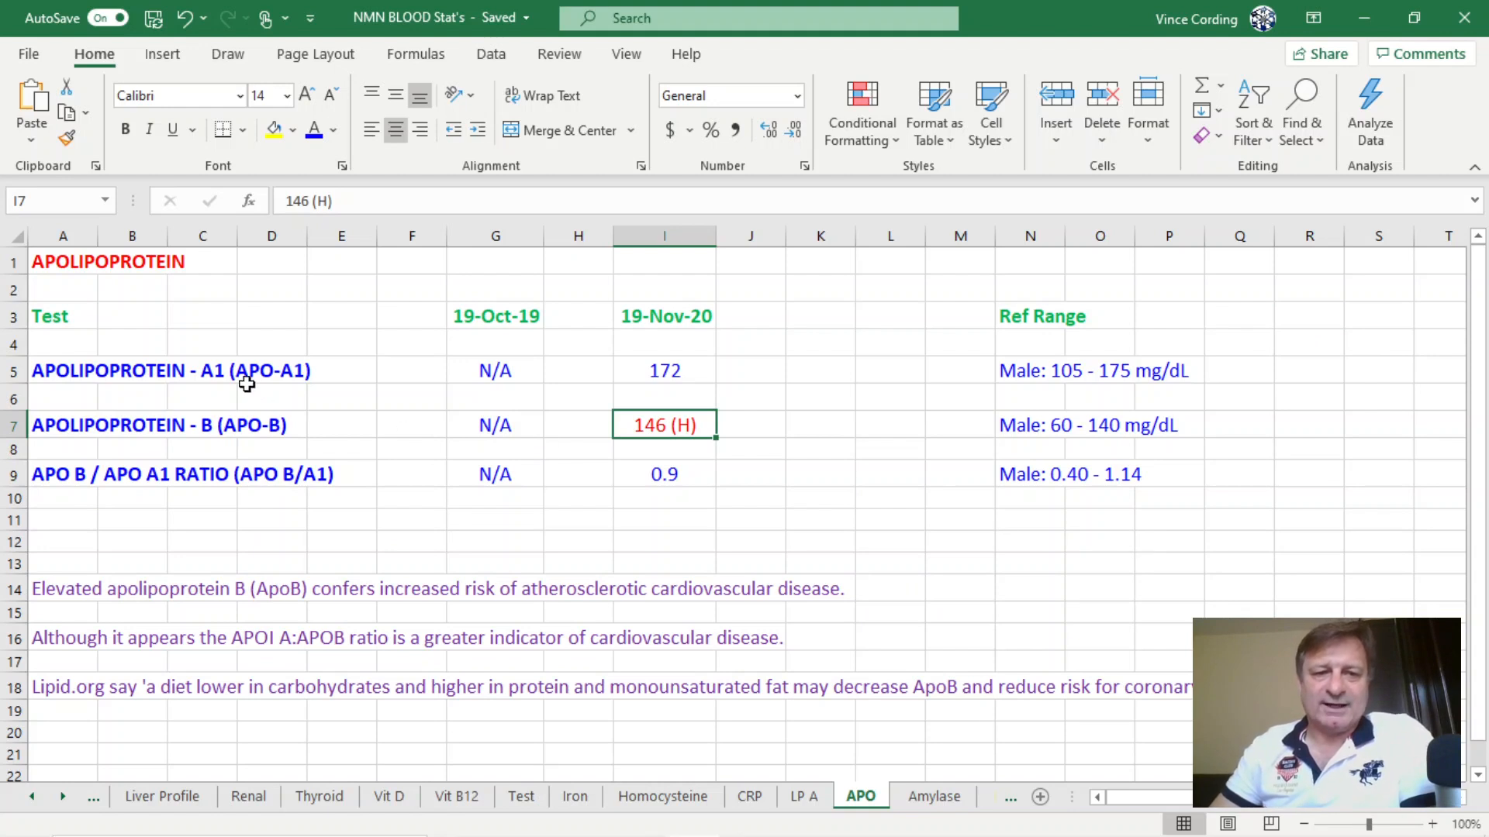
mouse_move(258, 487)
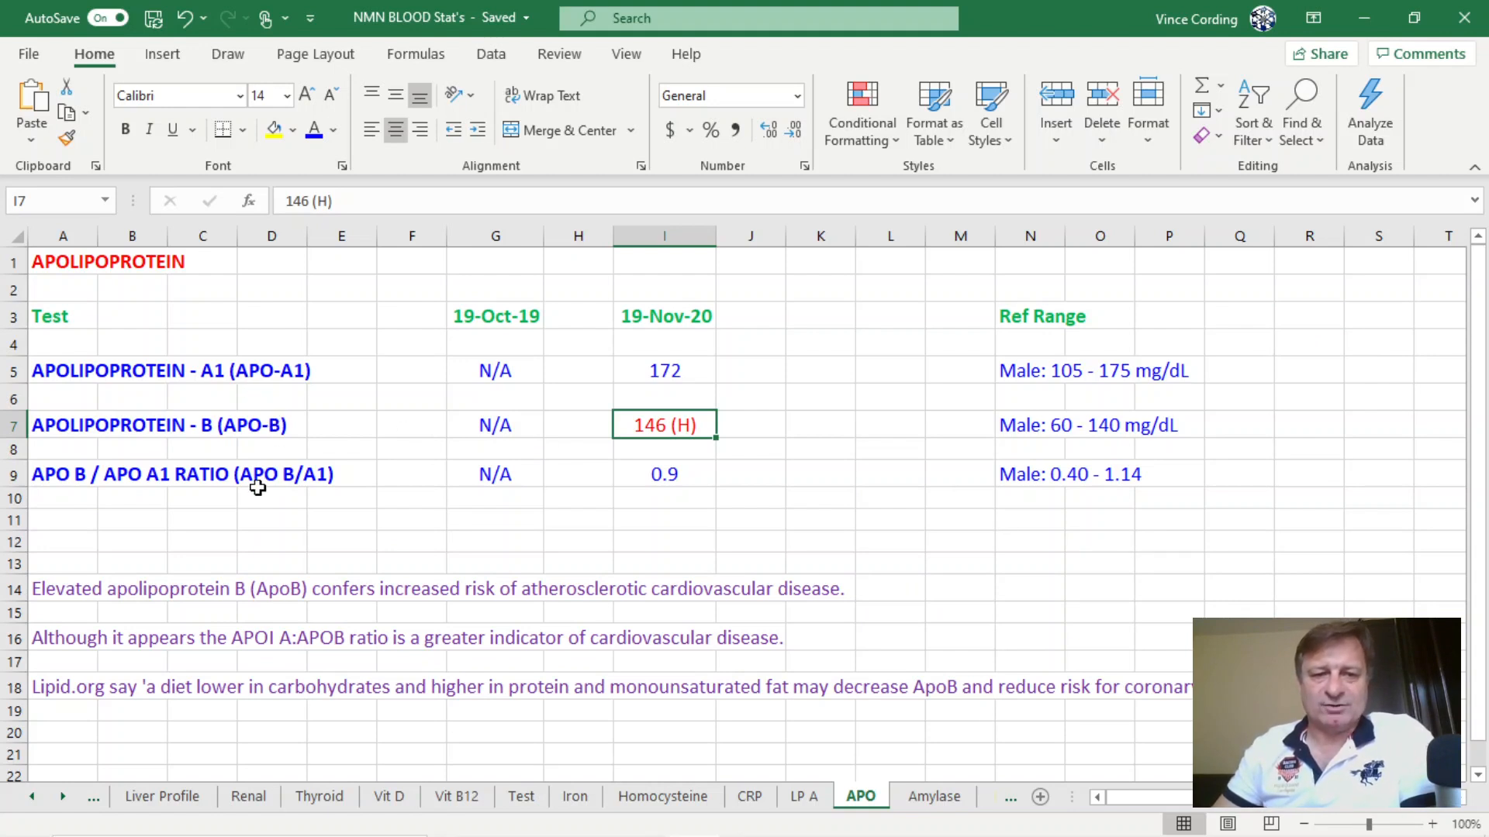
mouse_move(379, 487)
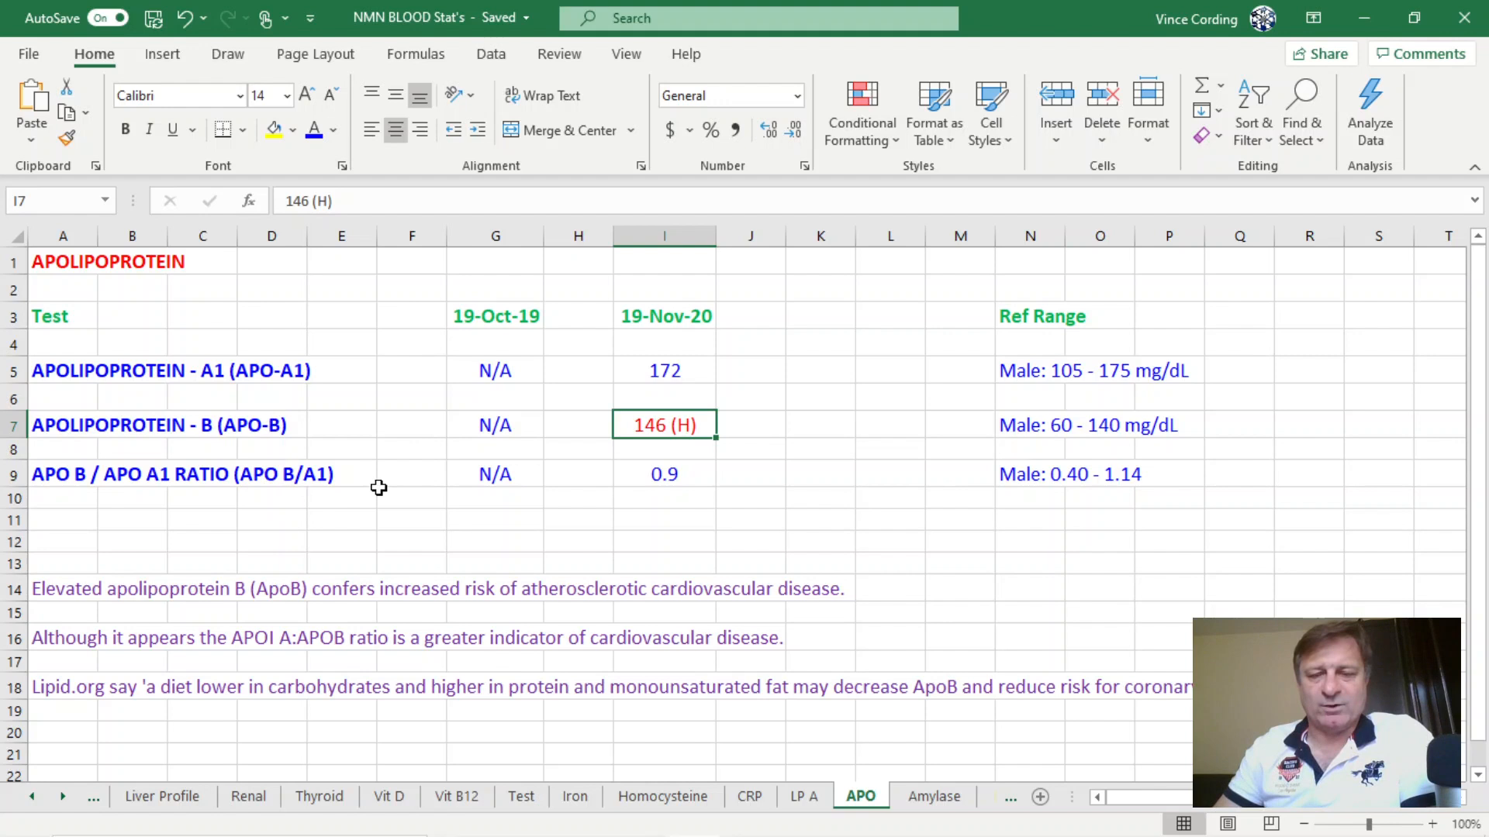
mouse_move(569, 439)
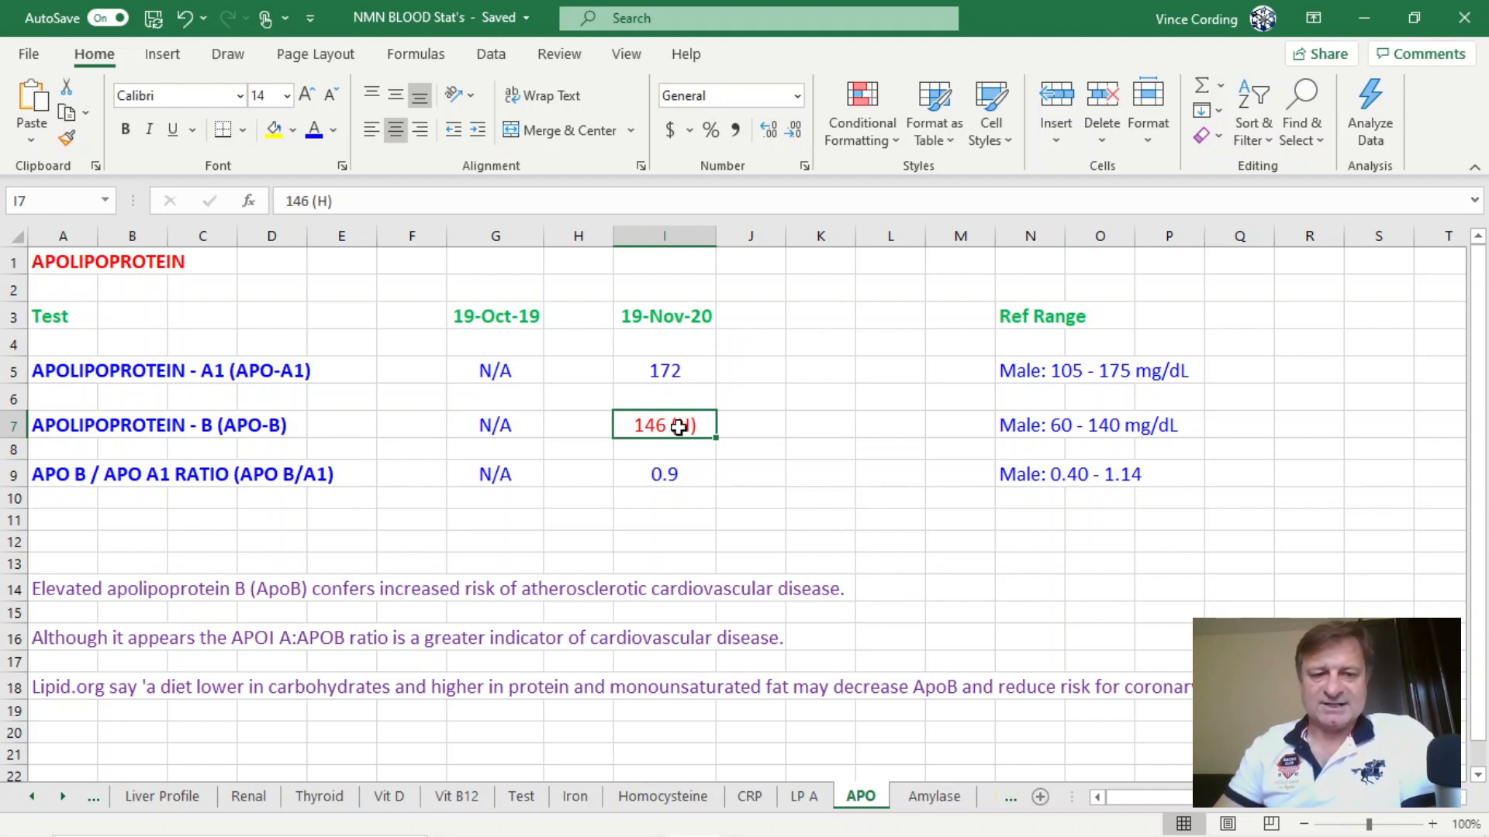
mouse_move(502, 647)
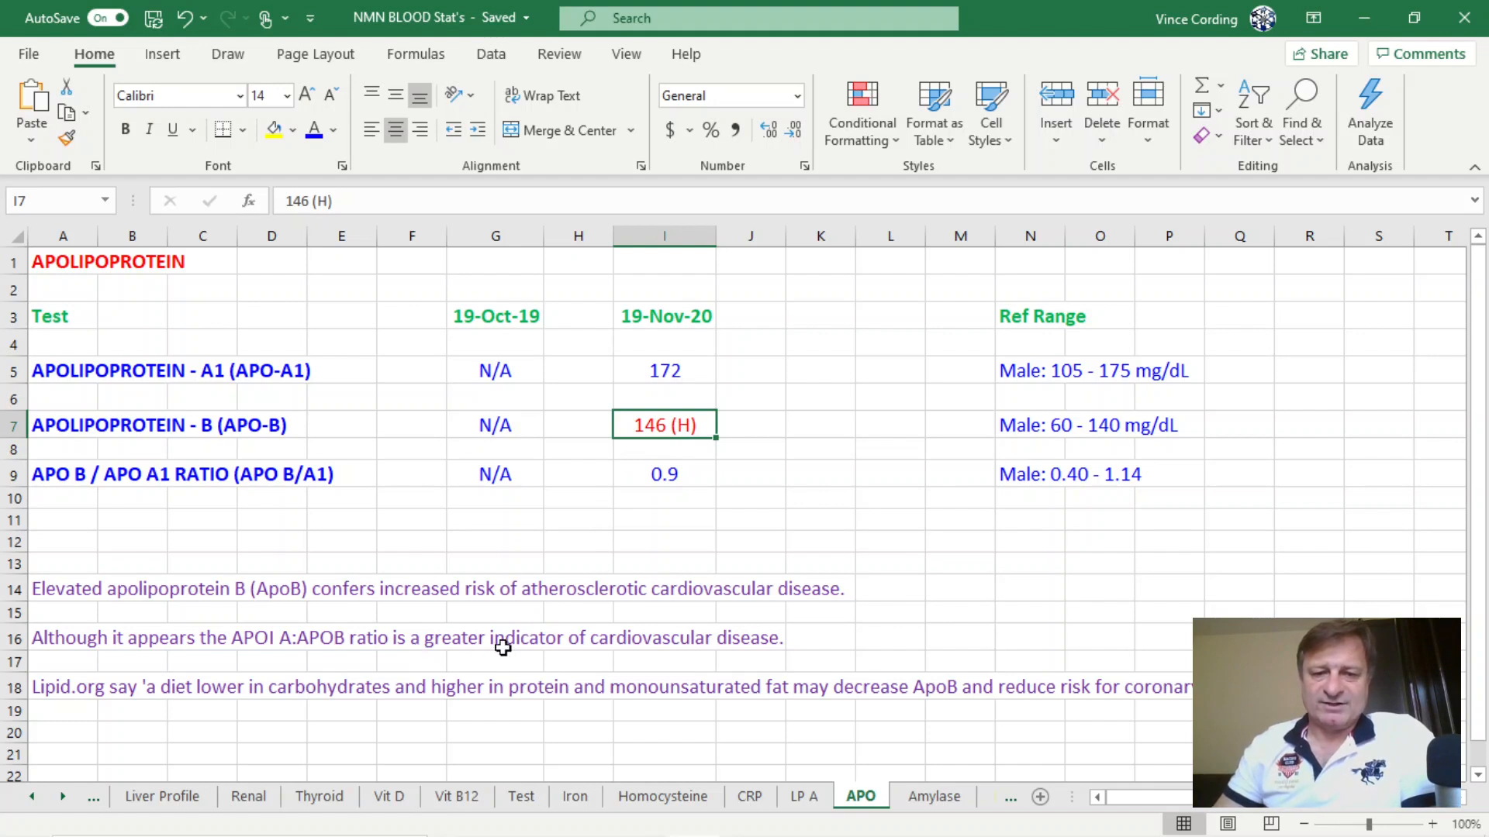
mouse_move(746, 642)
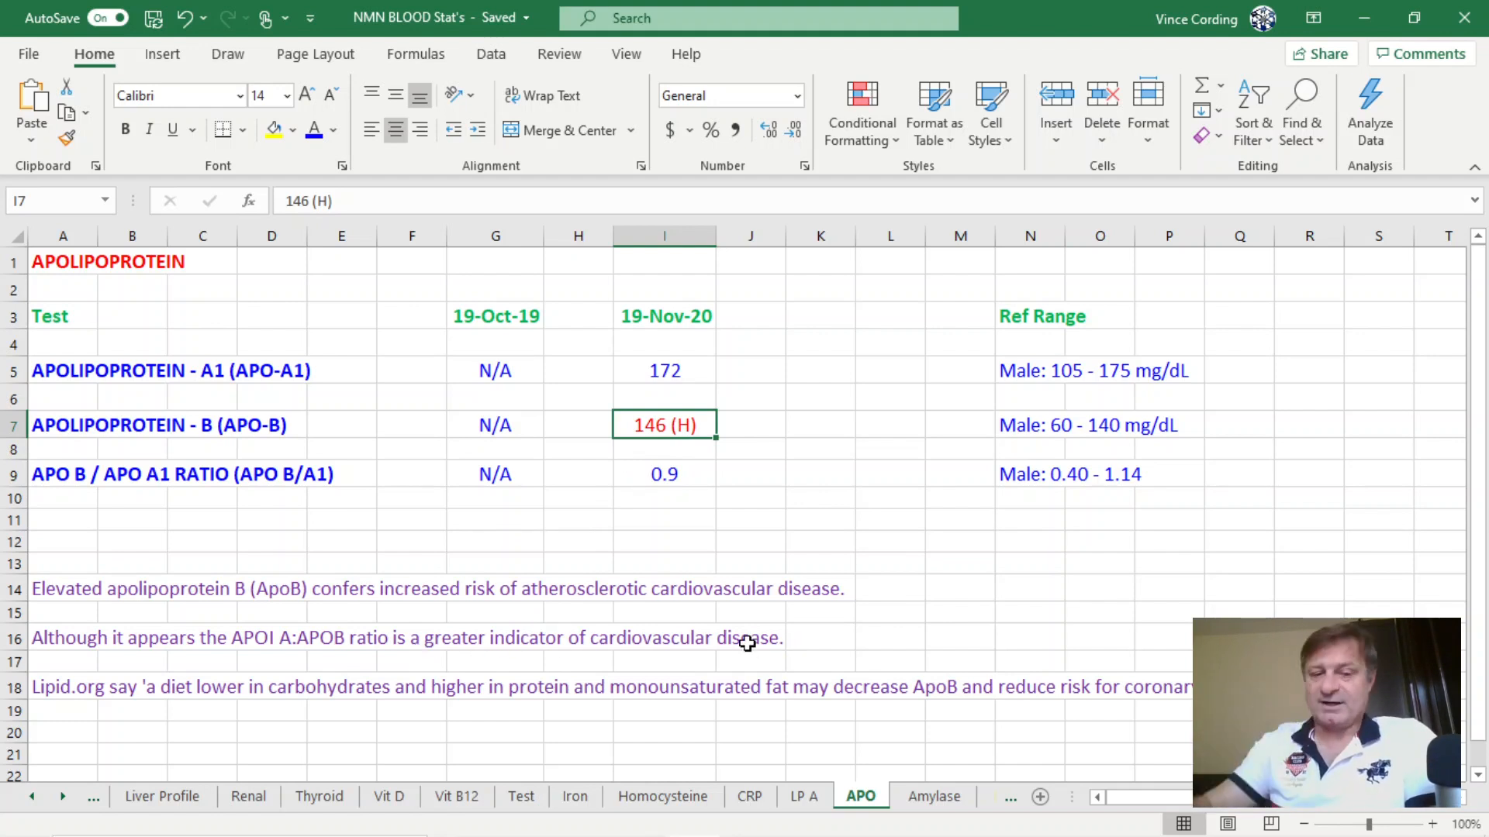
mouse_move(118, 696)
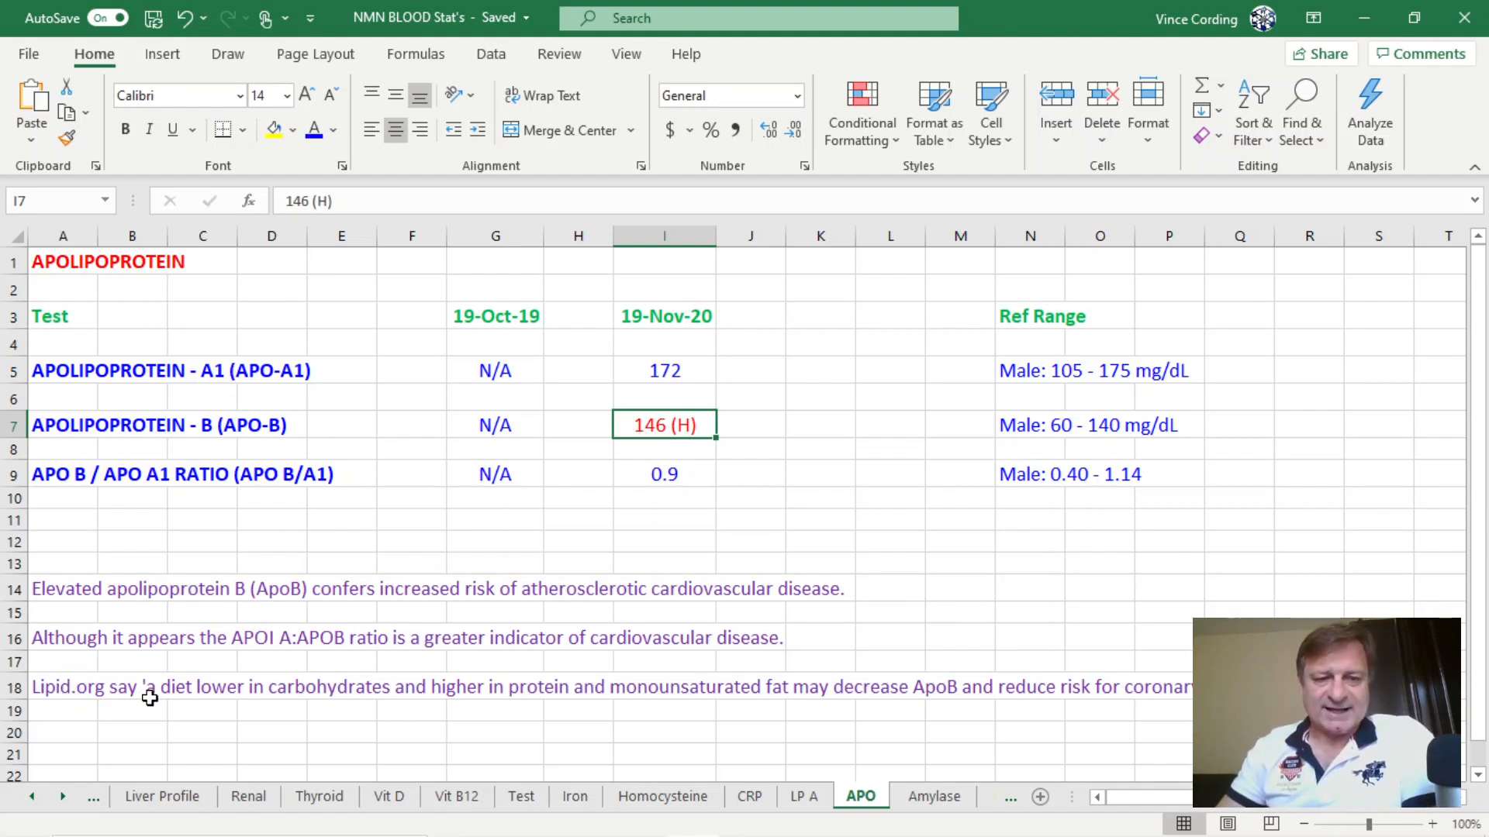
mouse_move(330, 694)
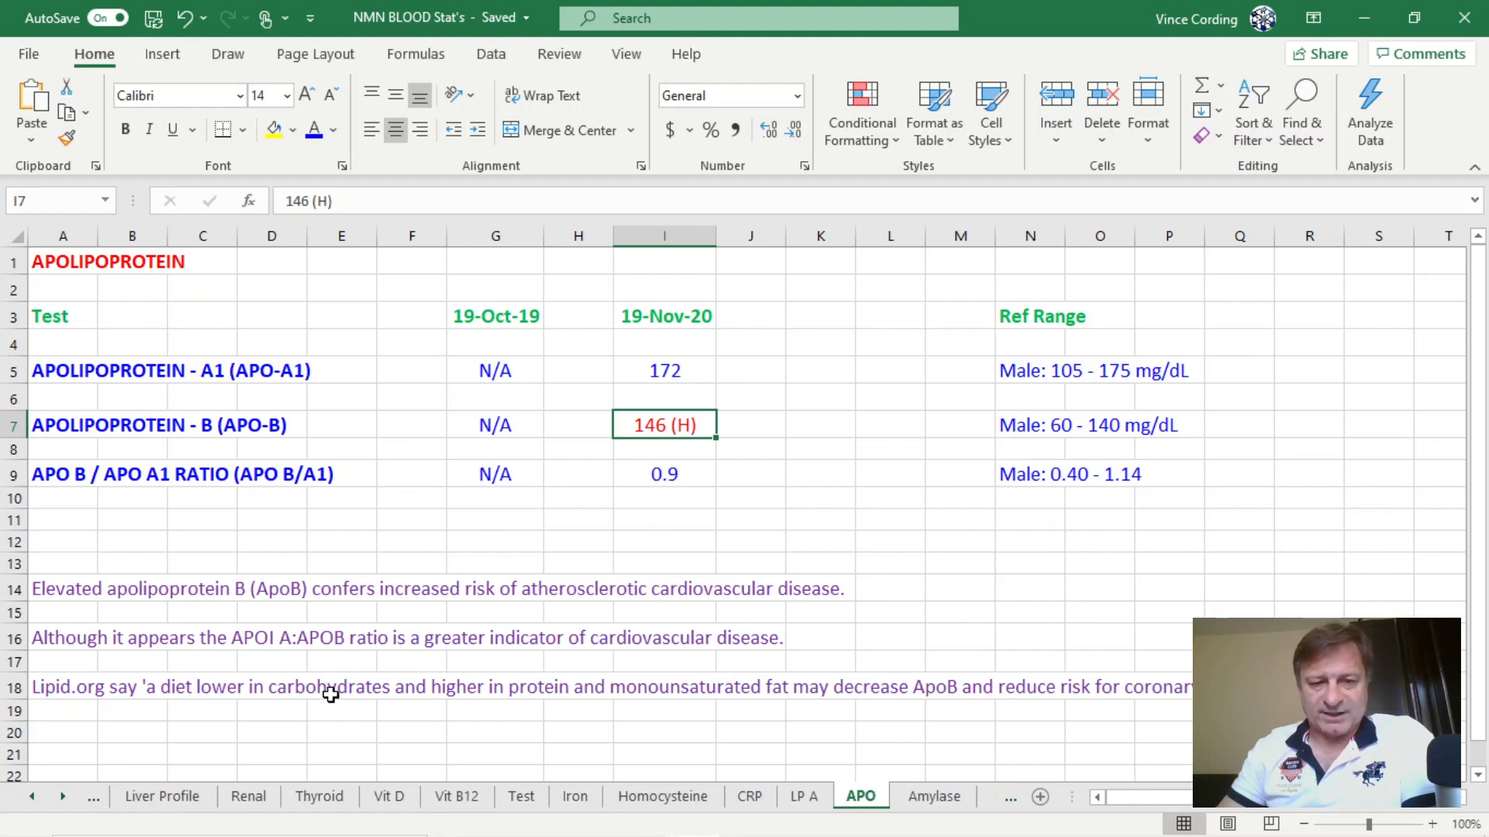
mouse_move(627, 700)
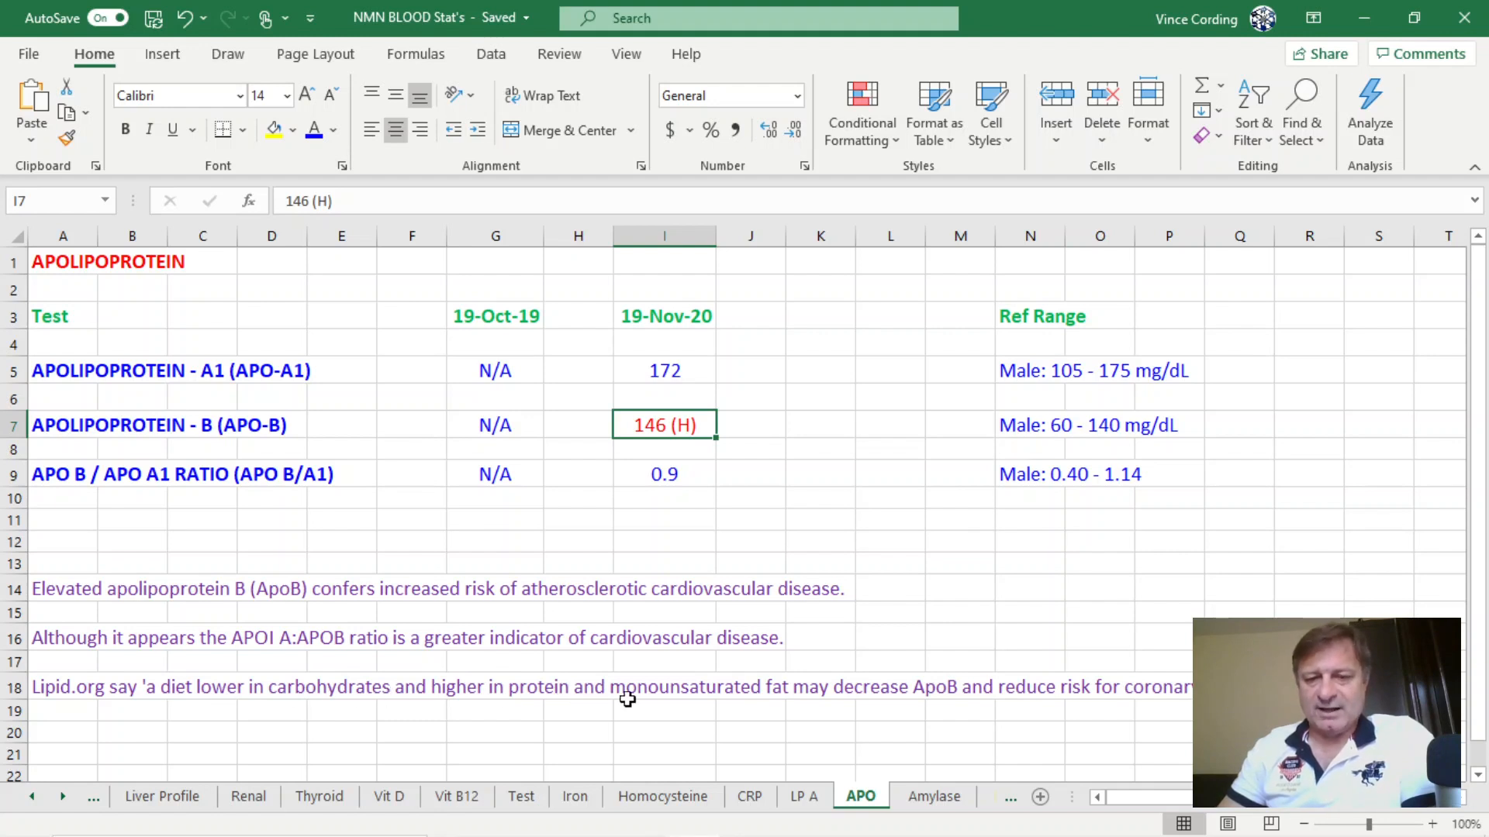
mouse_move(807, 694)
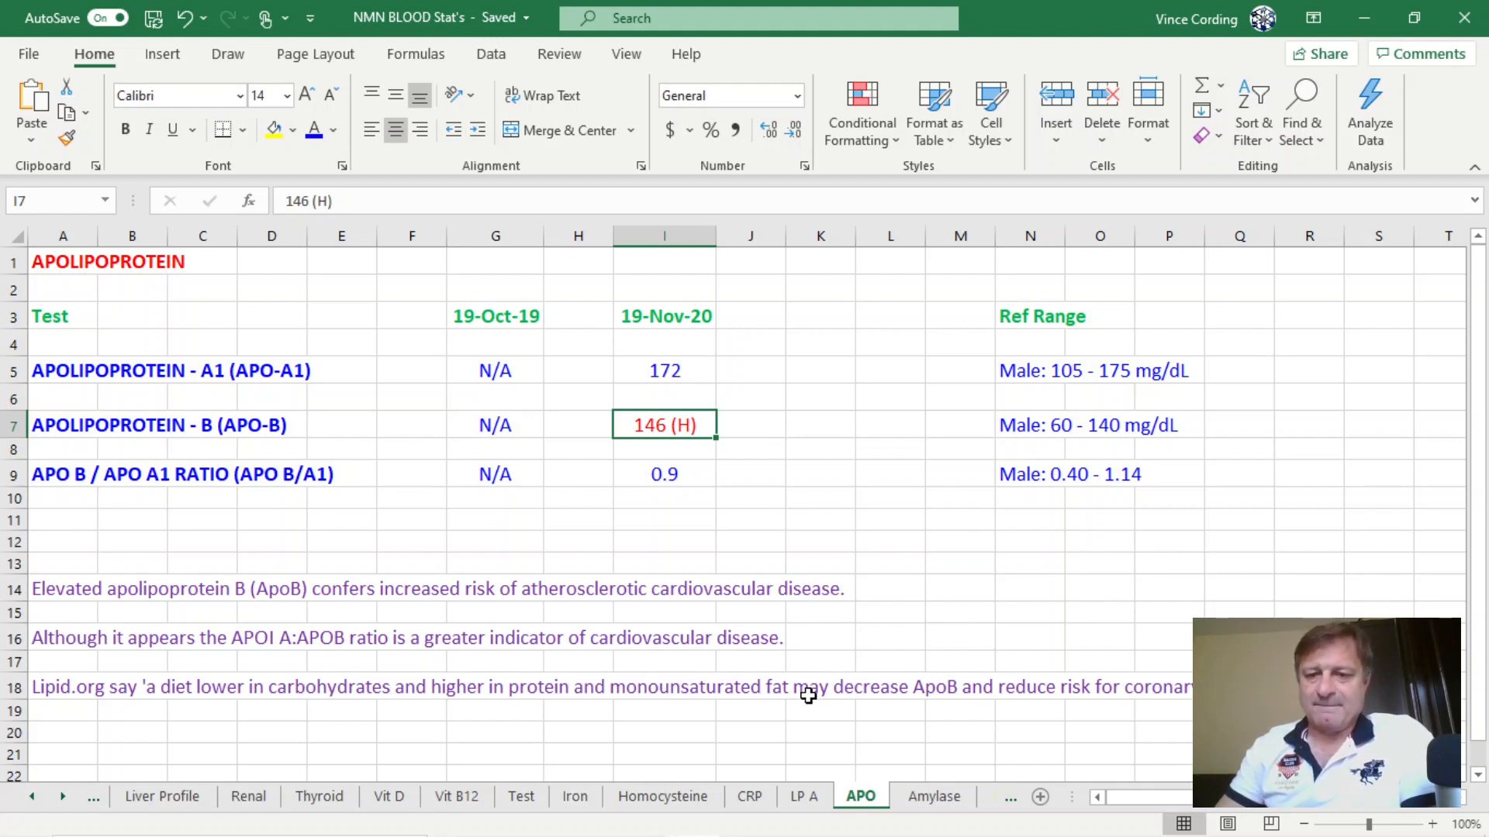
mouse_move(923, 694)
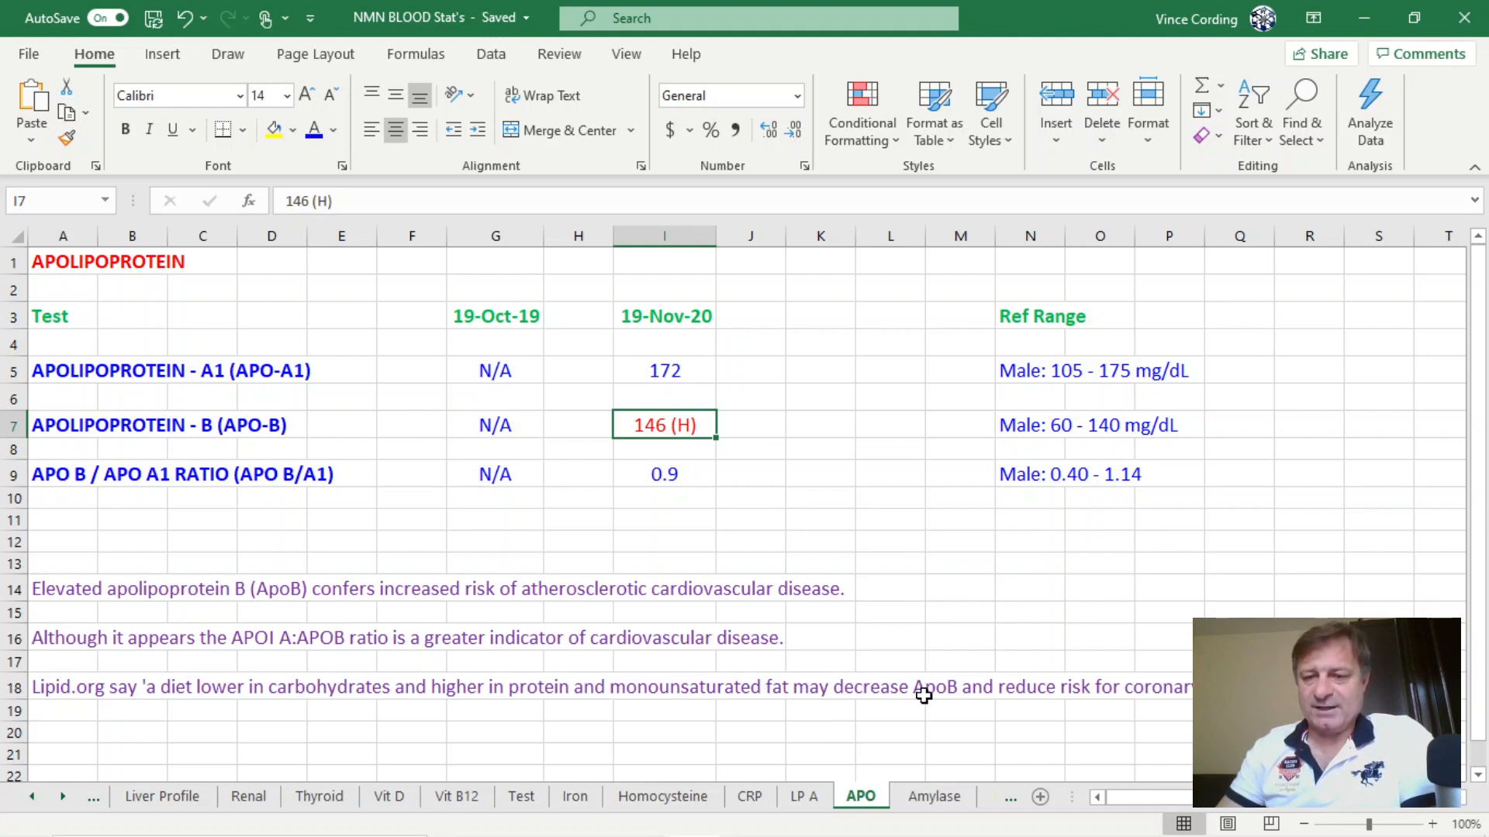
mouse_move(1156, 695)
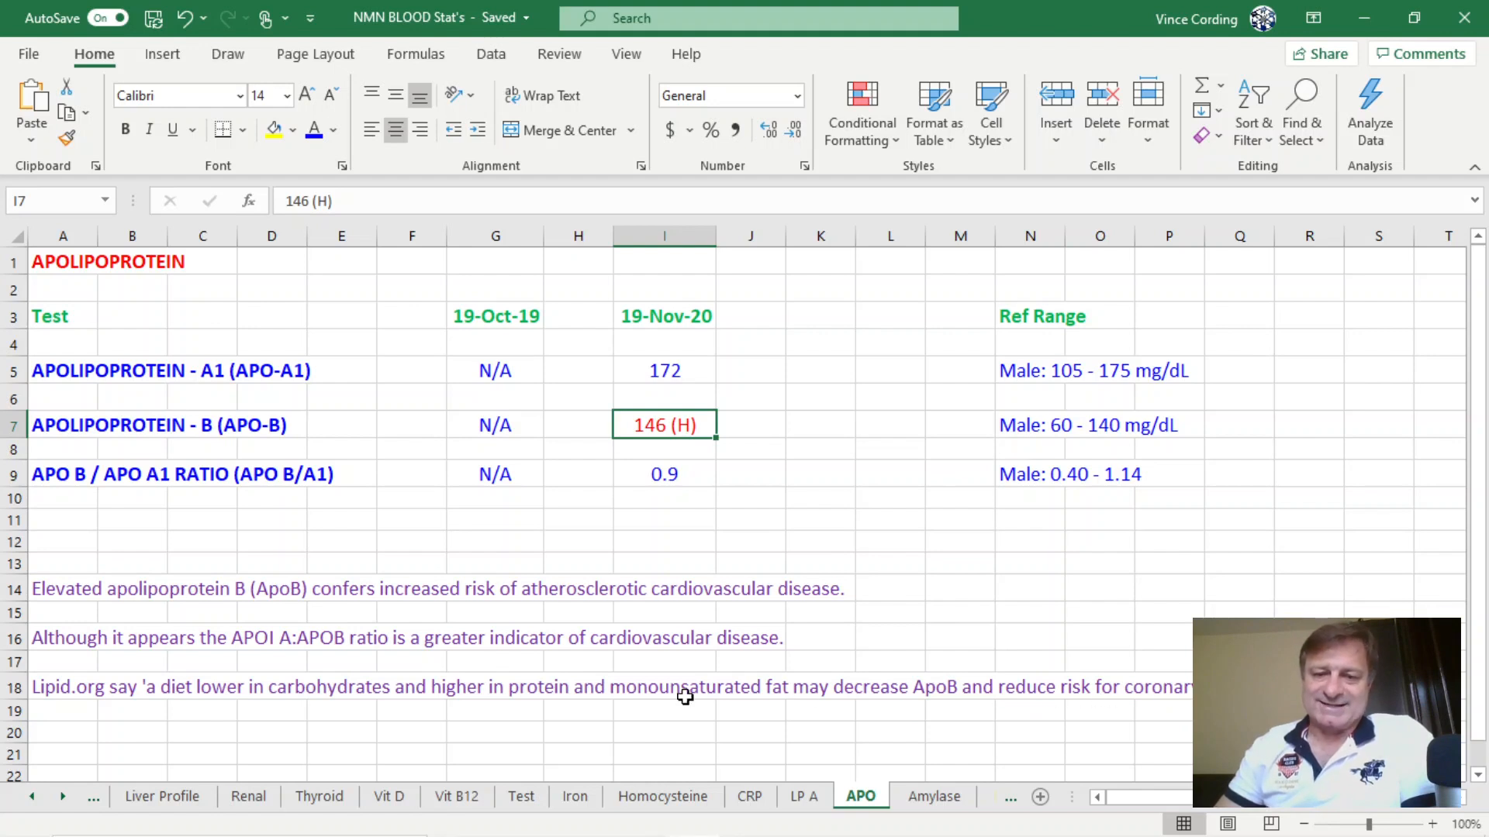
mouse_move(995, 668)
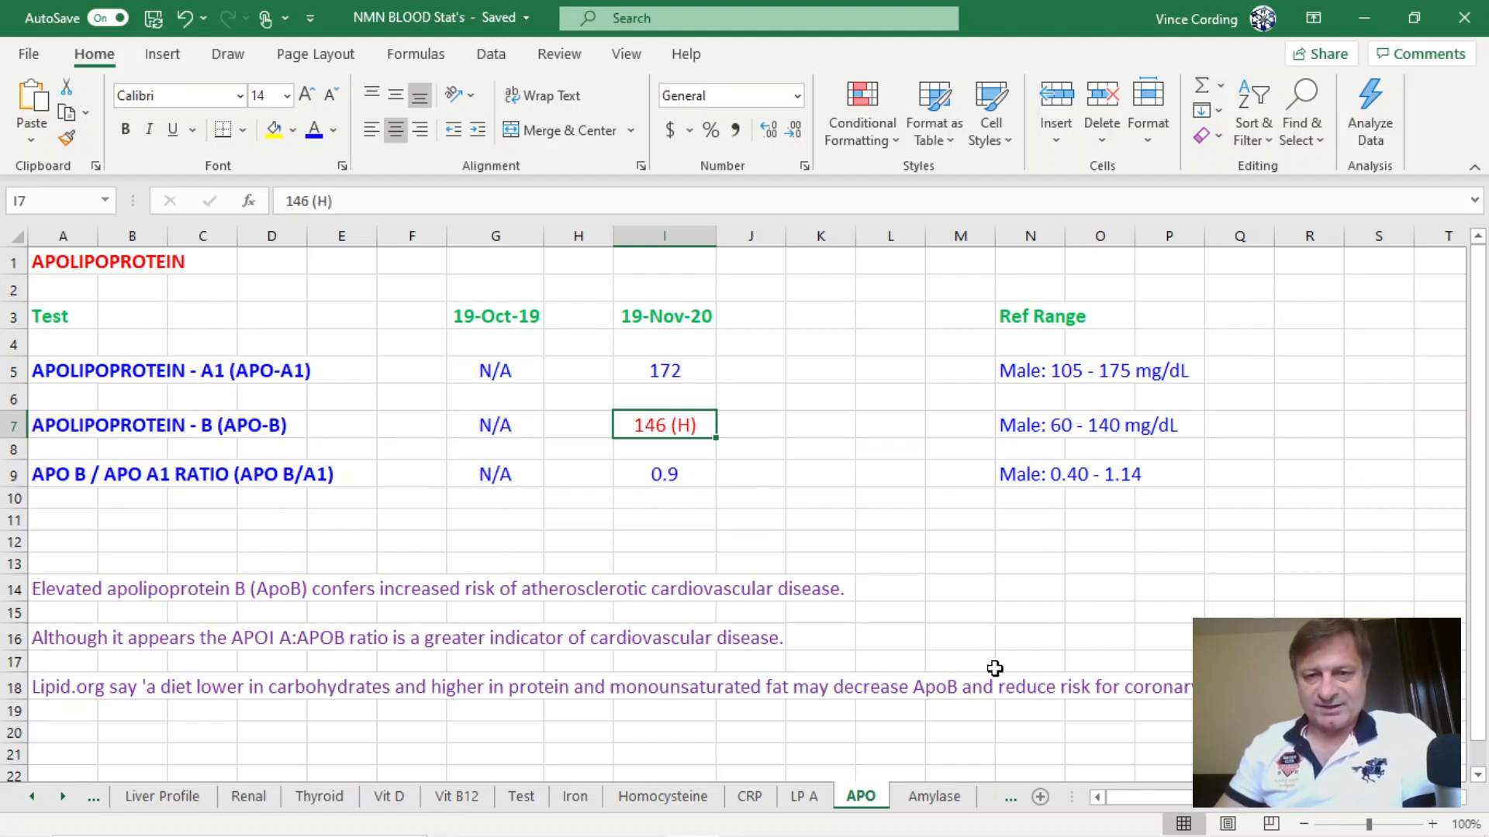
mouse_move(484, 701)
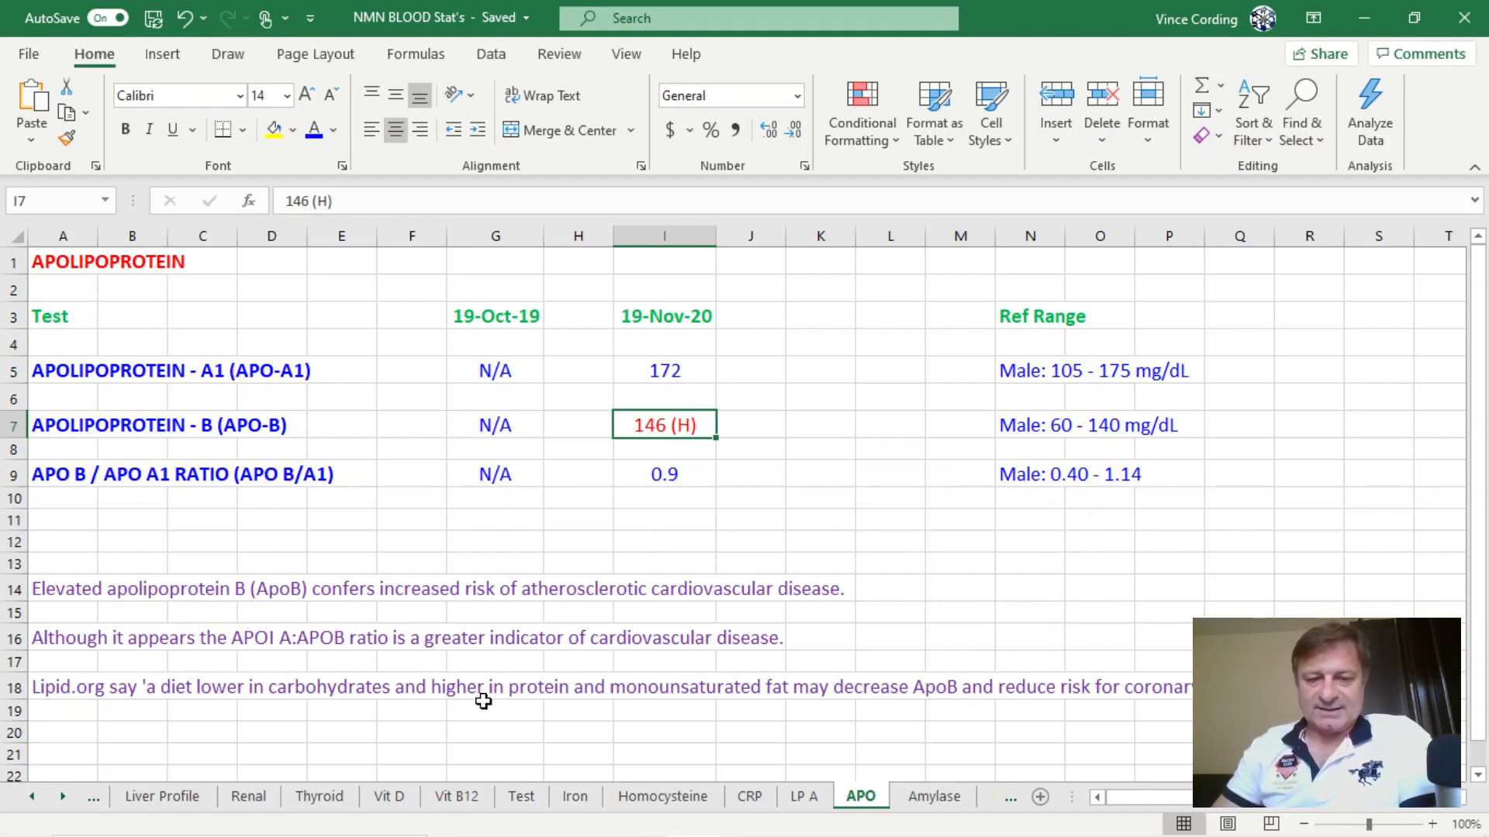
mouse_move(834, 681)
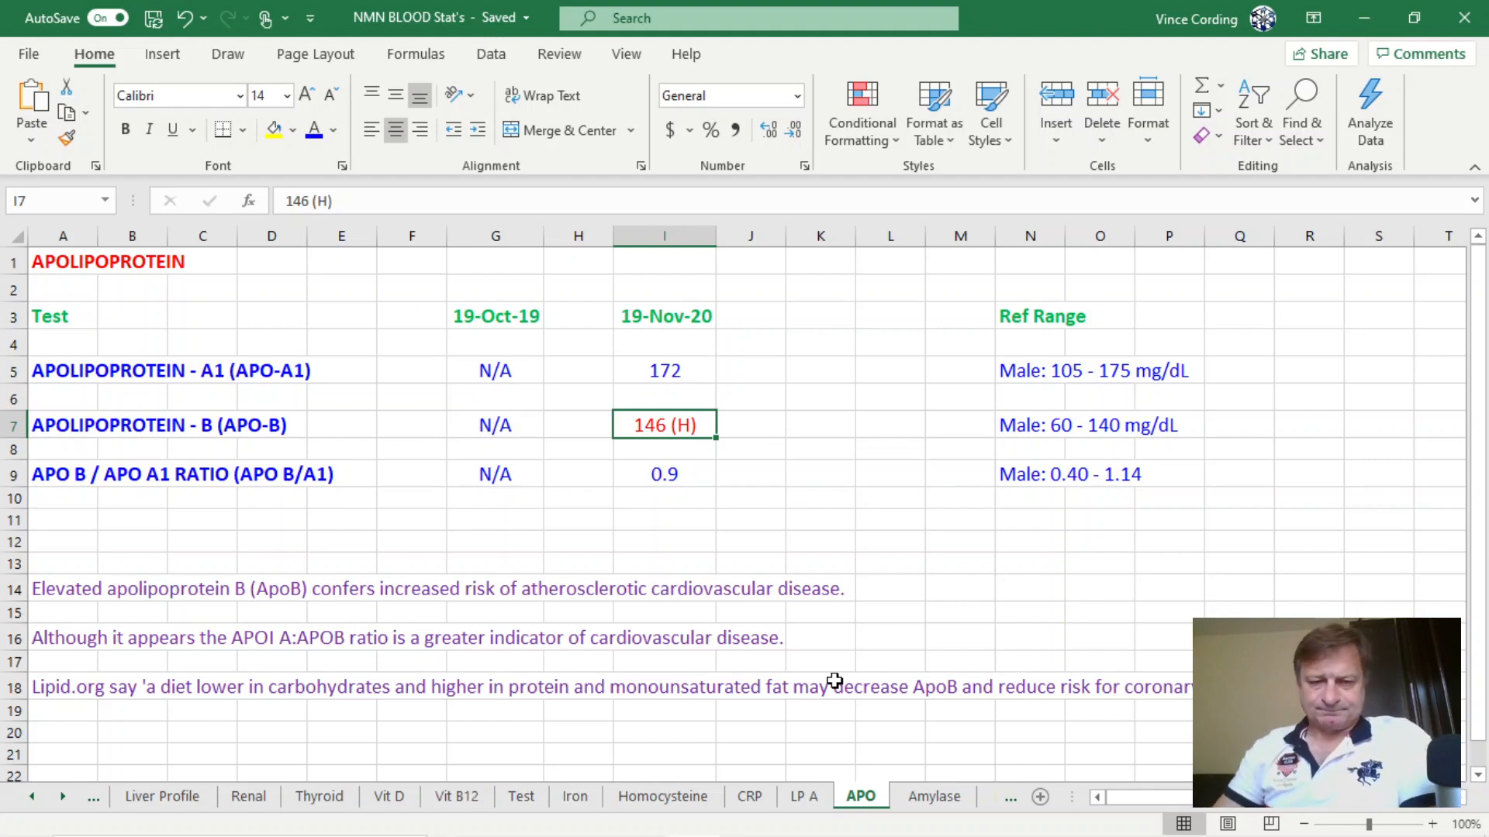
mouse_move(279, 642)
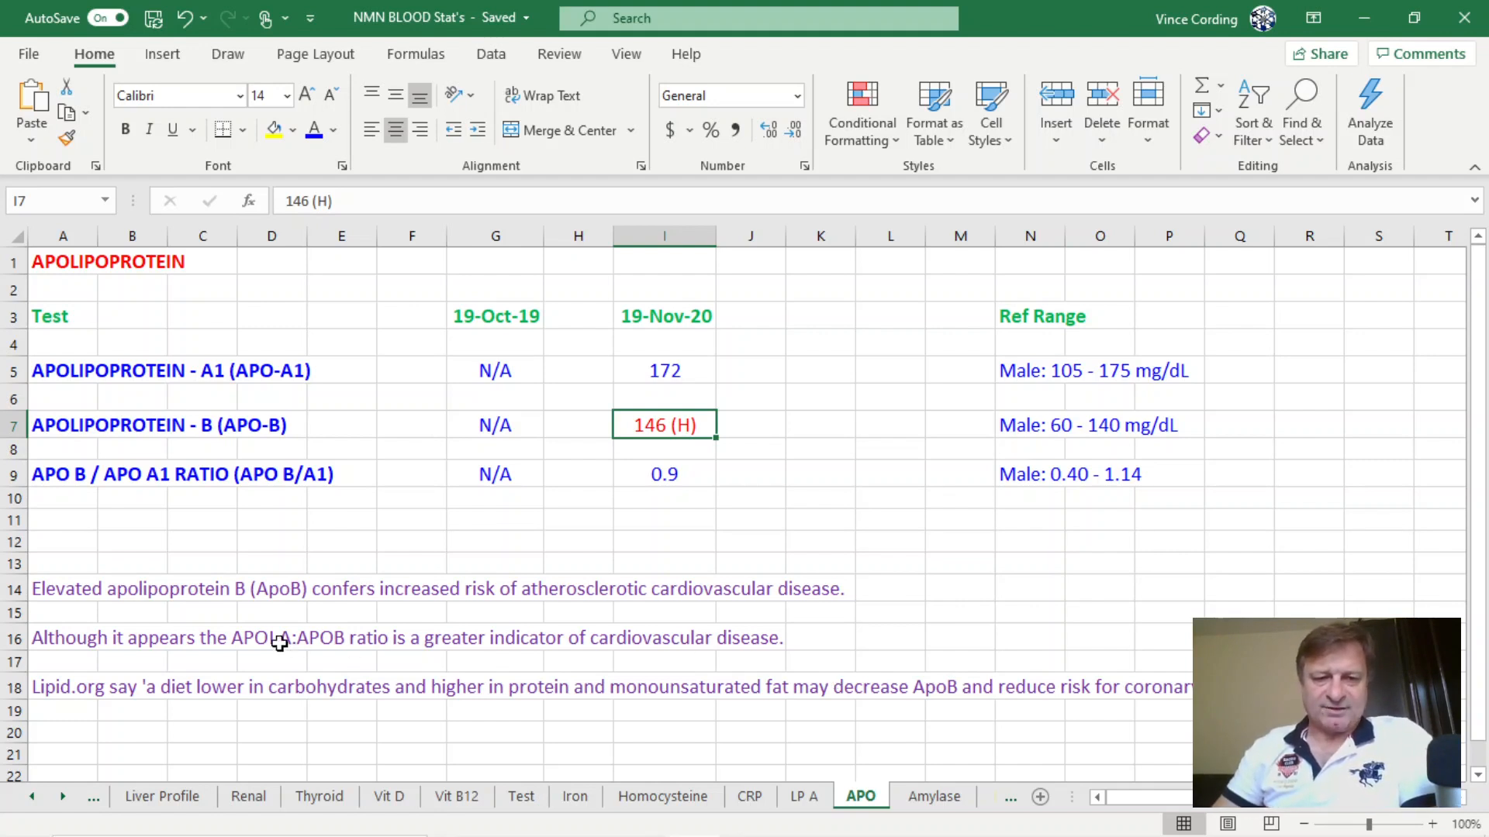
mouse_move(253, 652)
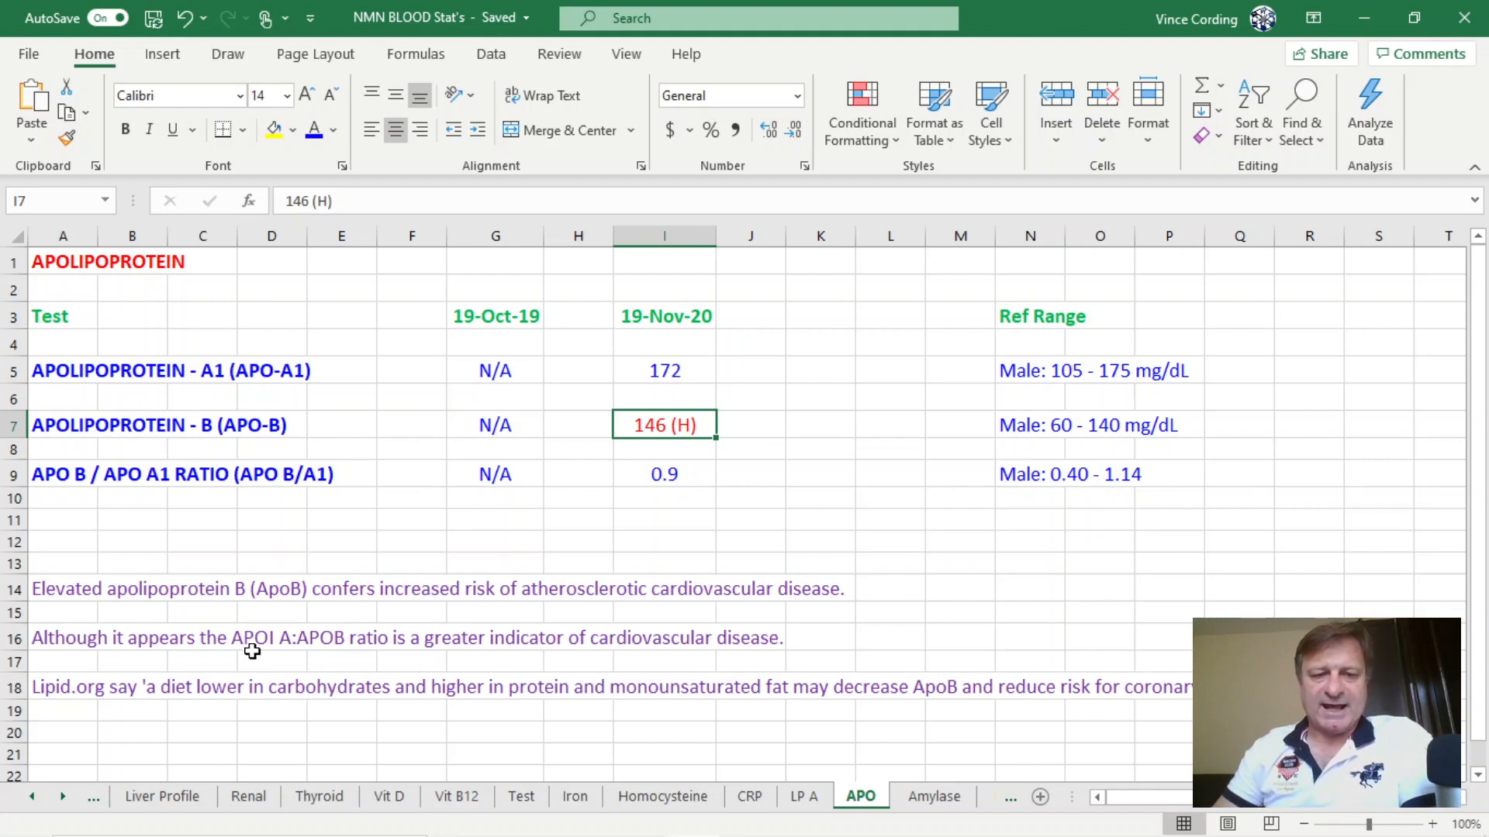
mouse_move(295, 650)
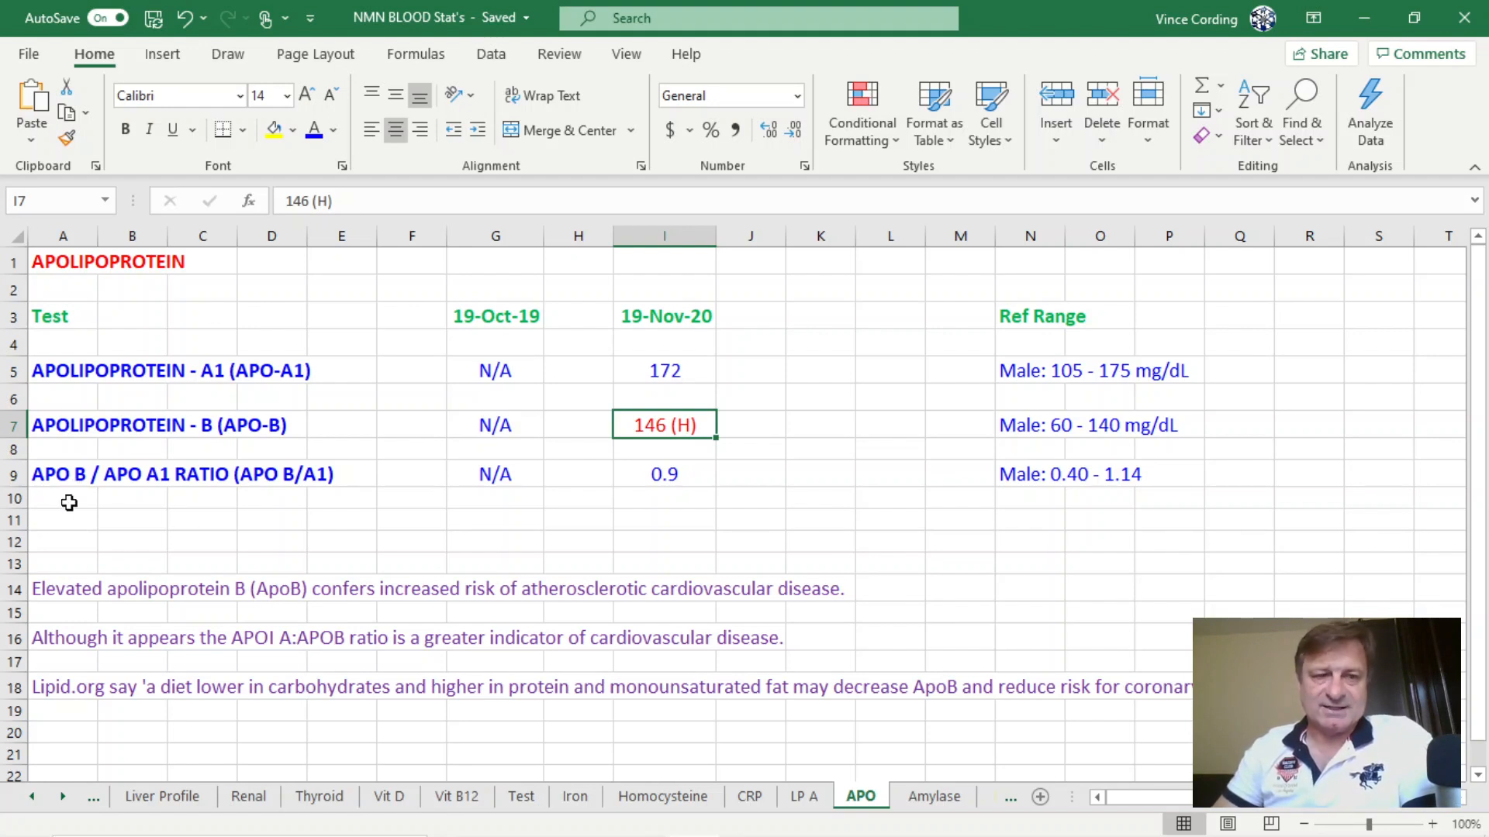
mouse_move(654, 486)
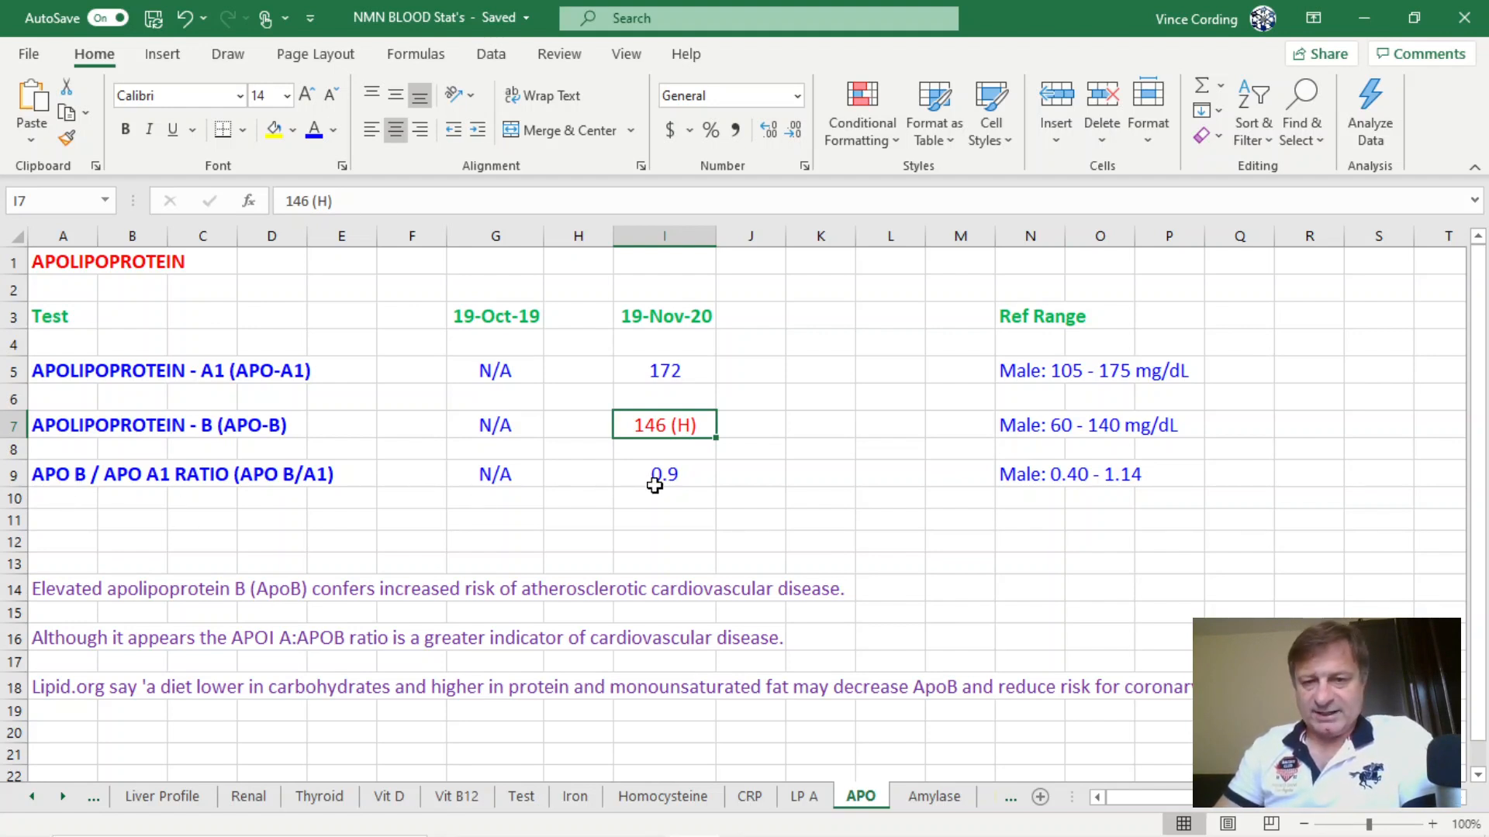
Step: Check the APO B/A1 ratio and high APO-B results, then switch to the Amylase sheet
click(663, 473)
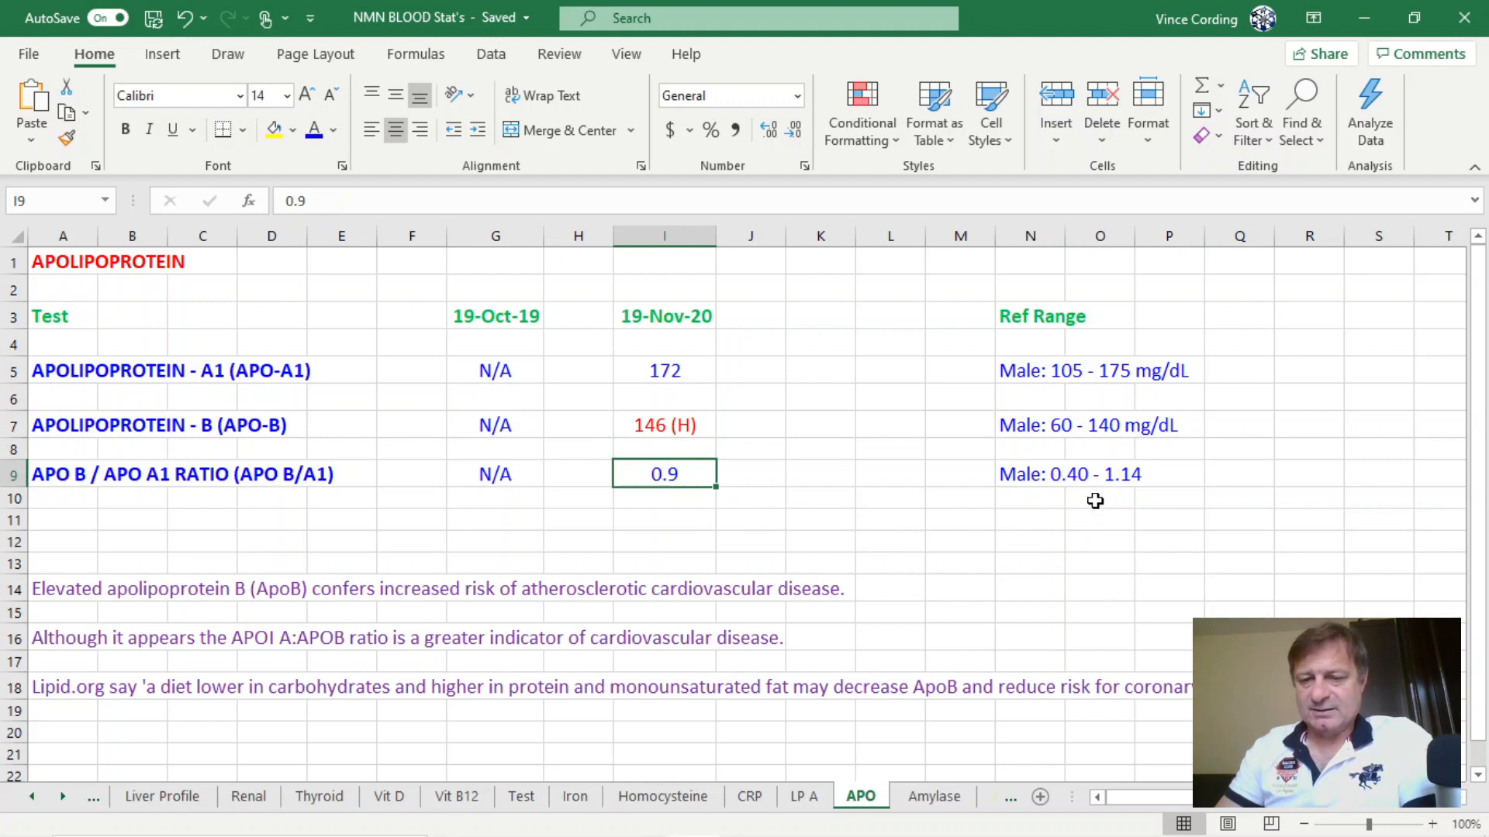
mouse_move(710, 487)
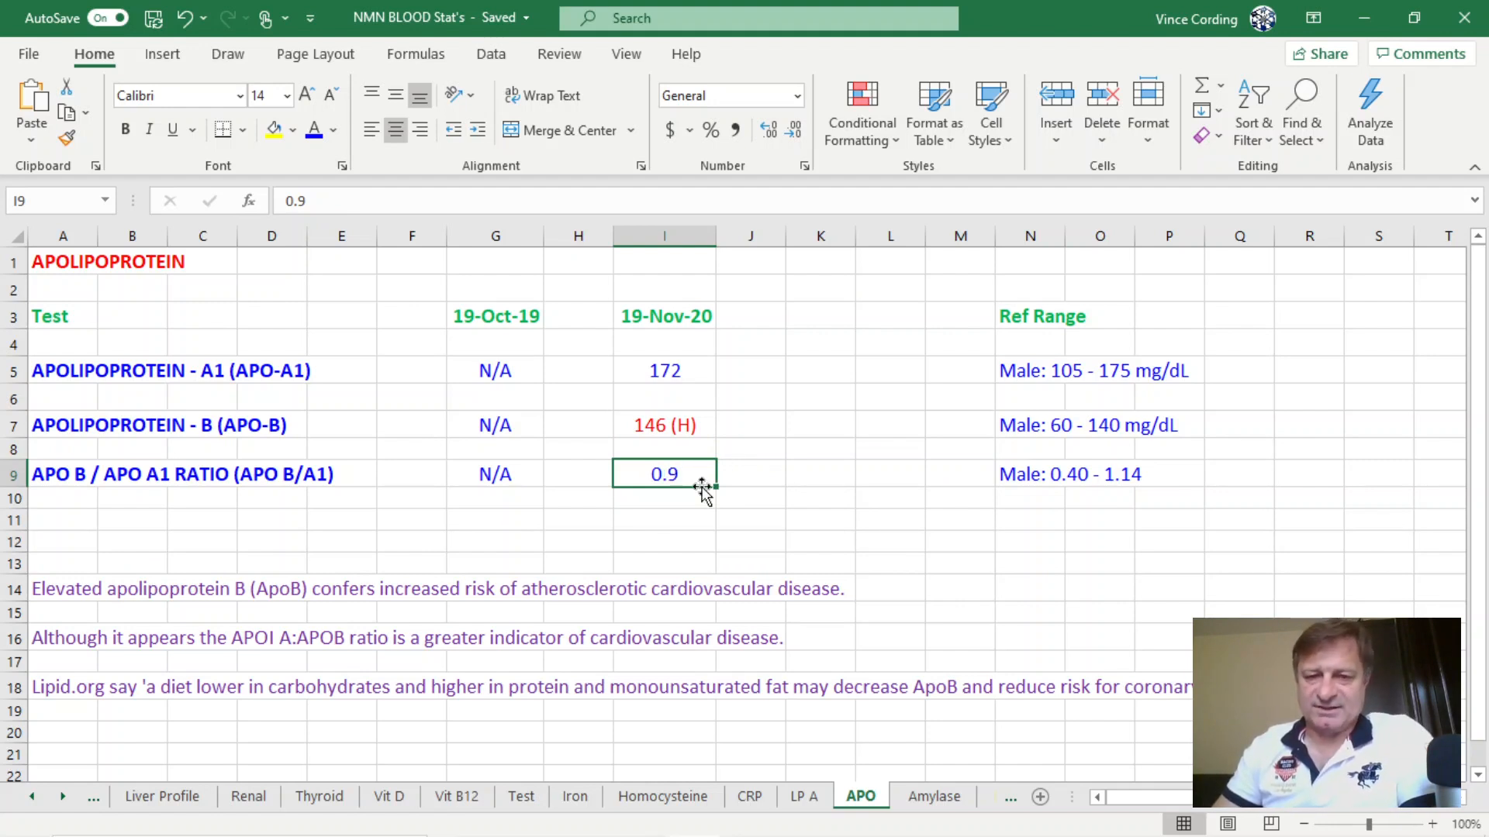
mouse_move(798, 473)
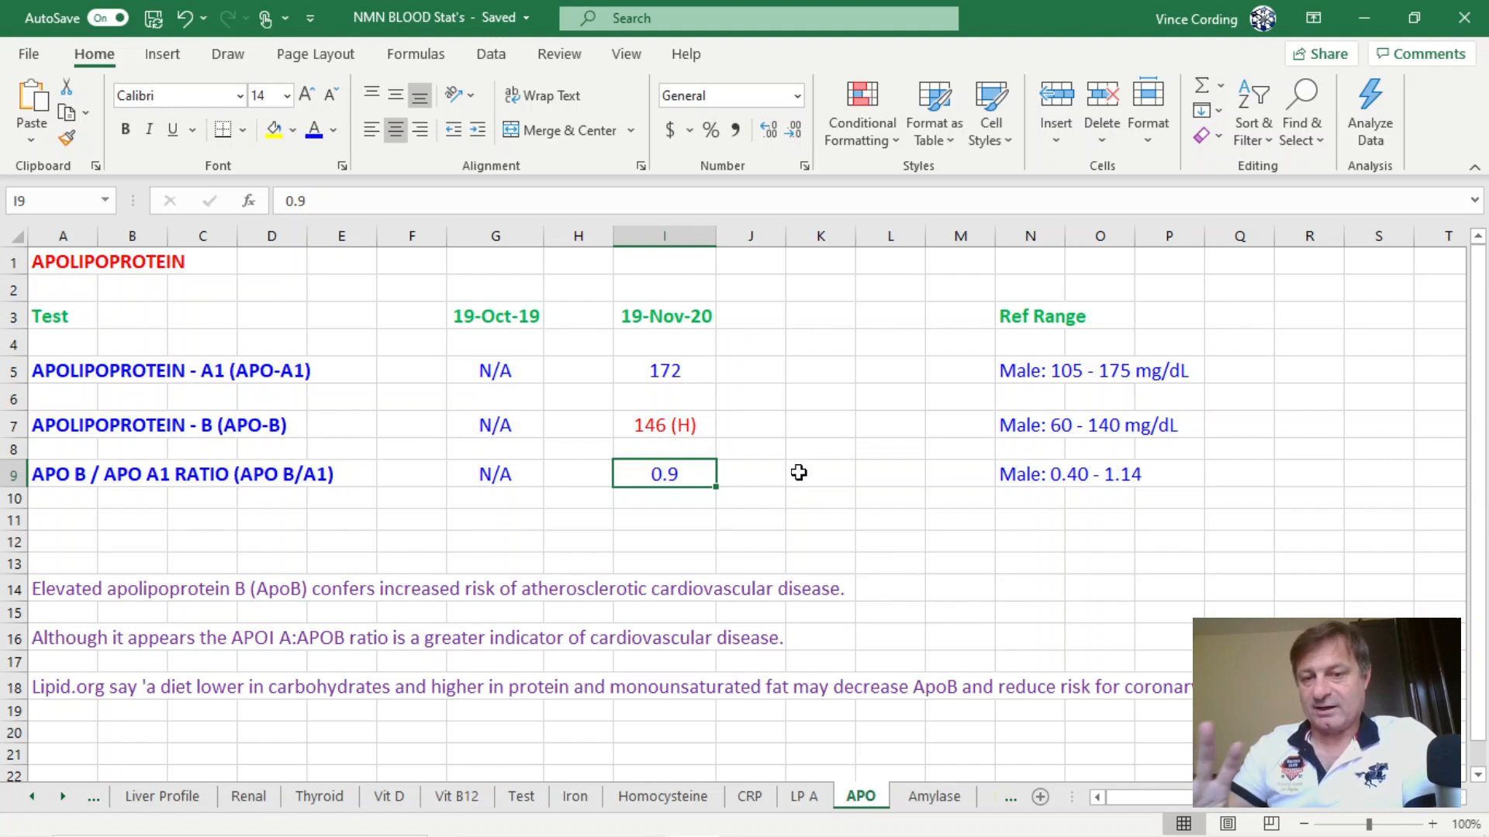
mouse_move(693, 427)
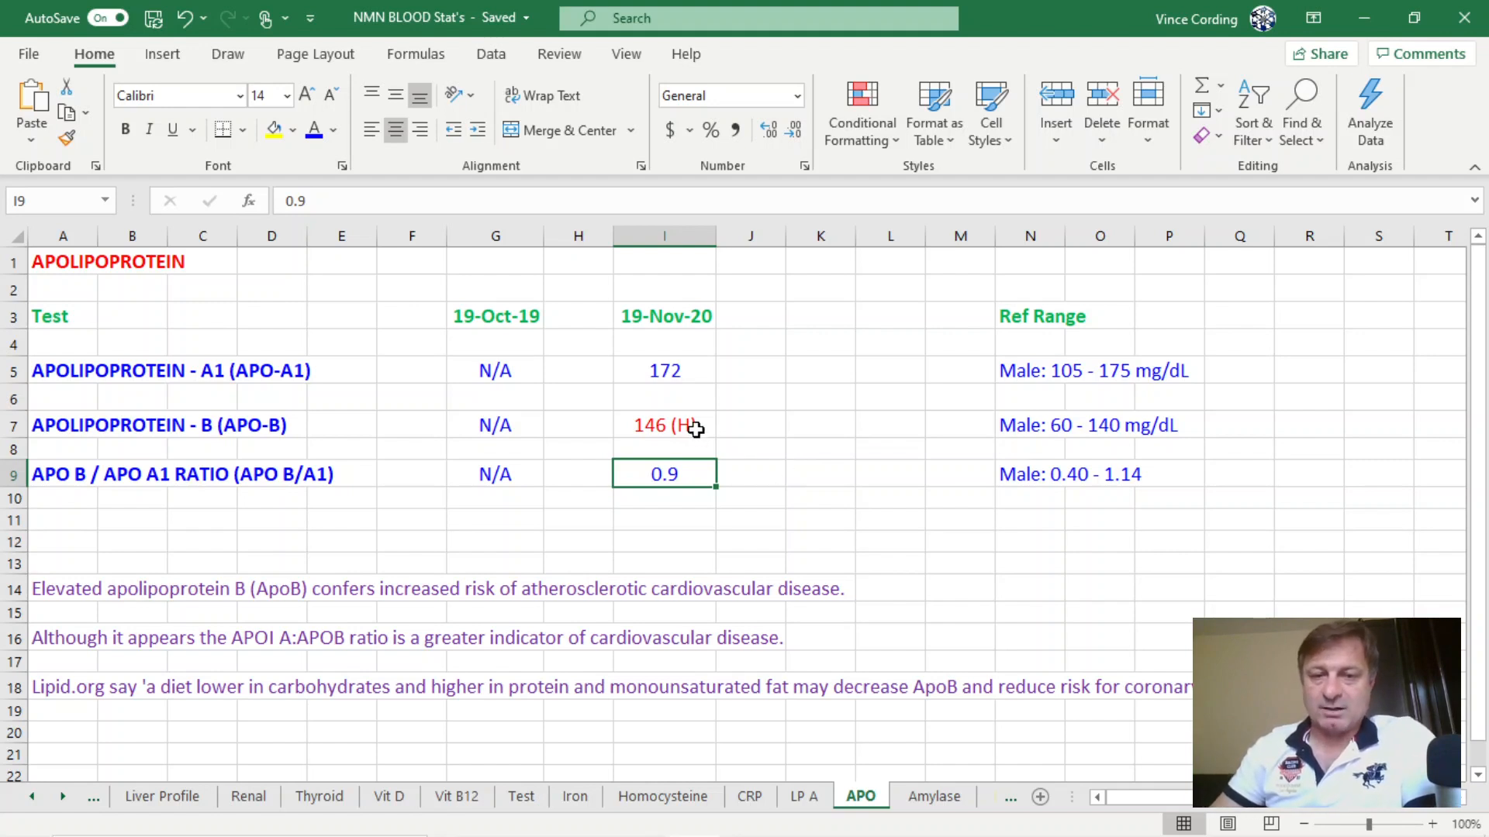
click(664, 424)
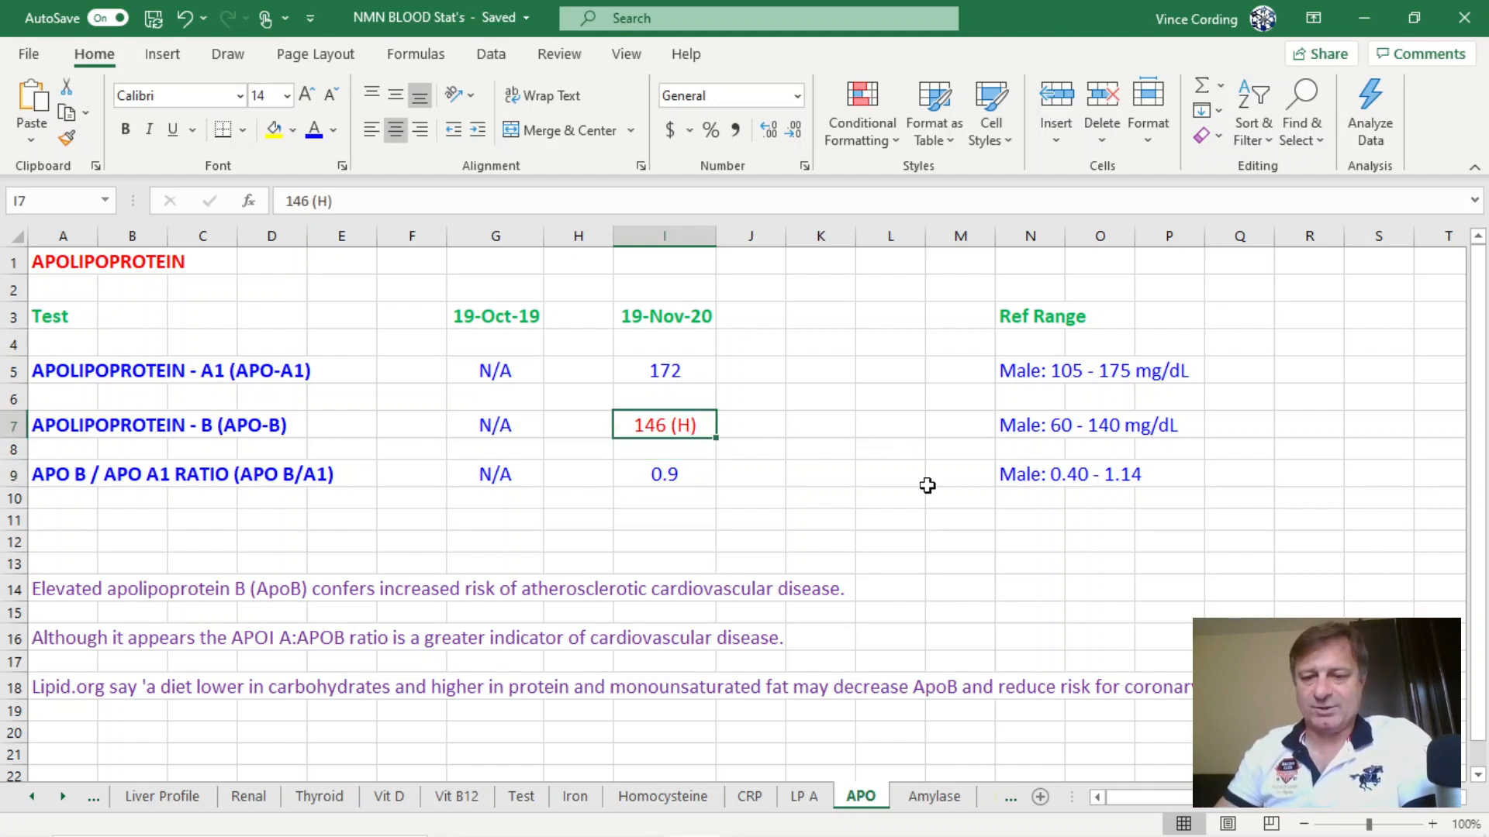
click(932, 795)
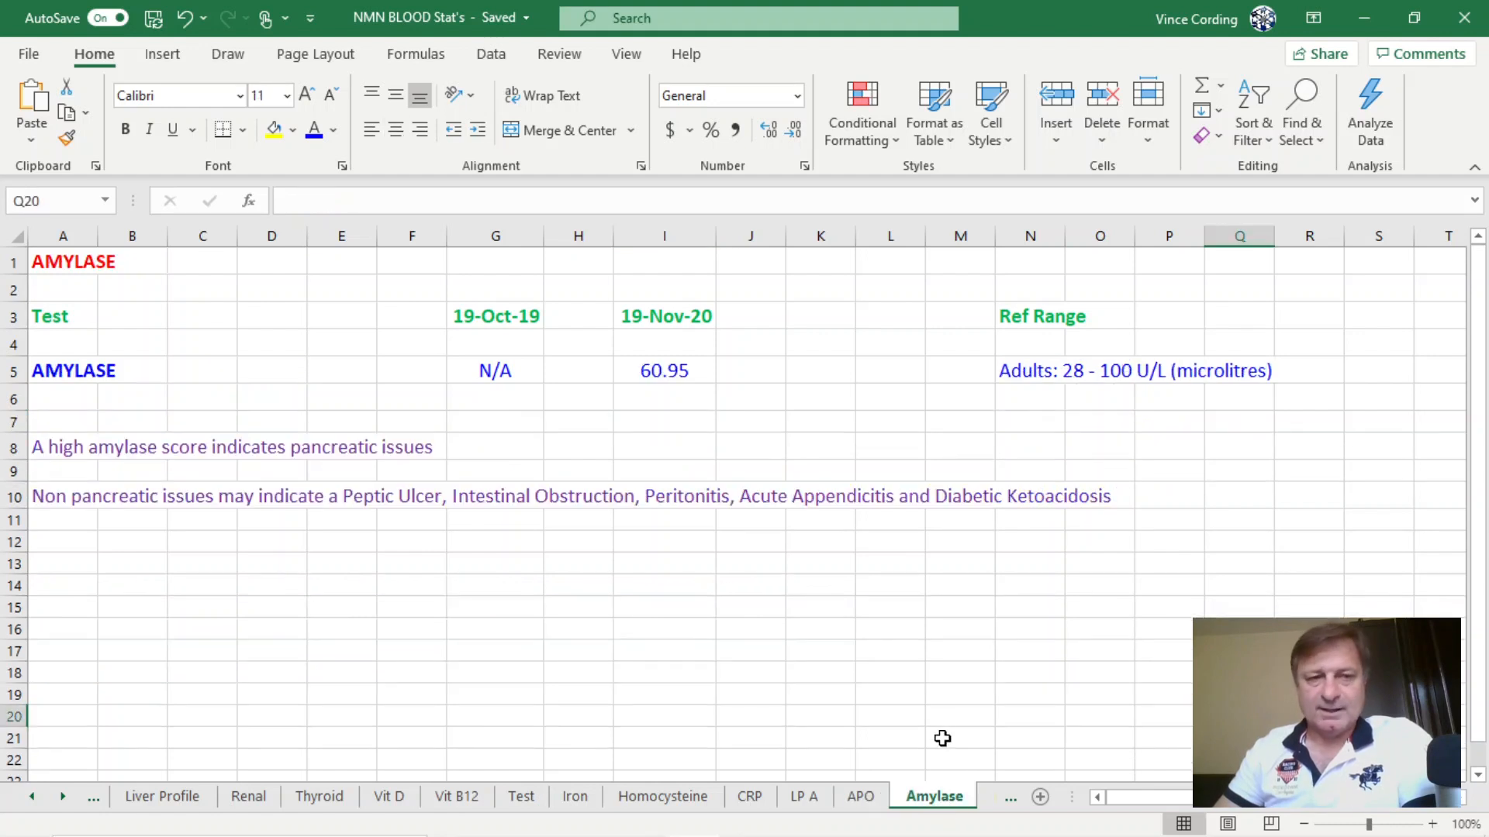
mouse_move(936, 677)
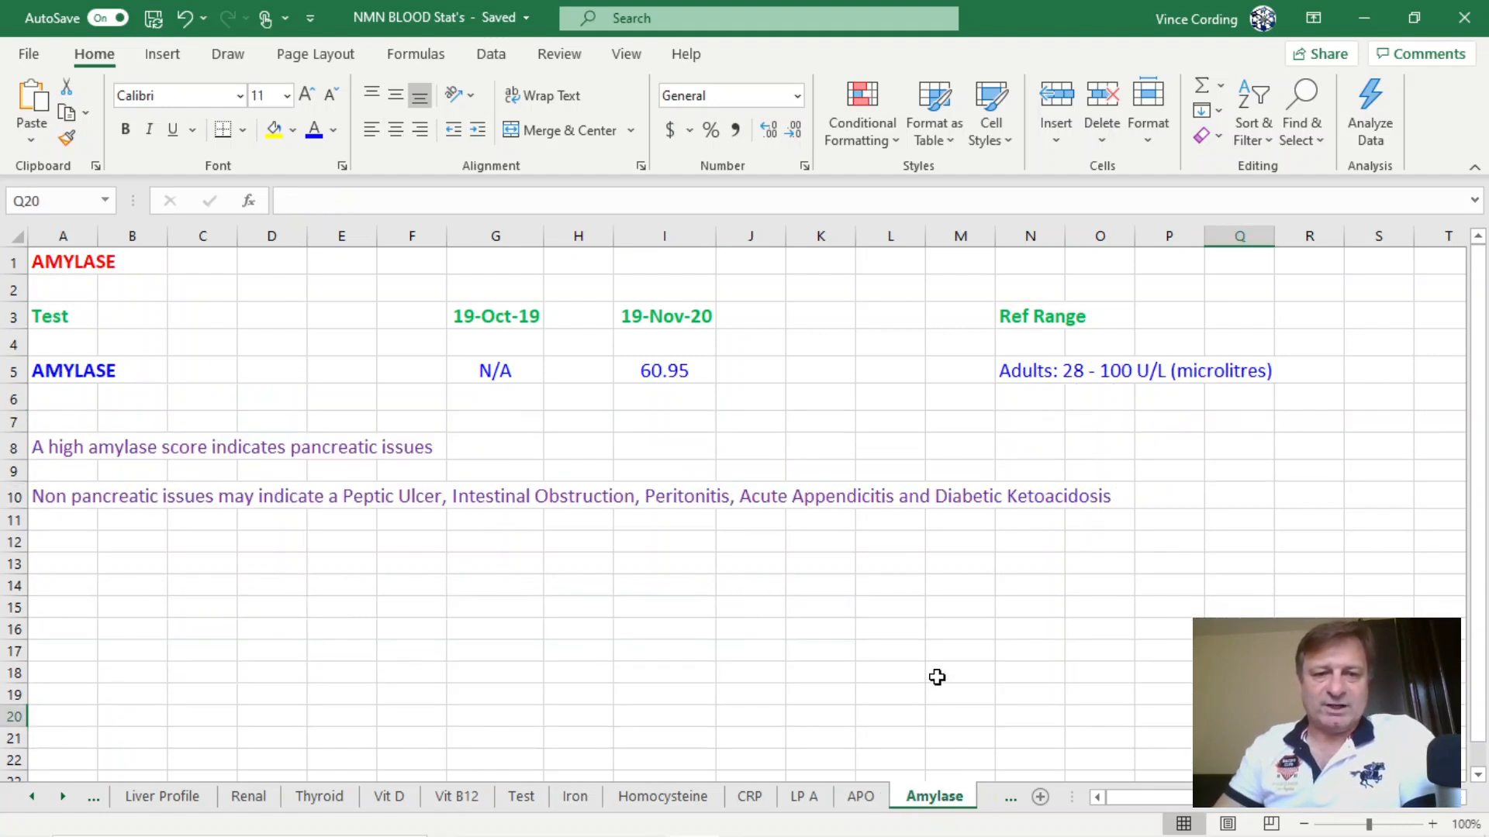
mouse_move(818, 567)
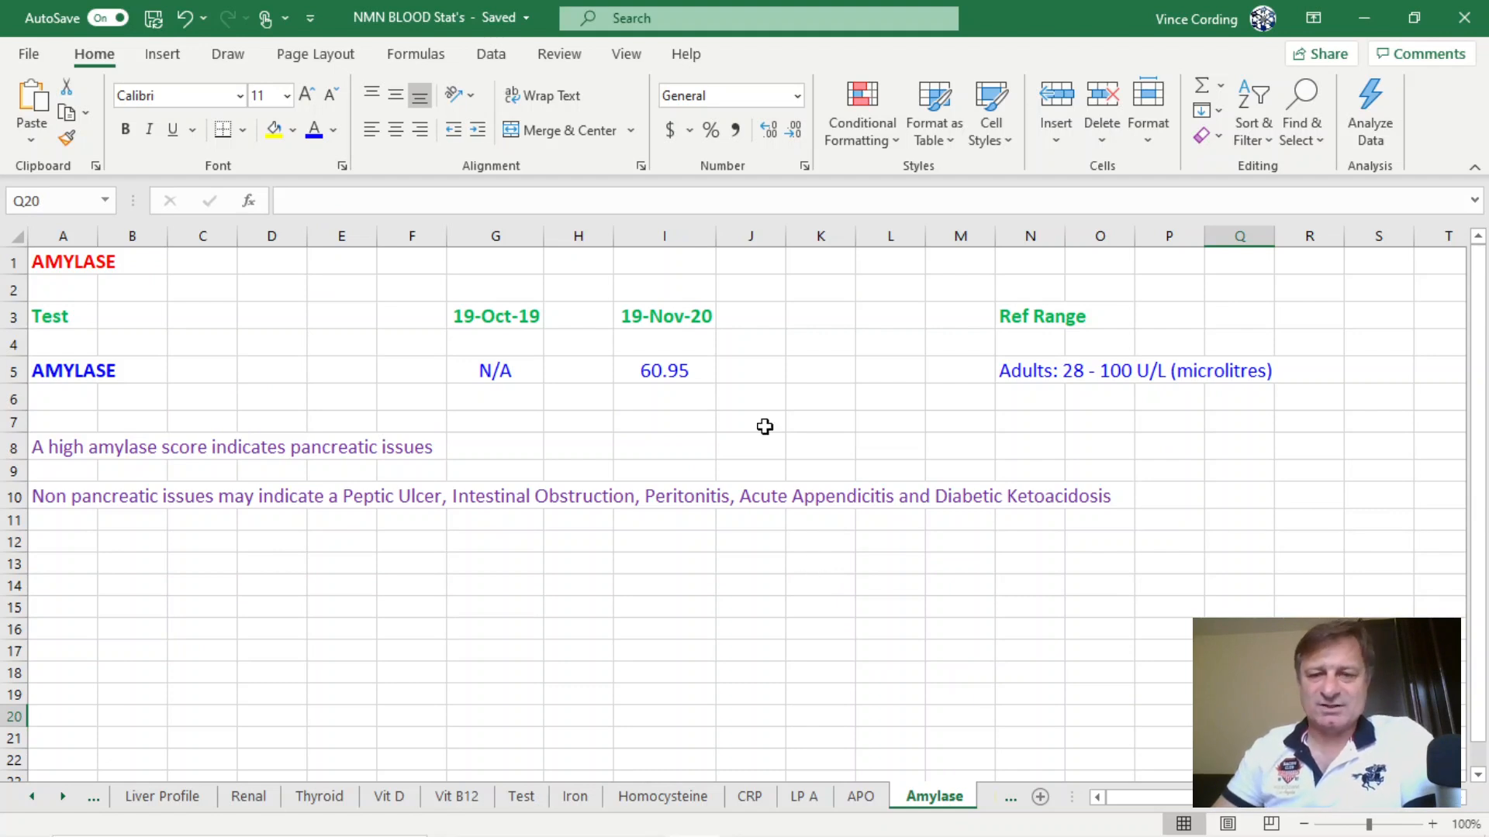
click(664, 370)
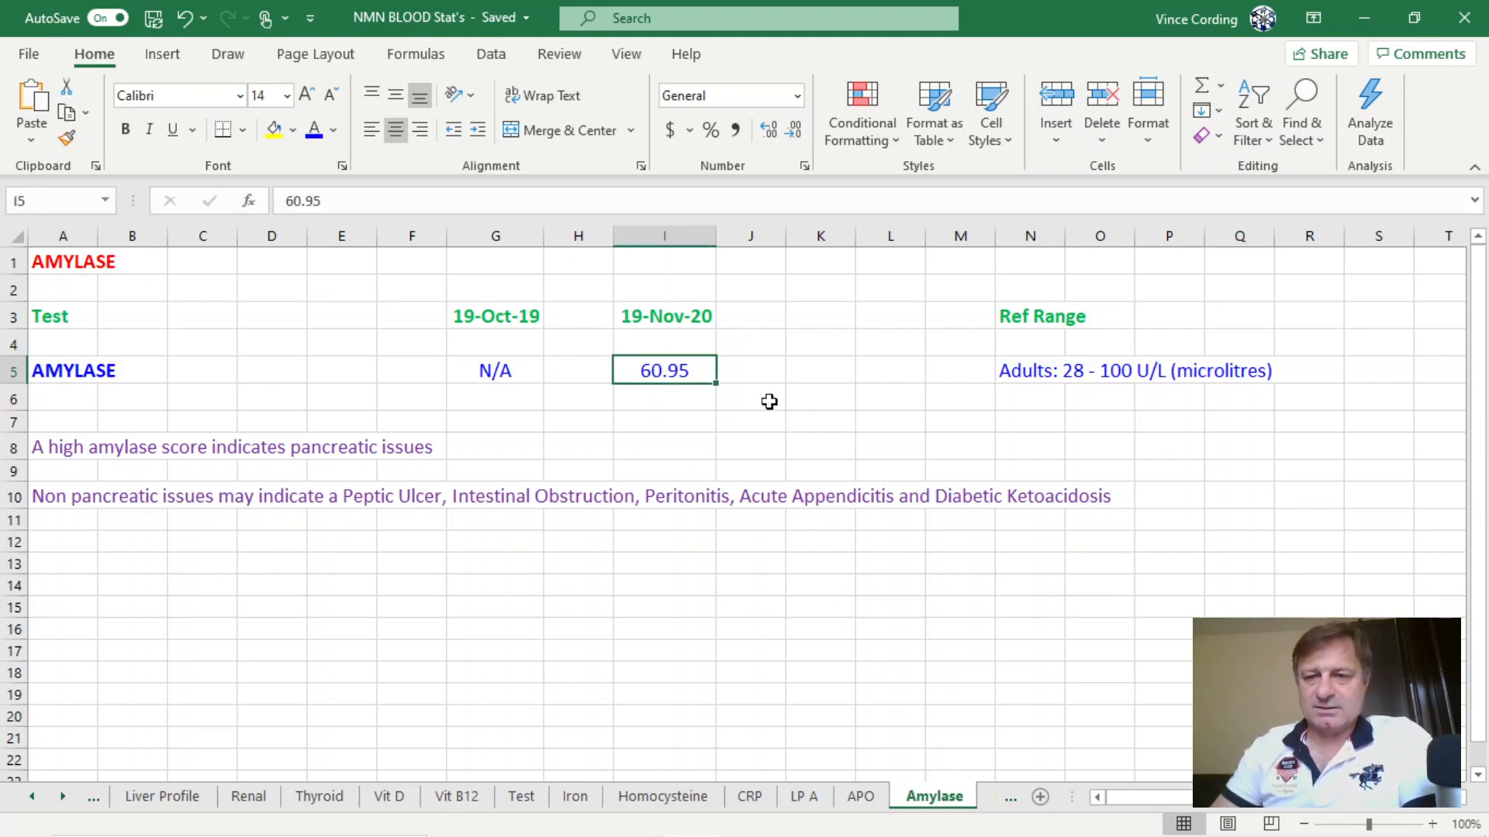
mouse_move(1162, 397)
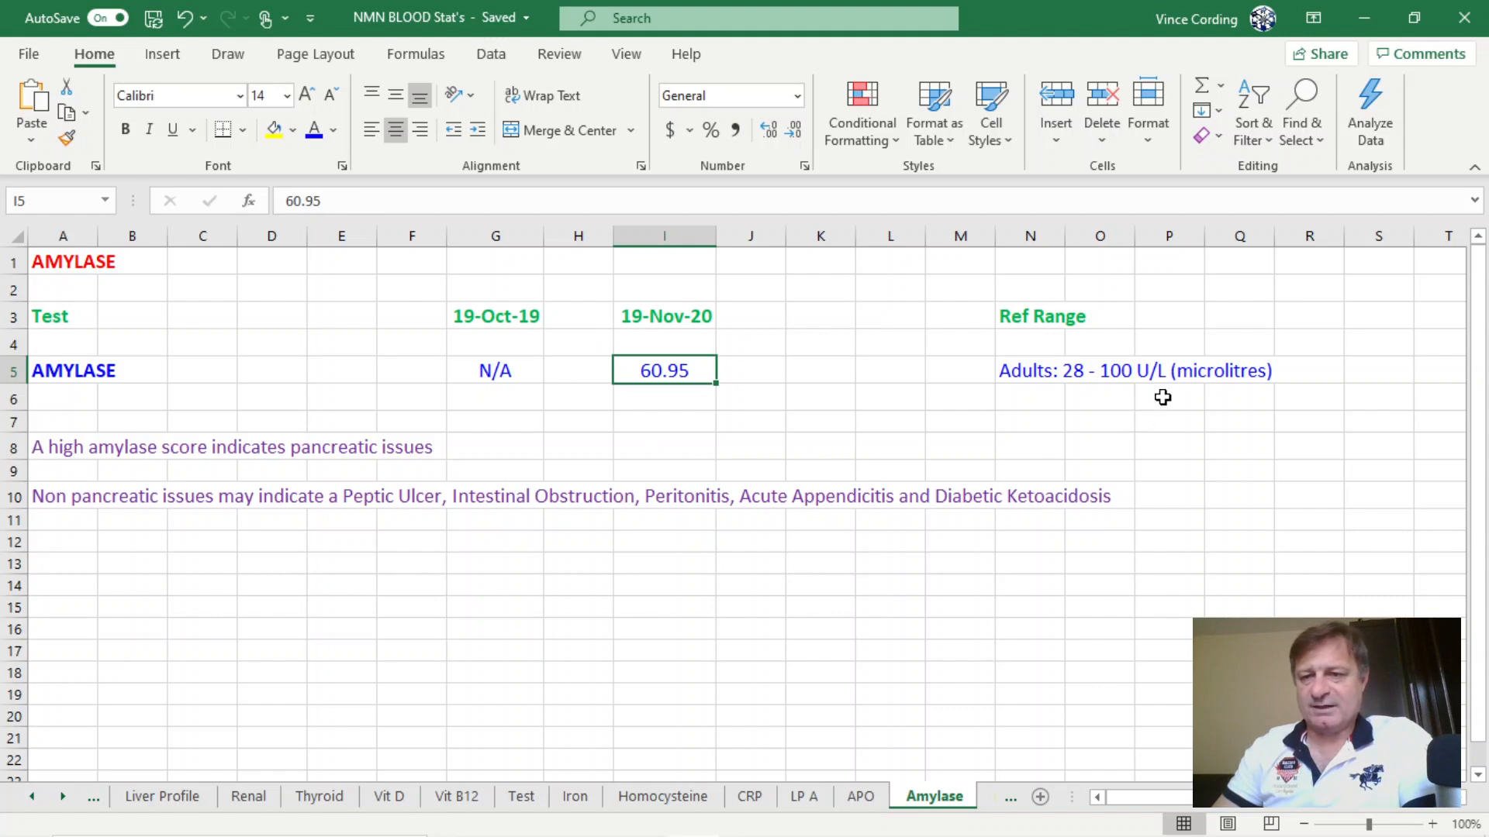
mouse_move(1090, 361)
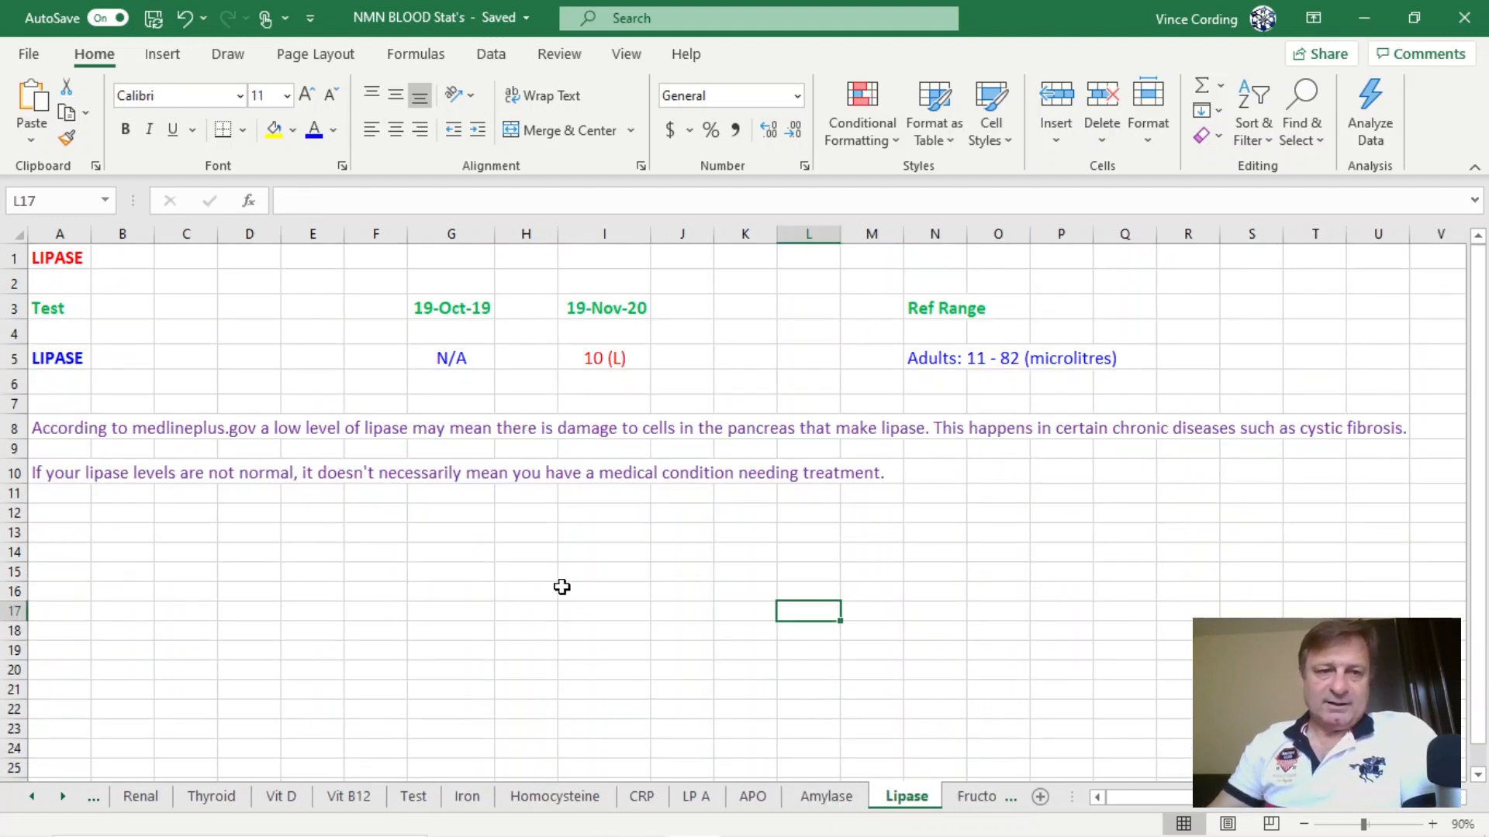
mouse_move(486, 508)
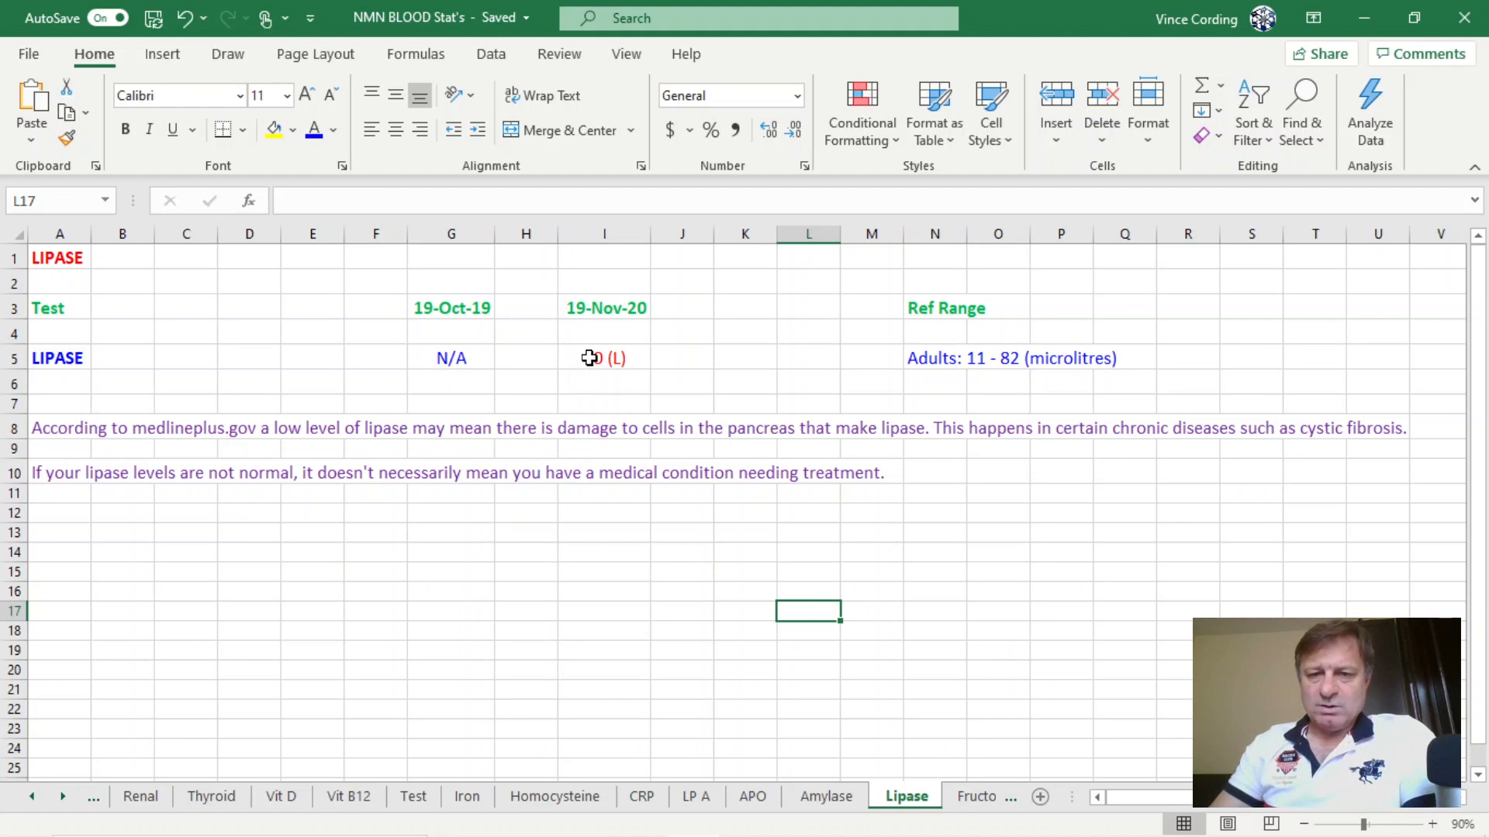
Step: Review the low November lipase result of 10 against 11–82, then move to the Fructosamine sheet
click(604, 358)
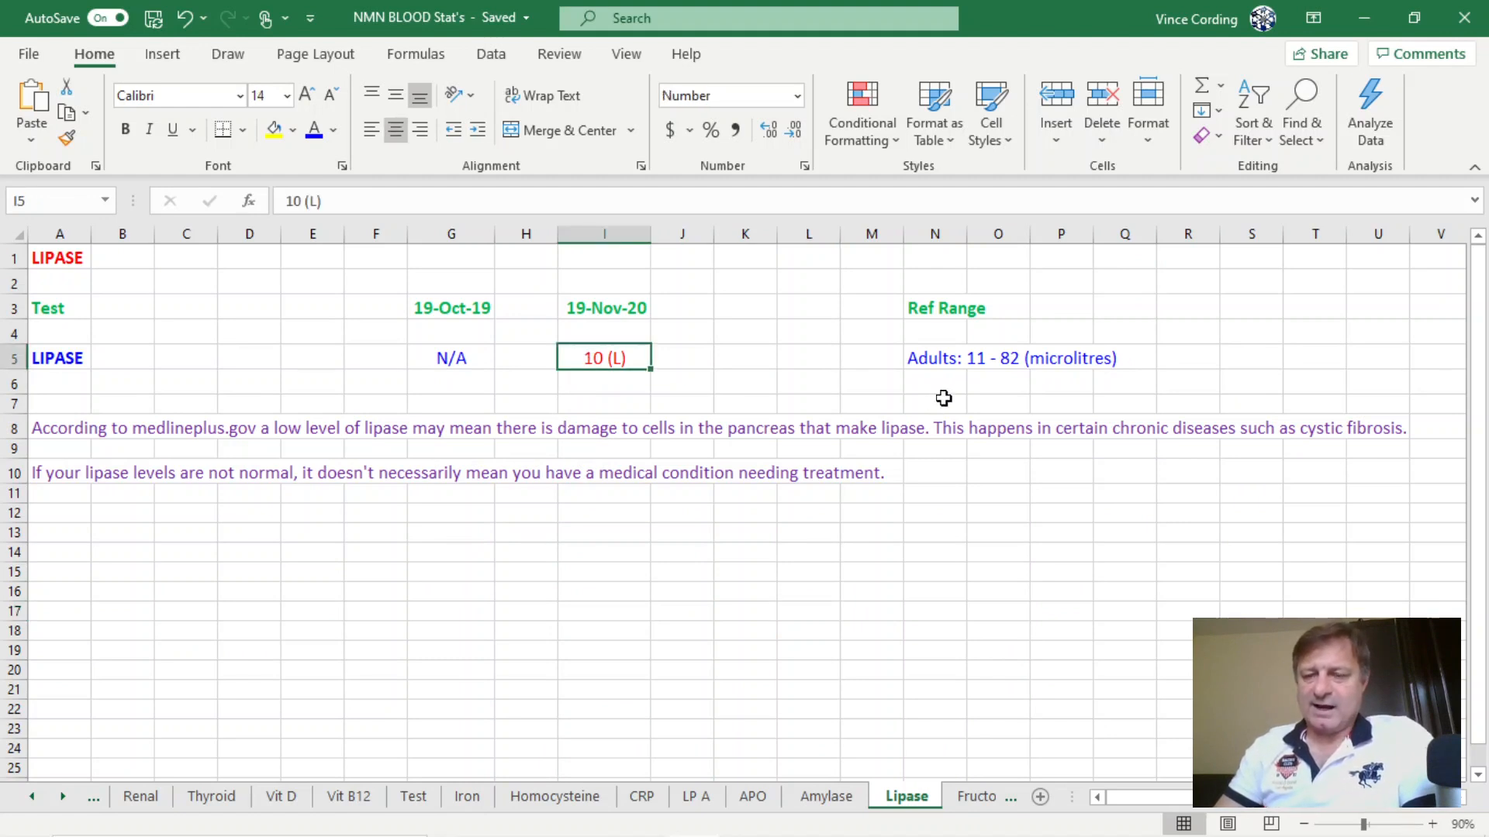
mouse_move(1005, 372)
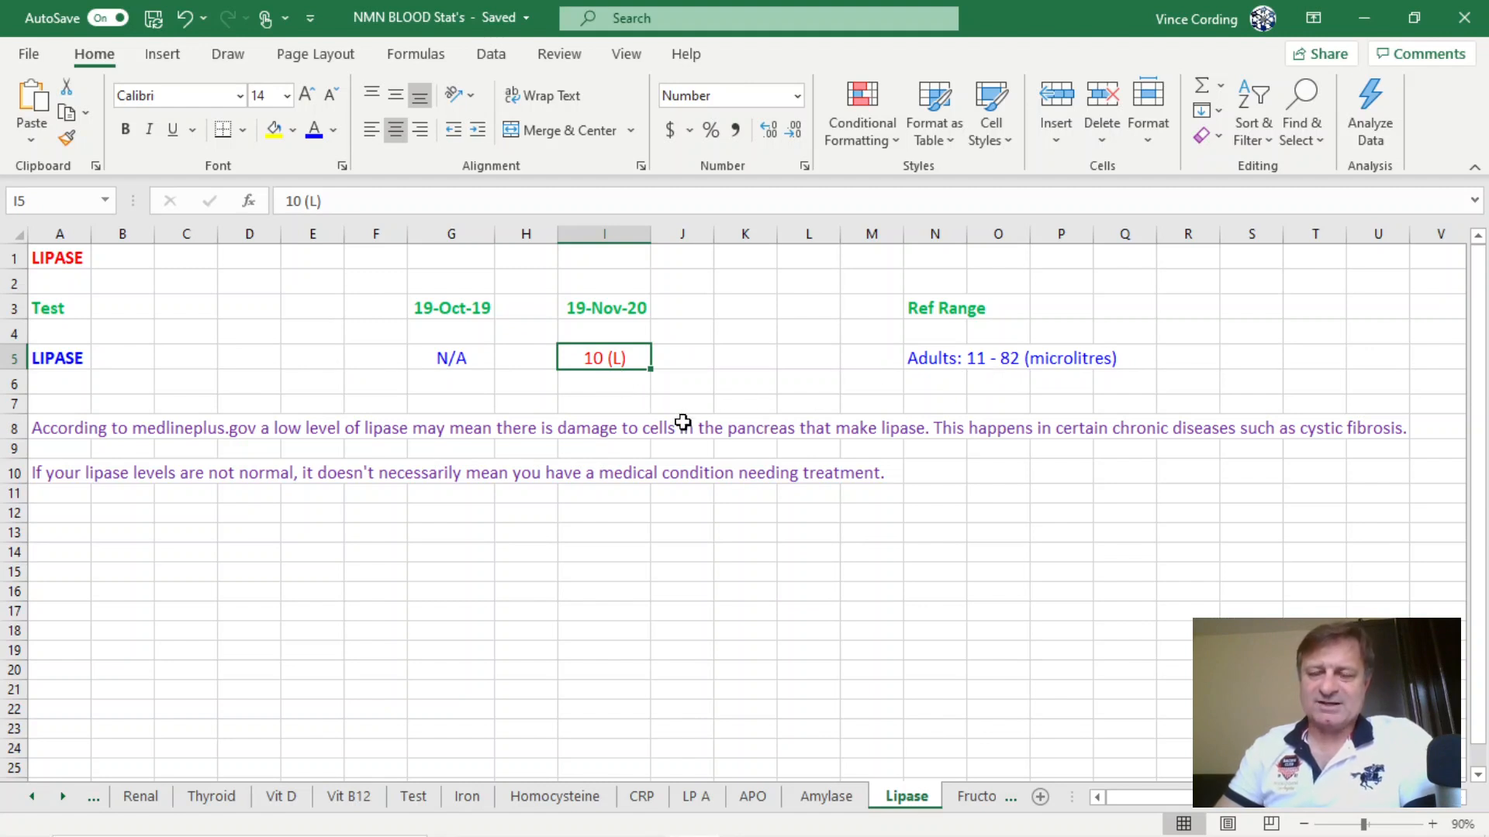
mouse_move(791, 481)
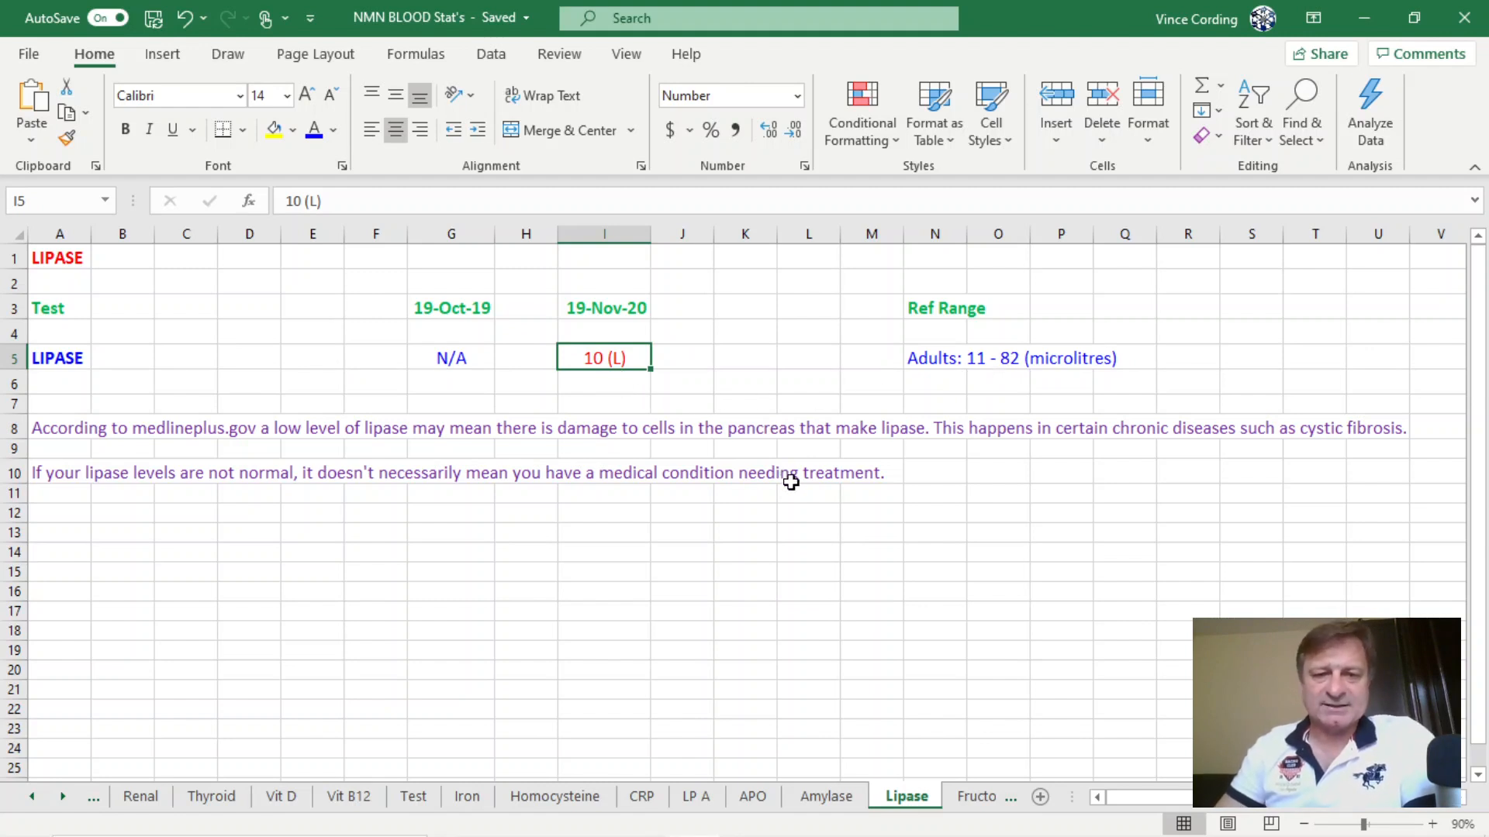
mouse_move(677, 349)
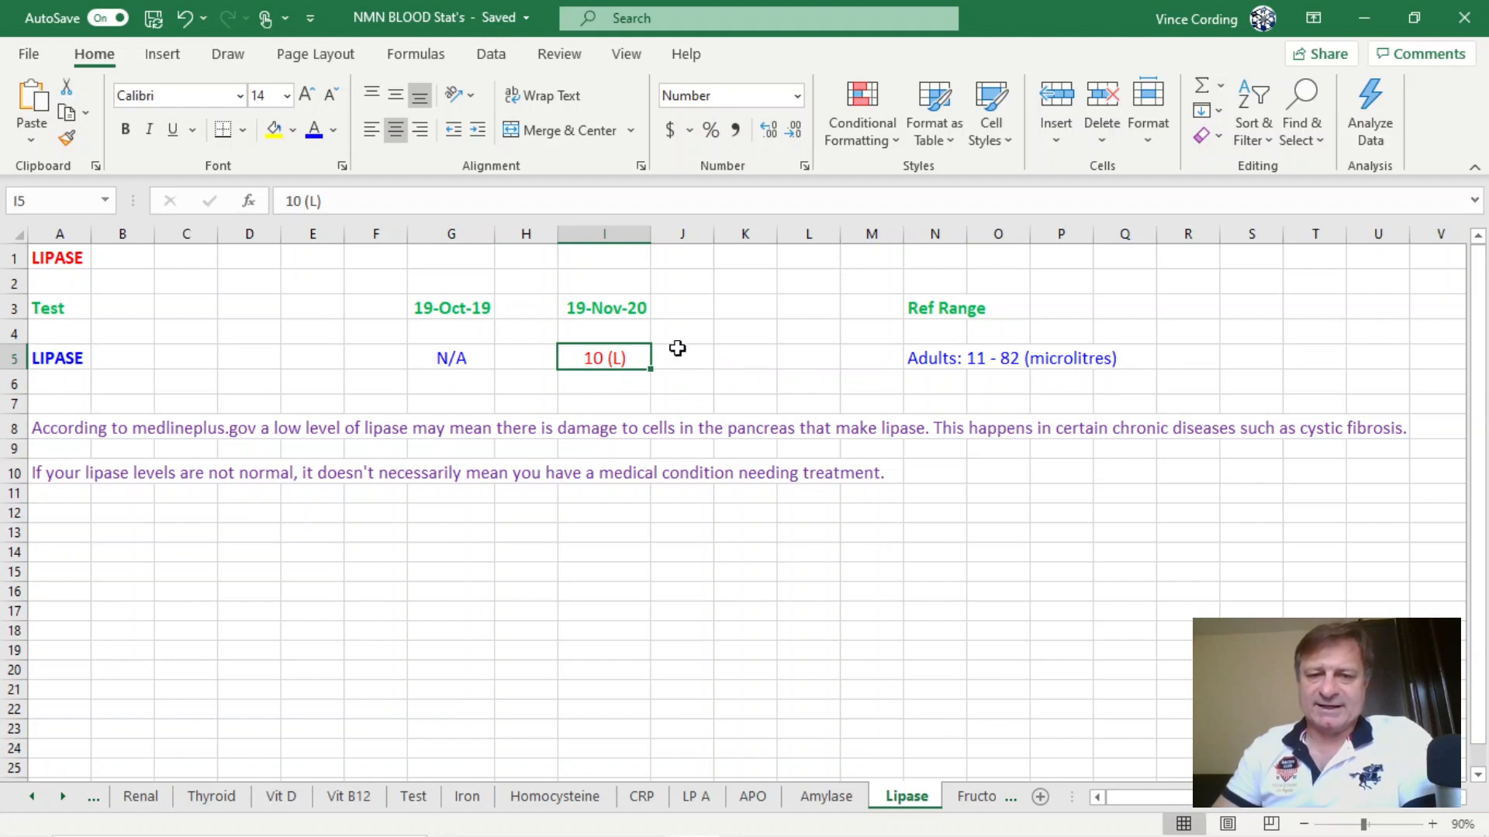
mouse_move(678, 443)
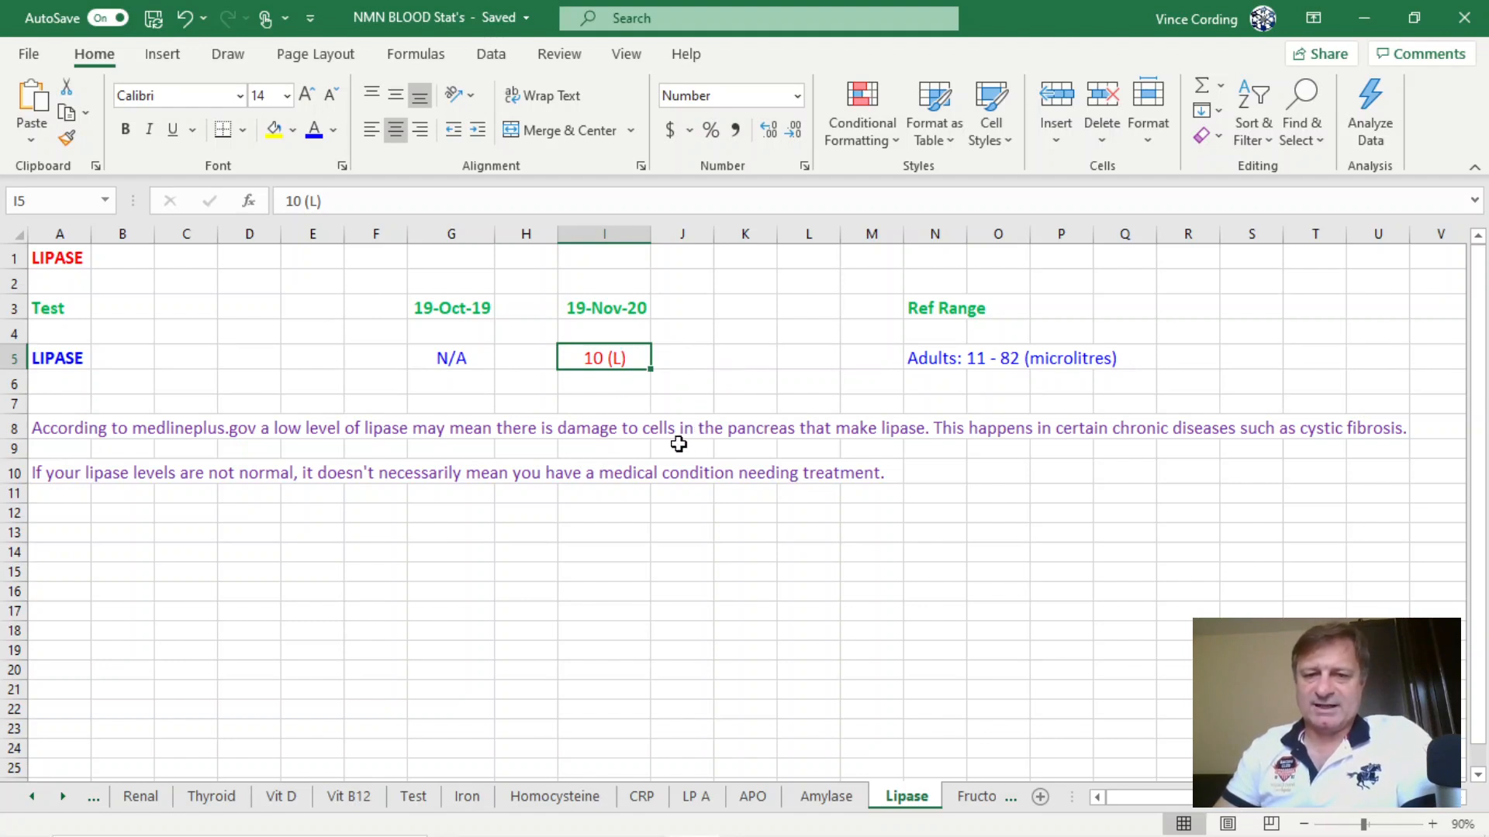
mouse_move(846, 560)
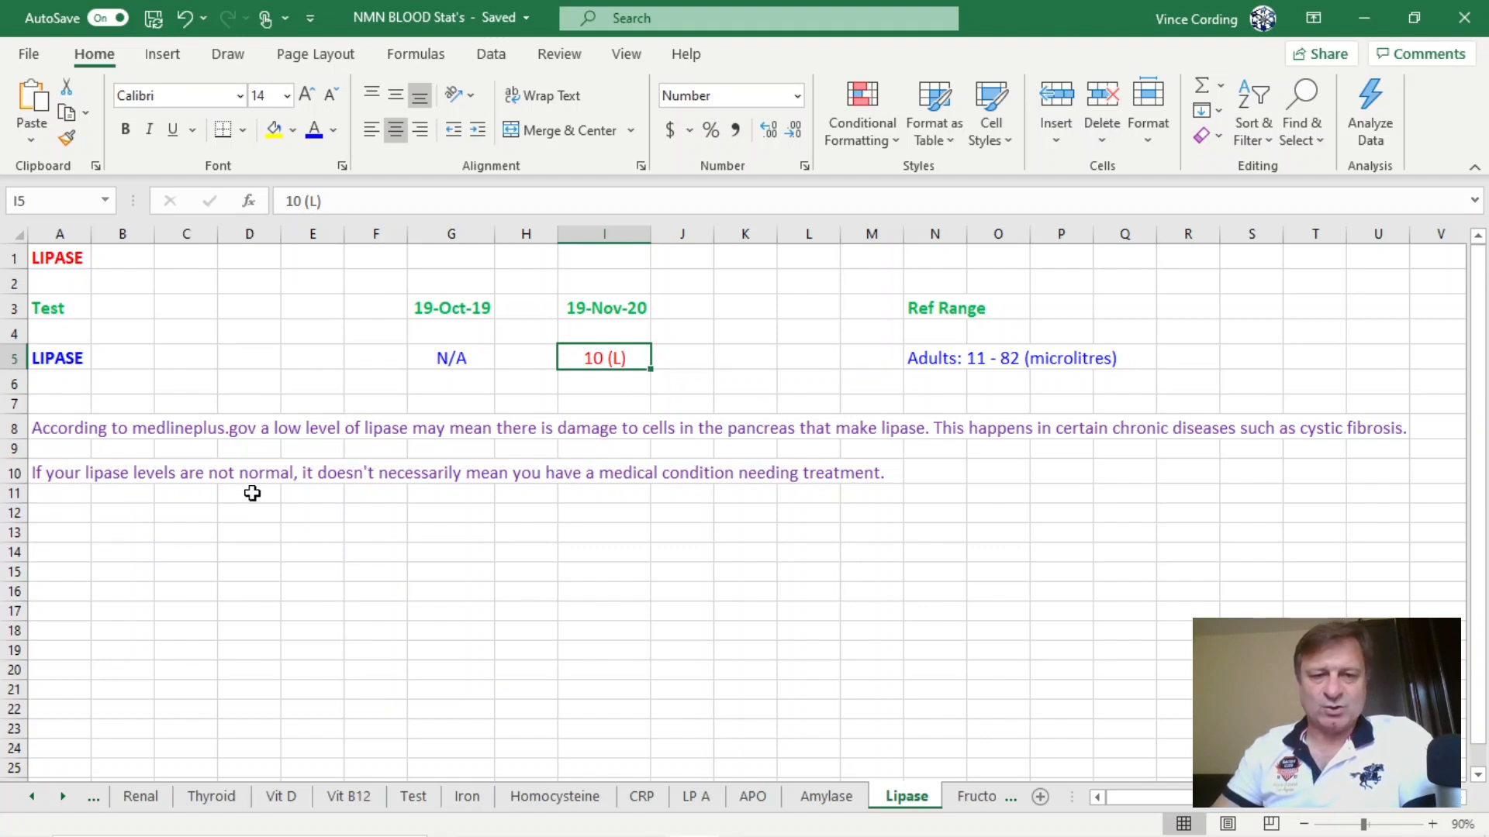
mouse_move(526, 492)
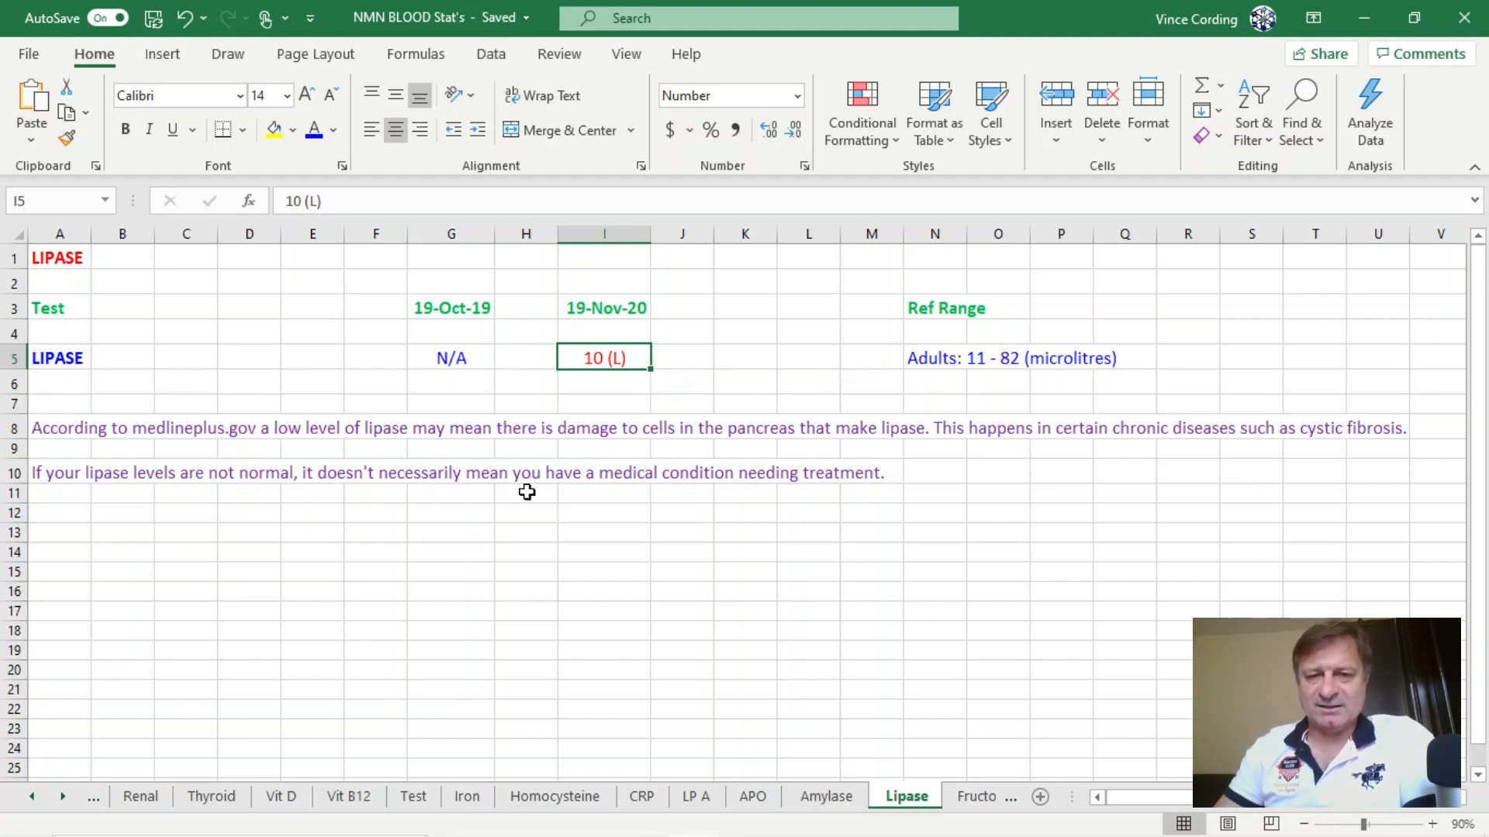
mouse_move(716, 500)
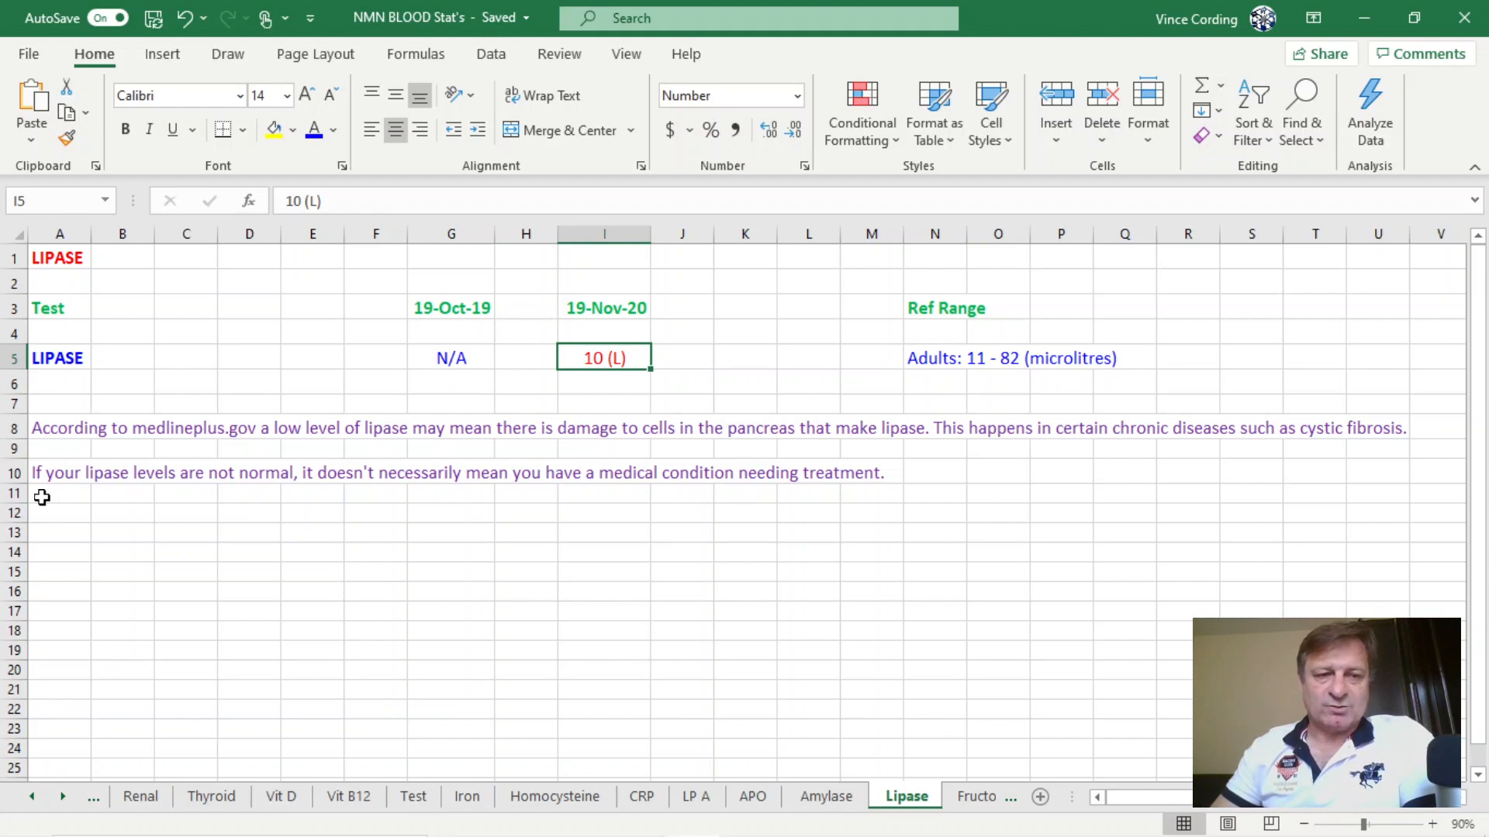
mouse_move(1291, 512)
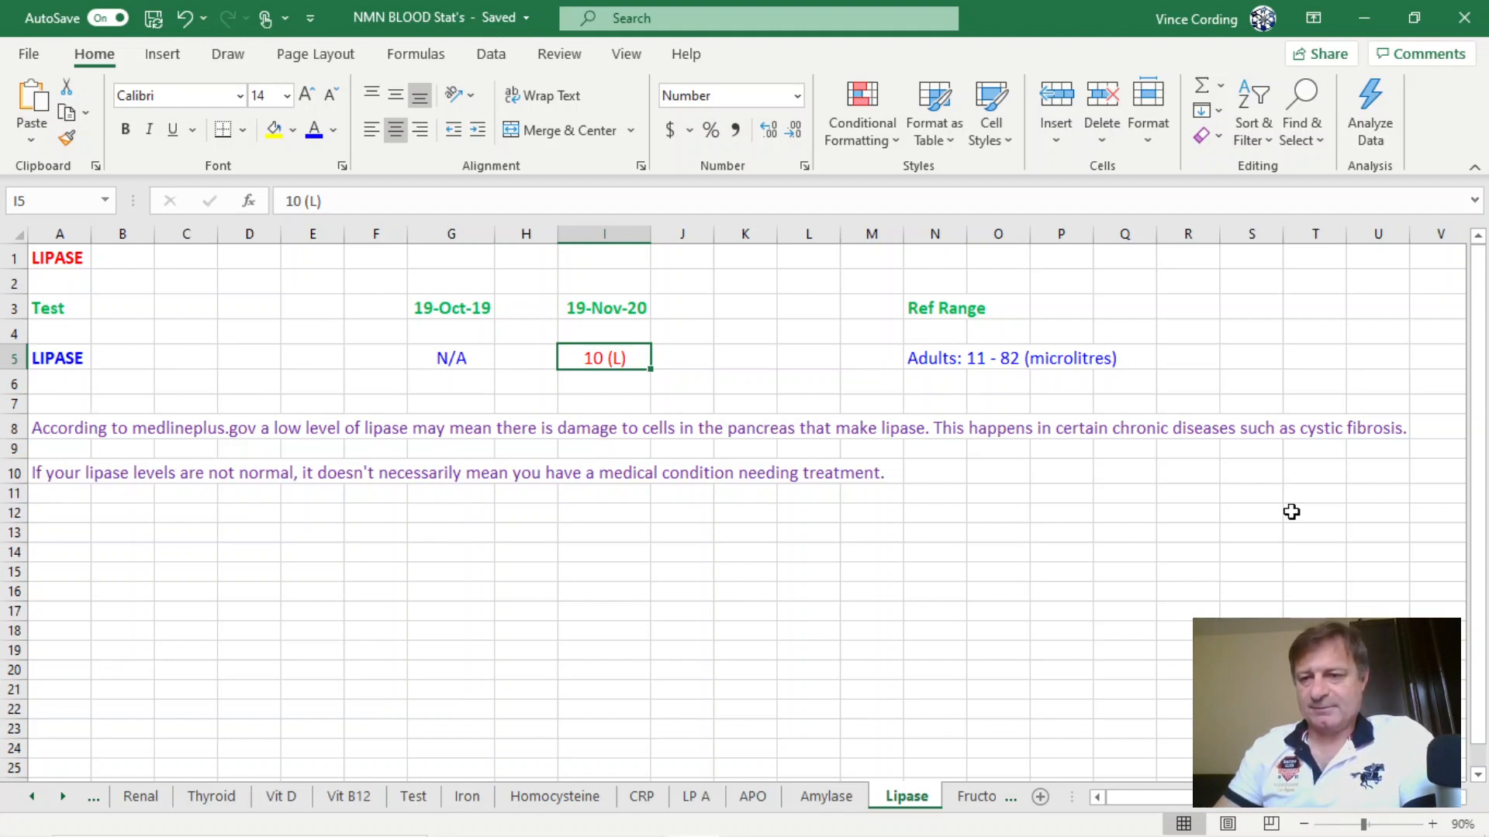
mouse_move(1359, 512)
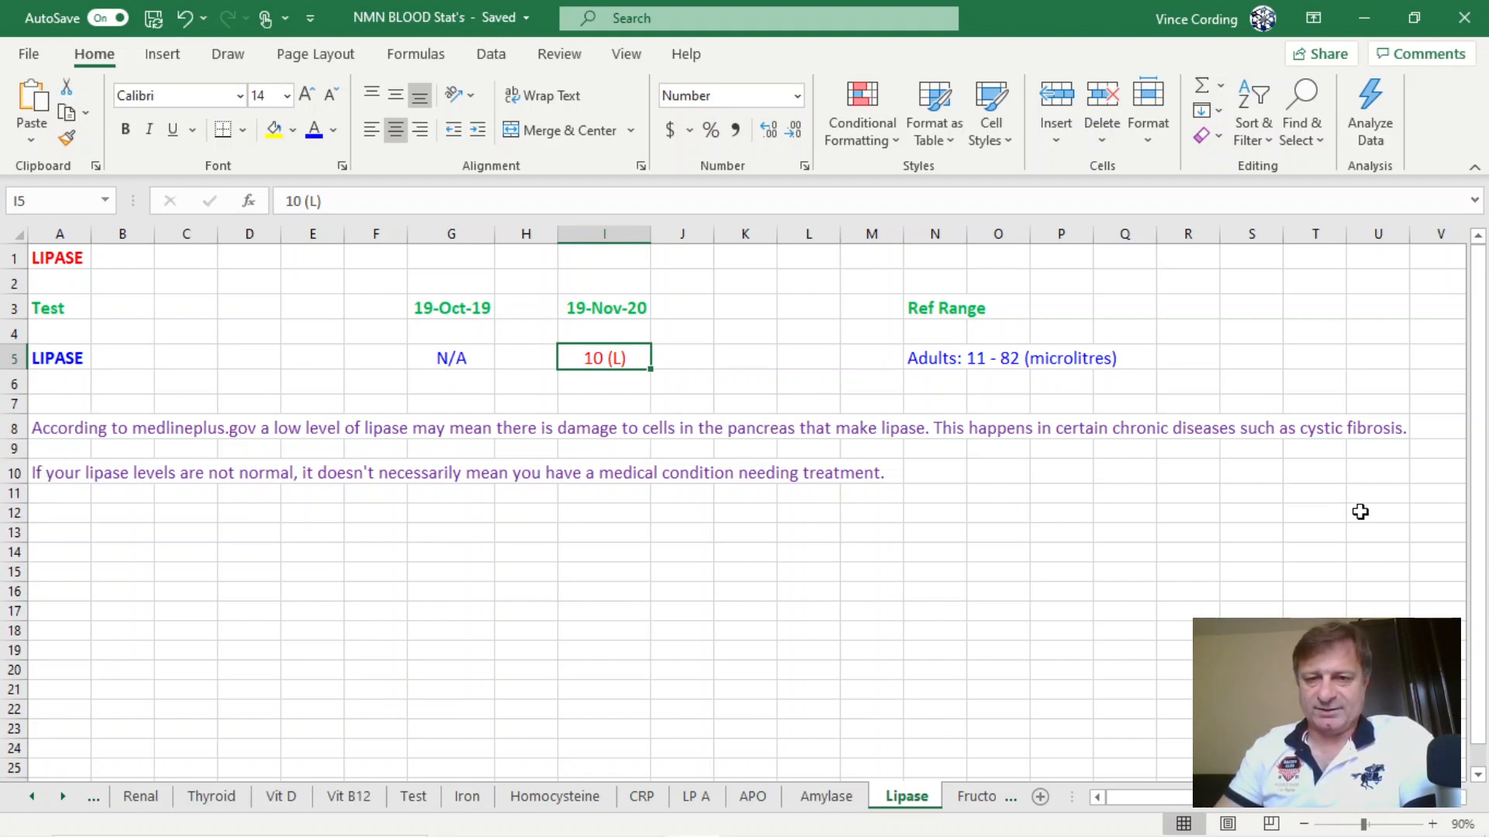
mouse_move(909, 466)
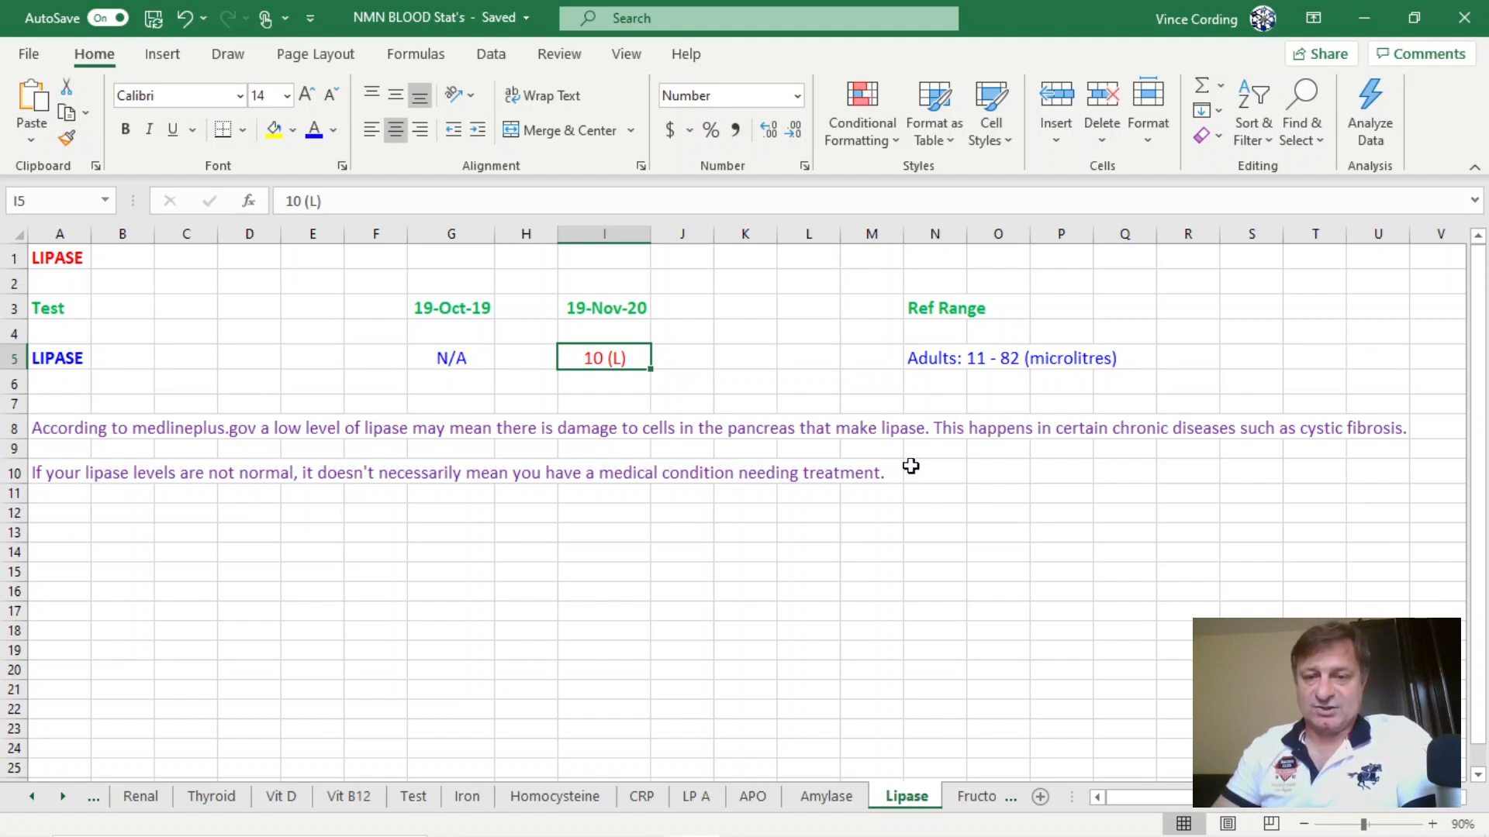
click(935, 795)
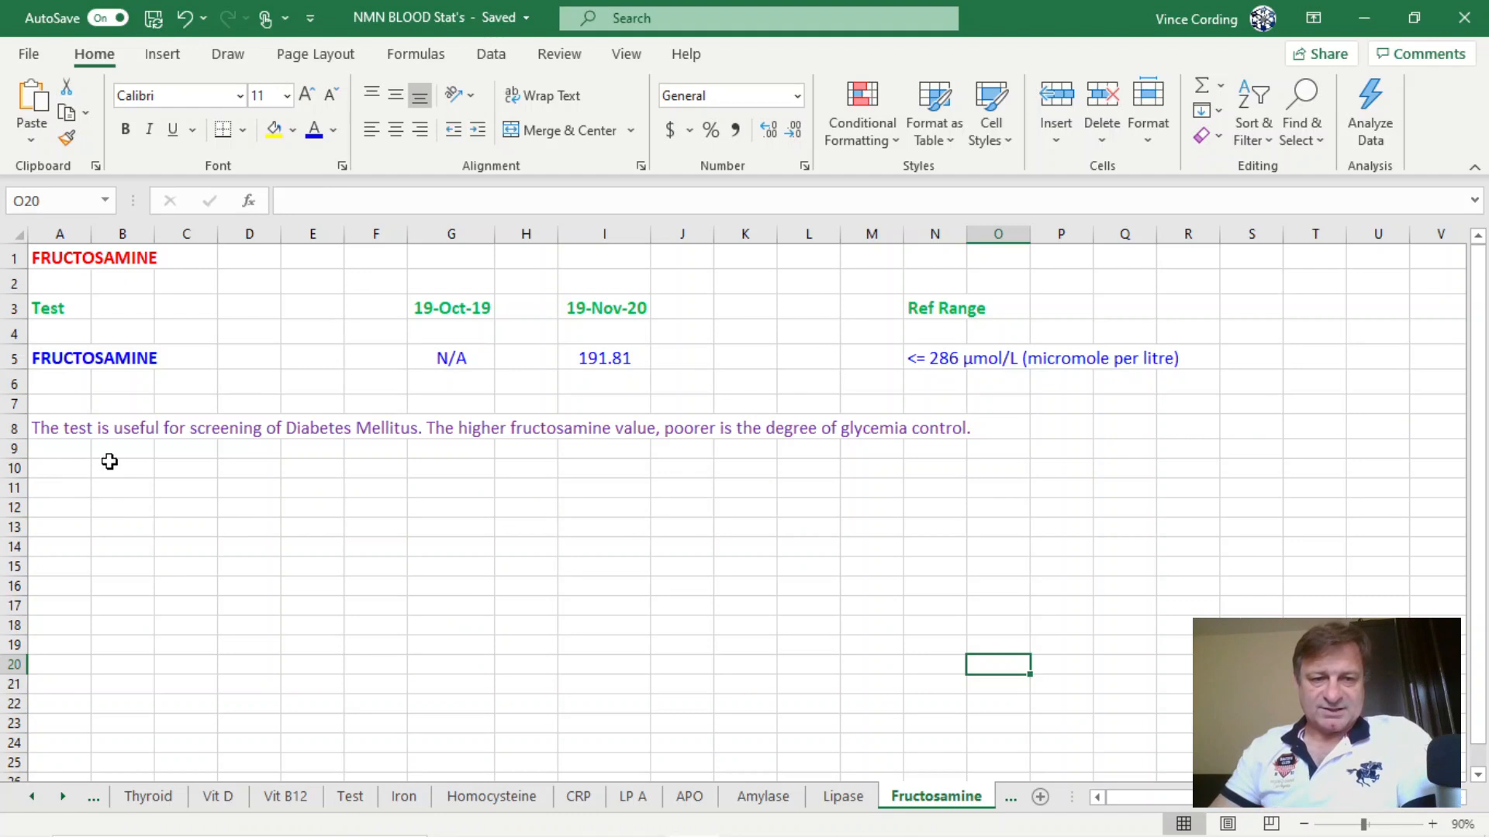
mouse_move(322, 440)
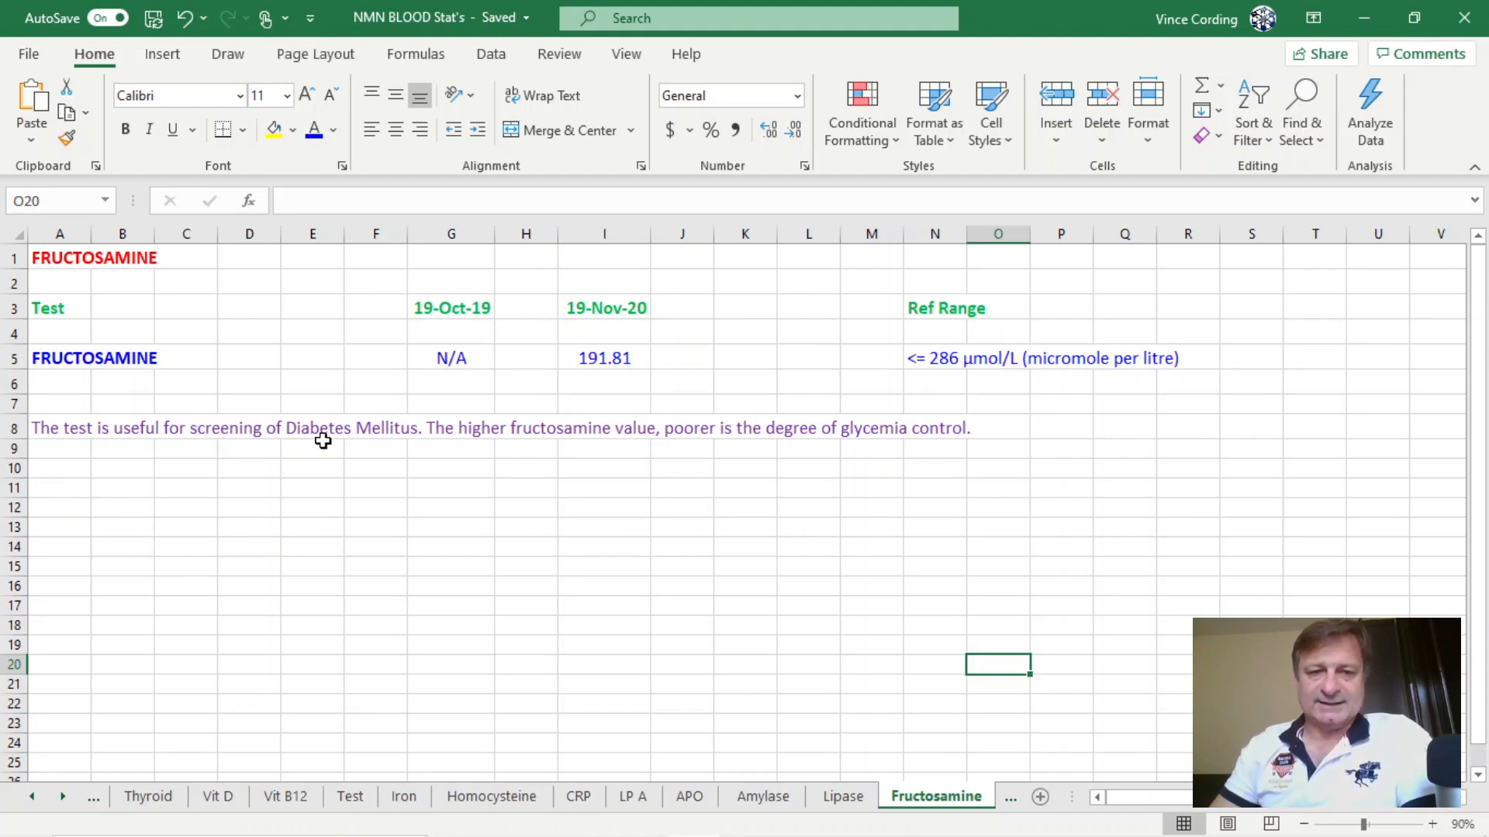
mouse_move(605, 390)
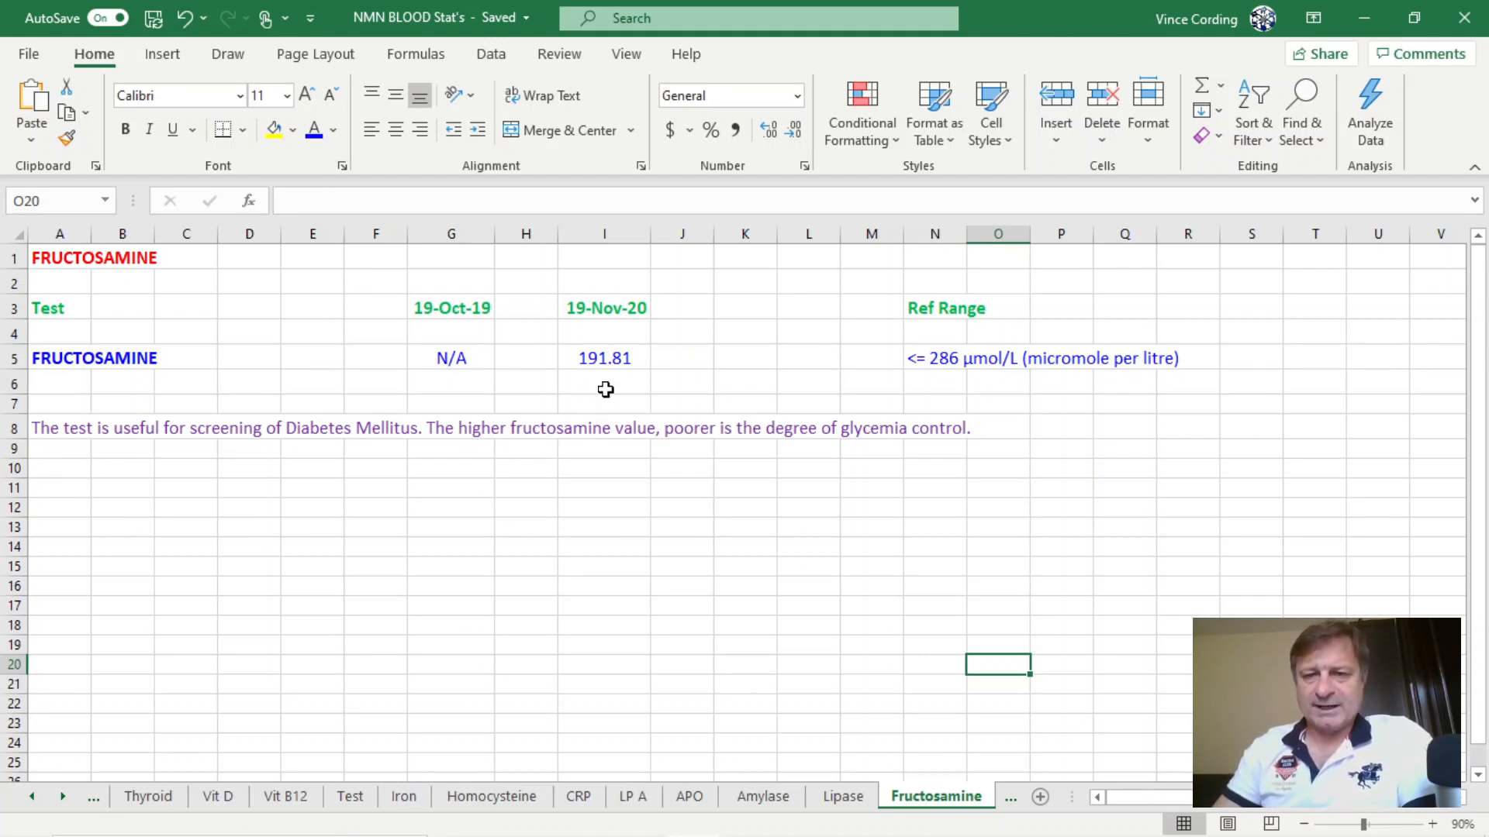
mouse_move(901, 369)
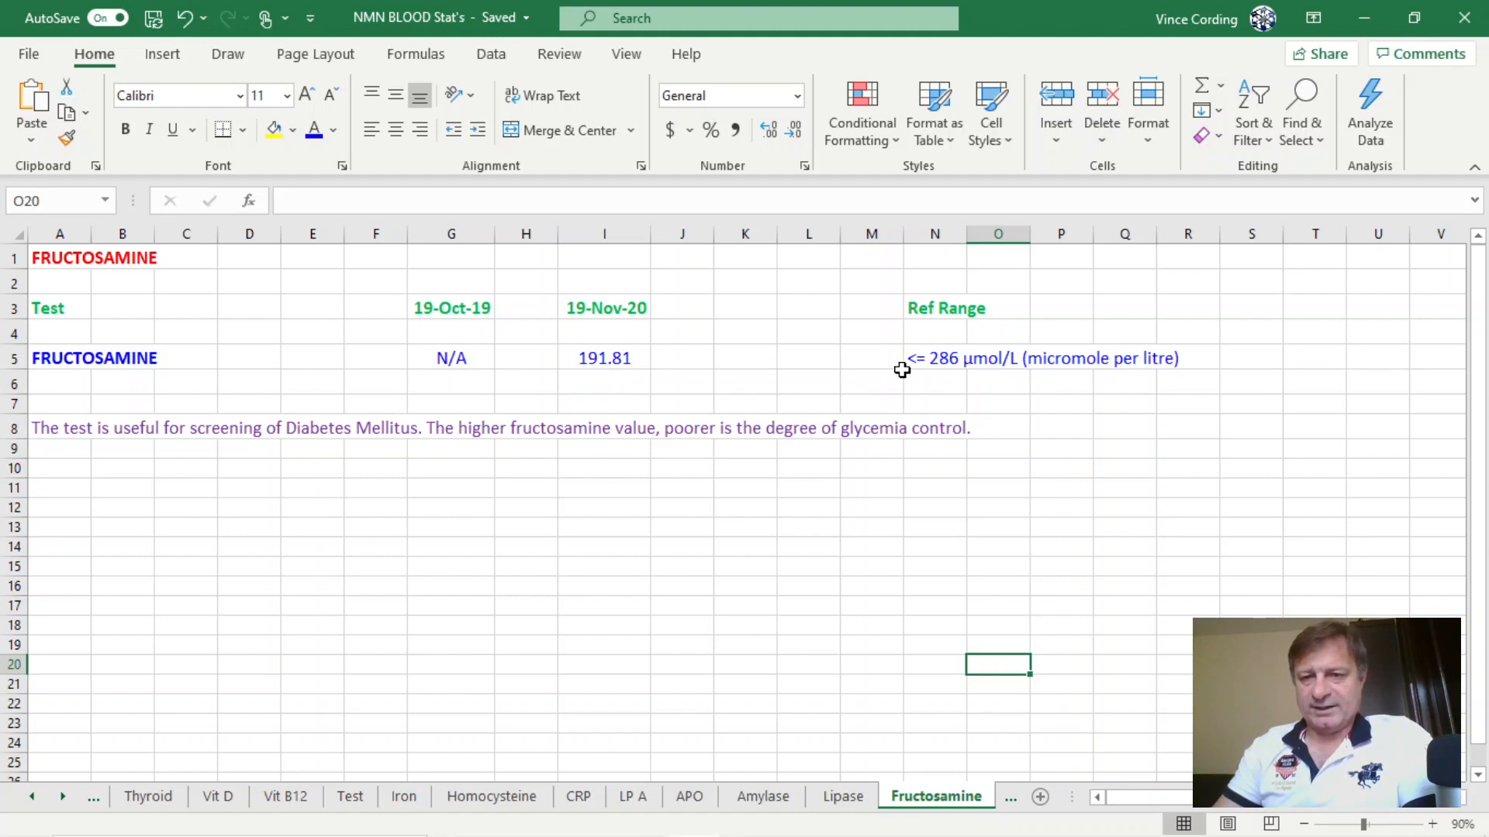
mouse_move(735, 332)
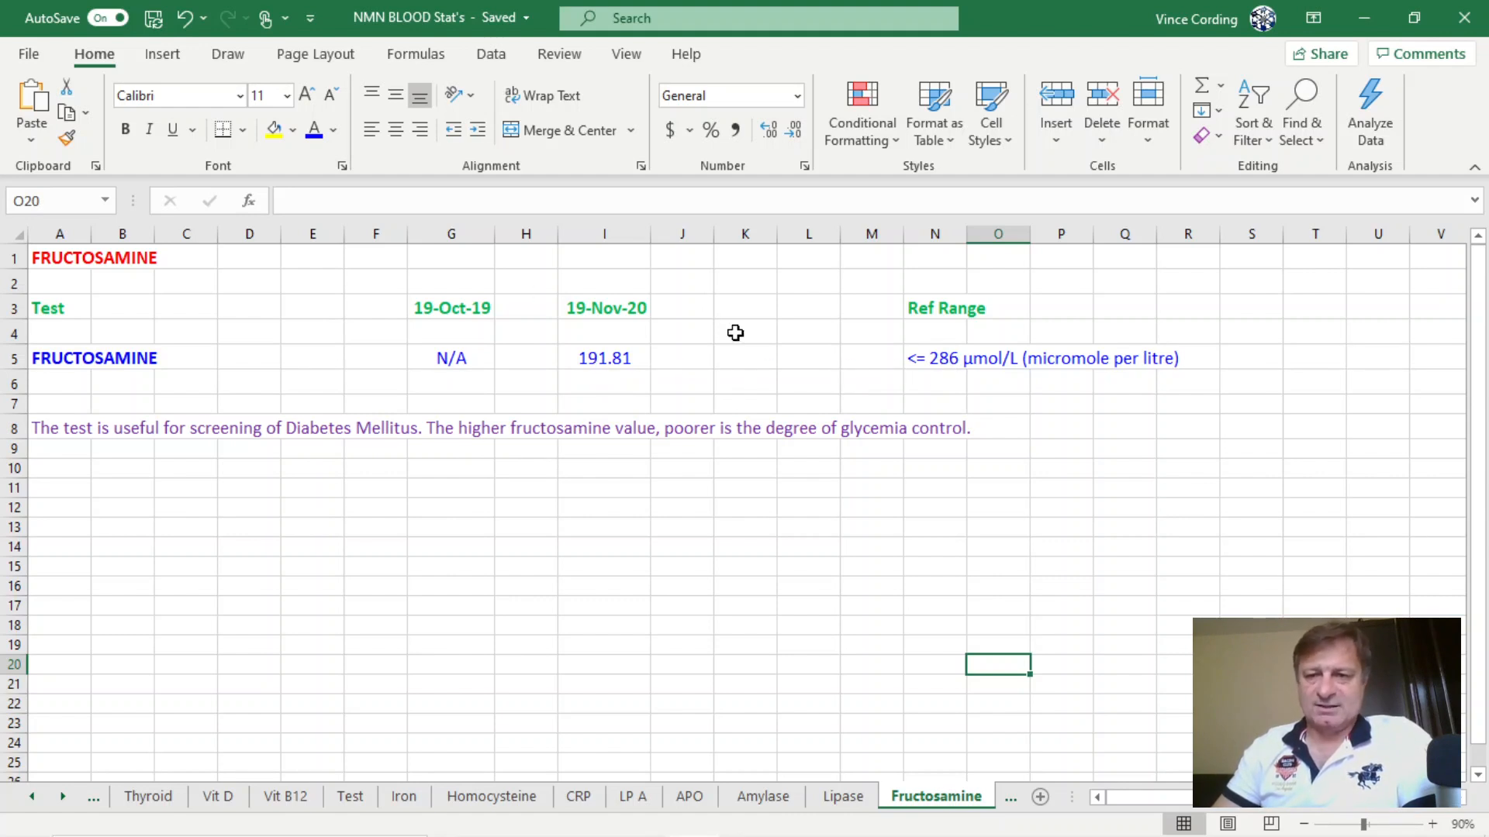
mouse_move(1194, 507)
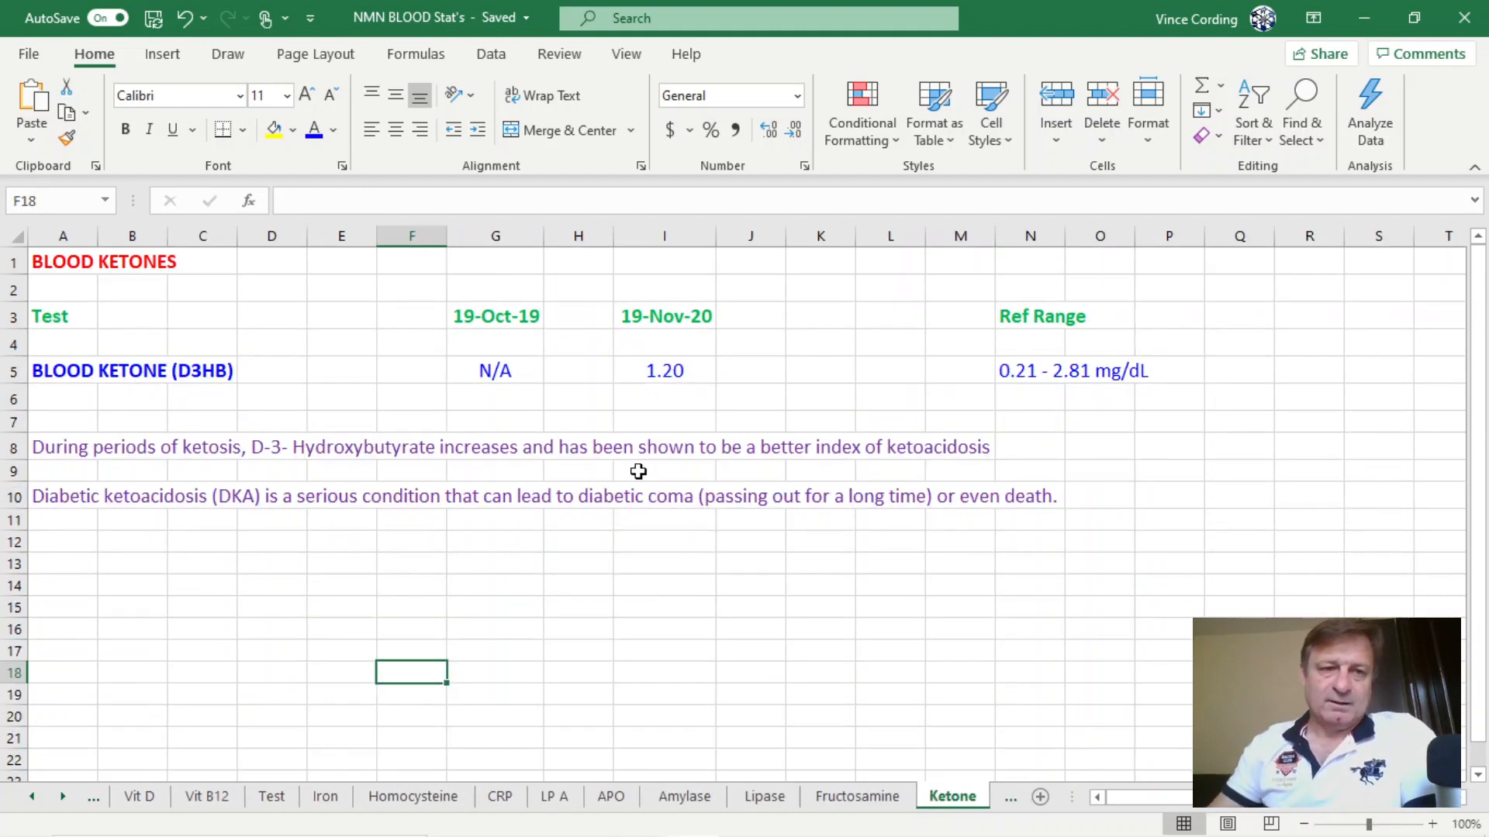
mouse_move(642, 388)
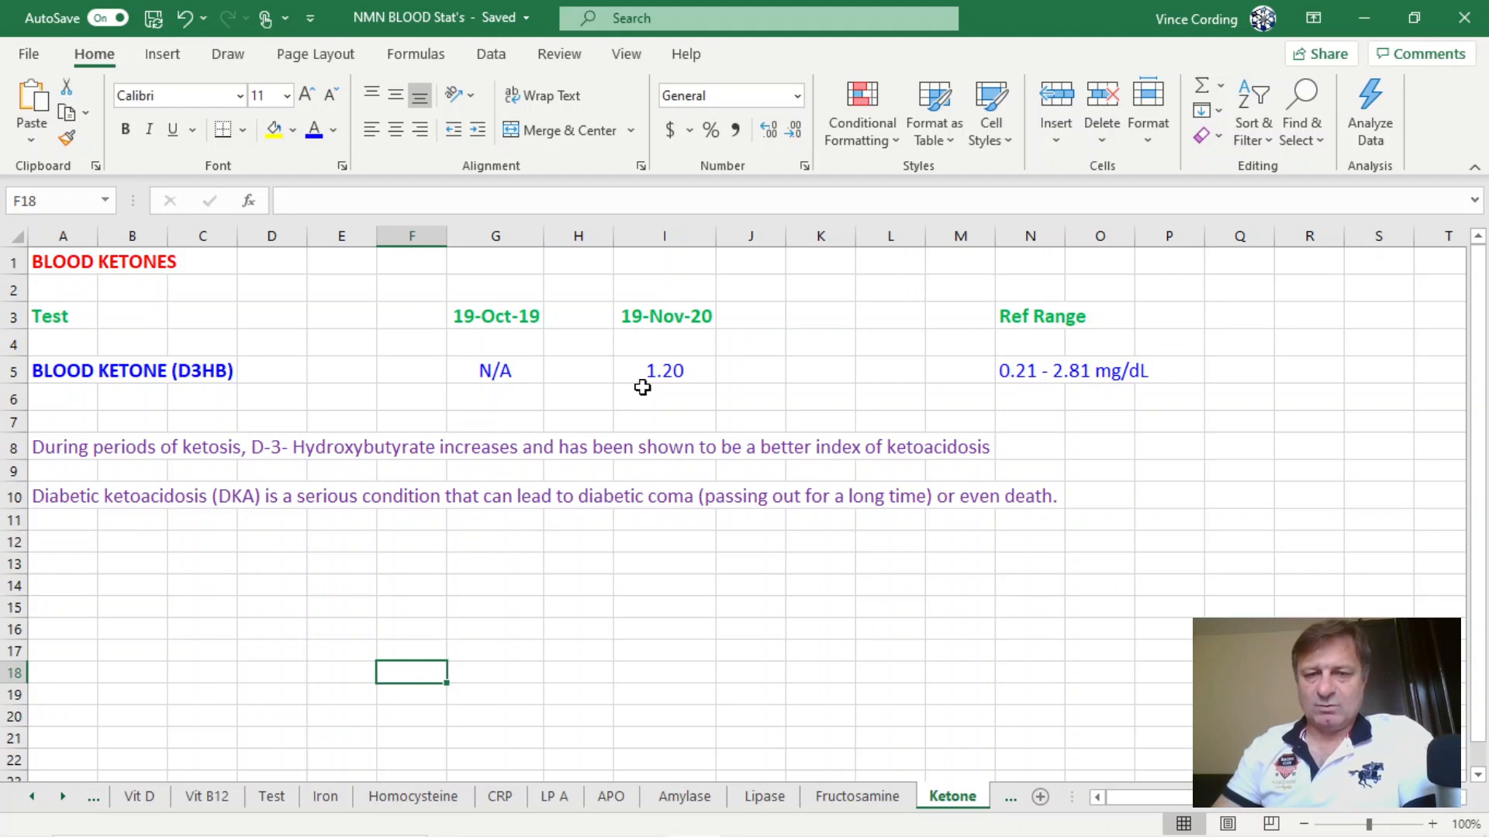
mouse_move(1003, 394)
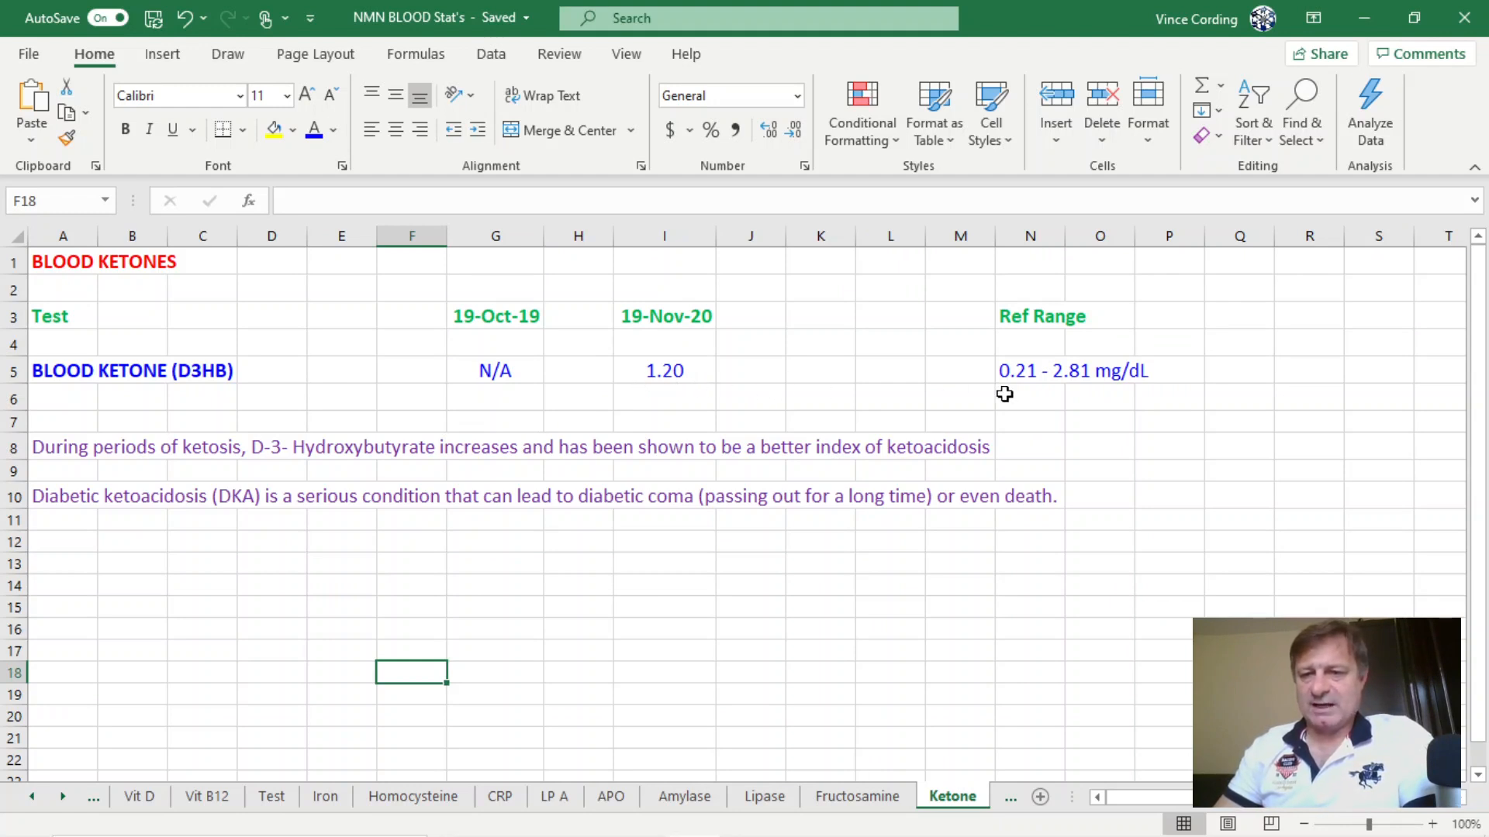
mouse_move(1032, 393)
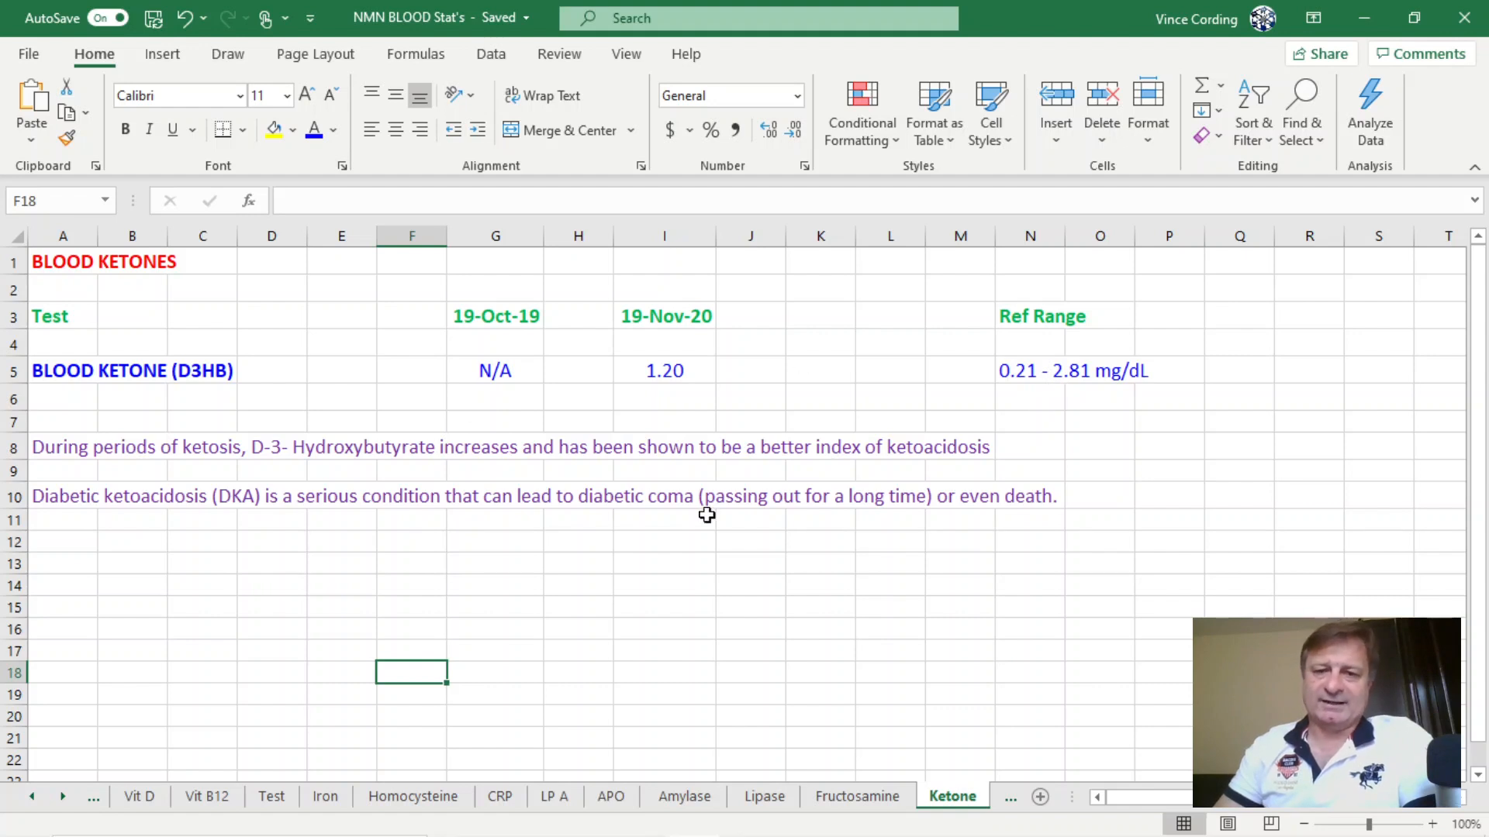
mouse_move(1033, 553)
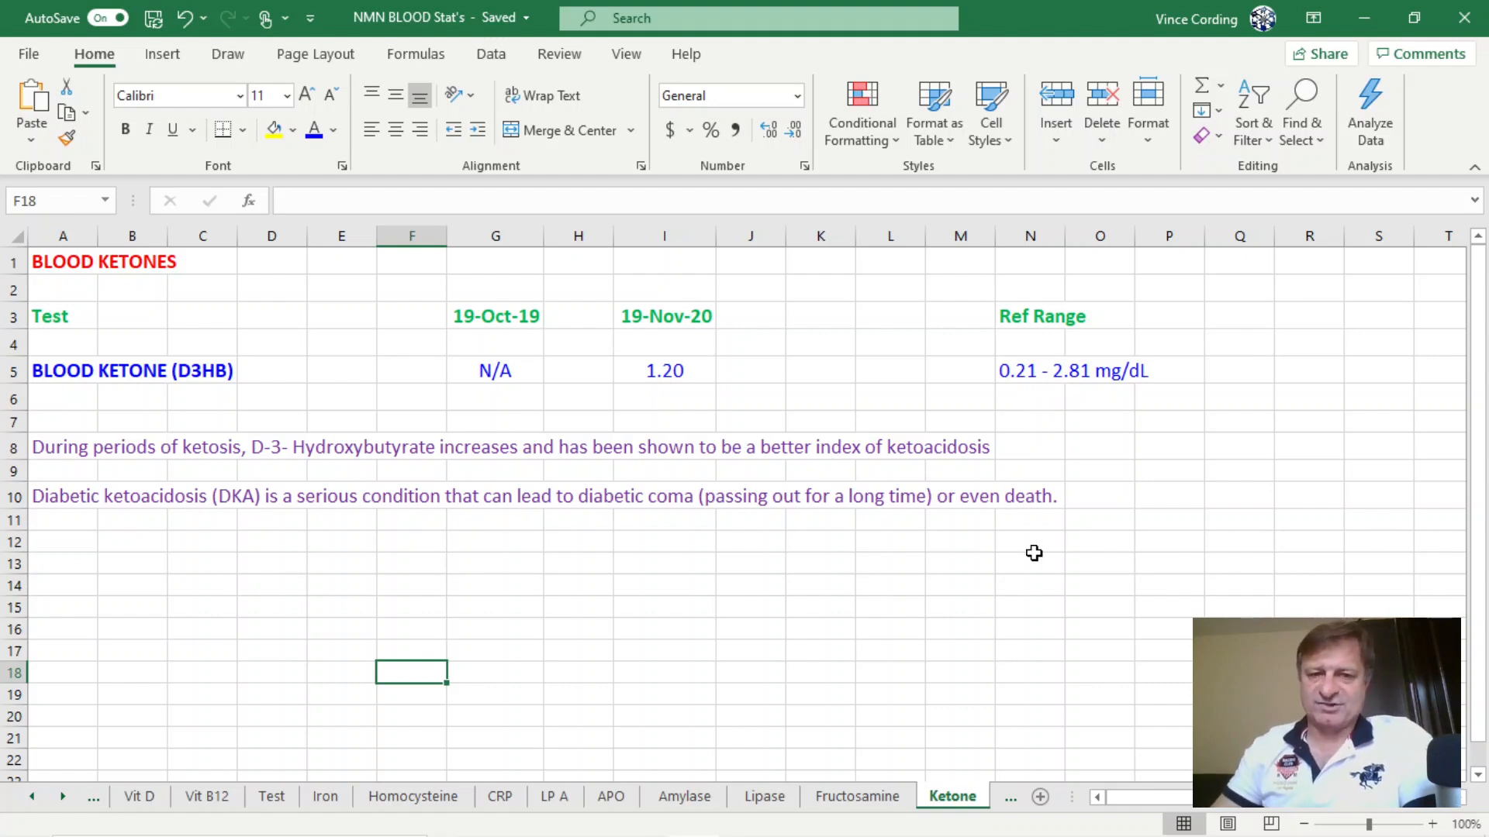
mouse_move(512, 373)
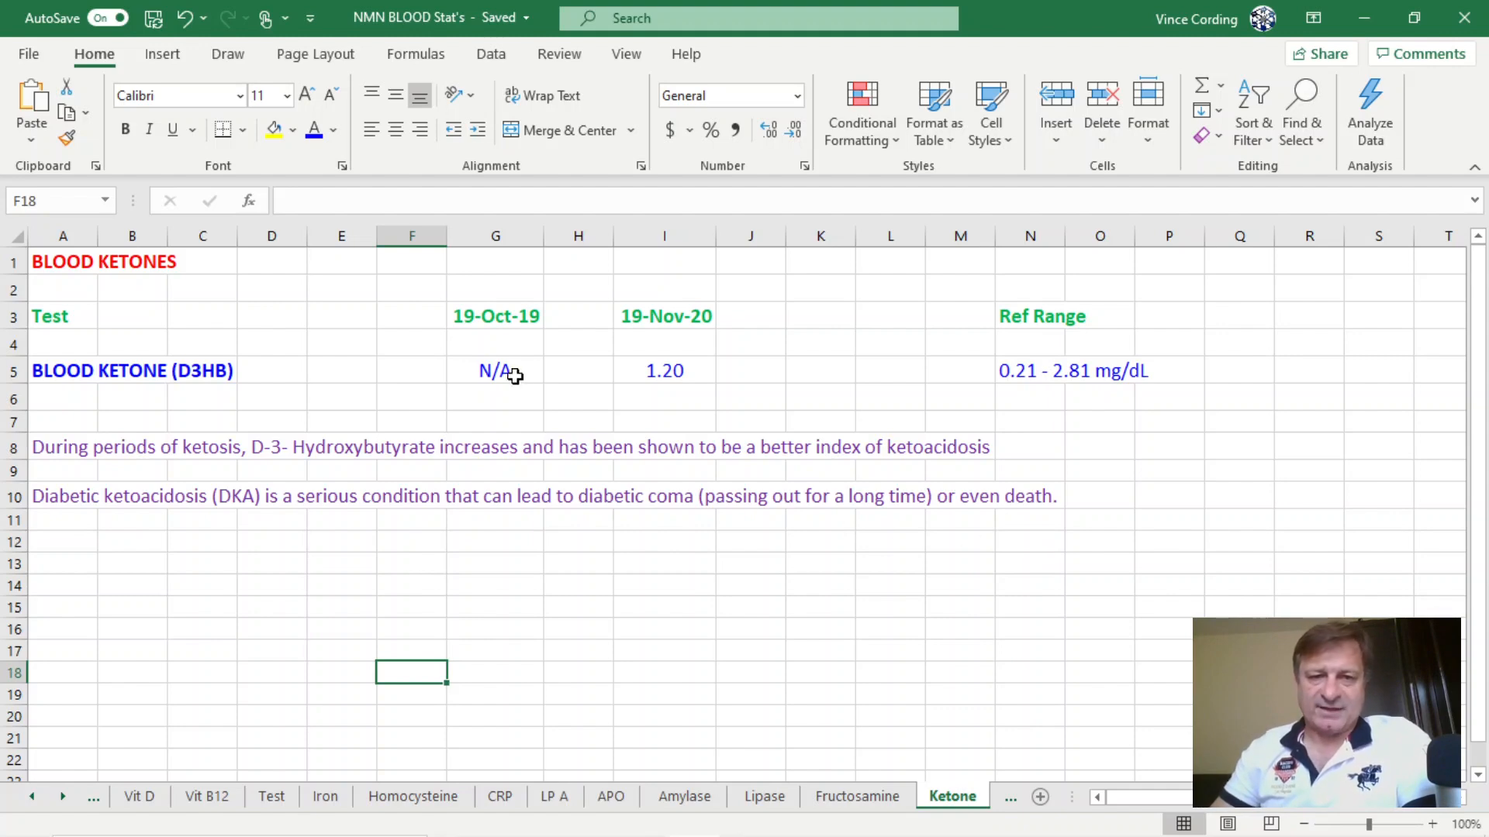
Step: Review the October ketone result (N/A) and move on to the Whole Blood #1 sheet
click(495, 371)
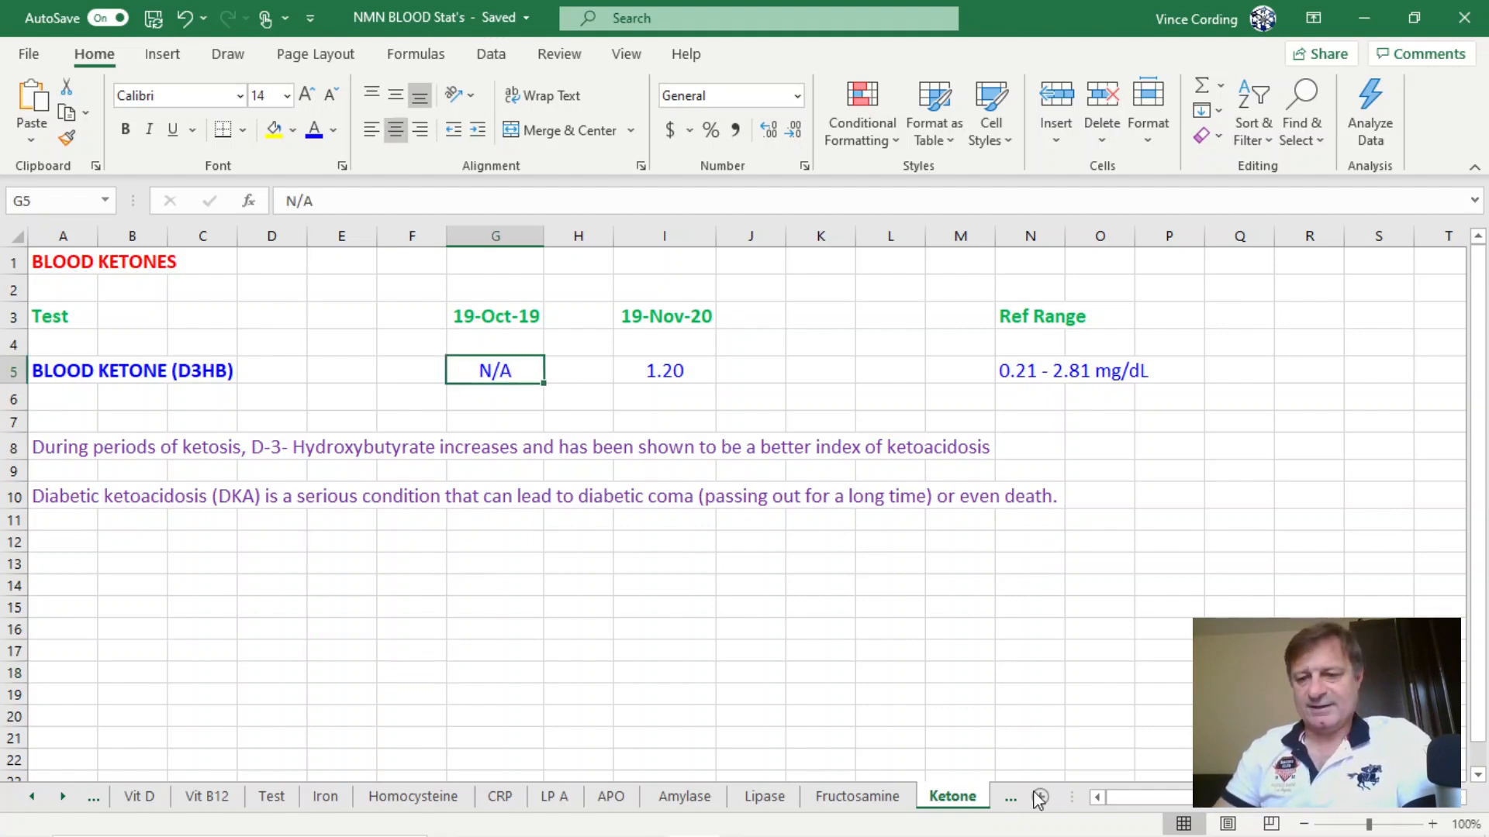
click(893, 796)
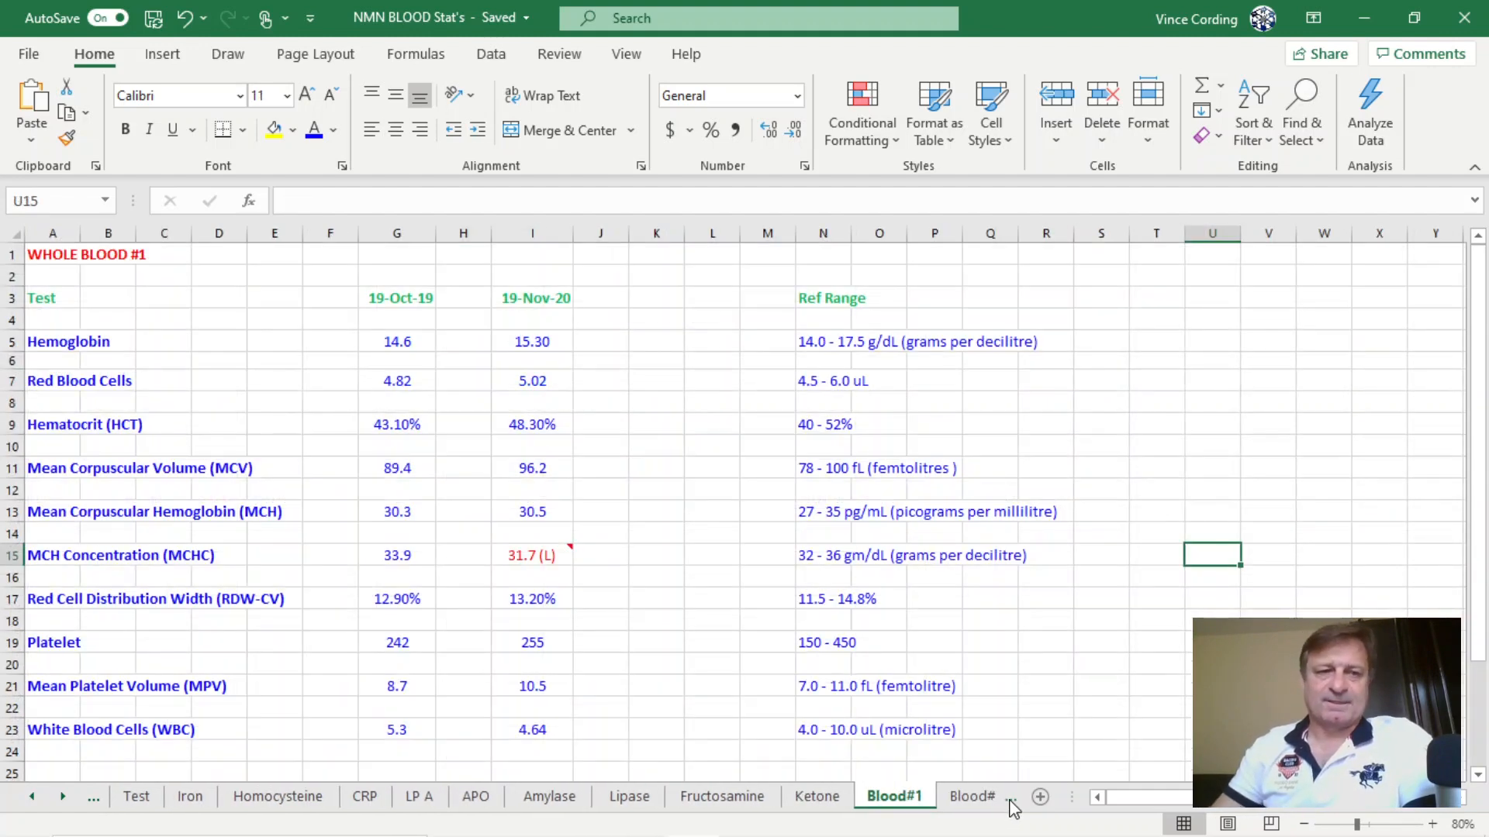
mouse_move(1380, 530)
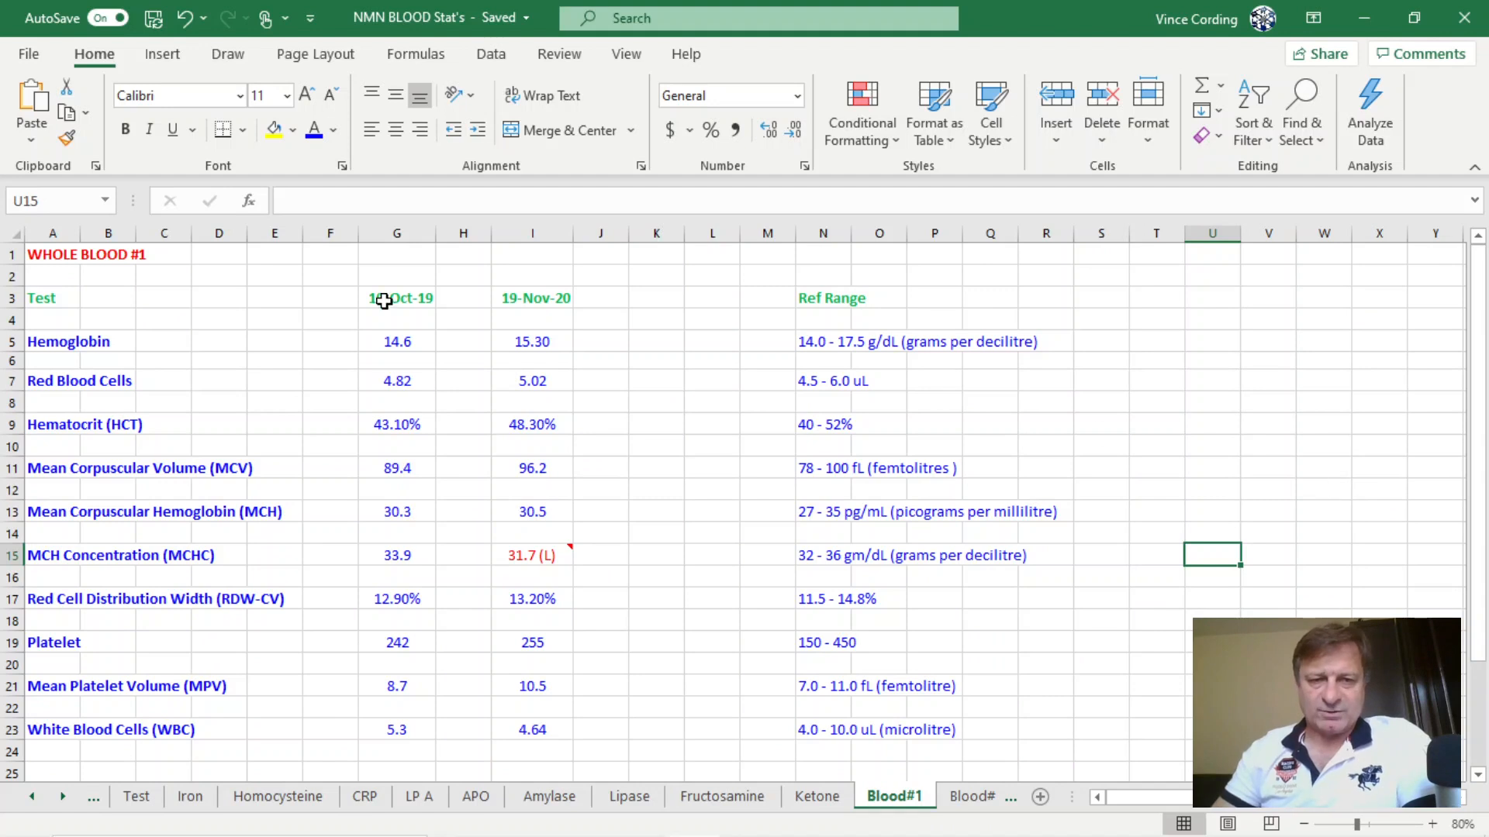
mouse_move(554, 479)
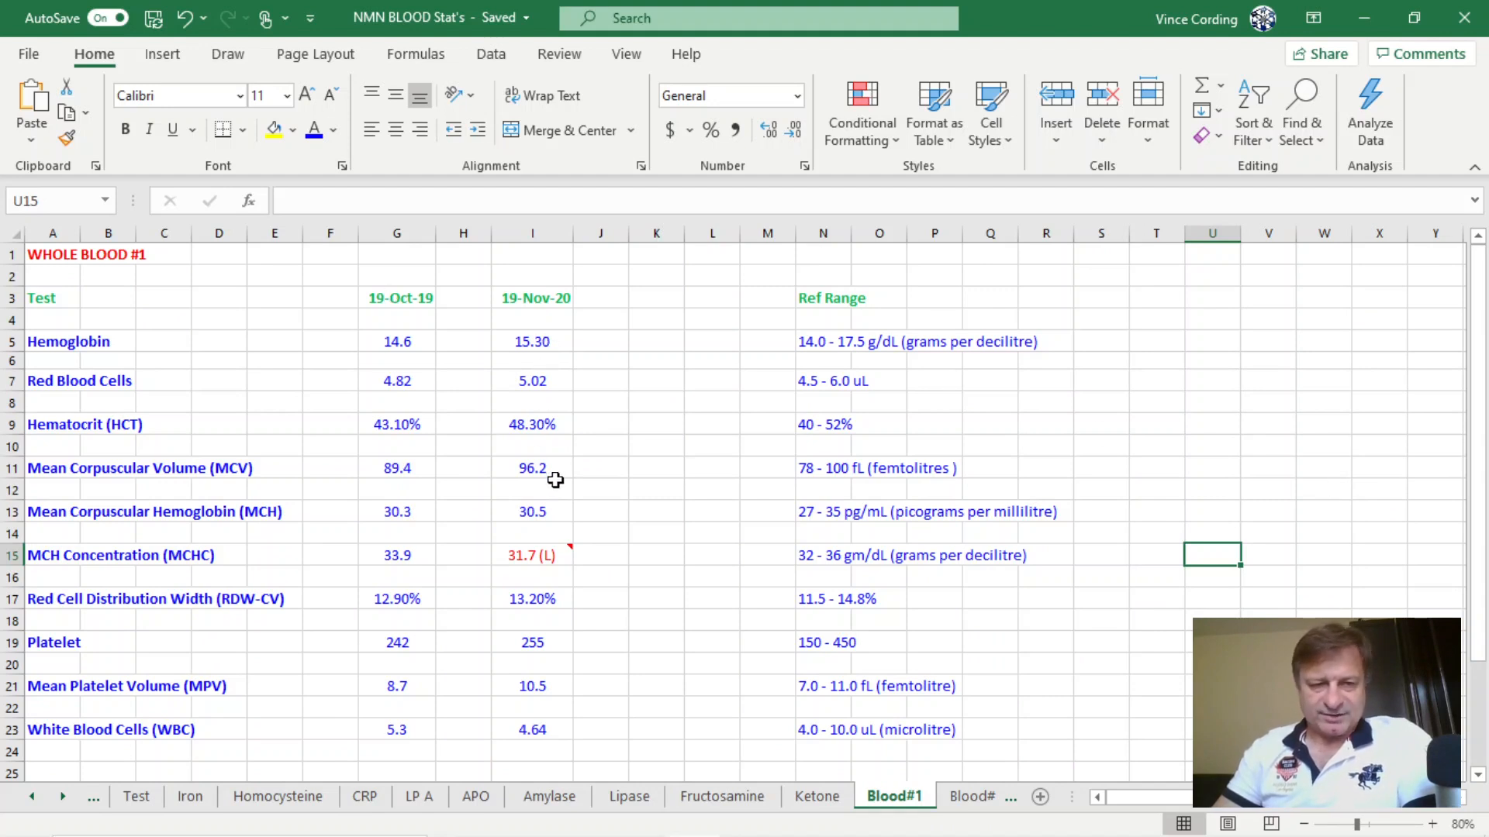
mouse_move(990, 485)
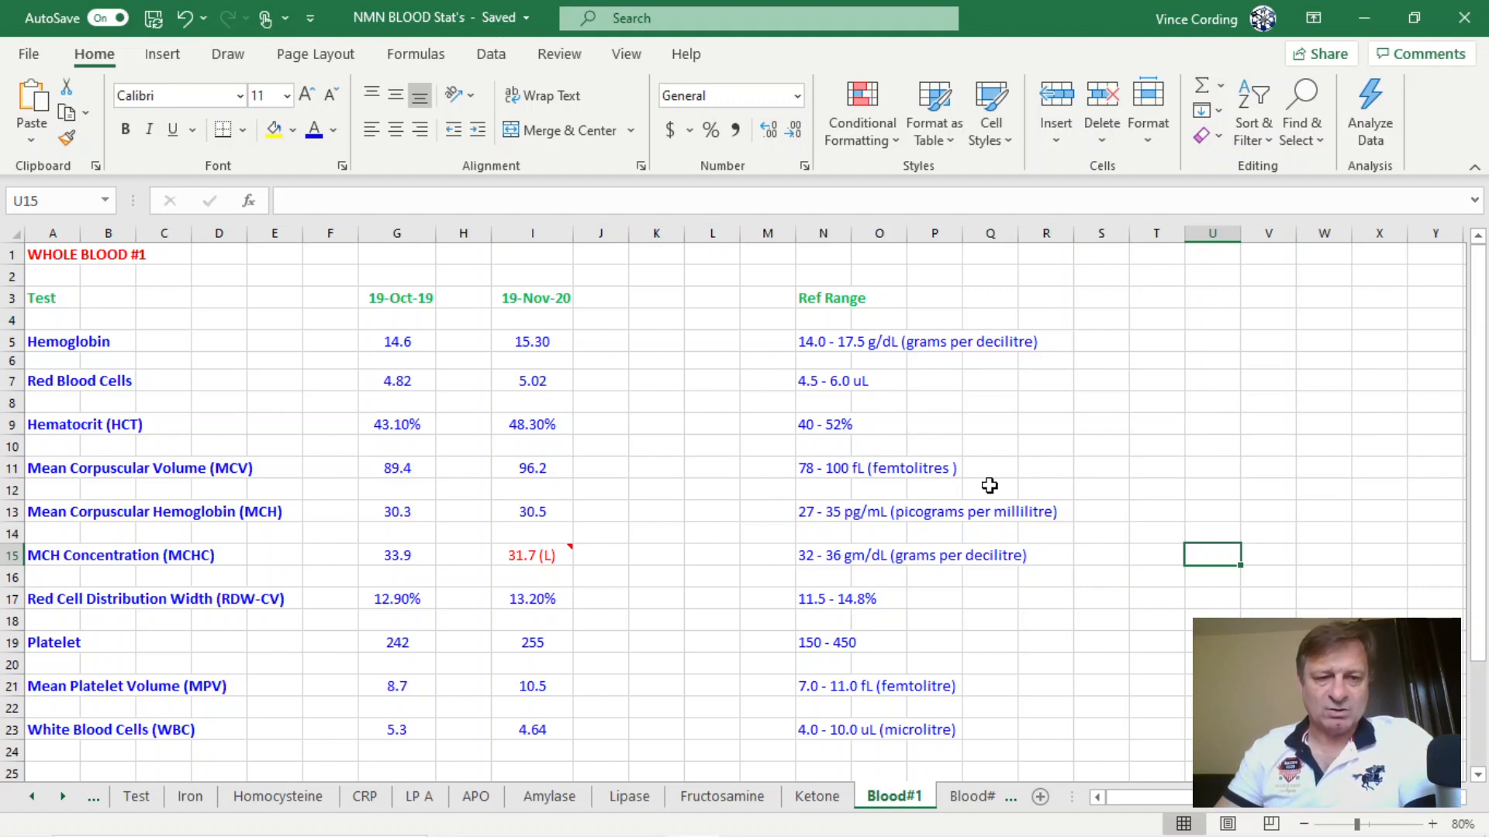
mouse_move(557, 554)
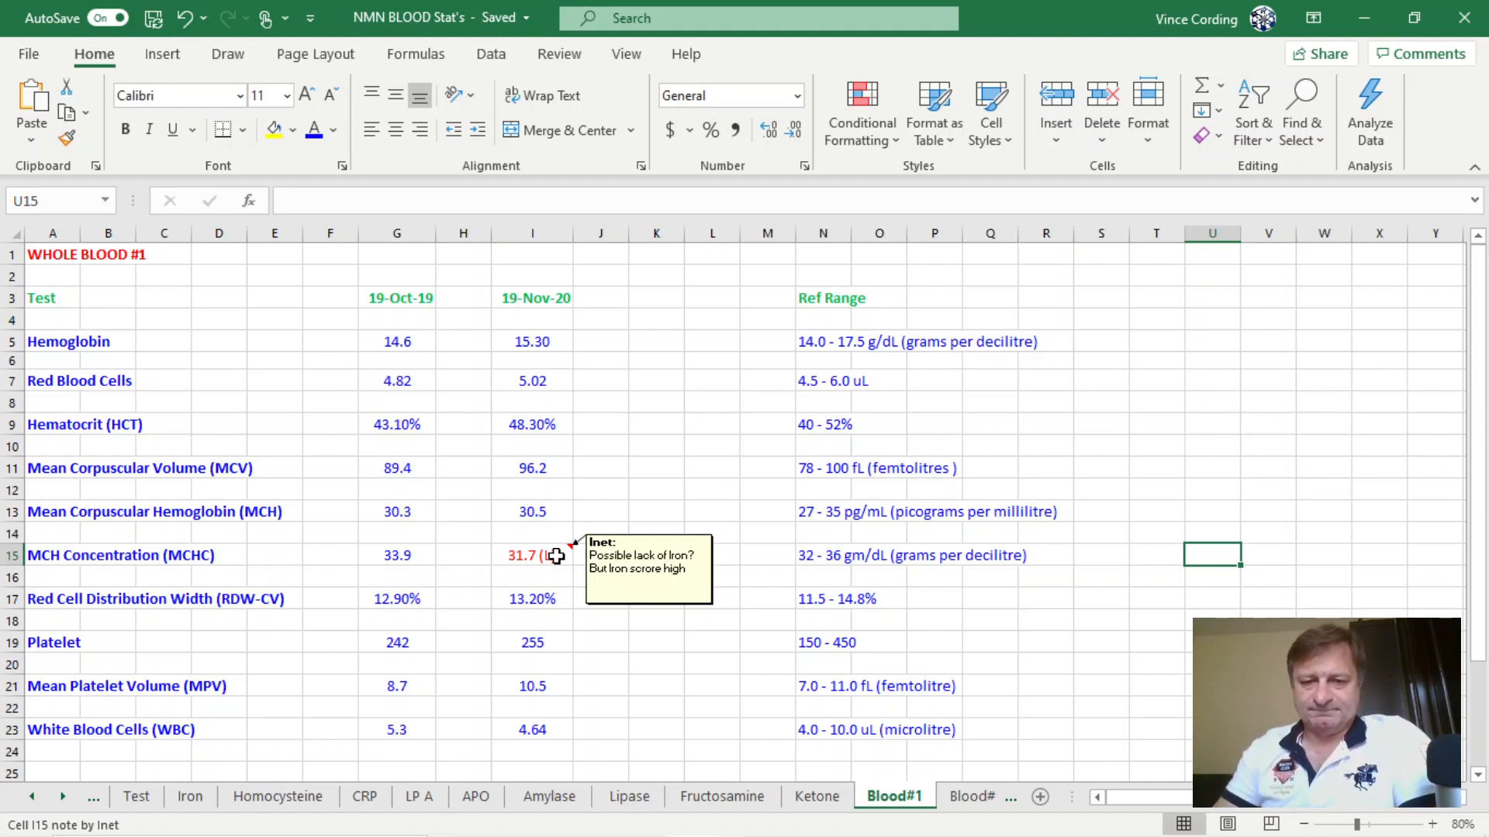
mouse_move(812, 579)
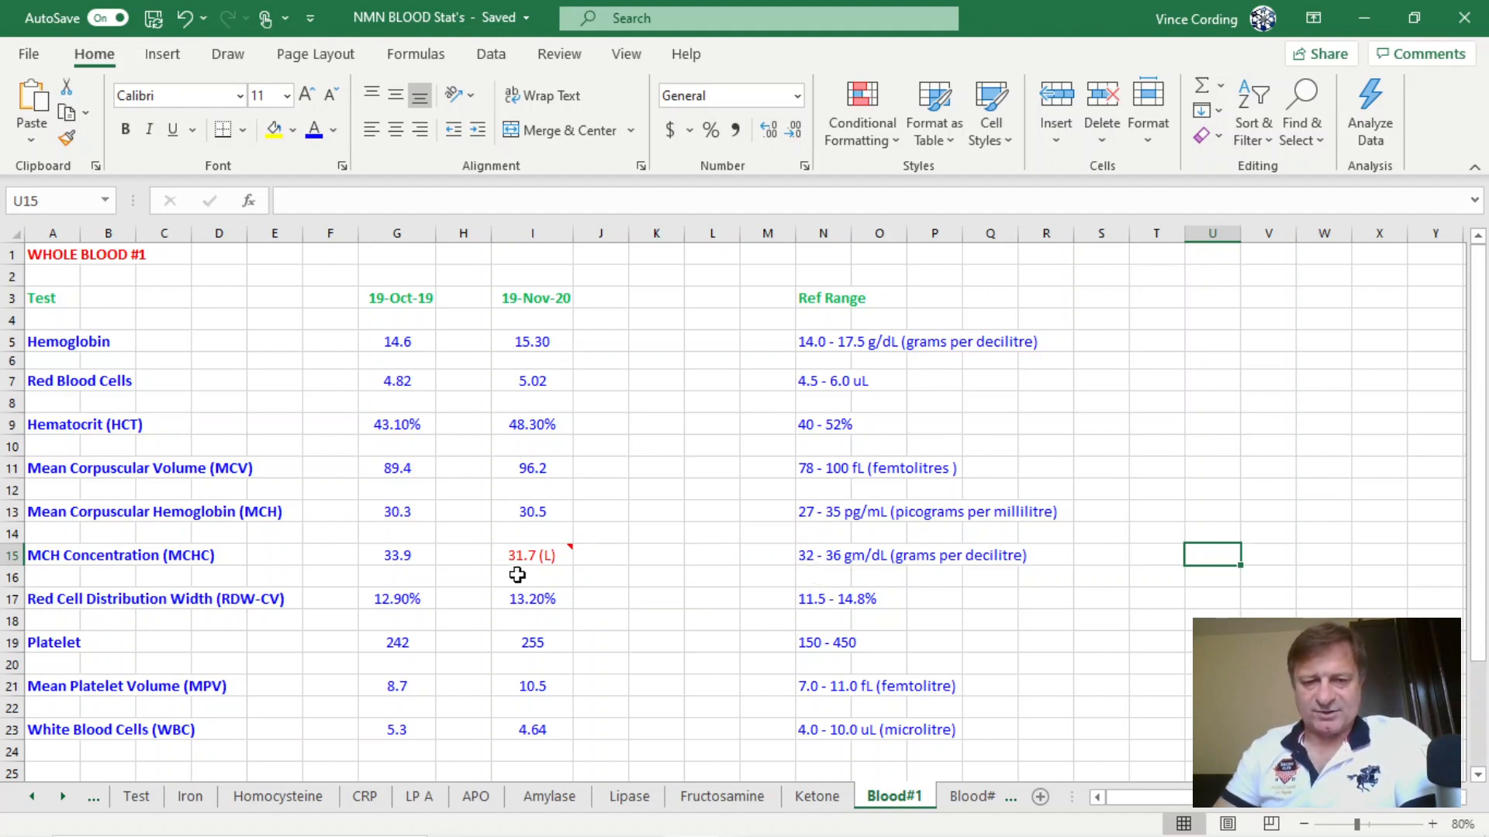
mouse_move(1092, 491)
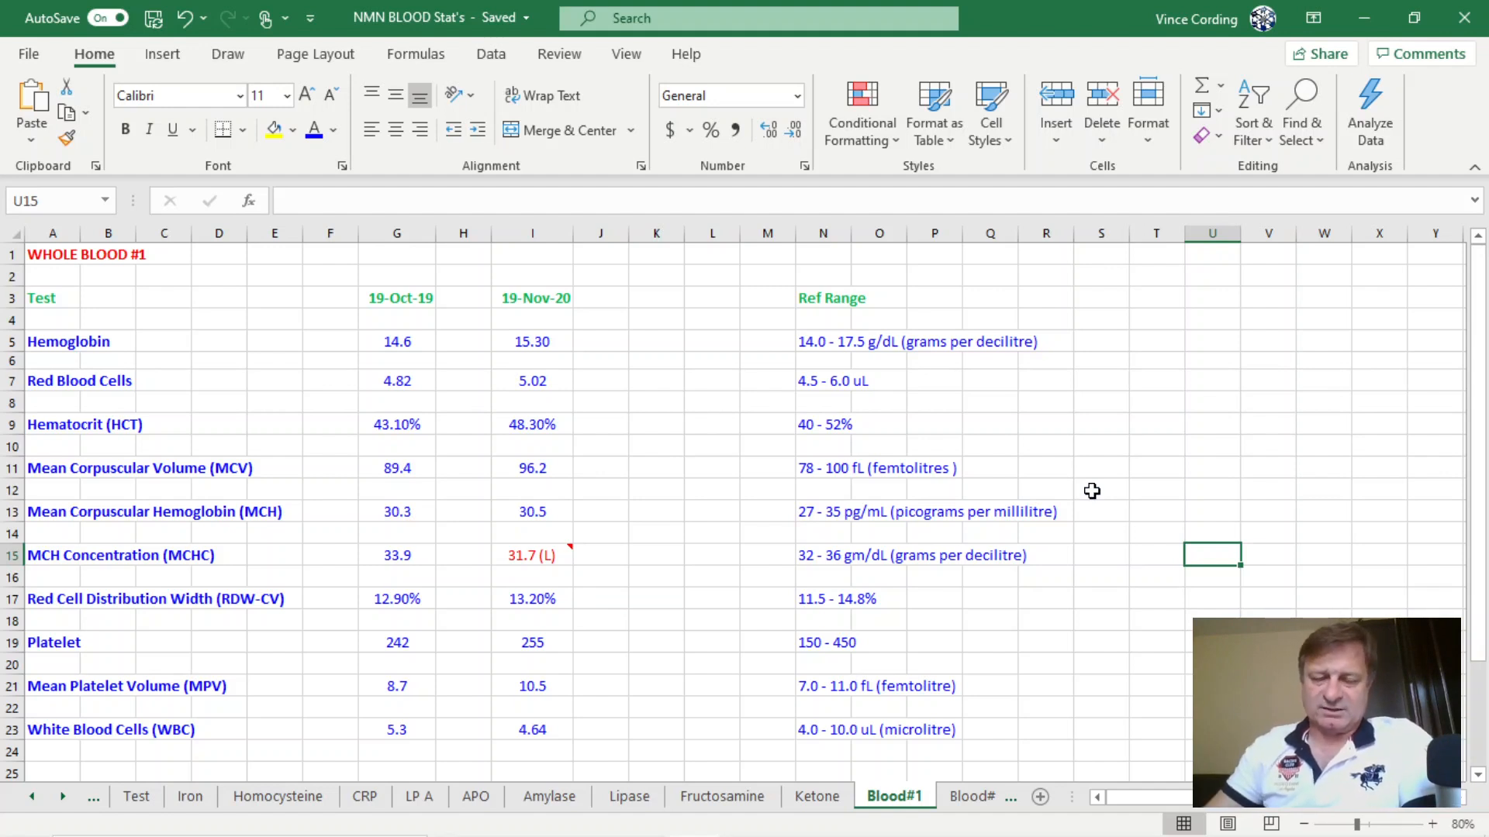
mouse_move(1002, 665)
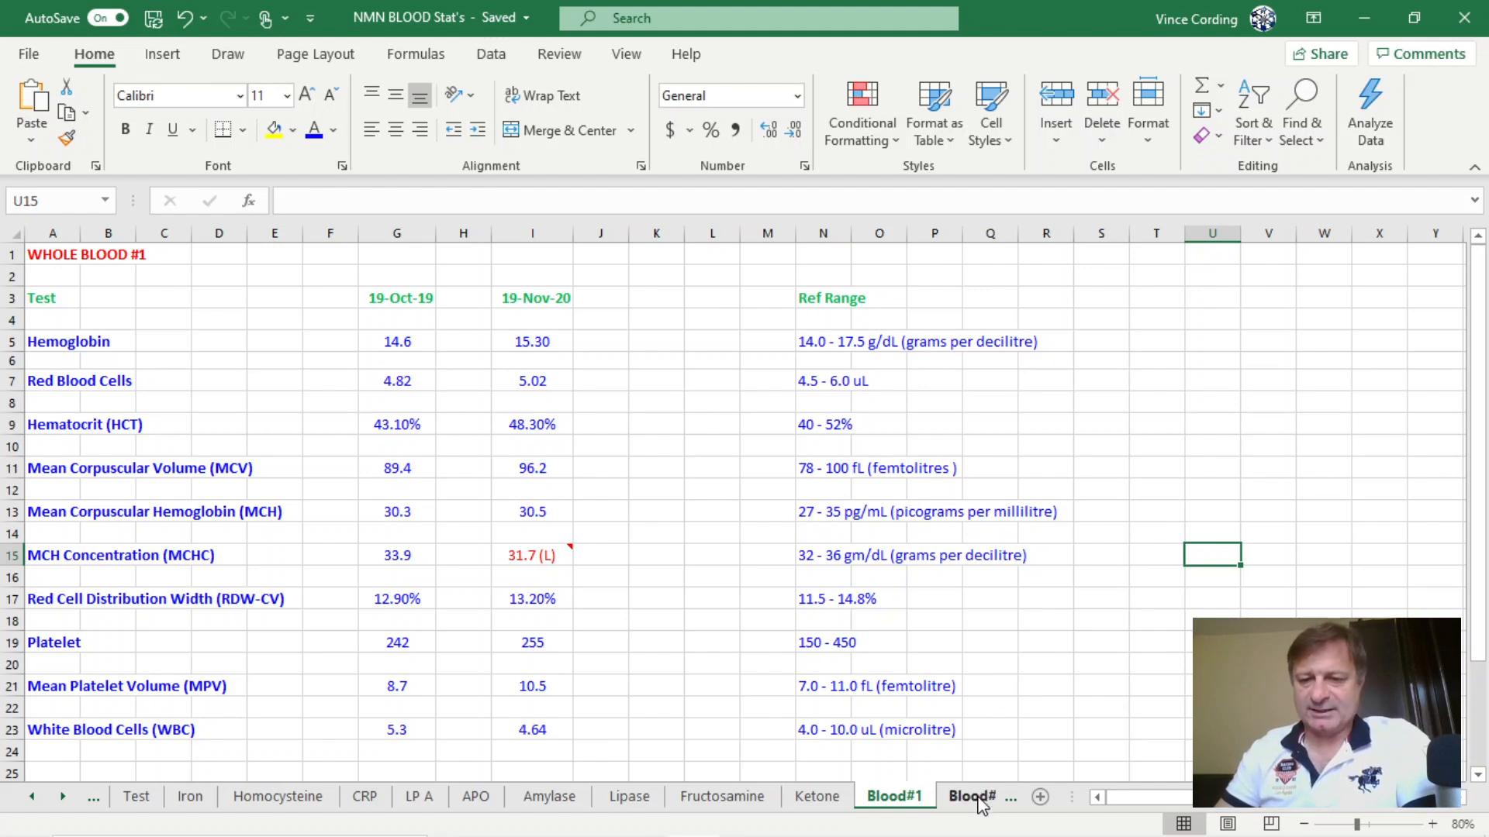
Step: Move from the Blood#1 results to the Whole Blood #2 sheet of white cell counts
click(972, 795)
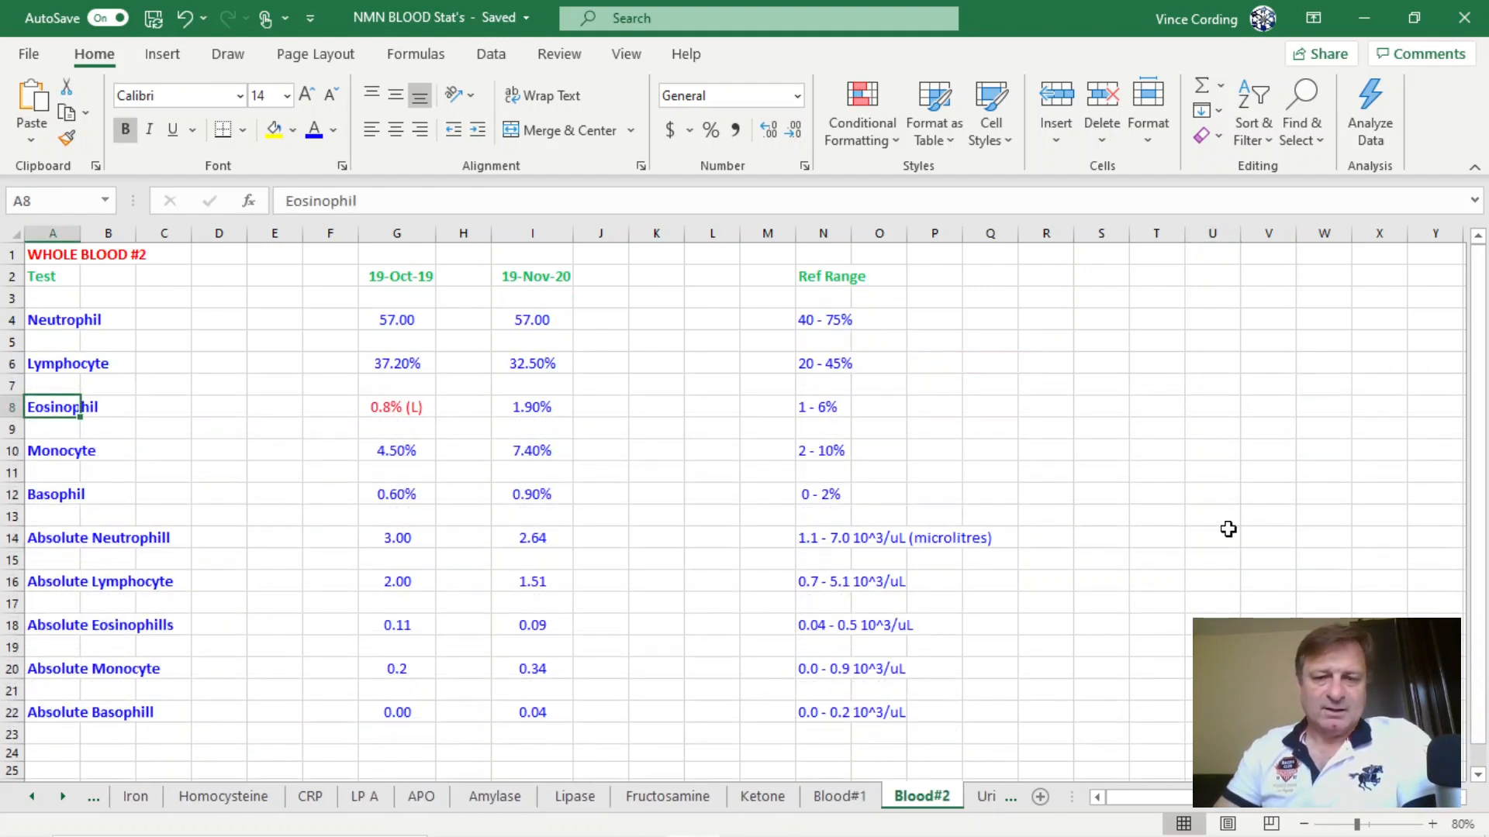
mouse_move(534, 286)
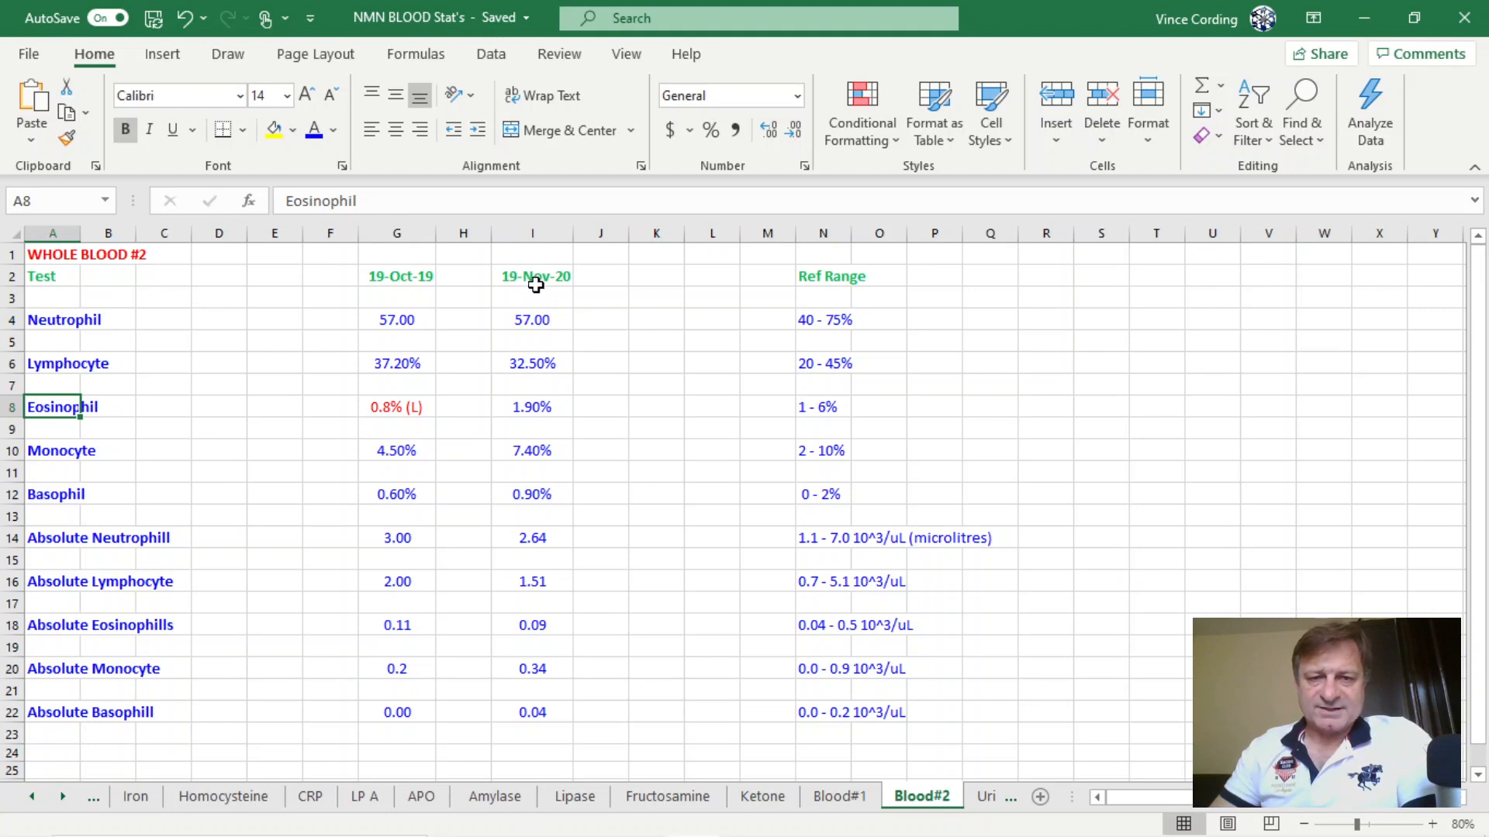
mouse_move(690, 360)
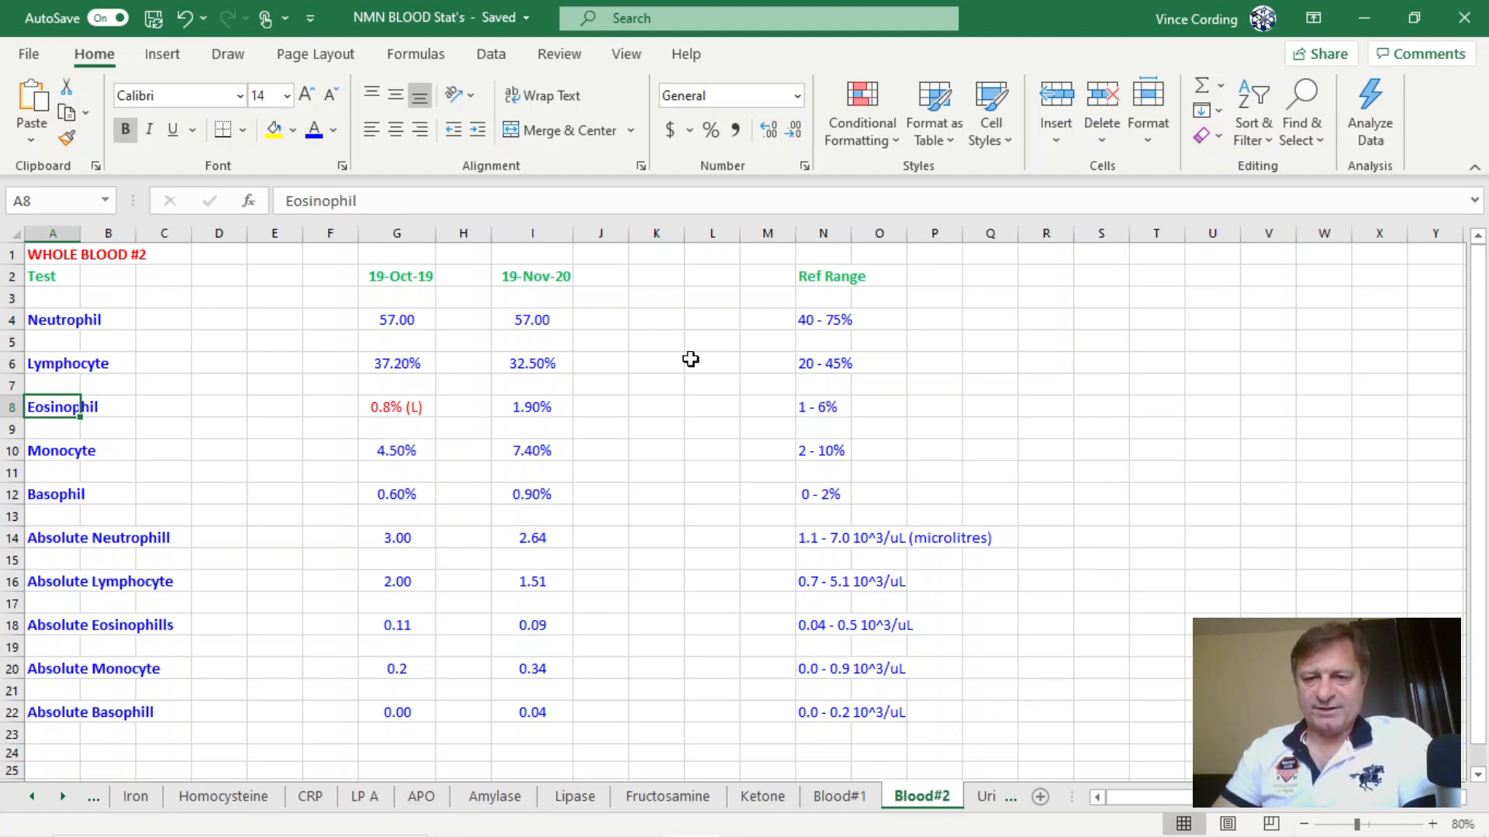
mouse_move(389, 407)
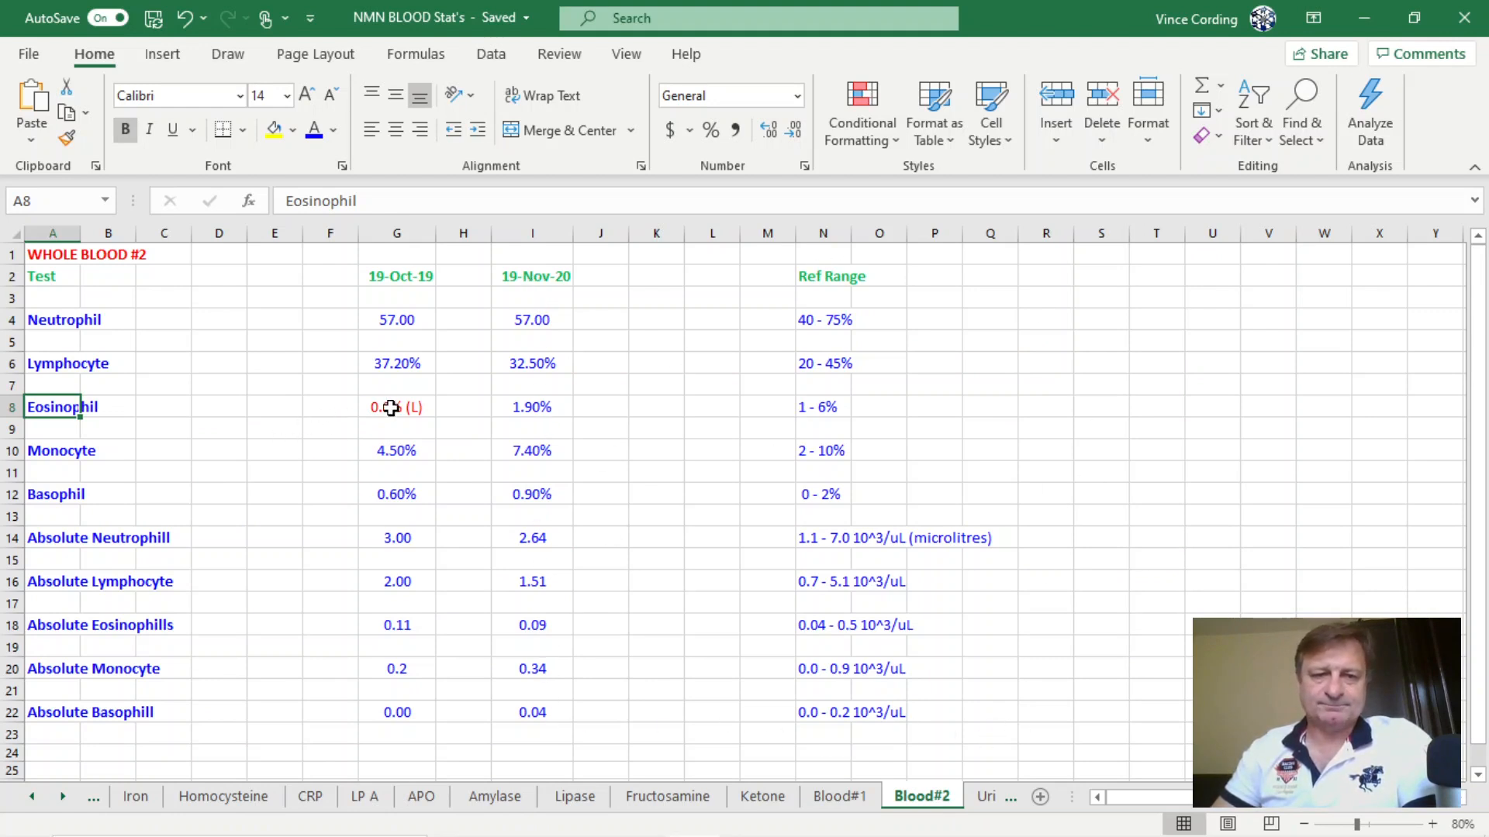
Step: Review the low October eosinophil reading of 0.8% (L), then move to the Urine sheet
click(397, 407)
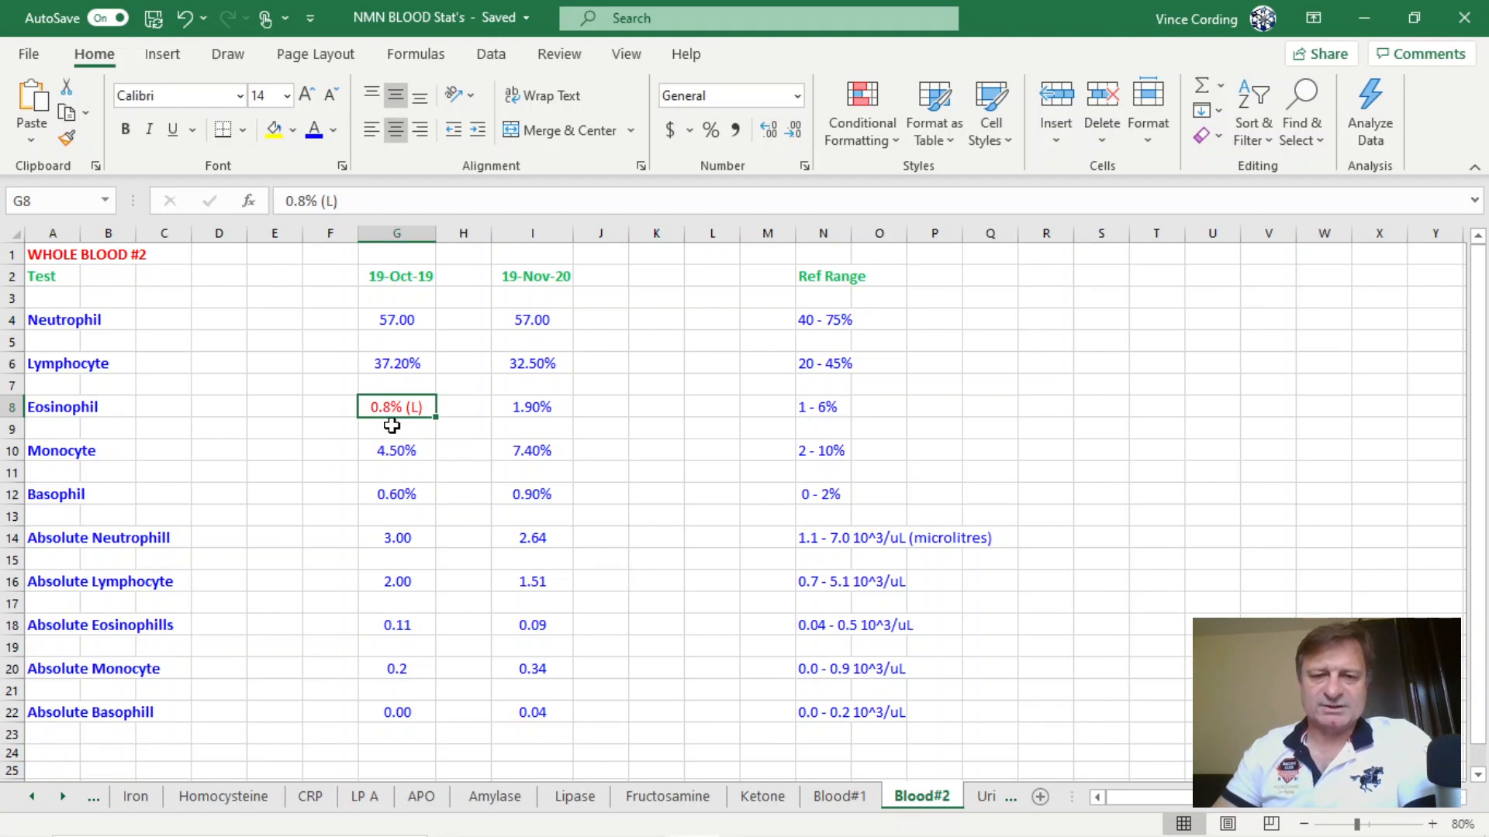
mouse_move(806, 424)
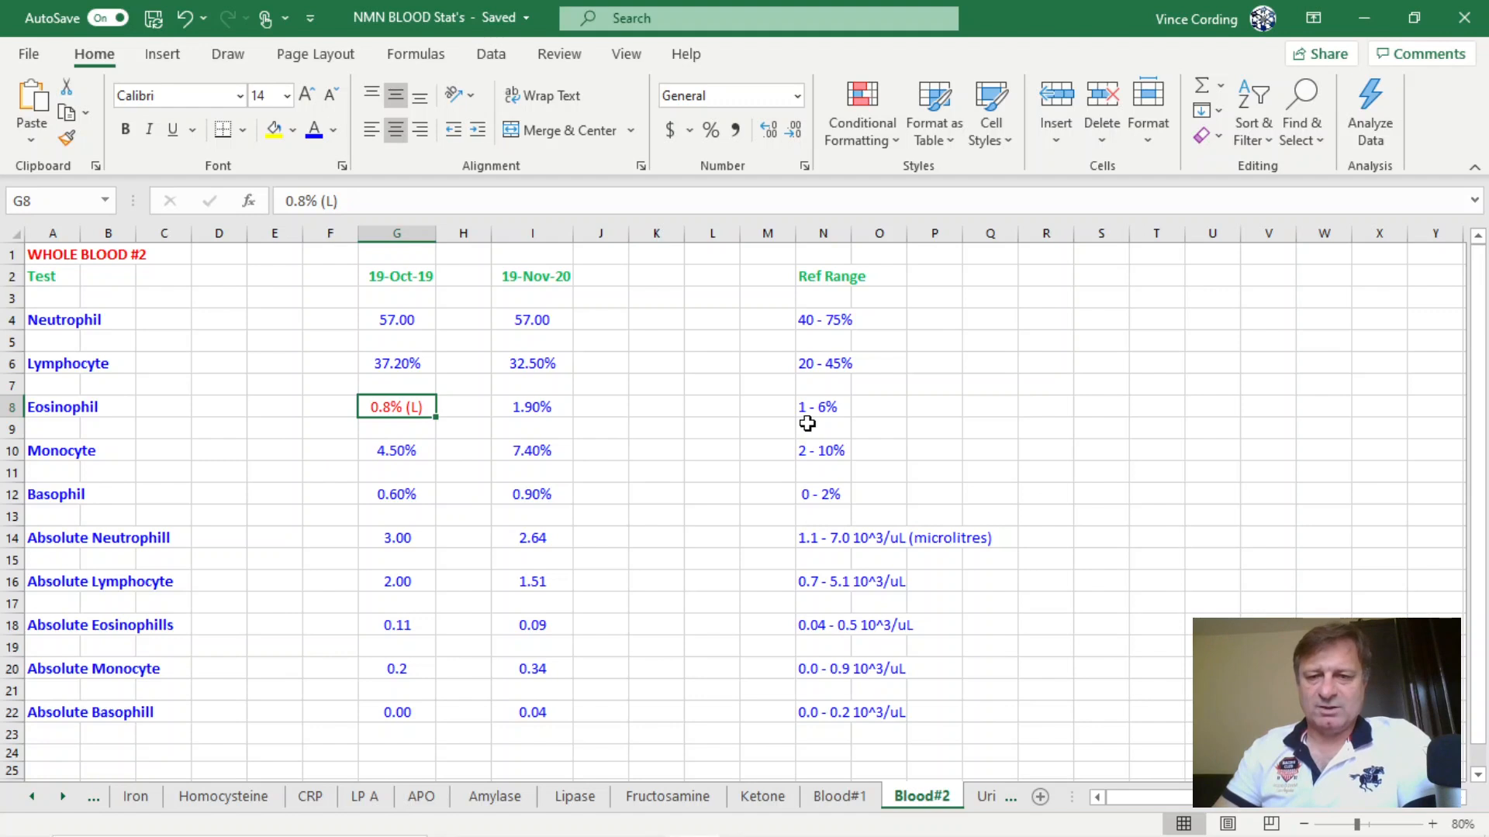
mouse_move(1044, 456)
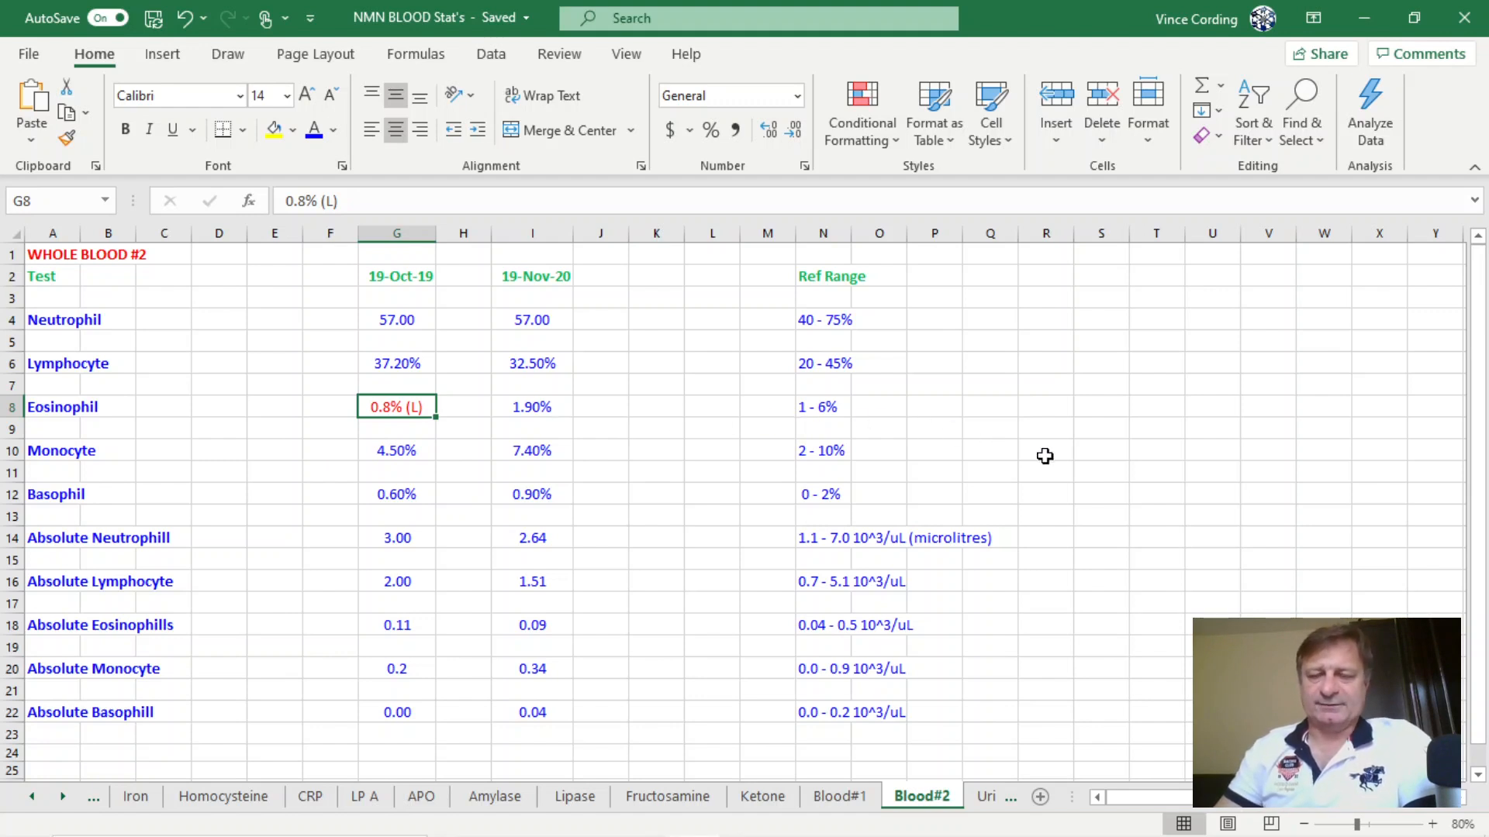
mouse_move(1029, 749)
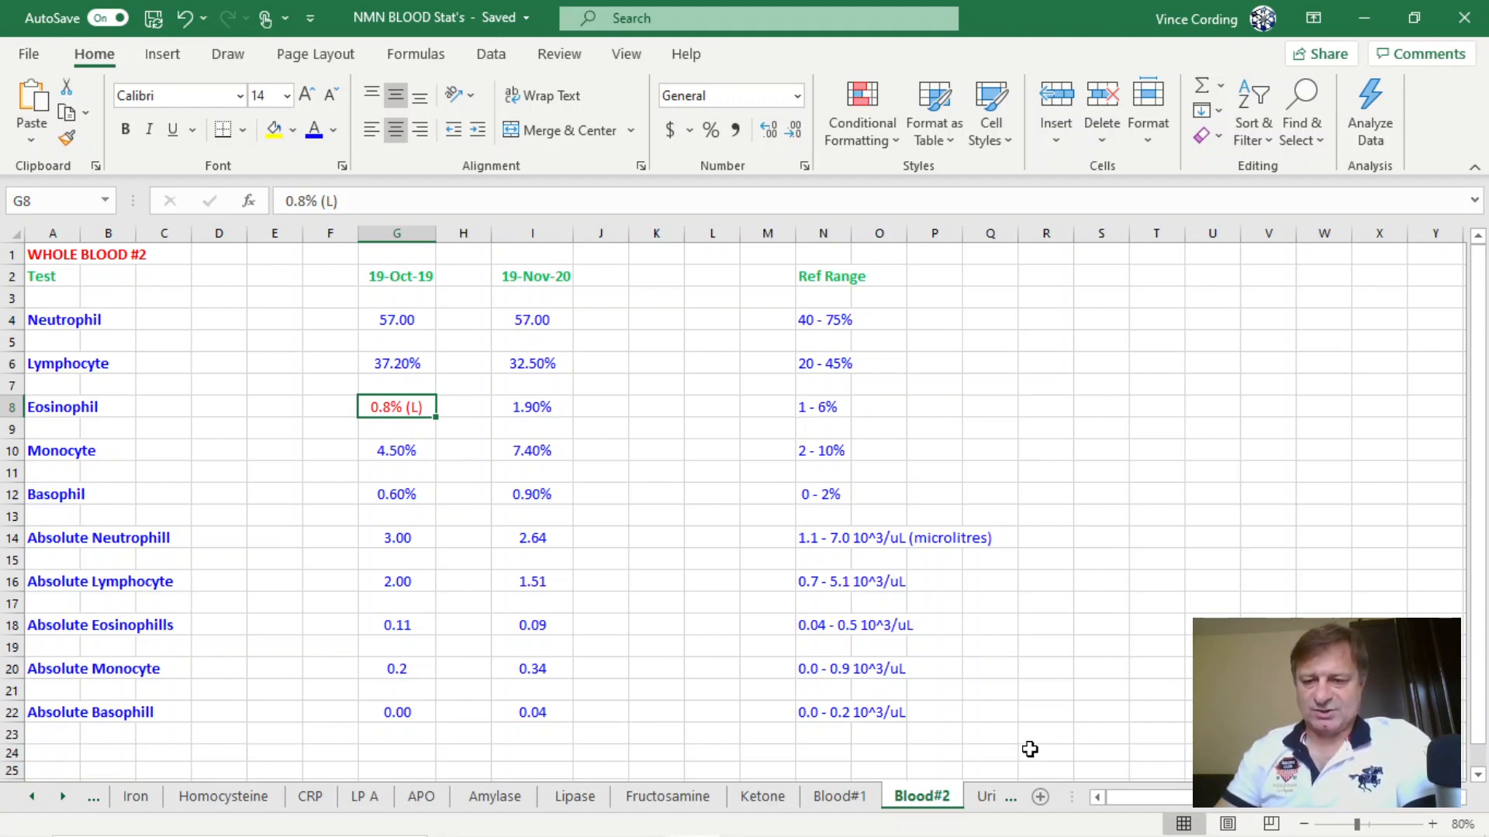
click(939, 796)
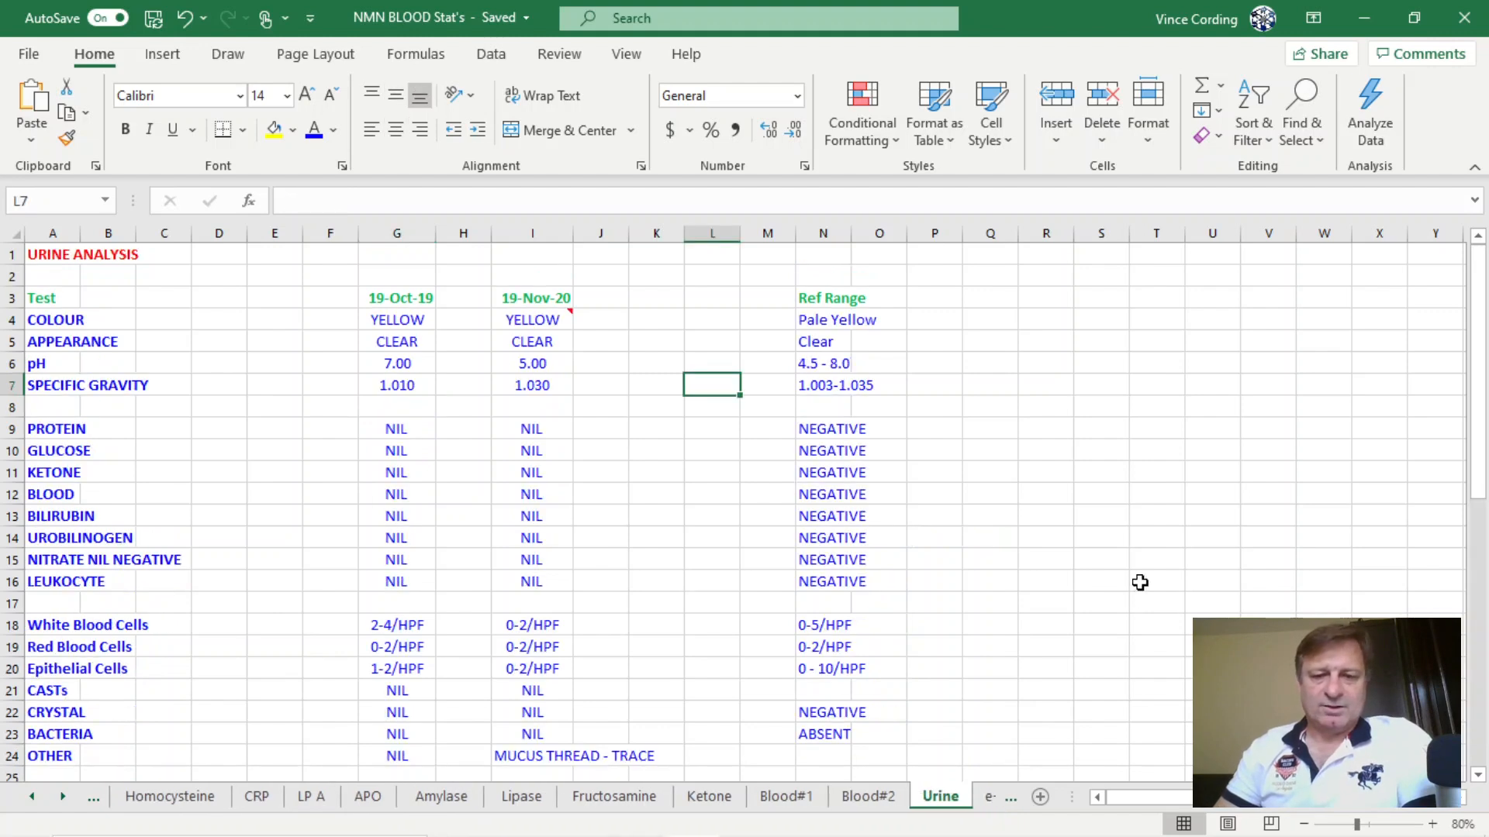
mouse_move(424, 259)
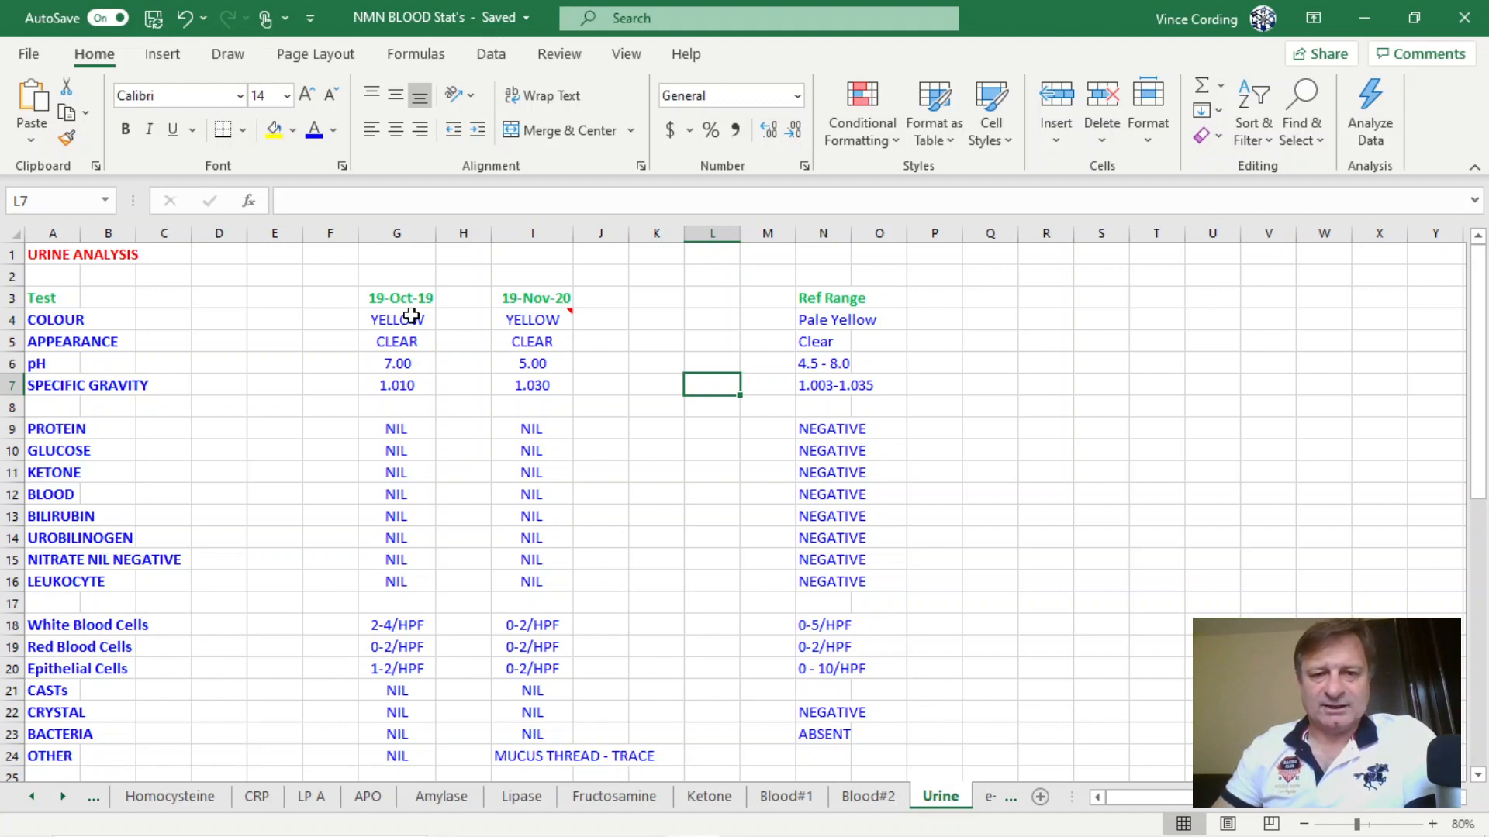
mouse_move(532, 319)
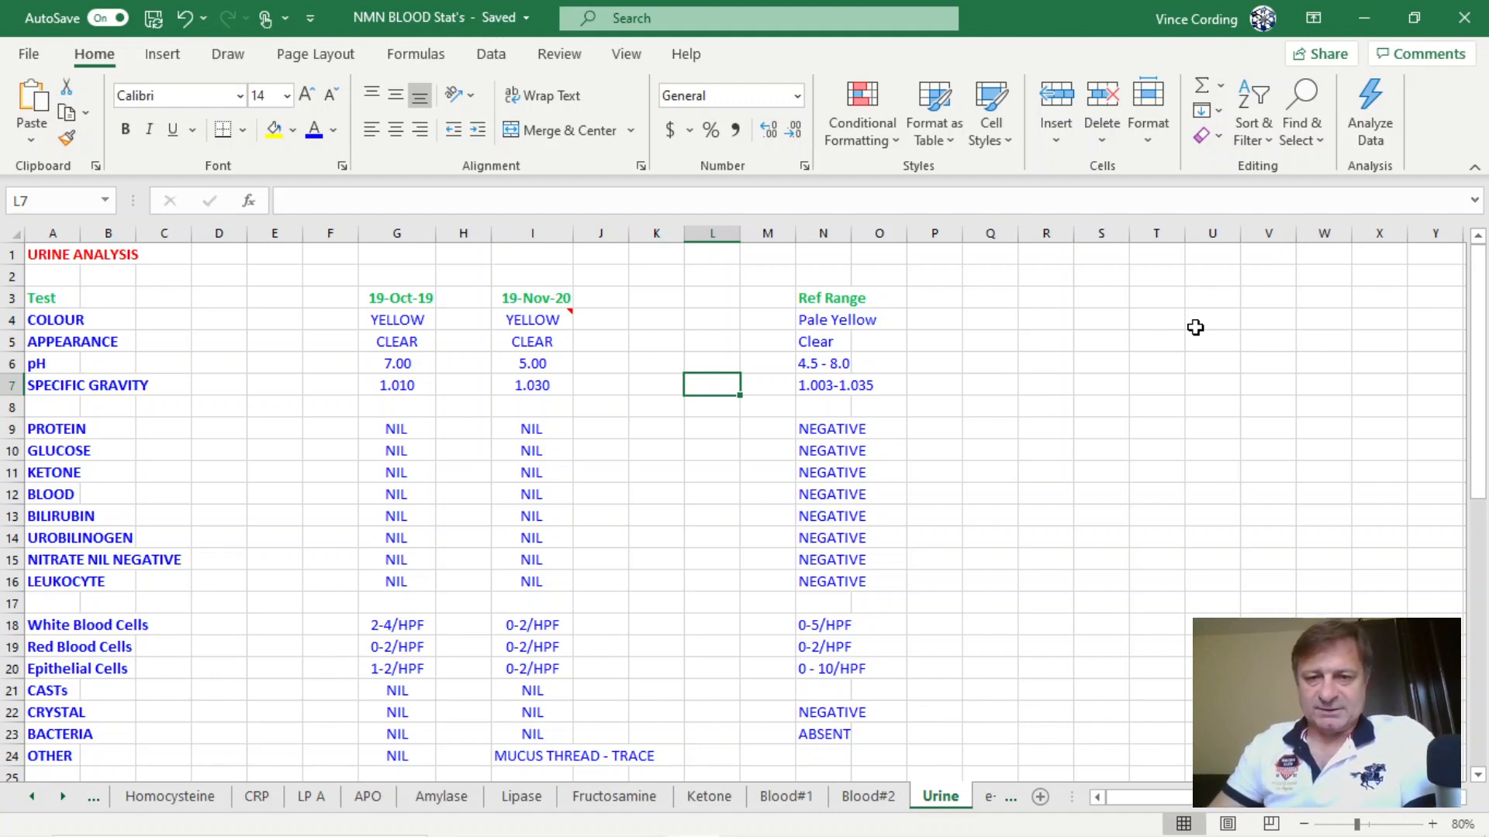
mouse_move(824, 336)
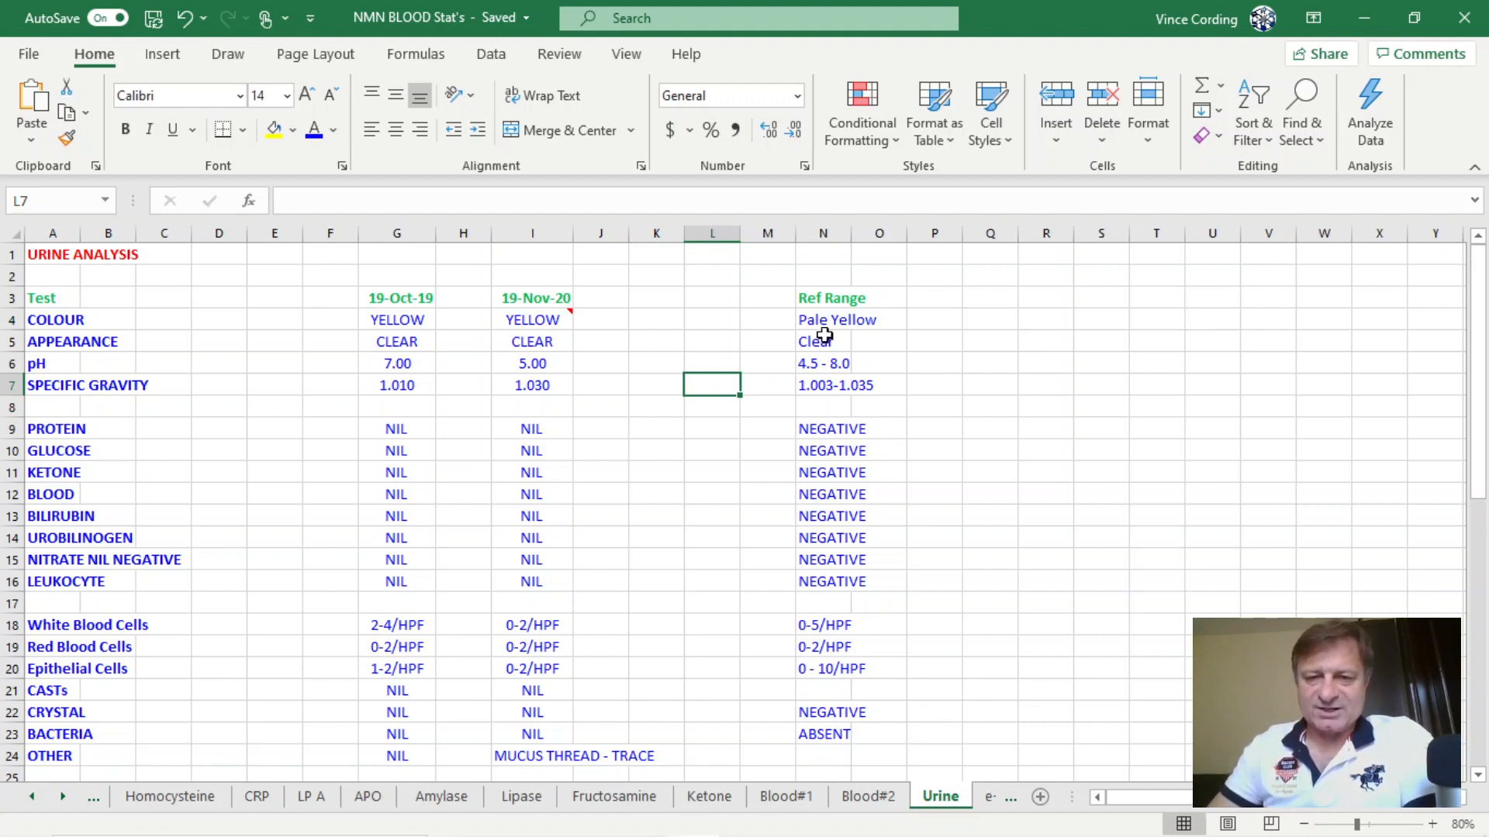
mouse_move(1025, 757)
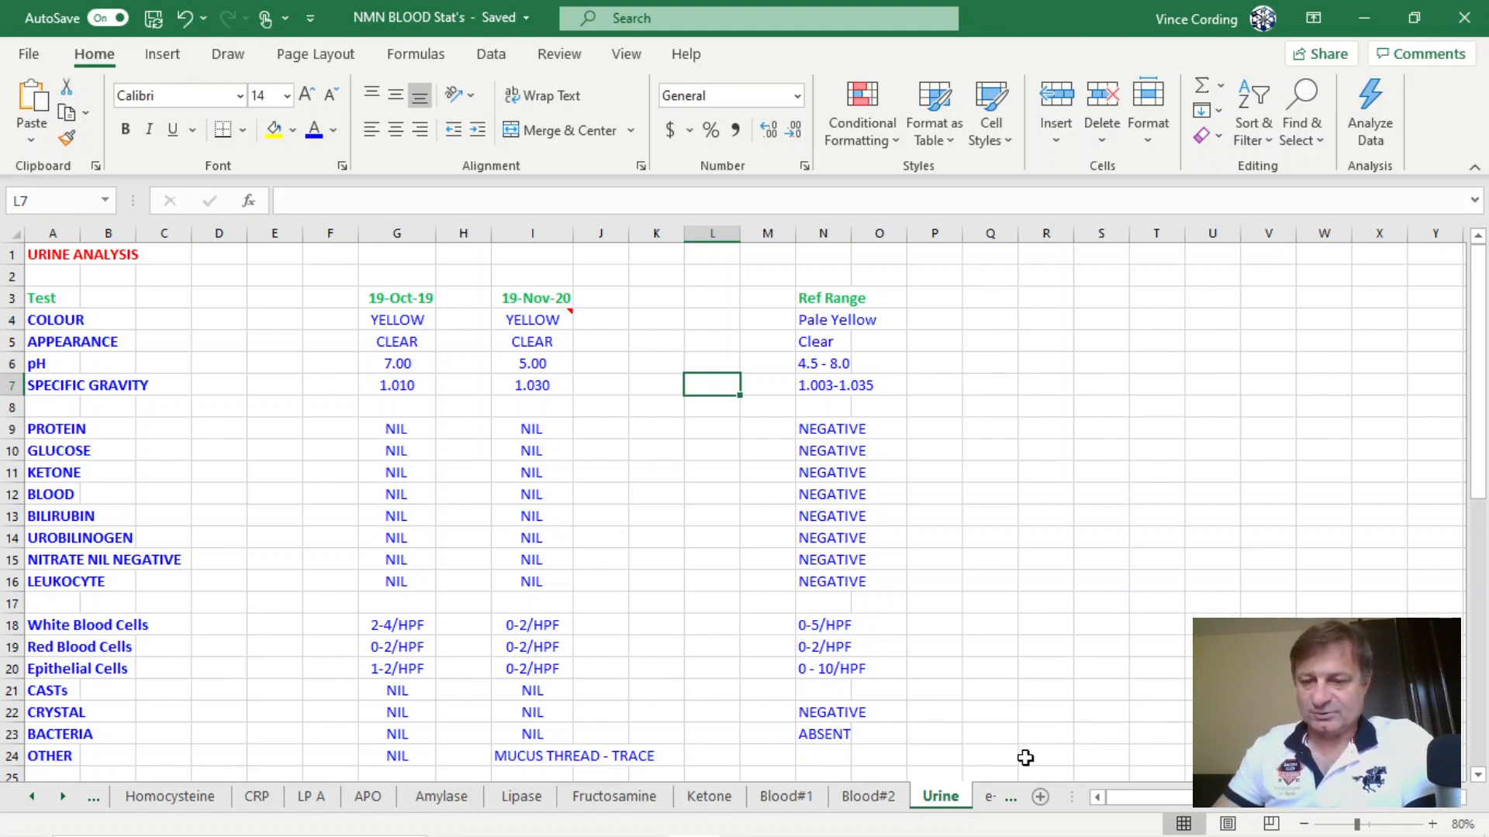
Step: Move from the urine analysis to the e-GFR sheet of filtration rate results
click(881, 795)
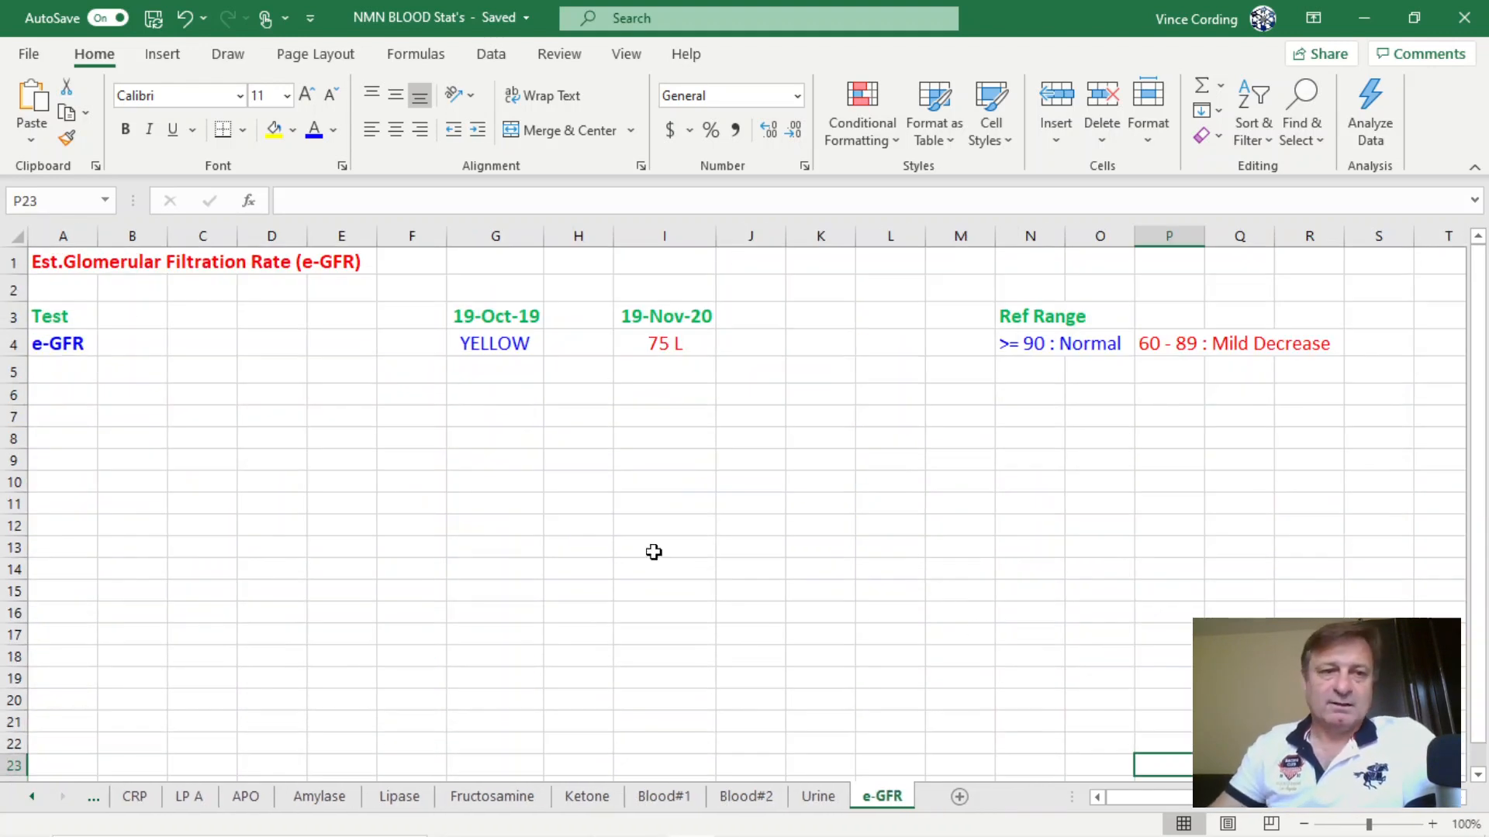
mouse_move(289, 312)
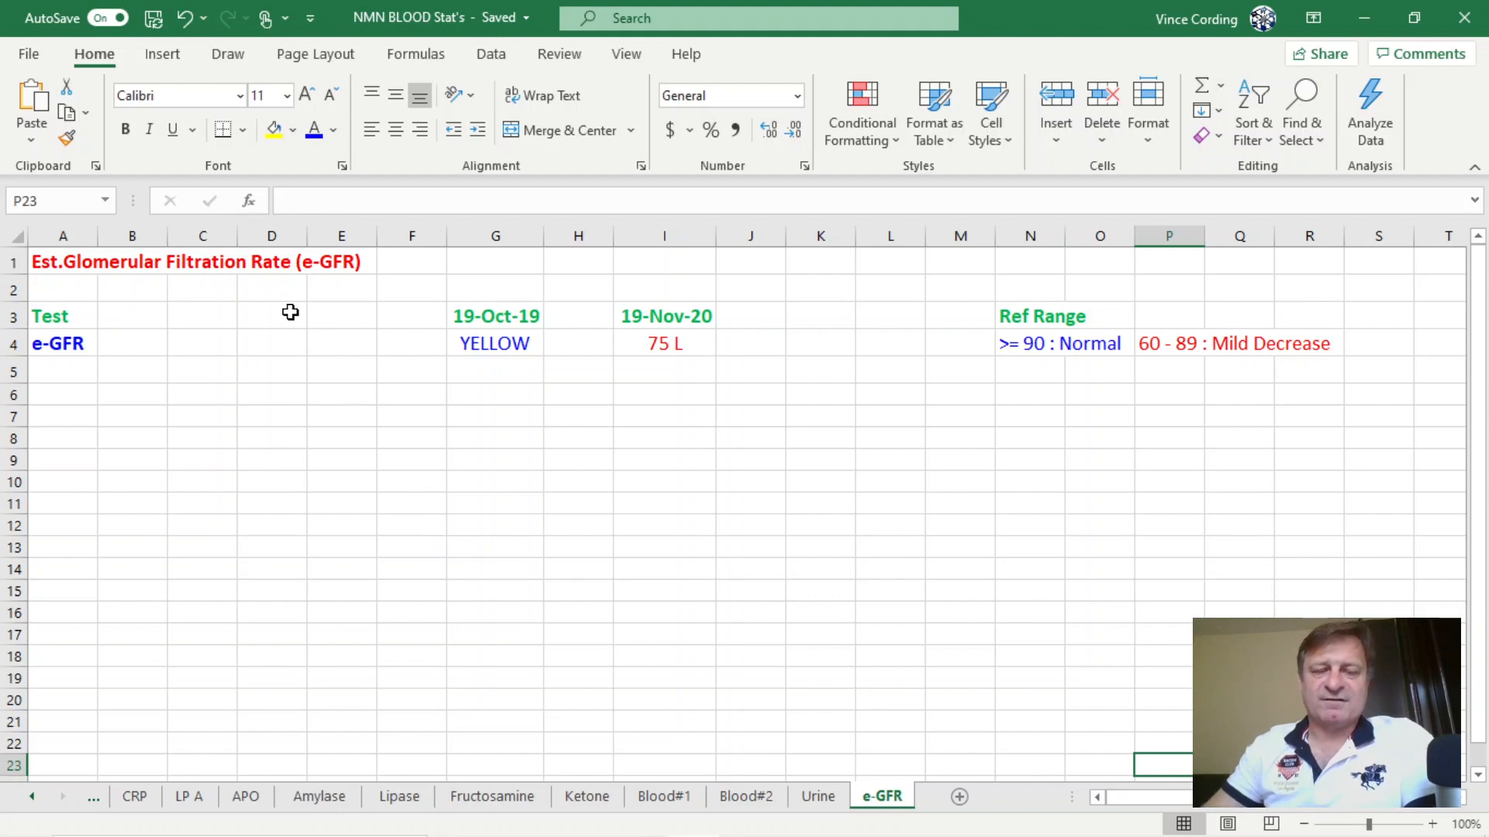
mouse_move(428, 519)
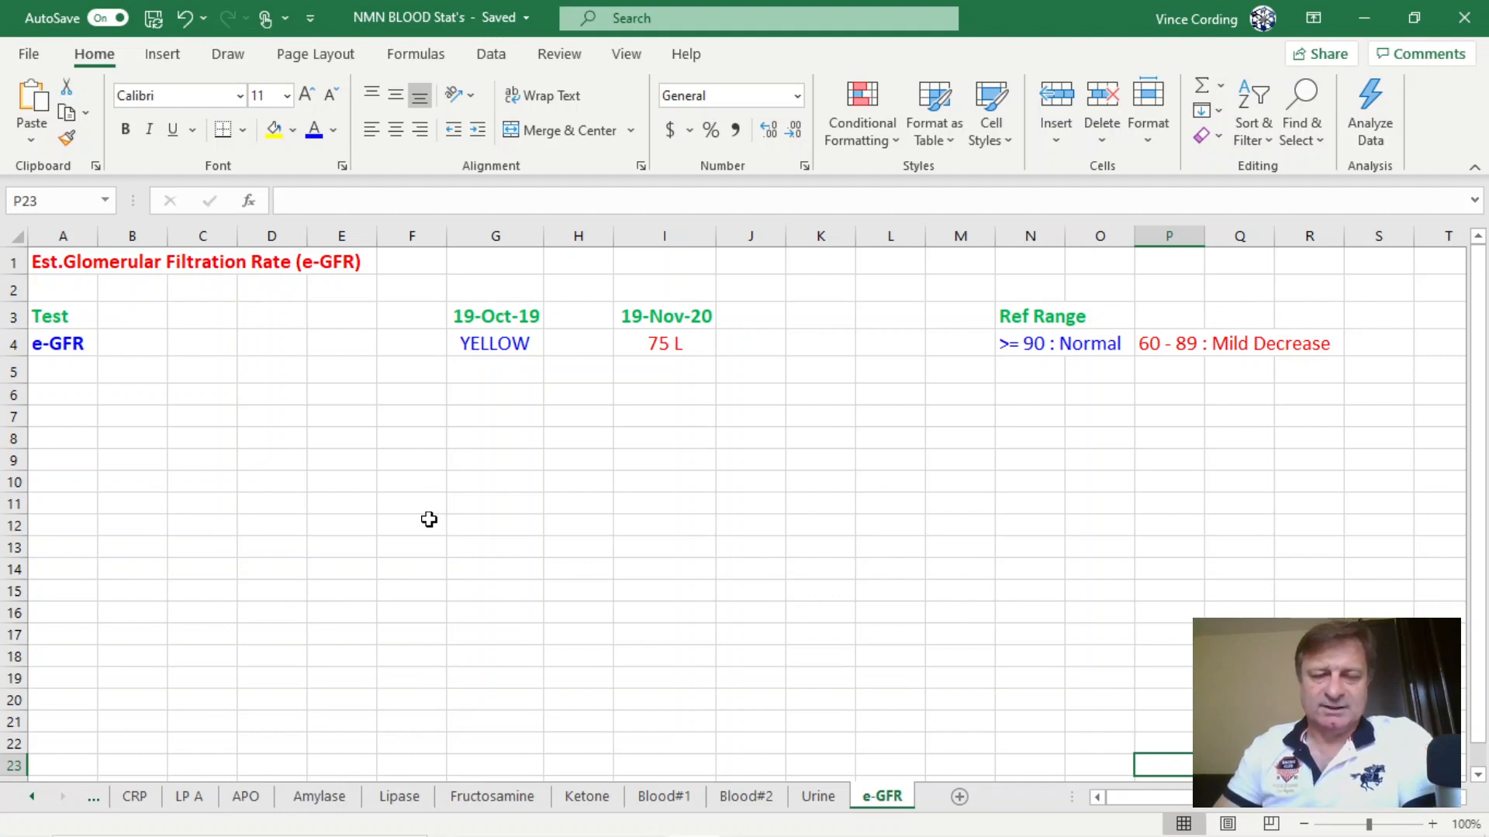
mouse_move(677, 360)
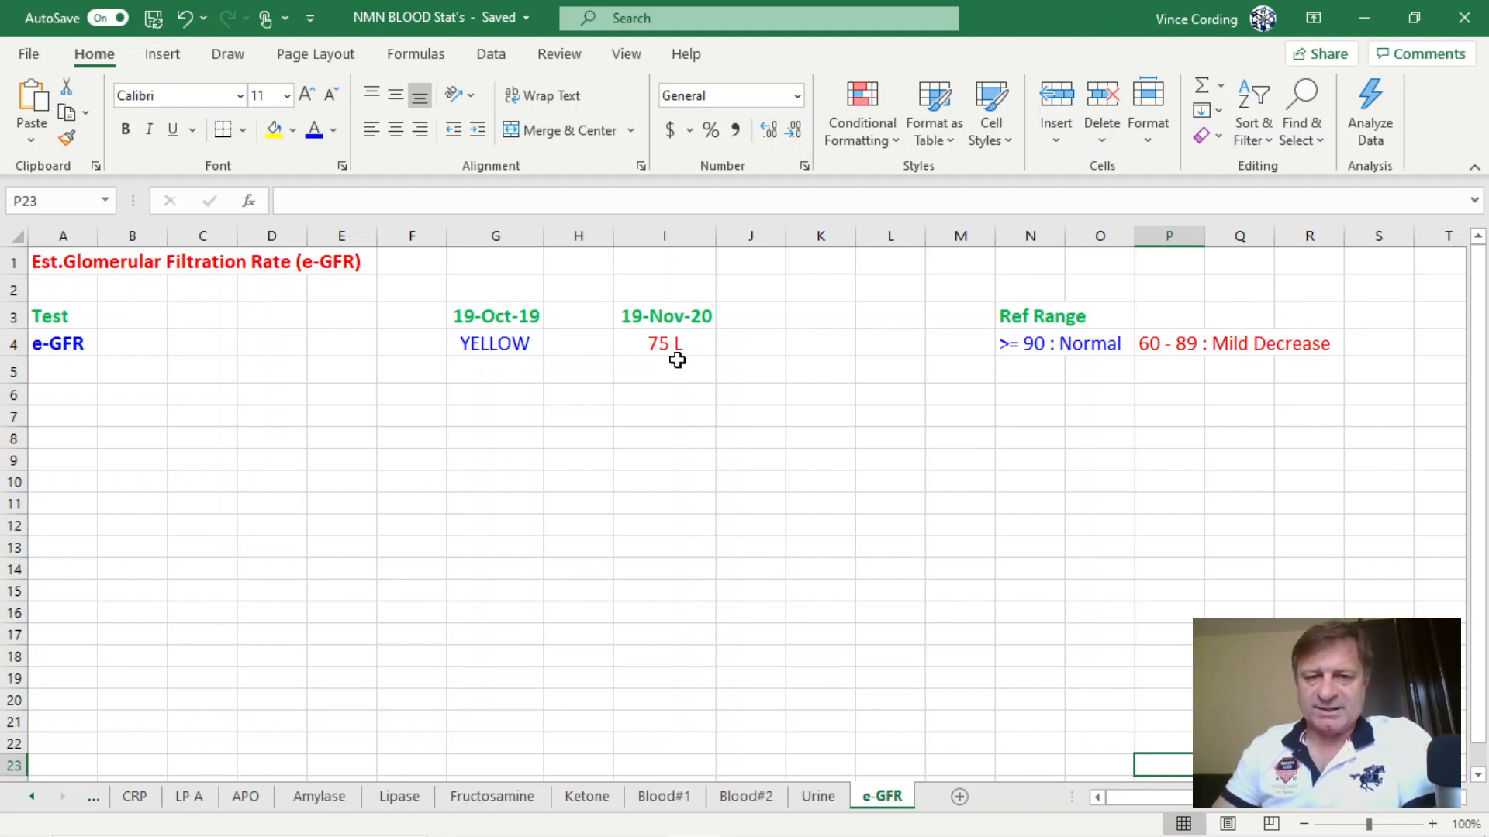
mouse_move(1159, 357)
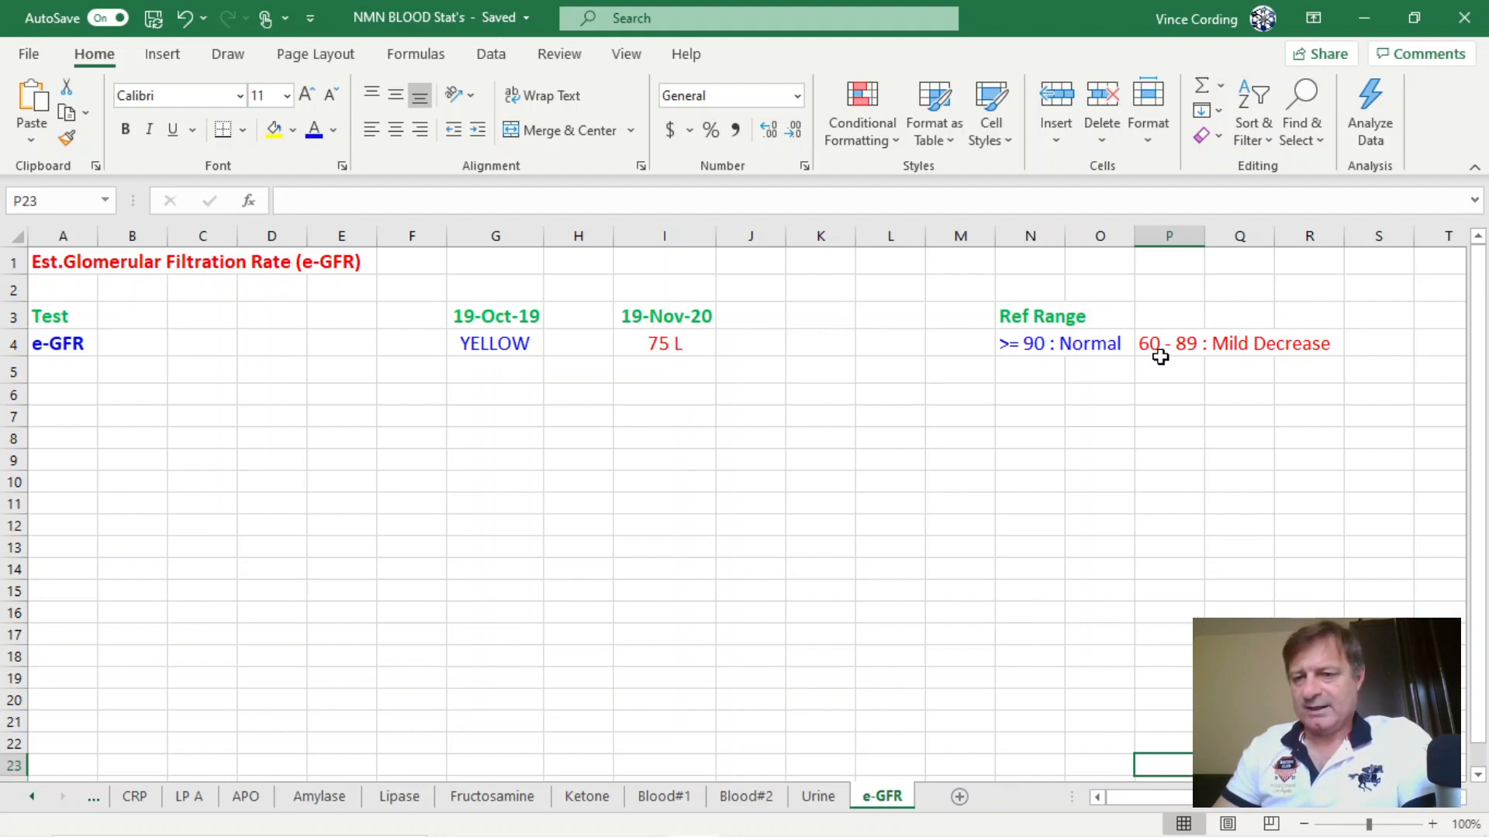
mouse_move(1238, 354)
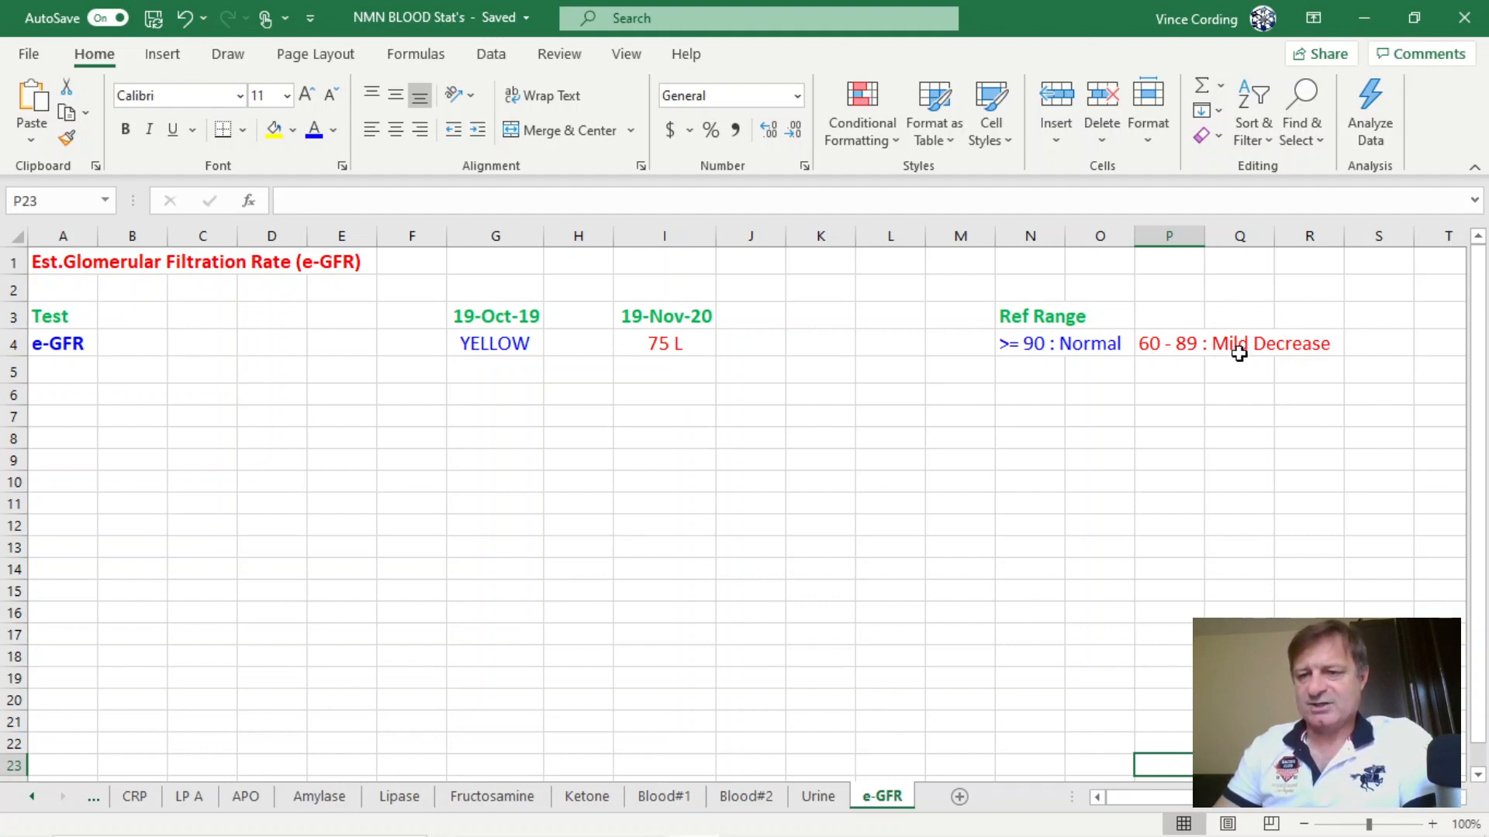
mouse_move(1258, 345)
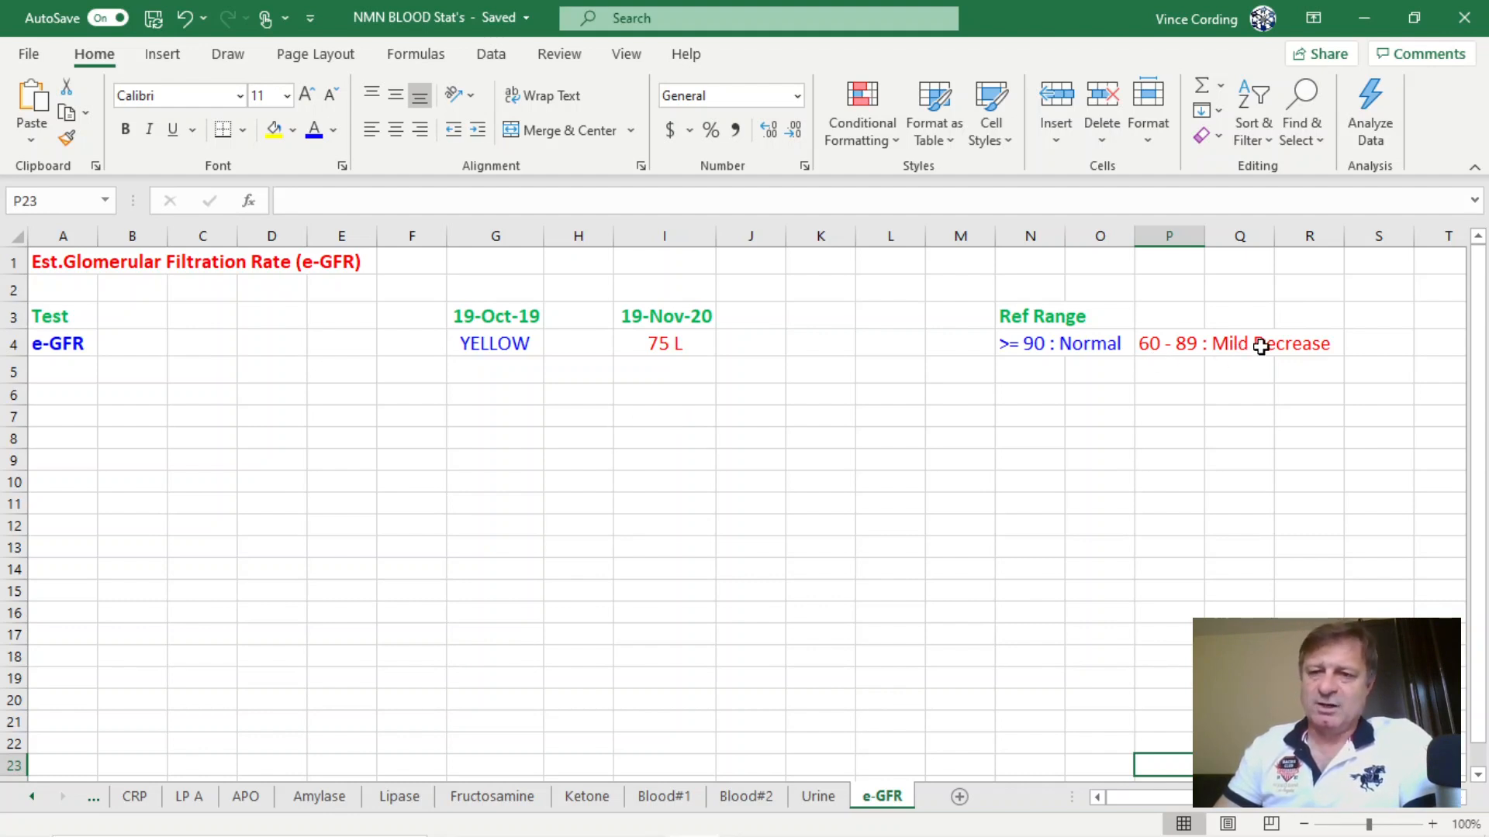
mouse_move(1179, 376)
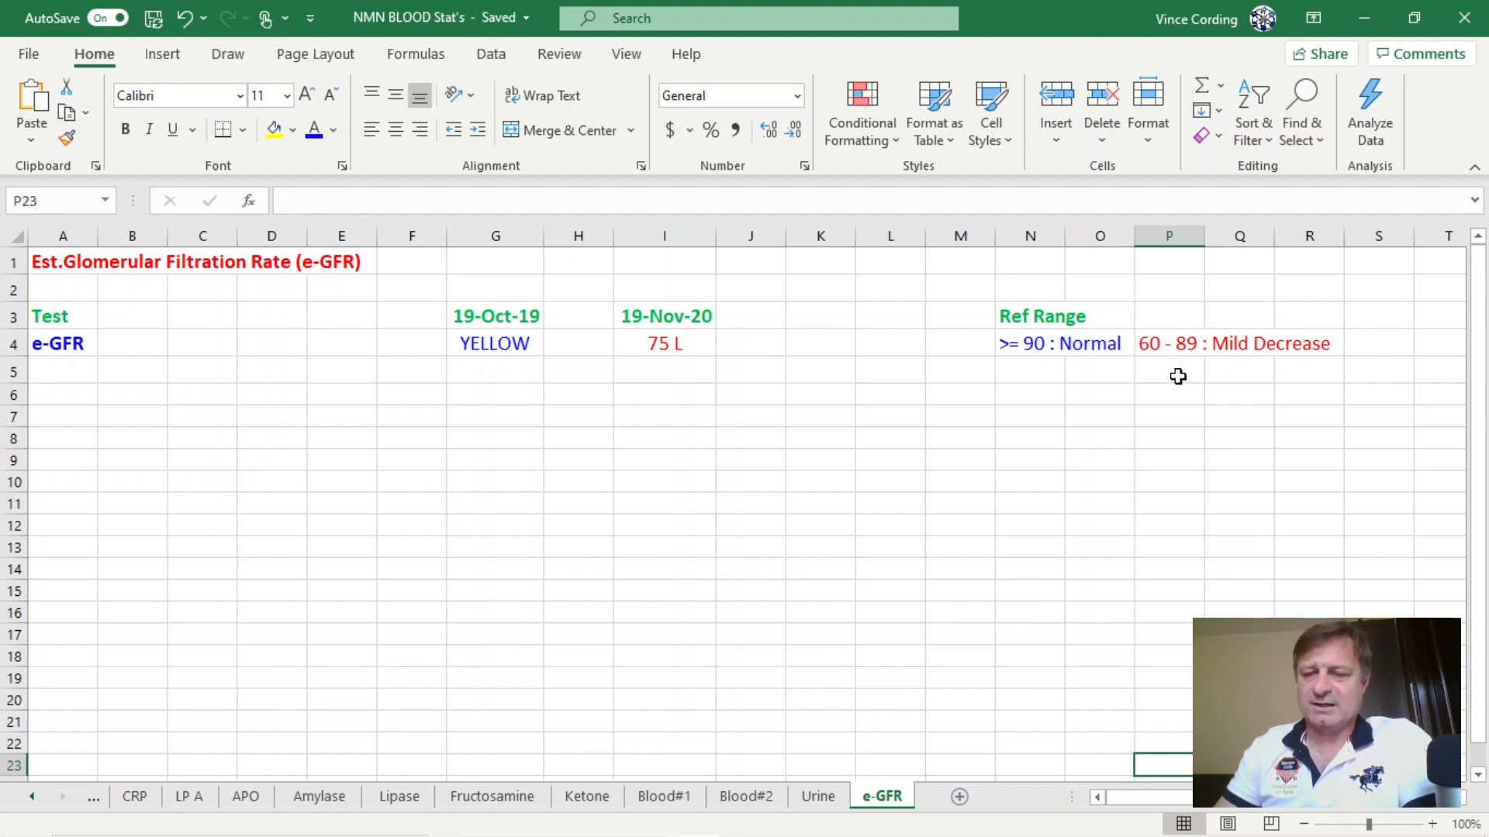
mouse_move(915, 766)
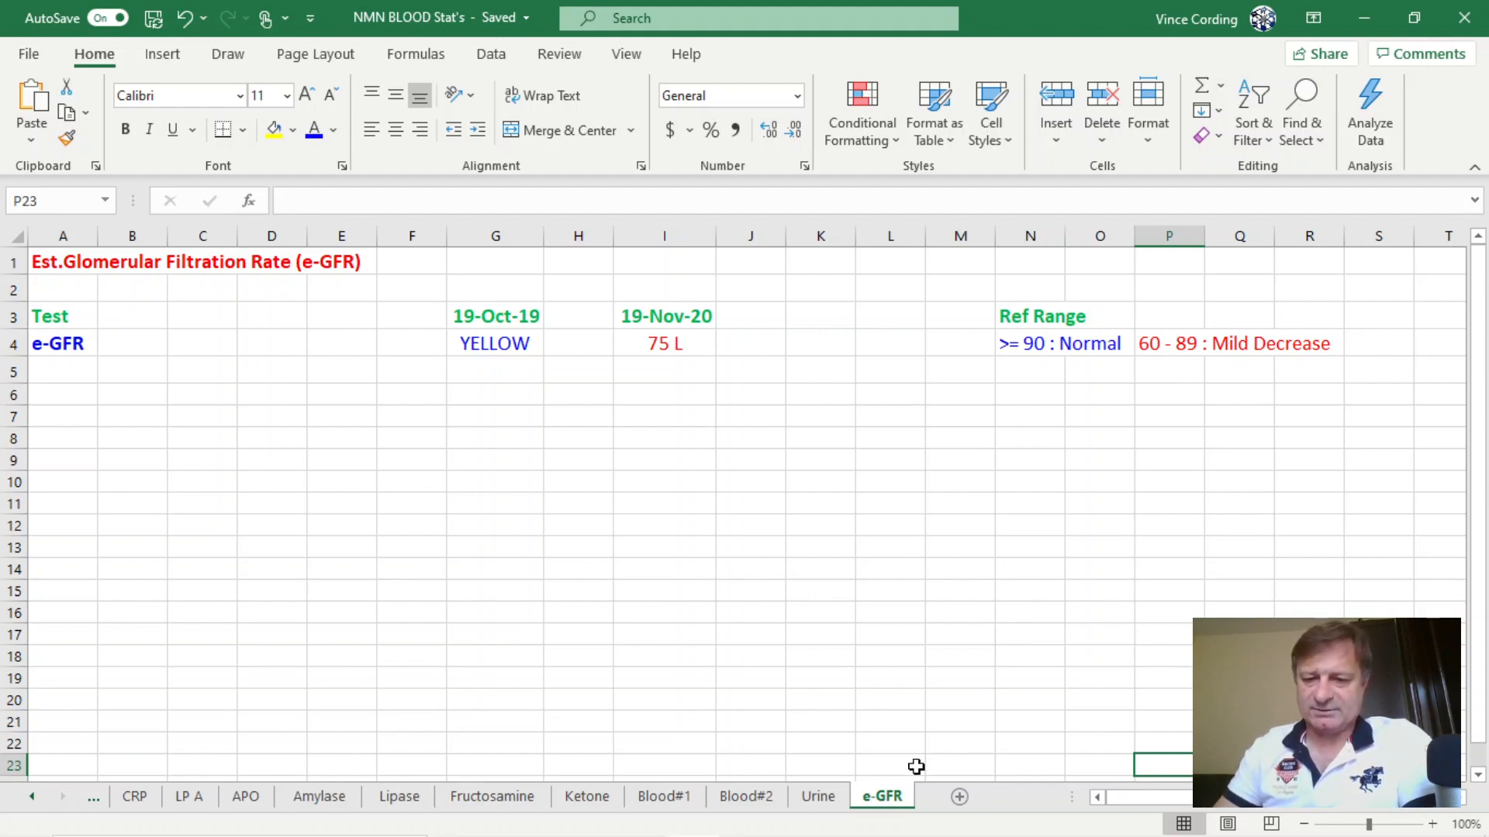
mouse_move(447, 428)
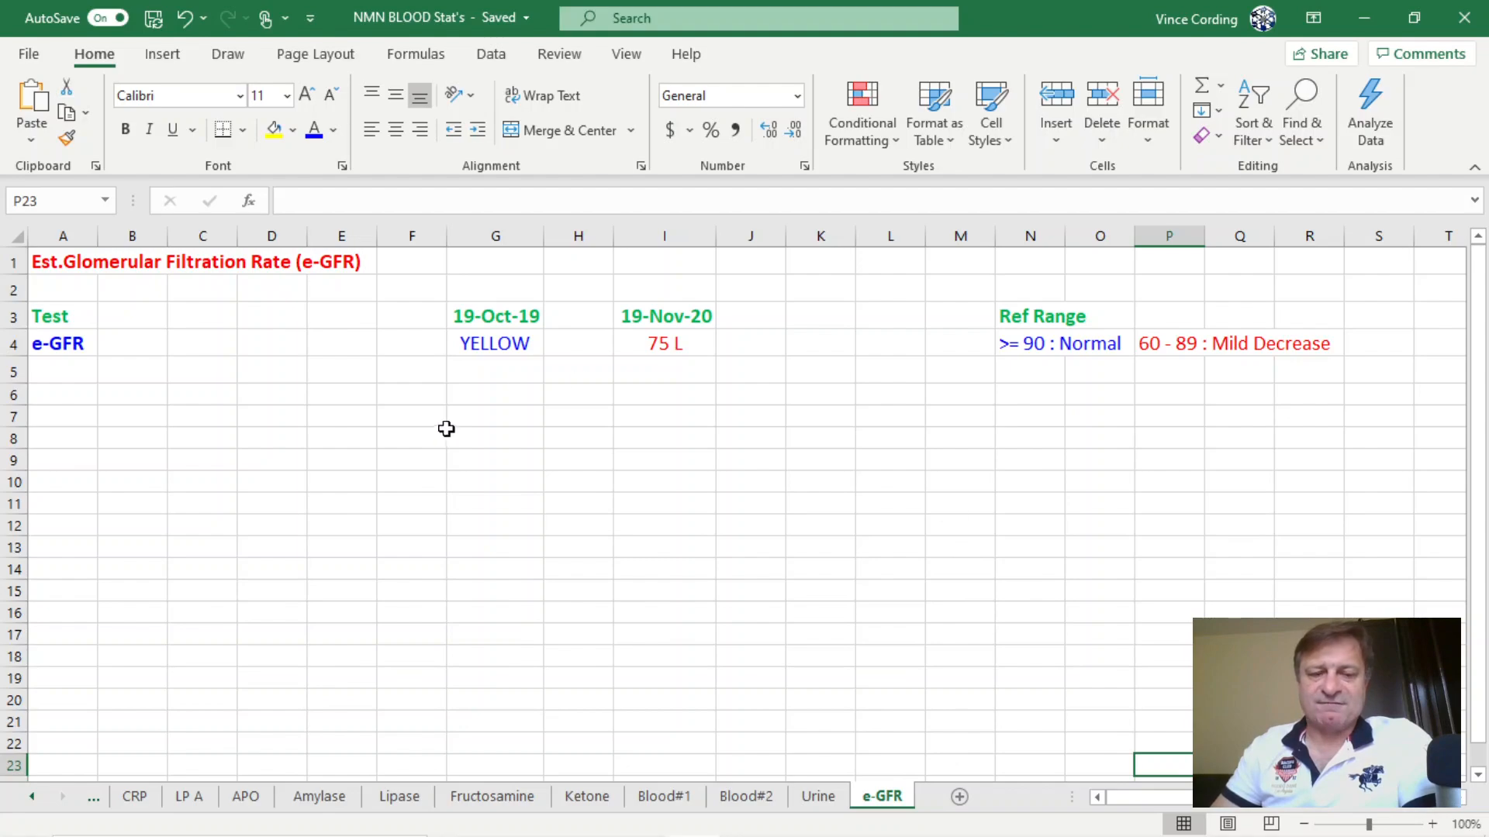
mouse_move(1399, 359)
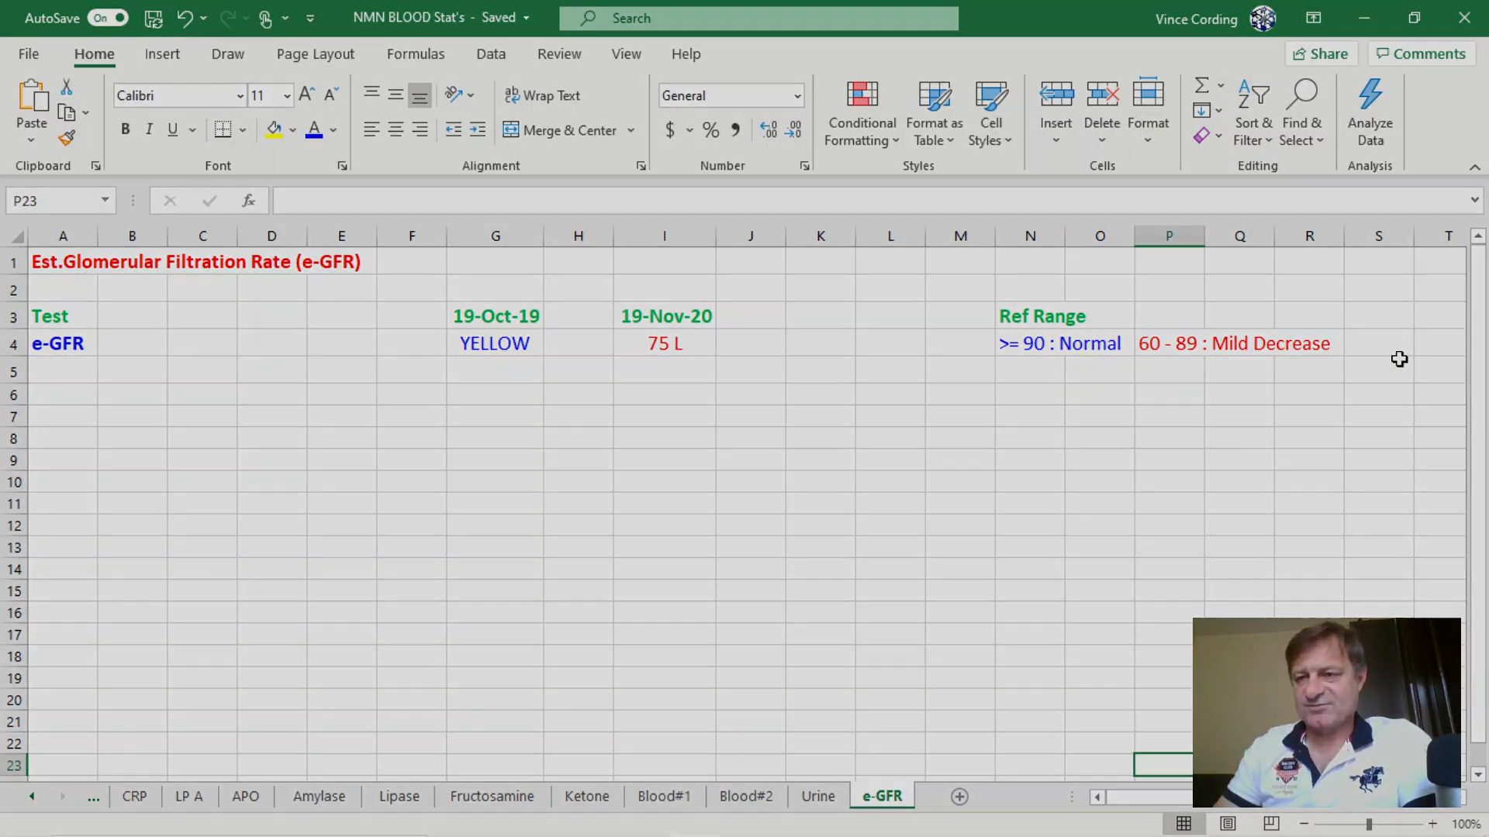